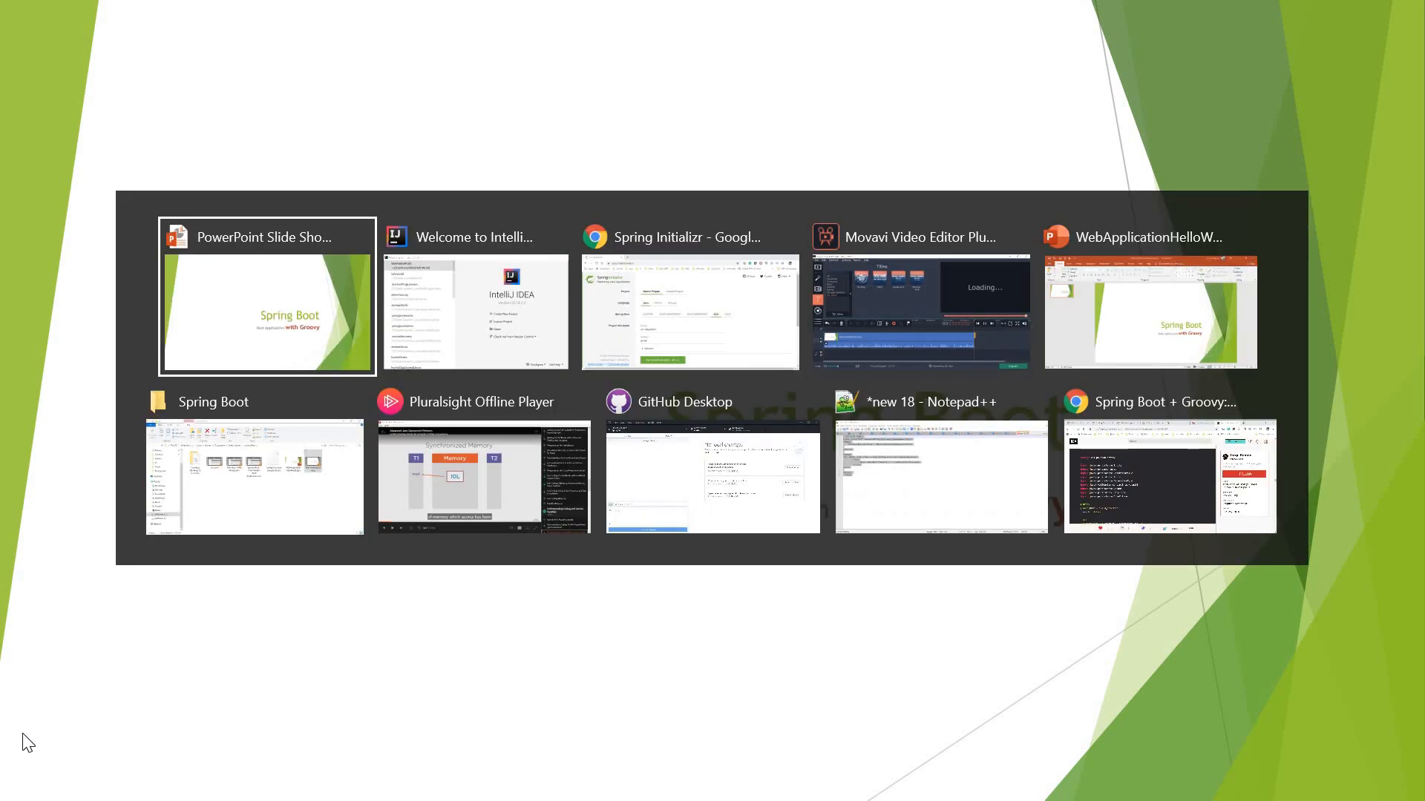
Bring up start.spring.io in Chrome and reload the Spring Initializr page.
{"action": "left_click", "coordinate": [690, 312]}
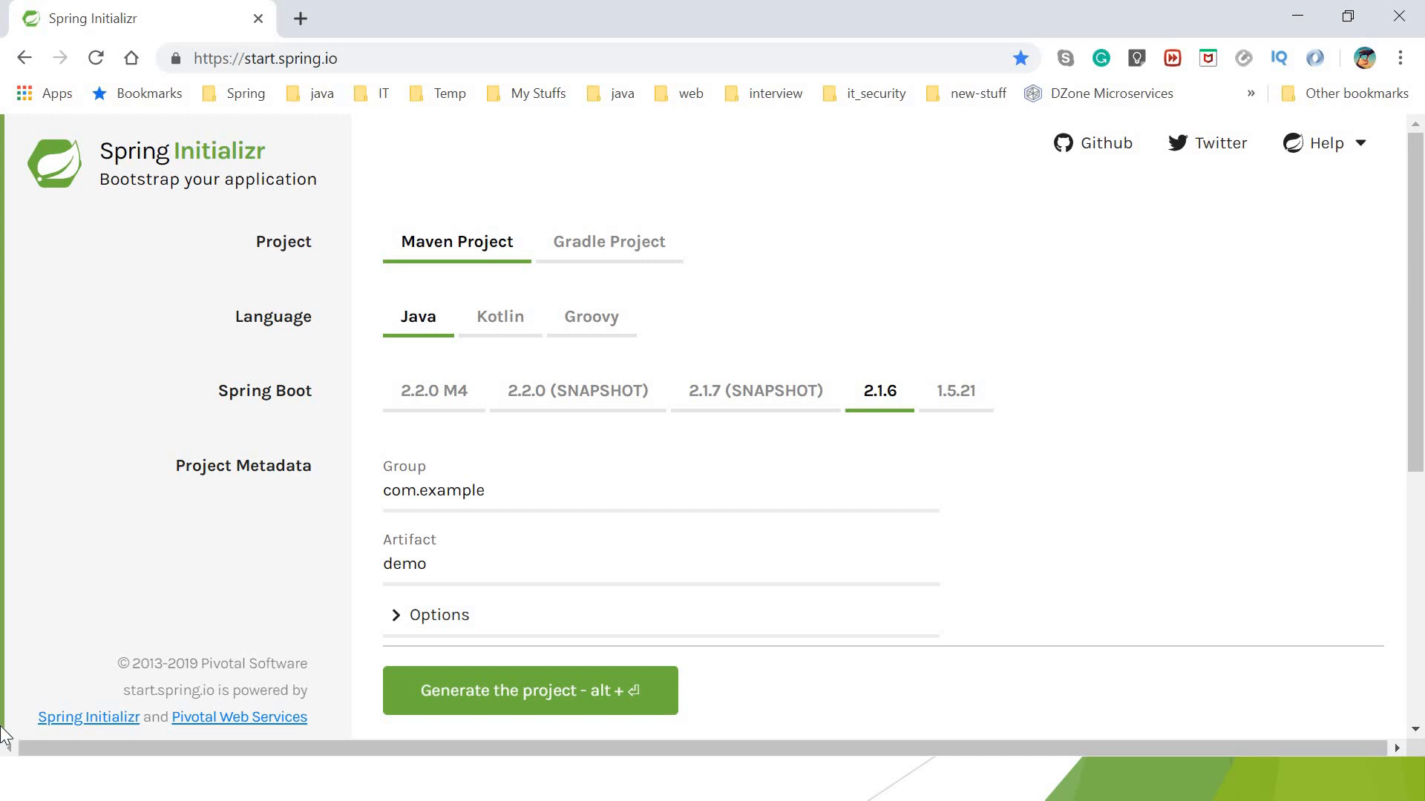
{"action": "mouse_move", "coordinate": [96, 338]}
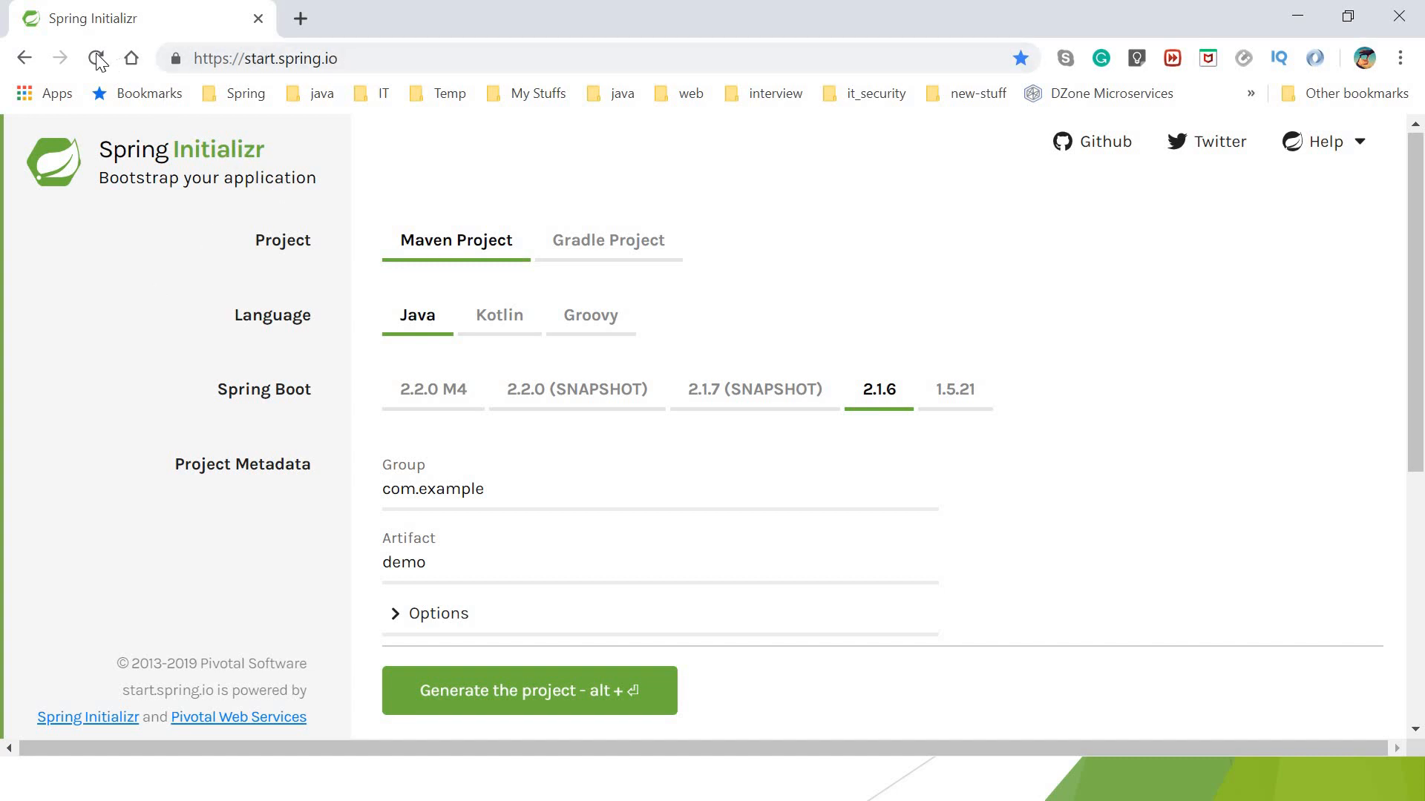
{"action": "left_click", "coordinate": [96, 58]}
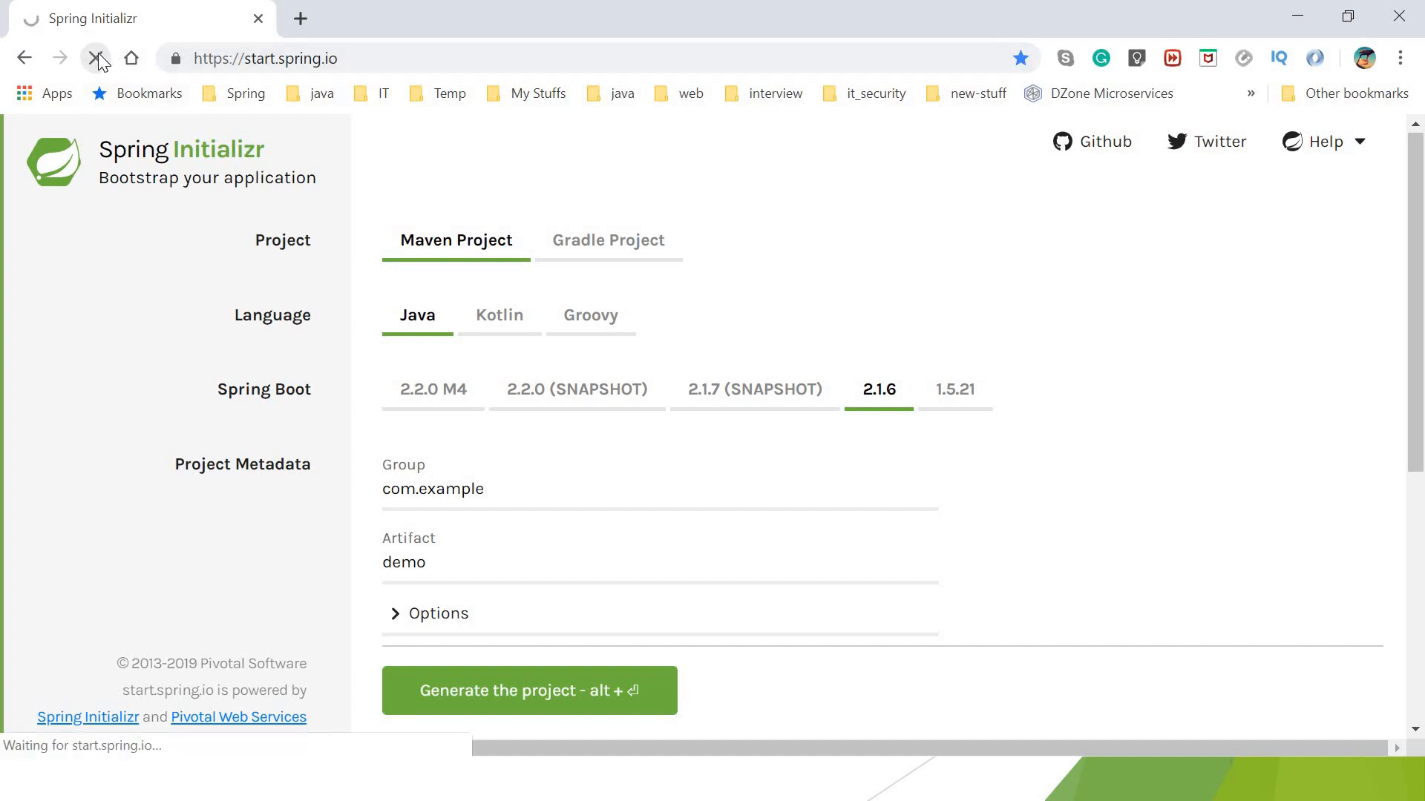
{"action": "left_click", "coordinate": [96, 58]}
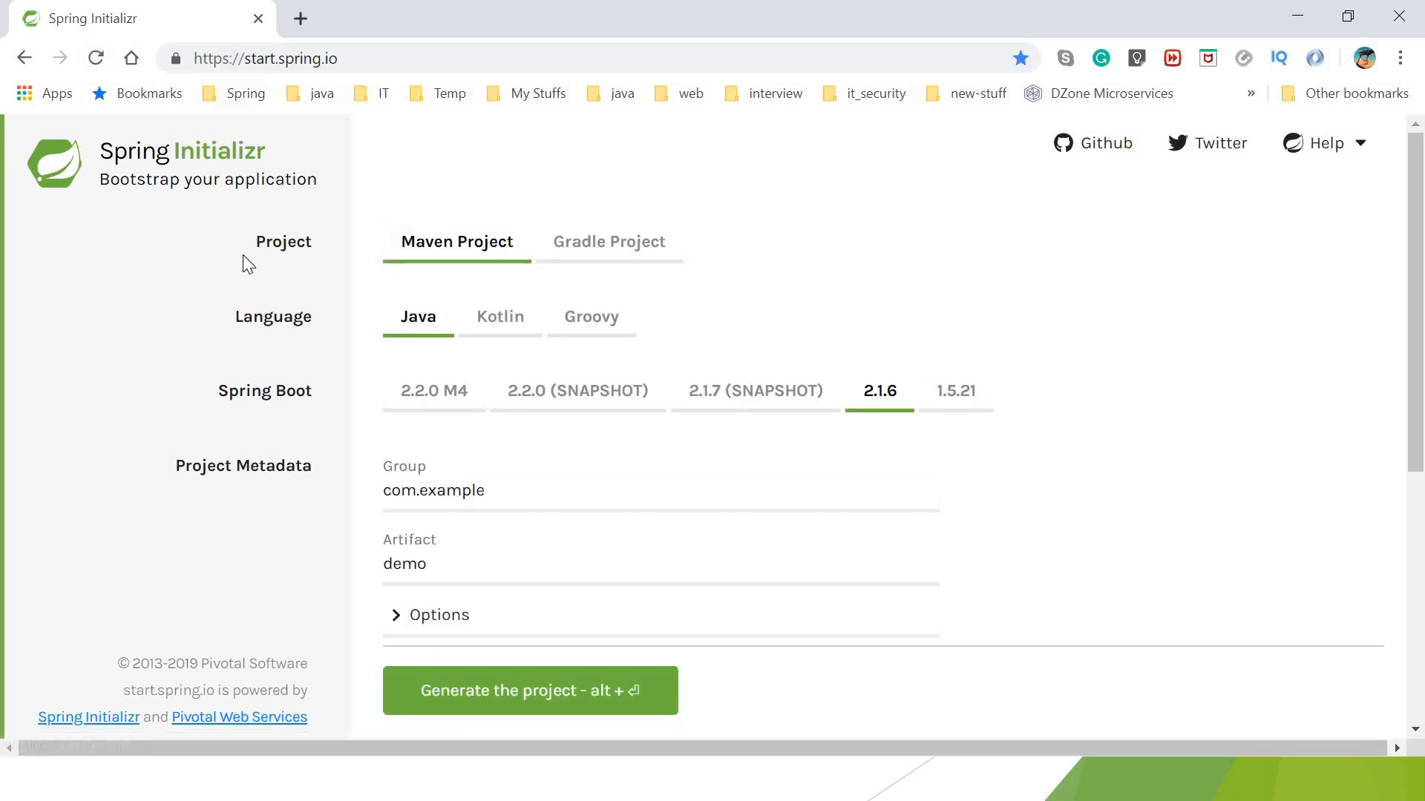
{"action": "double_click", "coordinate": [284, 240]}
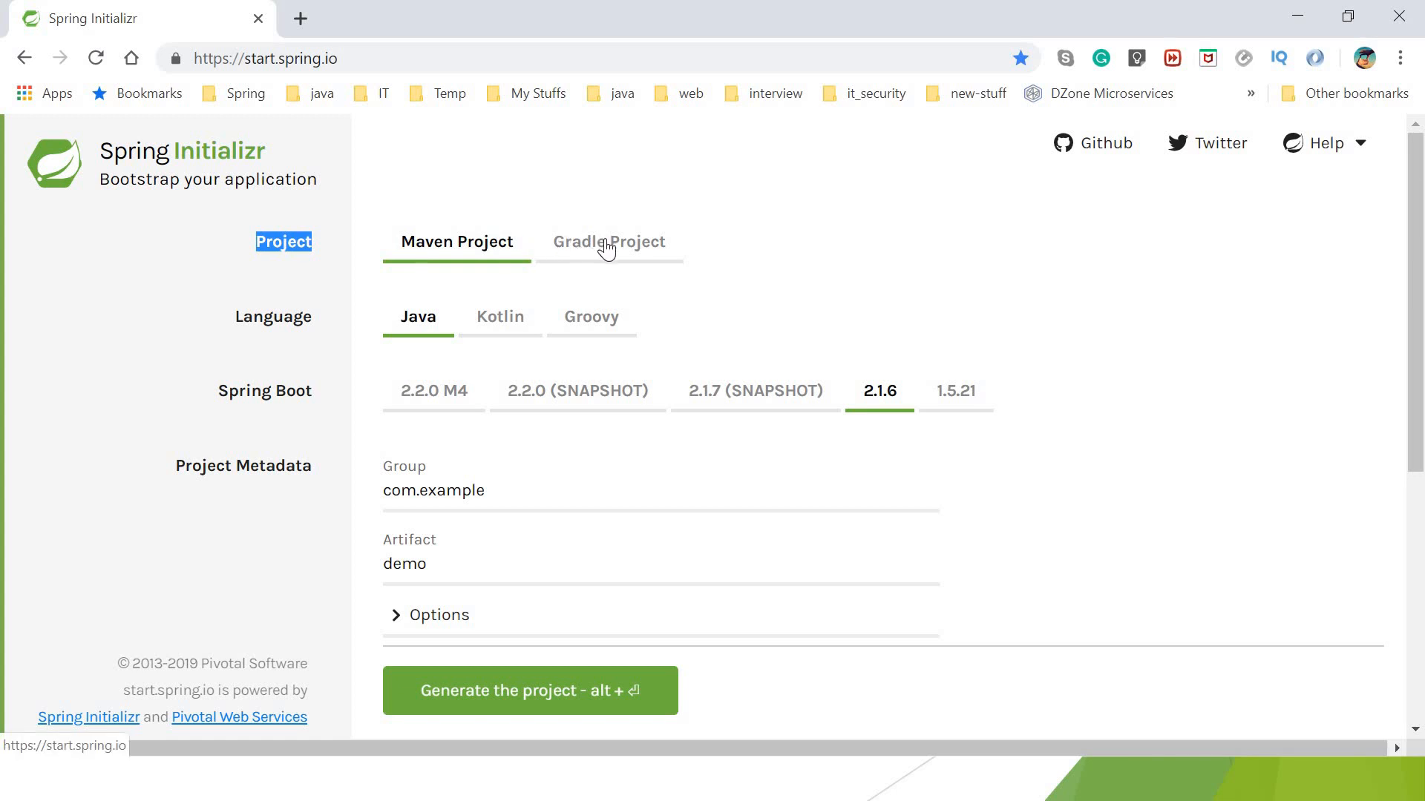
Choose a Gradle Project built with the Groovy language.
{"action": "left_click", "coordinate": [609, 242]}
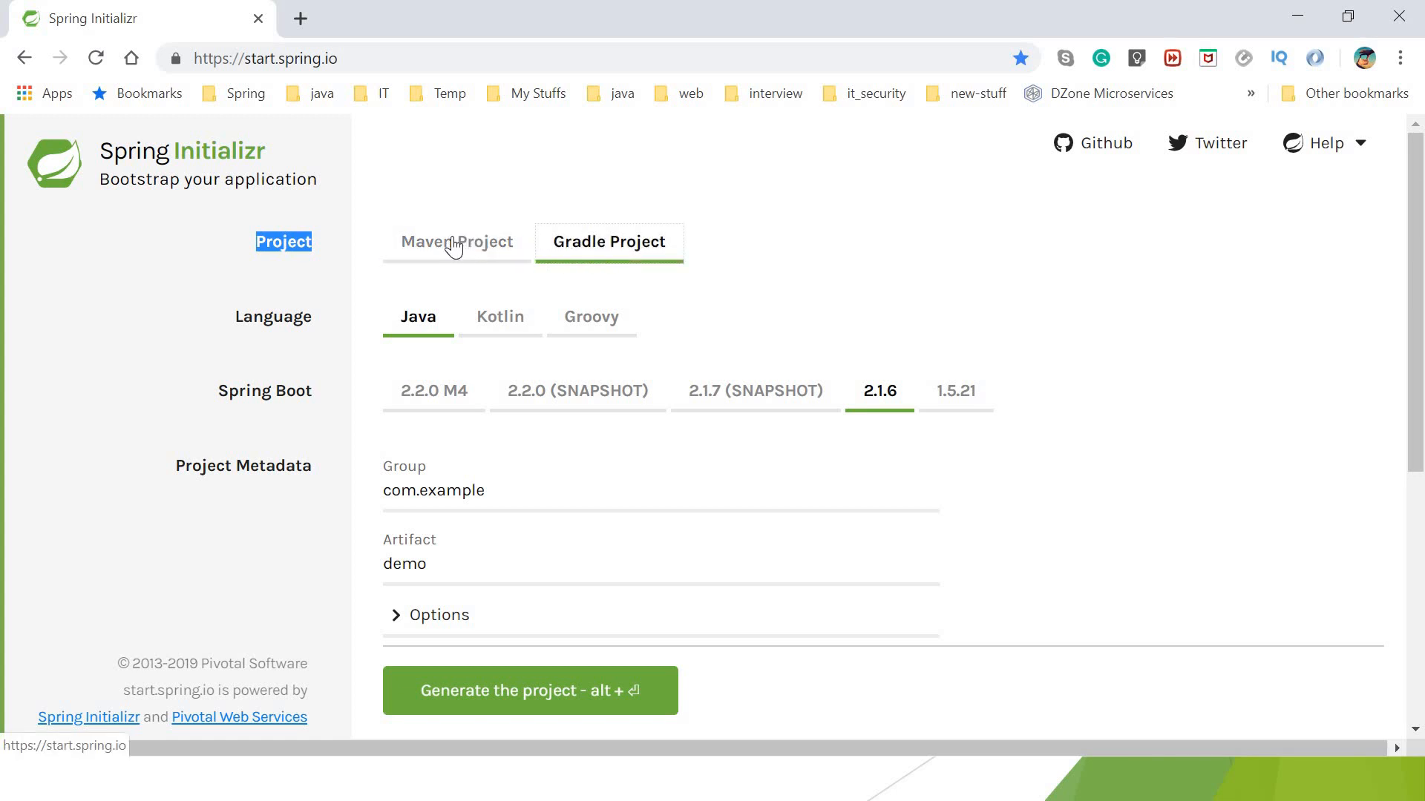
{"action": "mouse_move", "coordinate": [347, 300]}
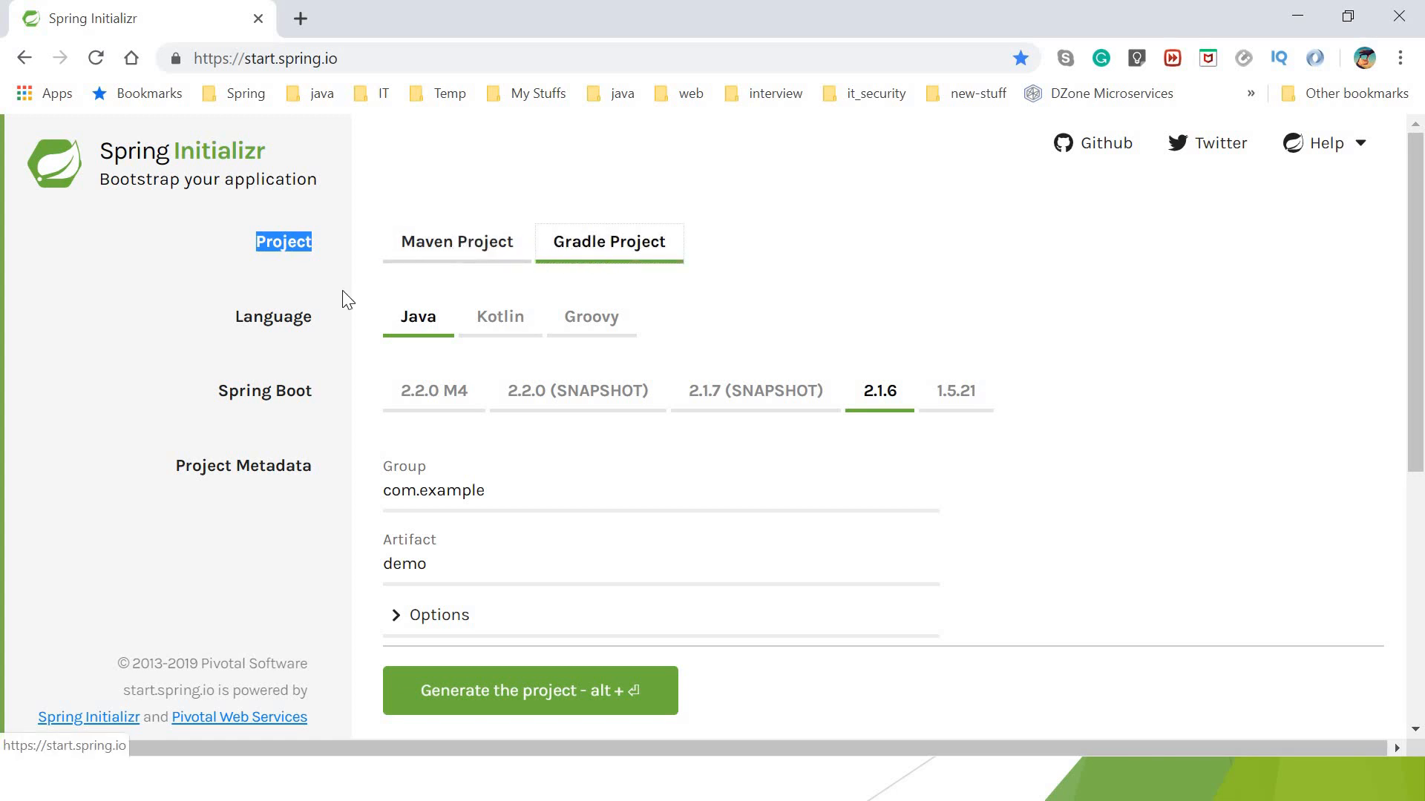
{"action": "mouse_move", "coordinate": [595, 327]}
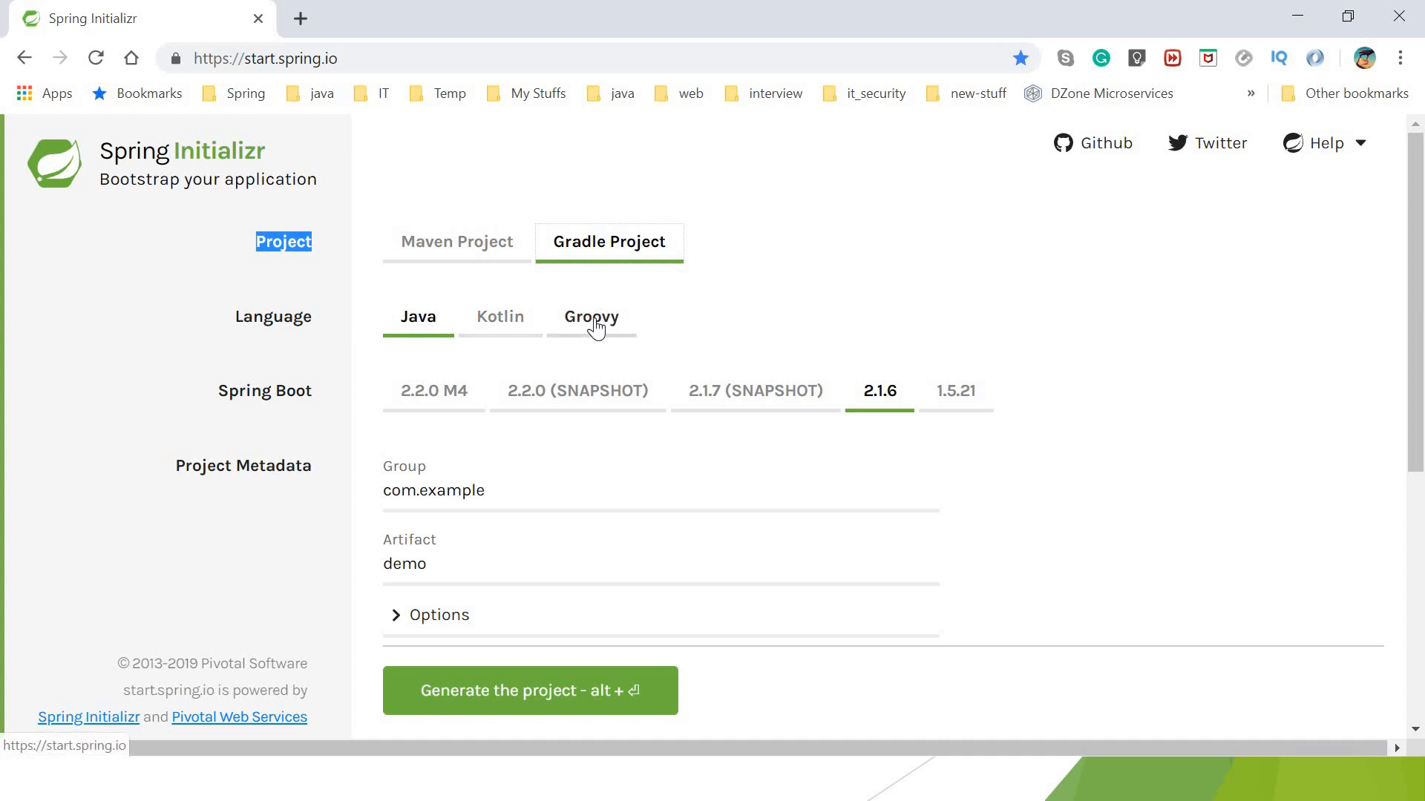
{"action": "left_click", "coordinate": [591, 318]}
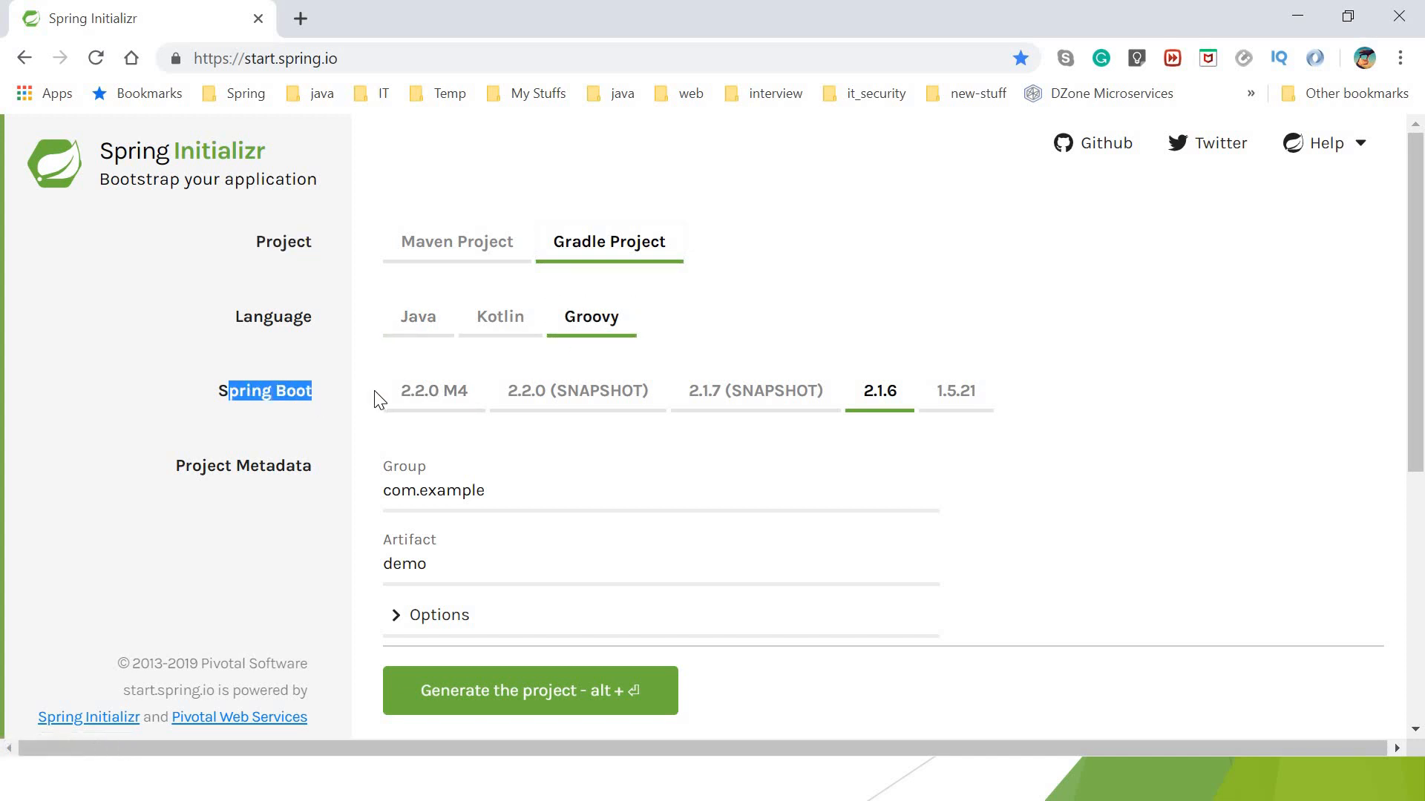
{"action": "mouse_move", "coordinate": [878, 390]}
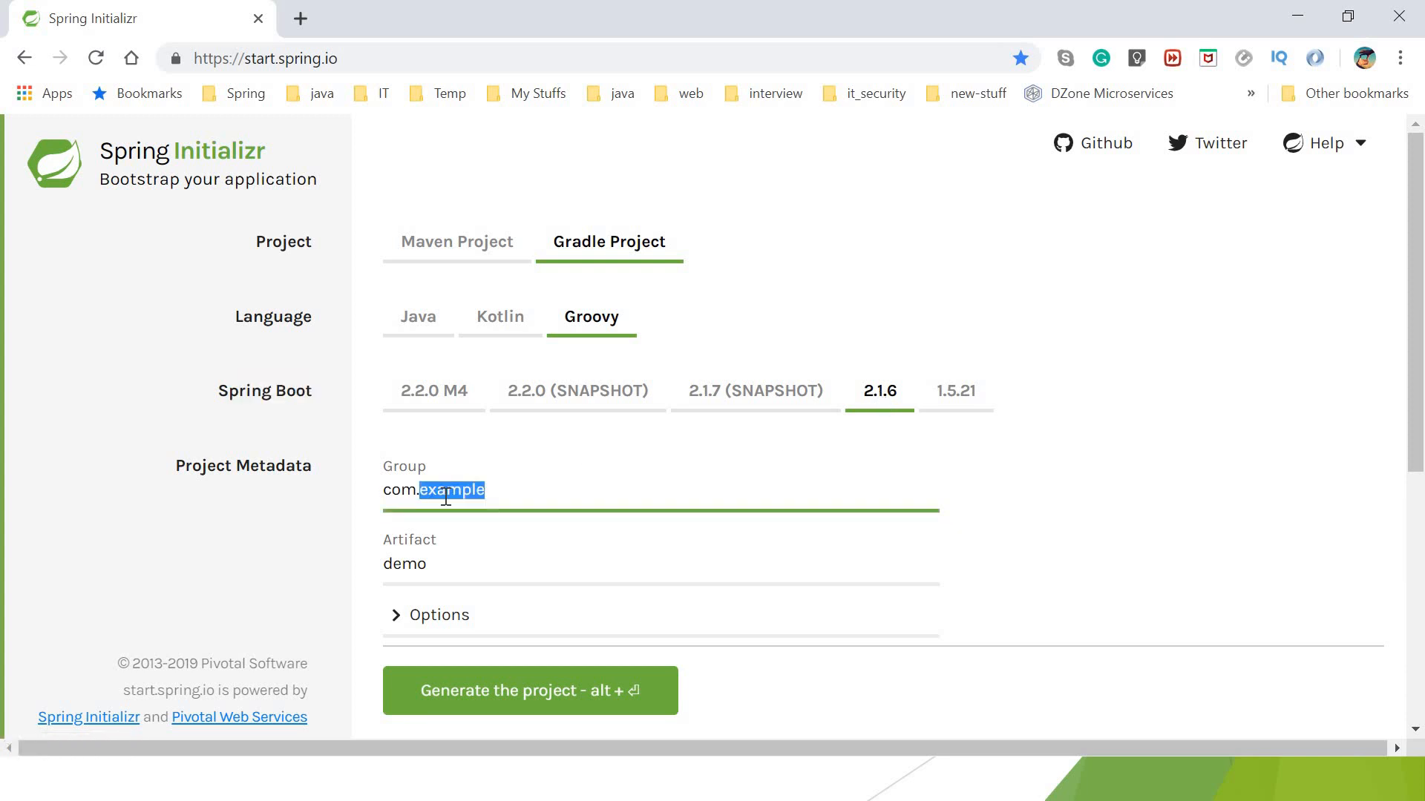
Set the group to com.gl and the artifact to groovyHelloWorld.
{"action": "type", "text": "gl"}
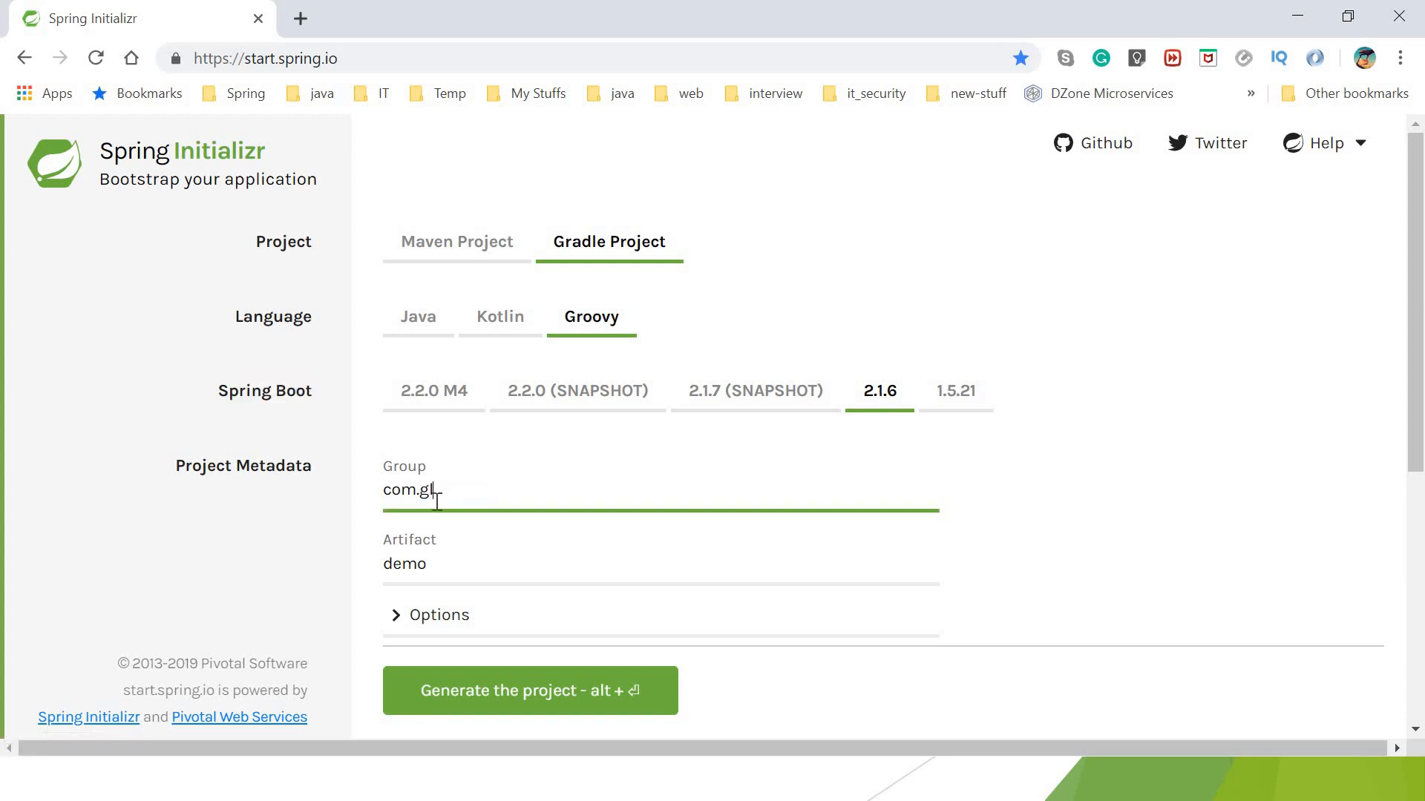
{"action": "scroll", "scroll_direction": "down", "scroll_amount": 3}
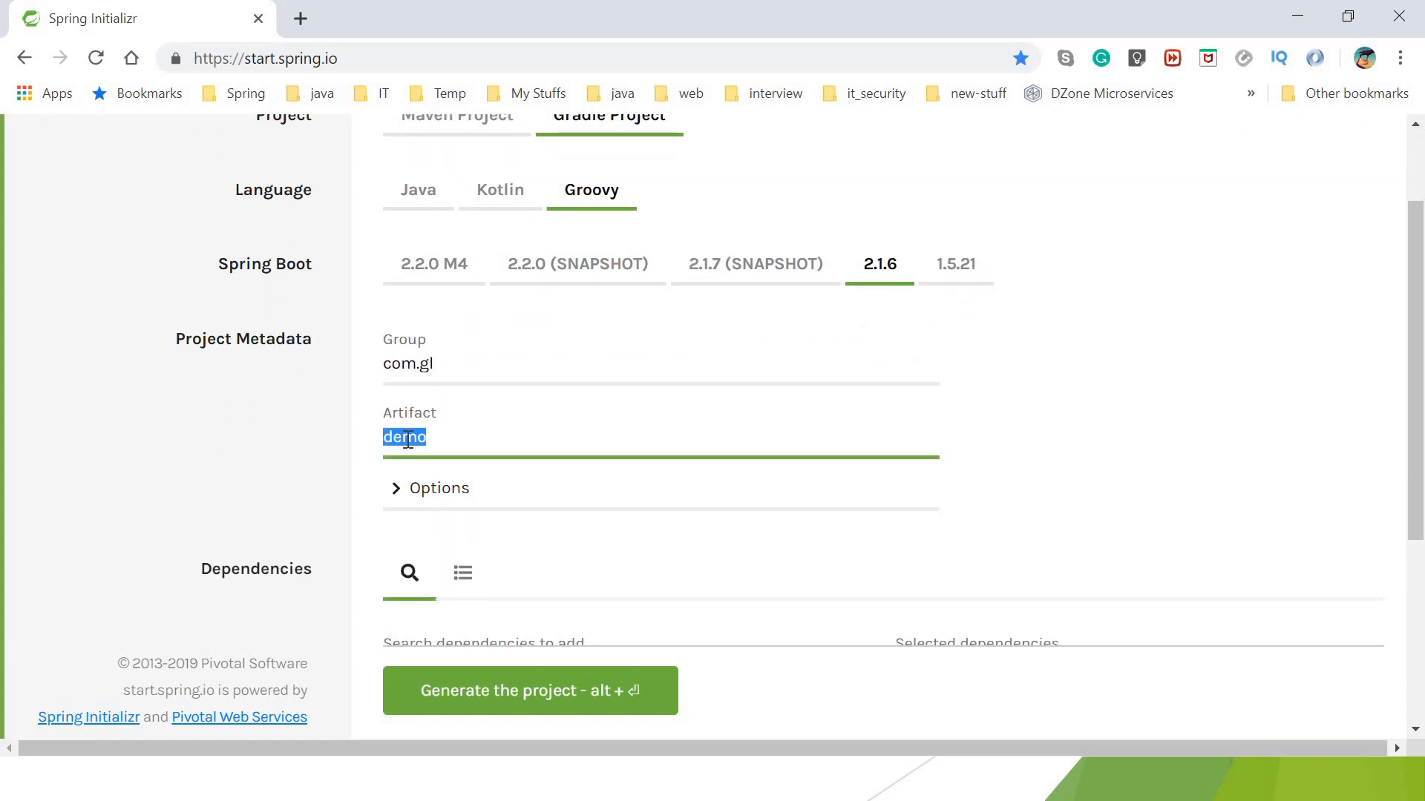
{"action": "type", "text": "groovy"}
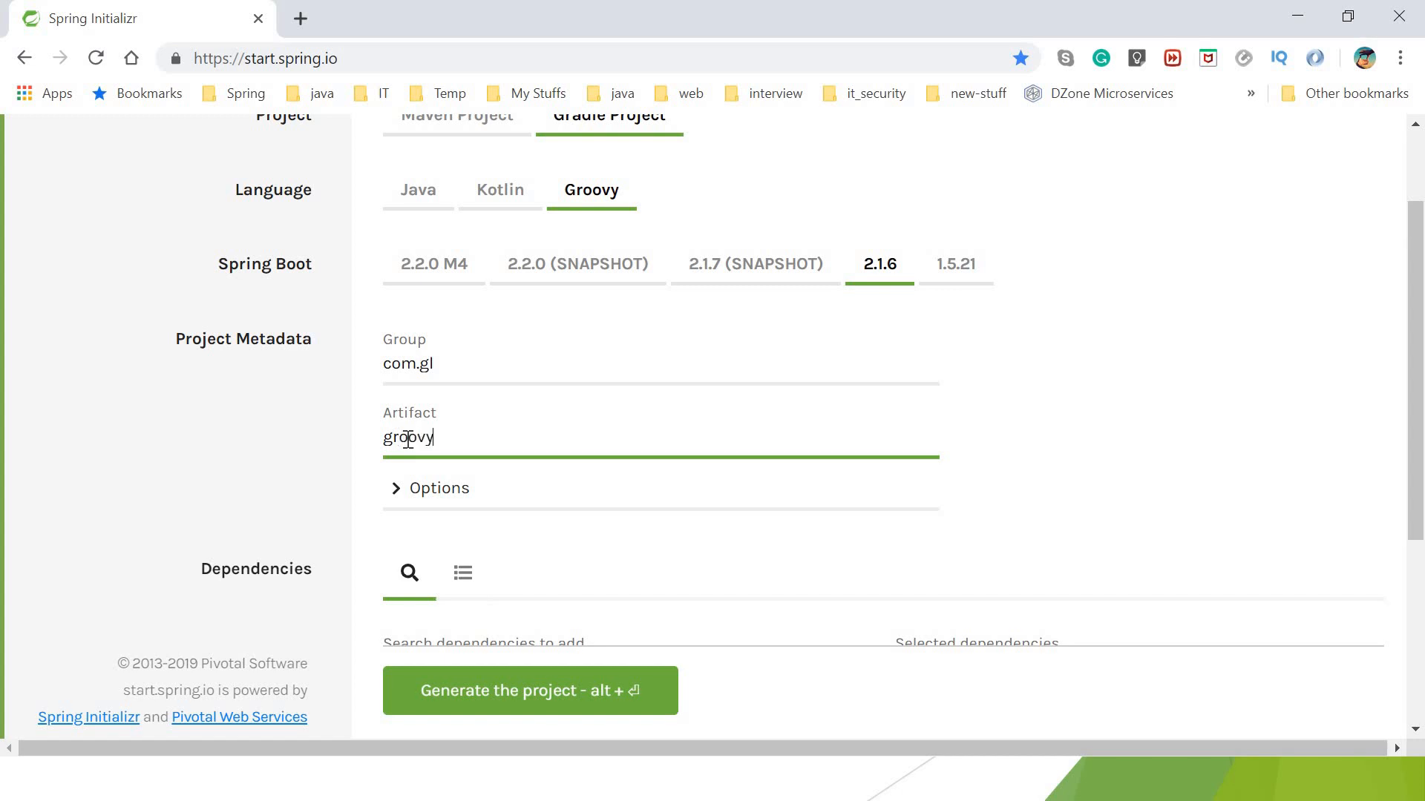
{"action": "type", "text": "Hello"}
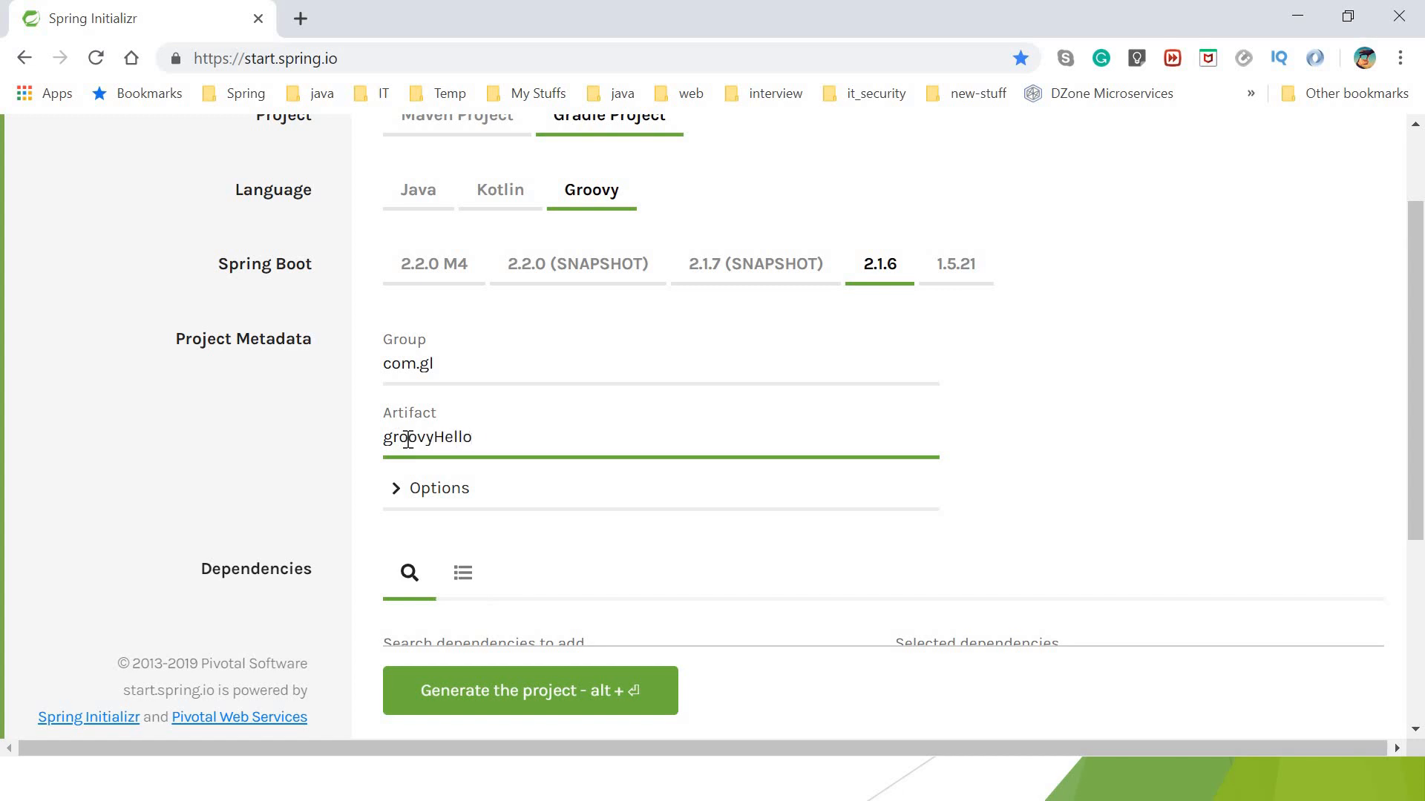
{"action": "type", "text": "World"}
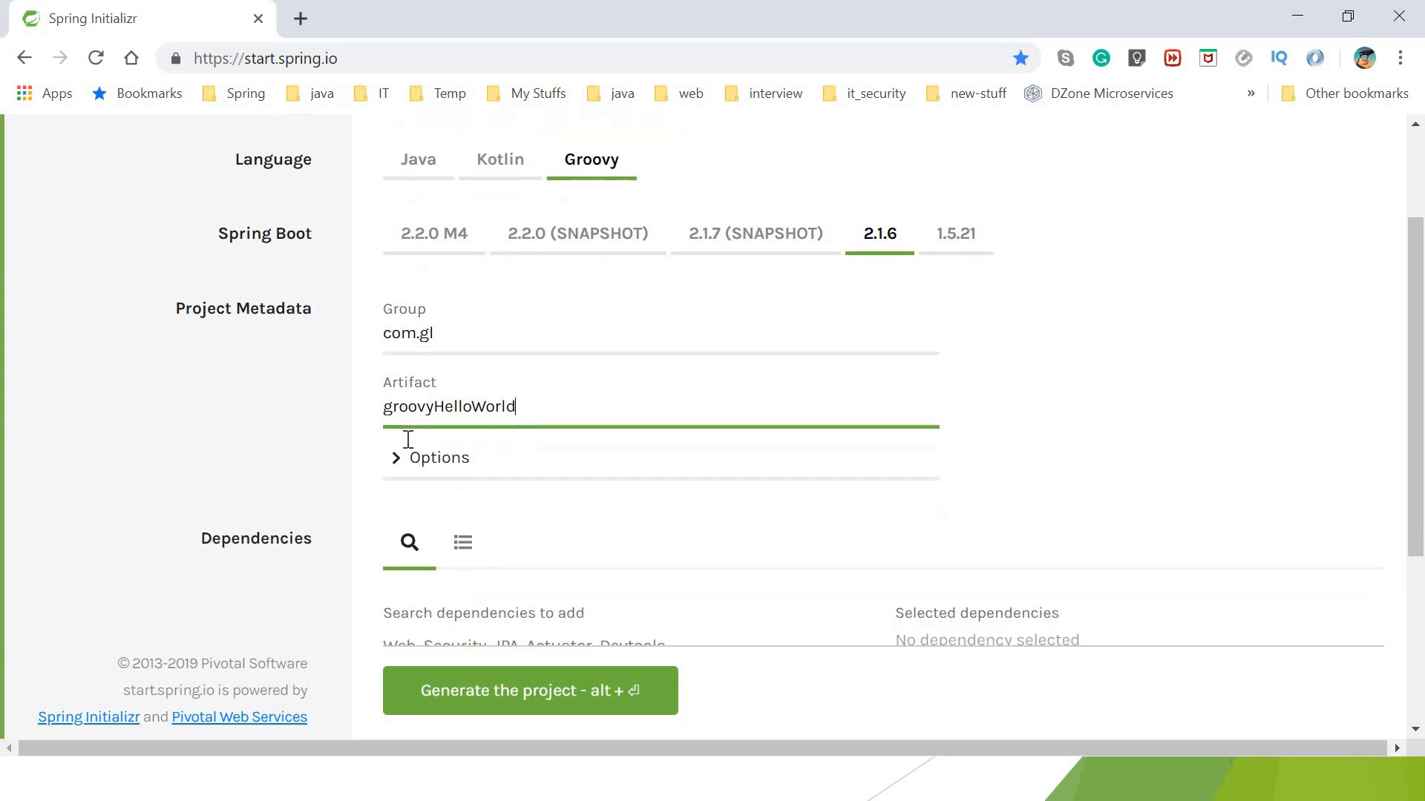
Search dependencies for 'w' and add Spring Web Starter.
{"action": "scroll", "scroll_direction": "down", "scroll_amount": 3}
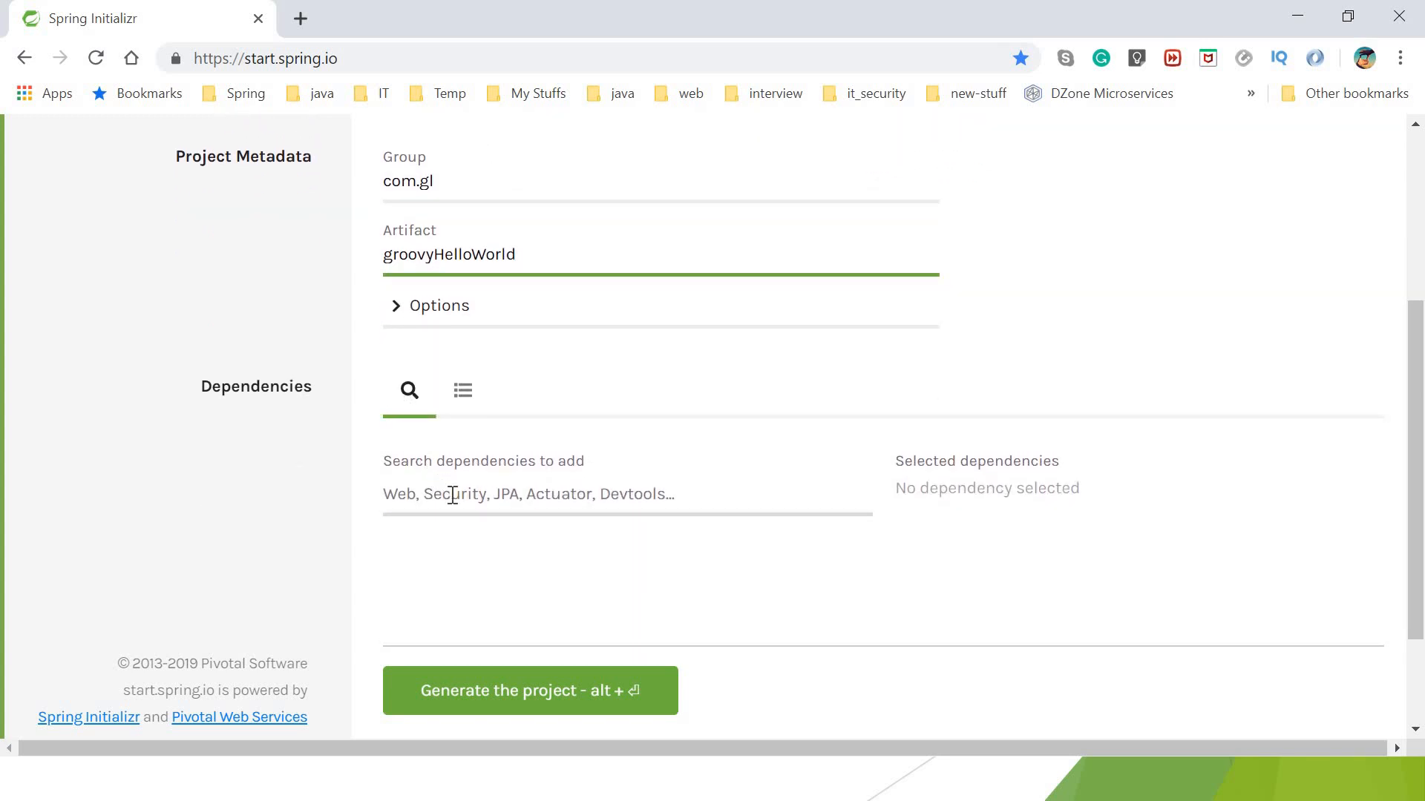
{"action": "type", "text": "w"}
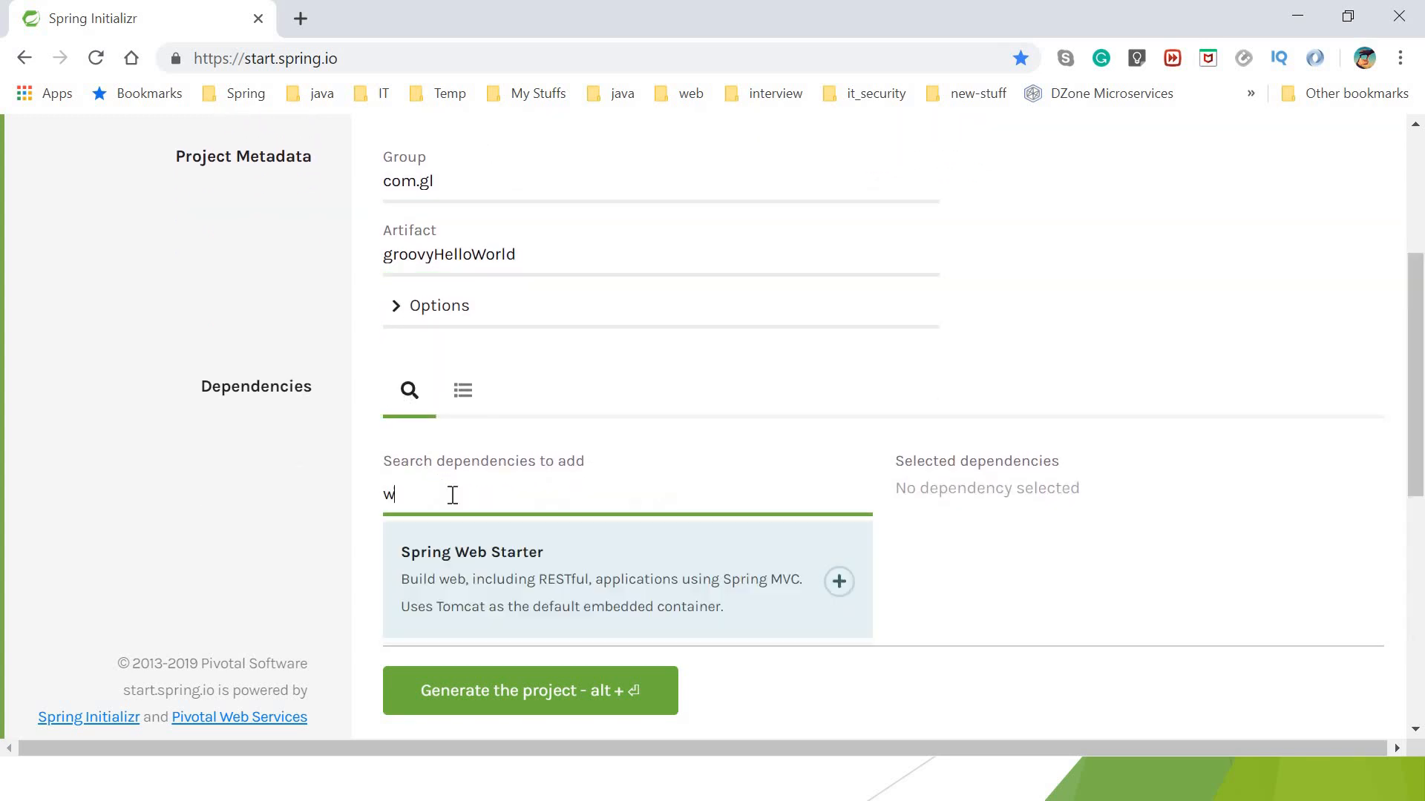
{"action": "left_click", "coordinate": [837, 582]}
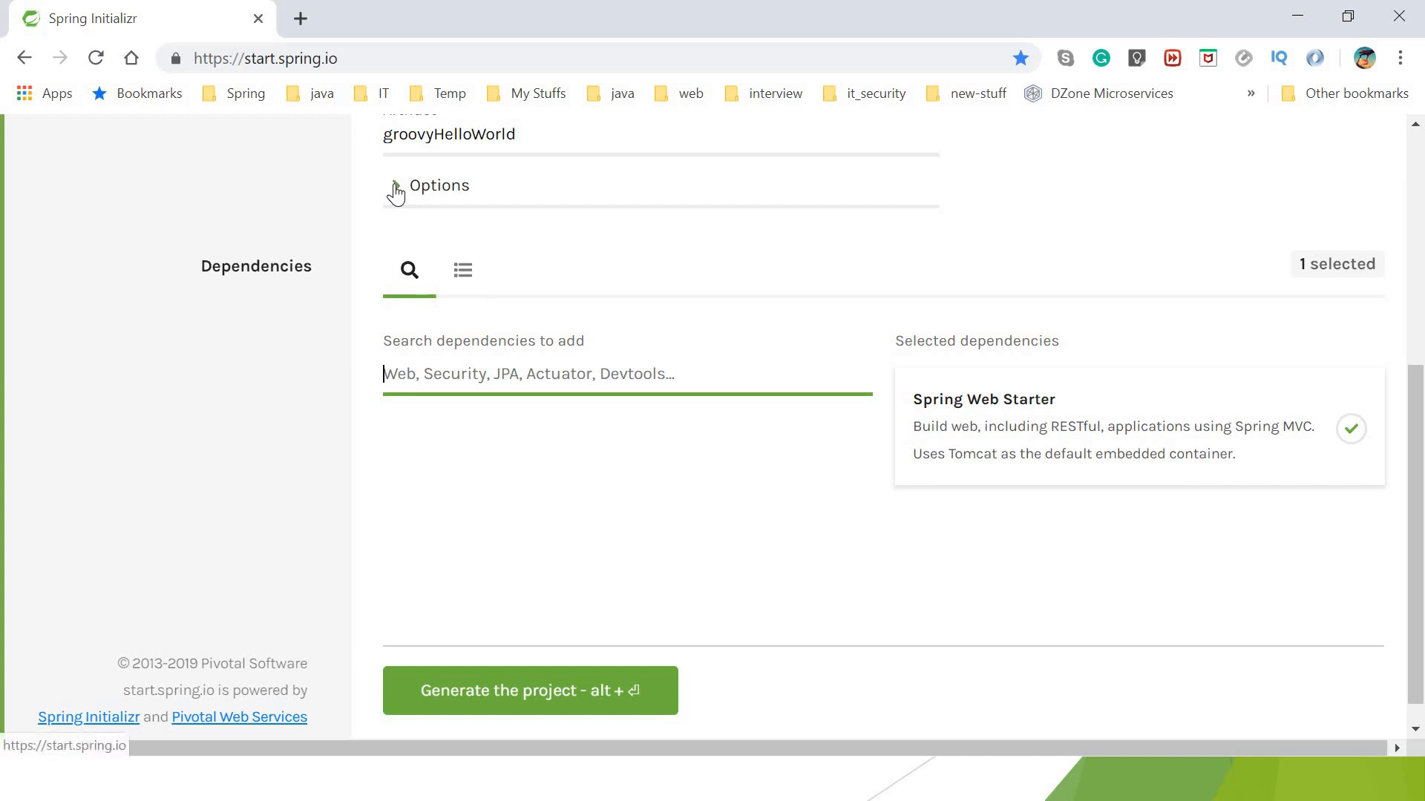
Extend the description to 'Demo project for Spring Boot with Groovy'.
{"action": "left_click", "coordinate": [396, 186]}
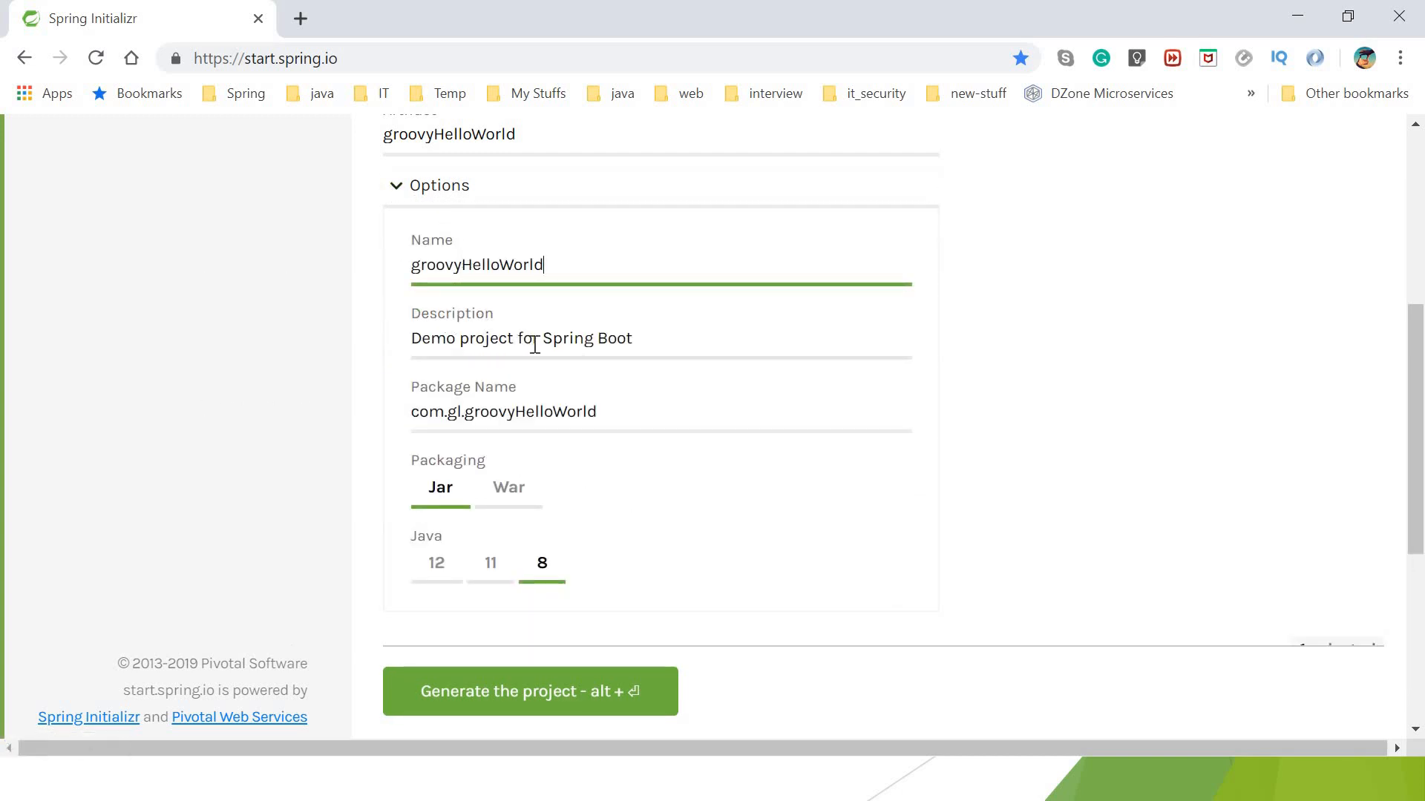
{"action": "double_click", "coordinate": [430, 339]}
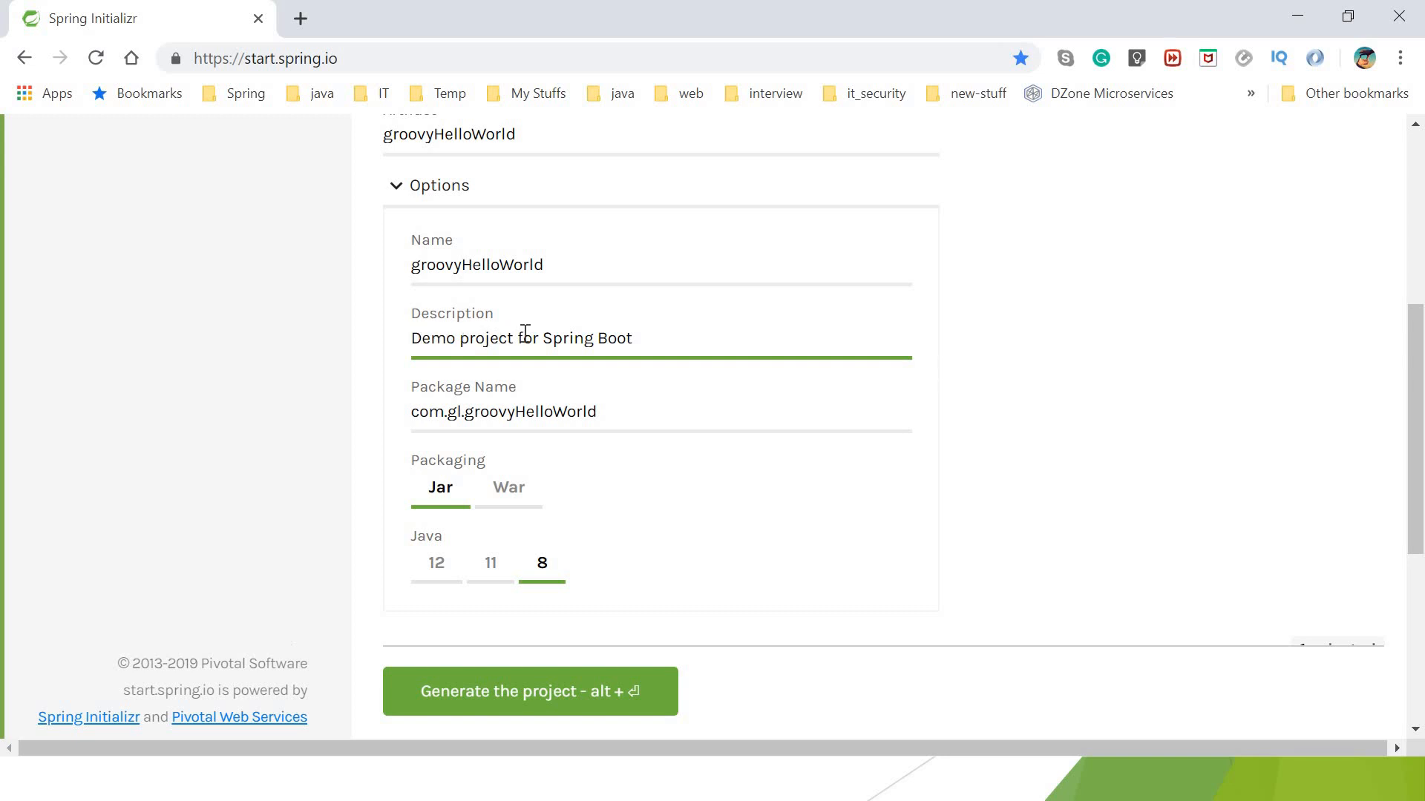
{"action": "left_click", "coordinate": [636, 339]}
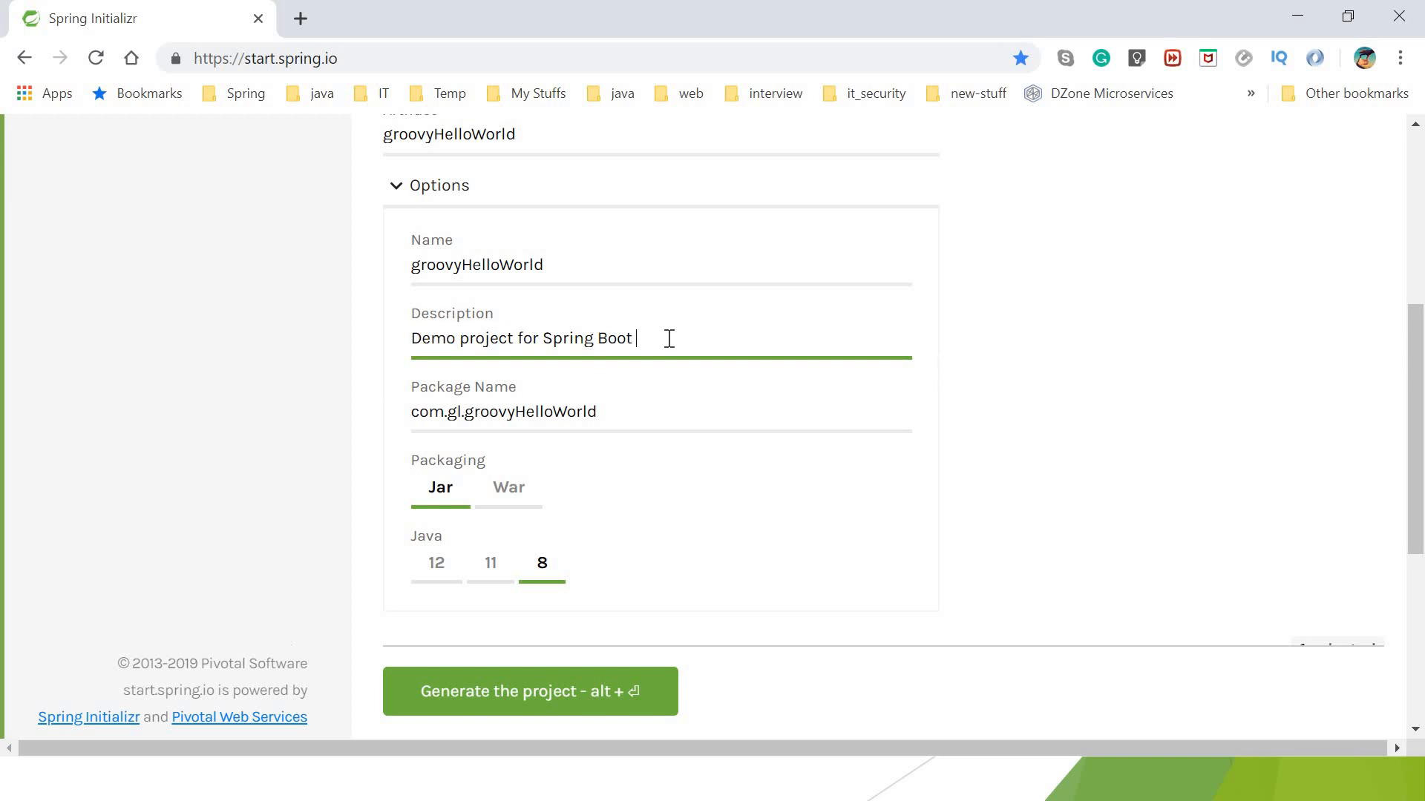
{"action": "type", "text": "with Gro"}
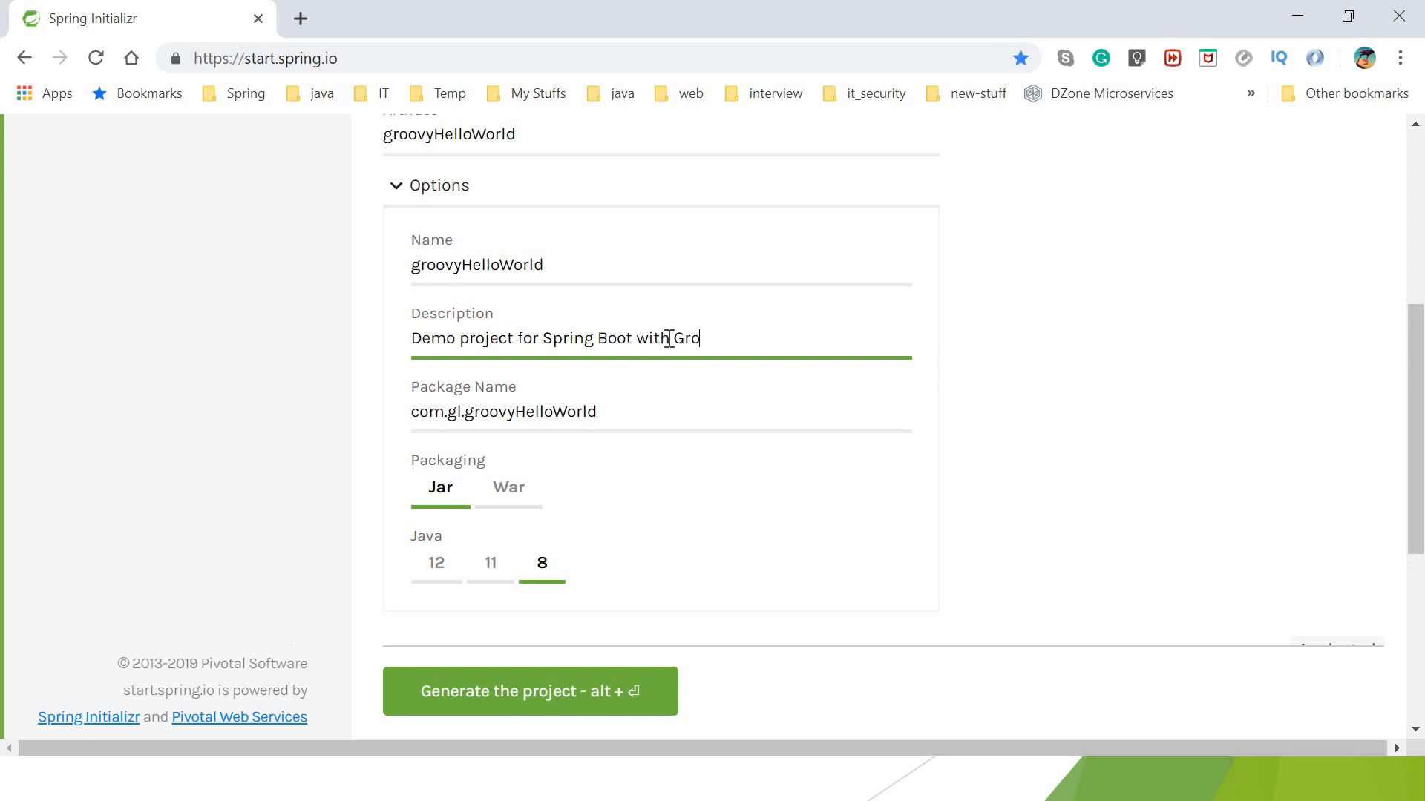
{"action": "type", "text": "ovy"}
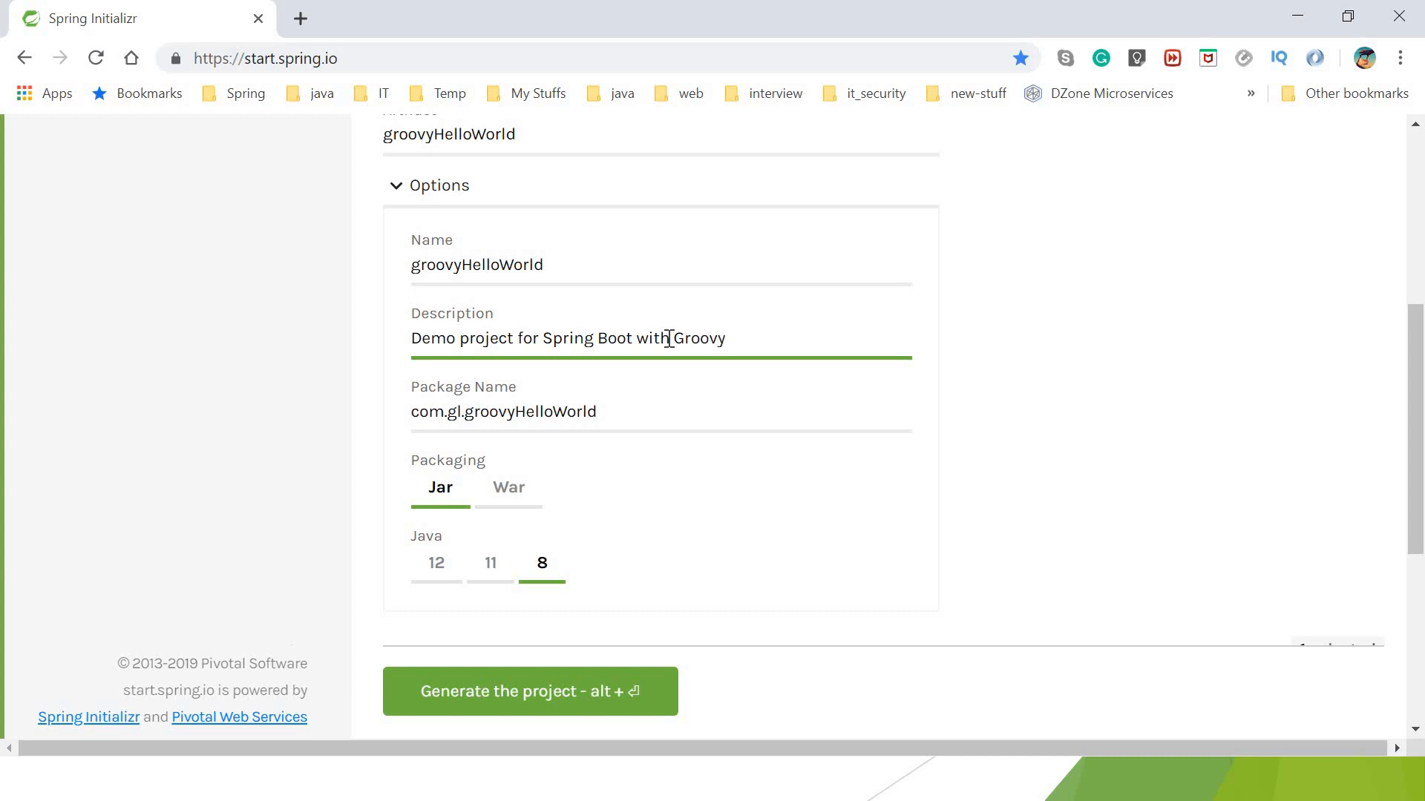
Review the remaining options, keeping Jar packaging and Java 8.
{"action": "scroll", "scroll_direction": "down", "scroll_amount": 3}
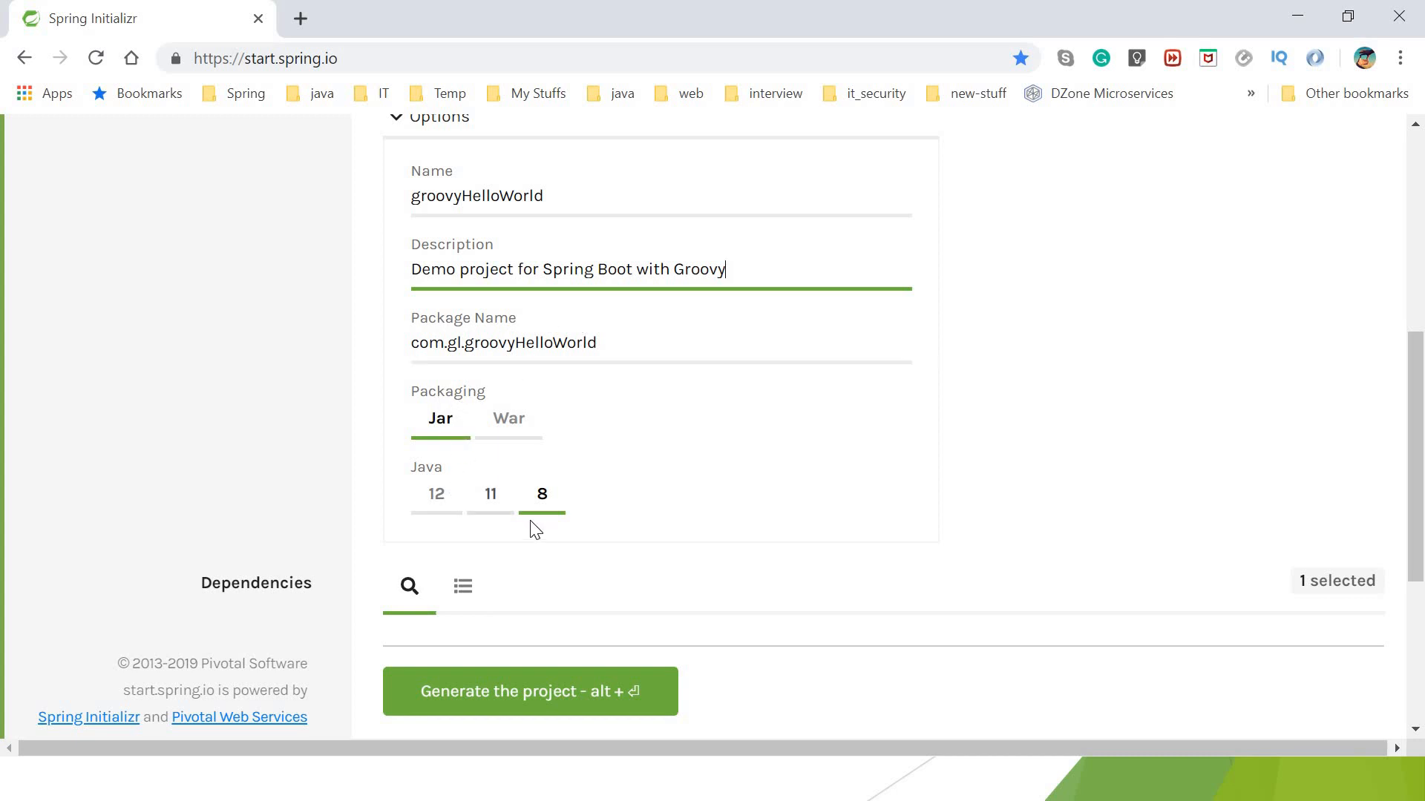
{"action": "mouse_move", "coordinate": [577, 511]}
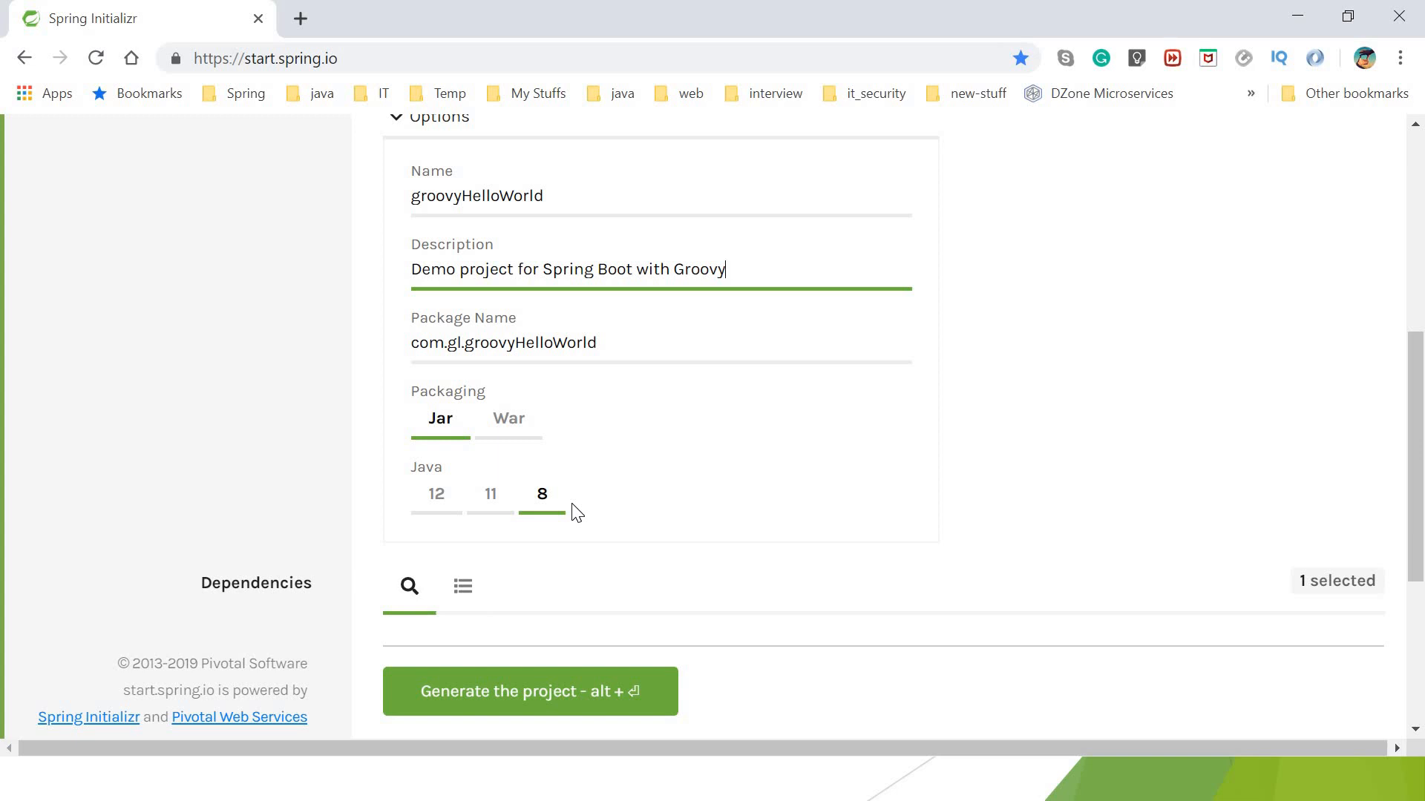
{"action": "scroll", "scroll_direction": "down", "scroll_amount": 3}
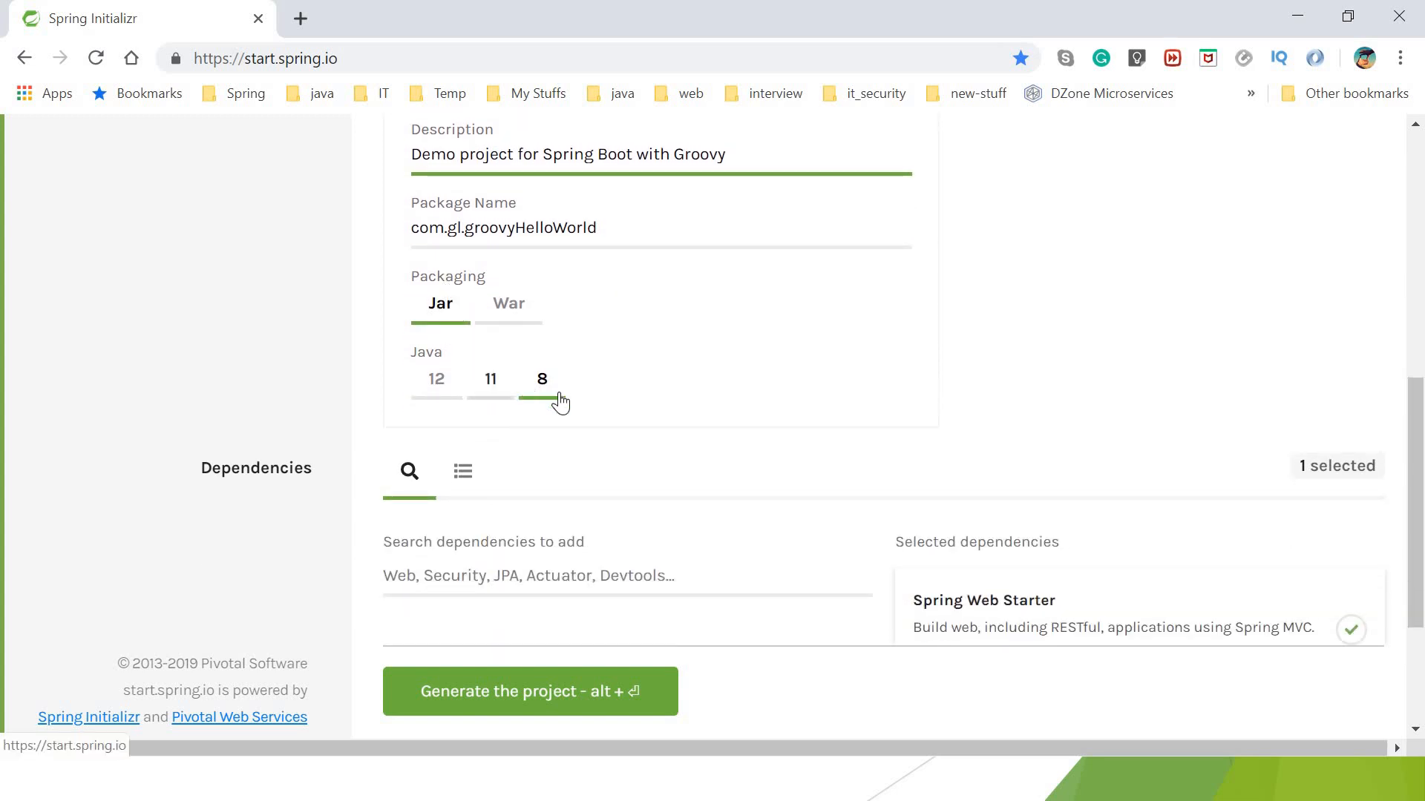
{"action": "scroll", "scroll_direction": "down", "scroll_amount": 3}
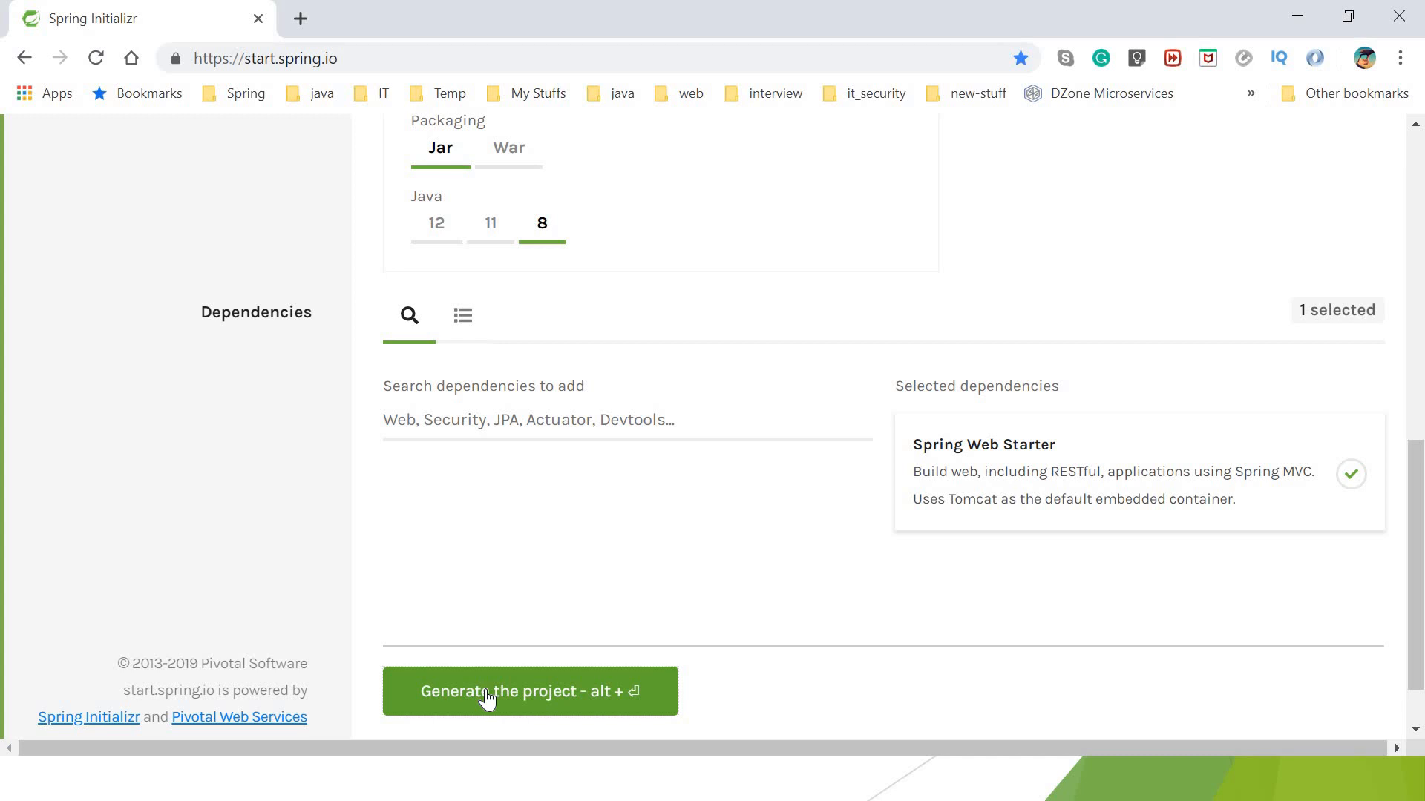
Generate the project zip and extract groovyHelloWorld.zip in Downloads.
{"action": "left_click", "coordinate": [530, 690]}
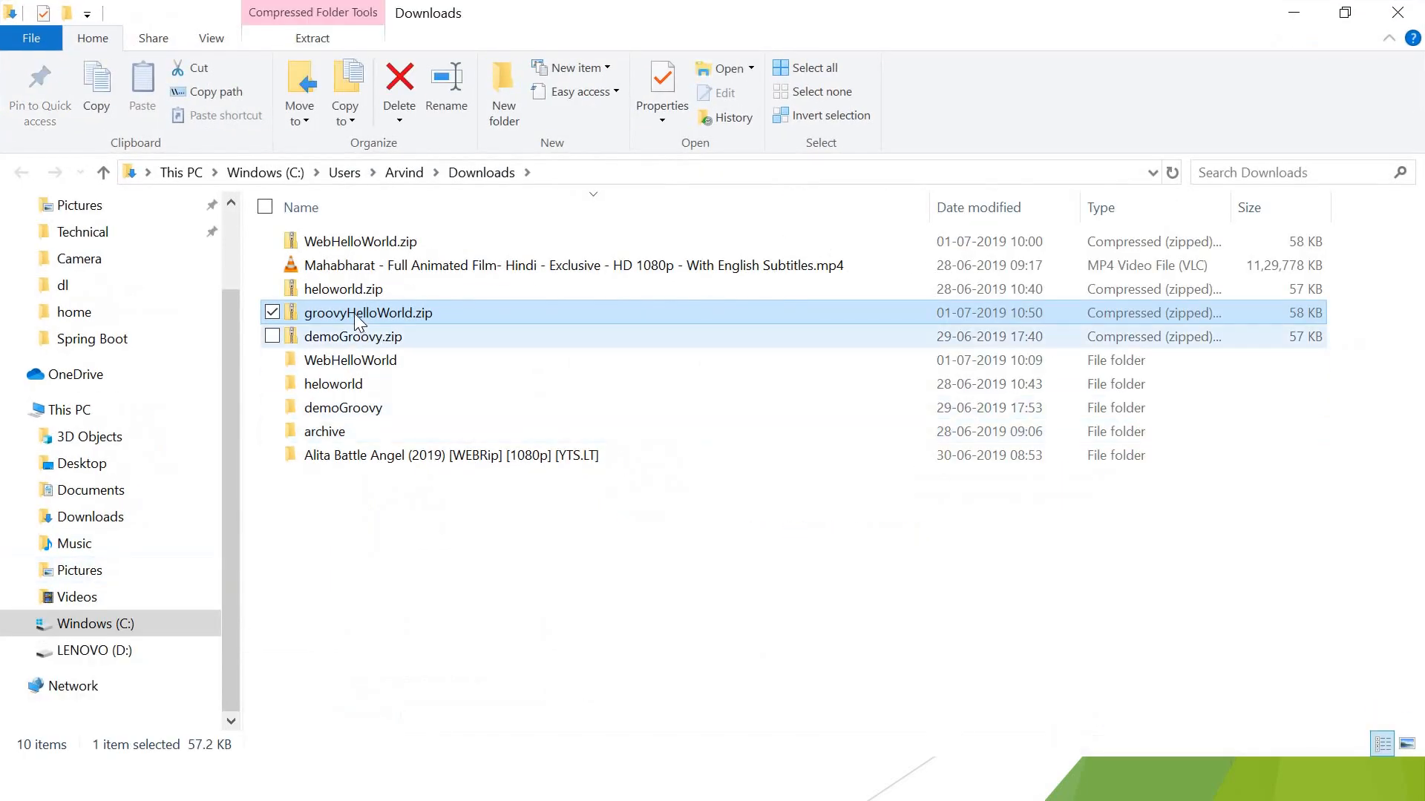
{"action": "right_click", "coordinate": [368, 314]}
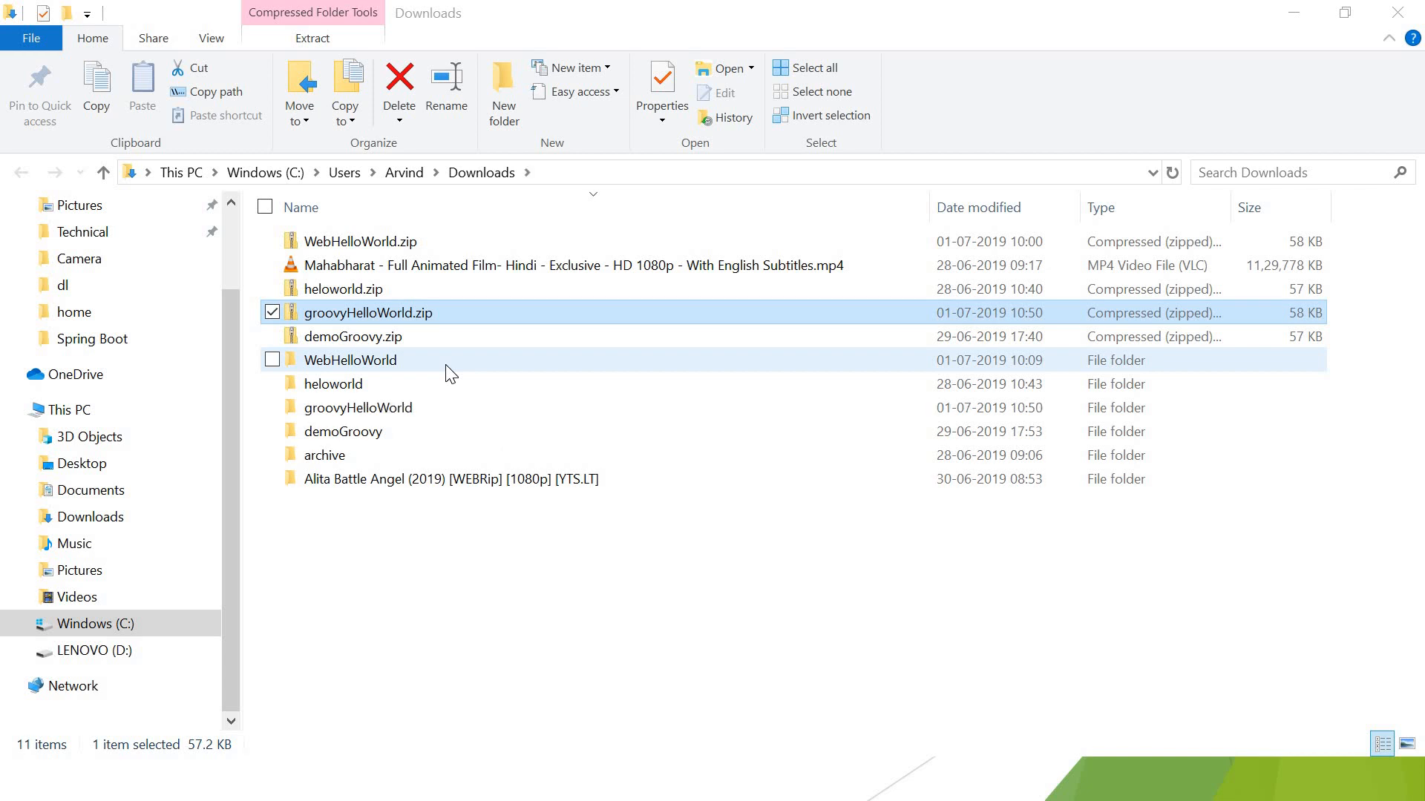
{"action": "key", "text": "alt+tab"}
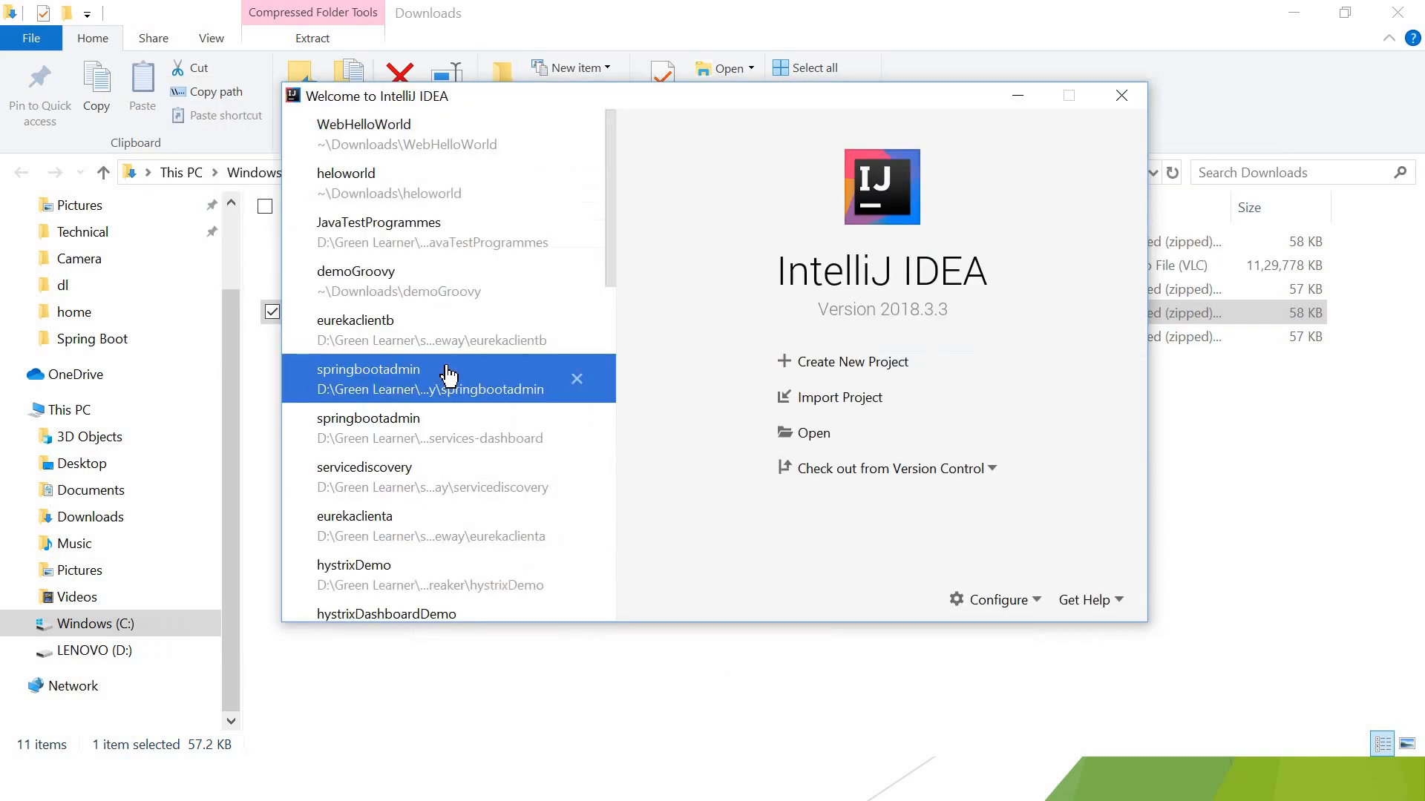
{"action": "mouse_move", "coordinate": [445, 375]}
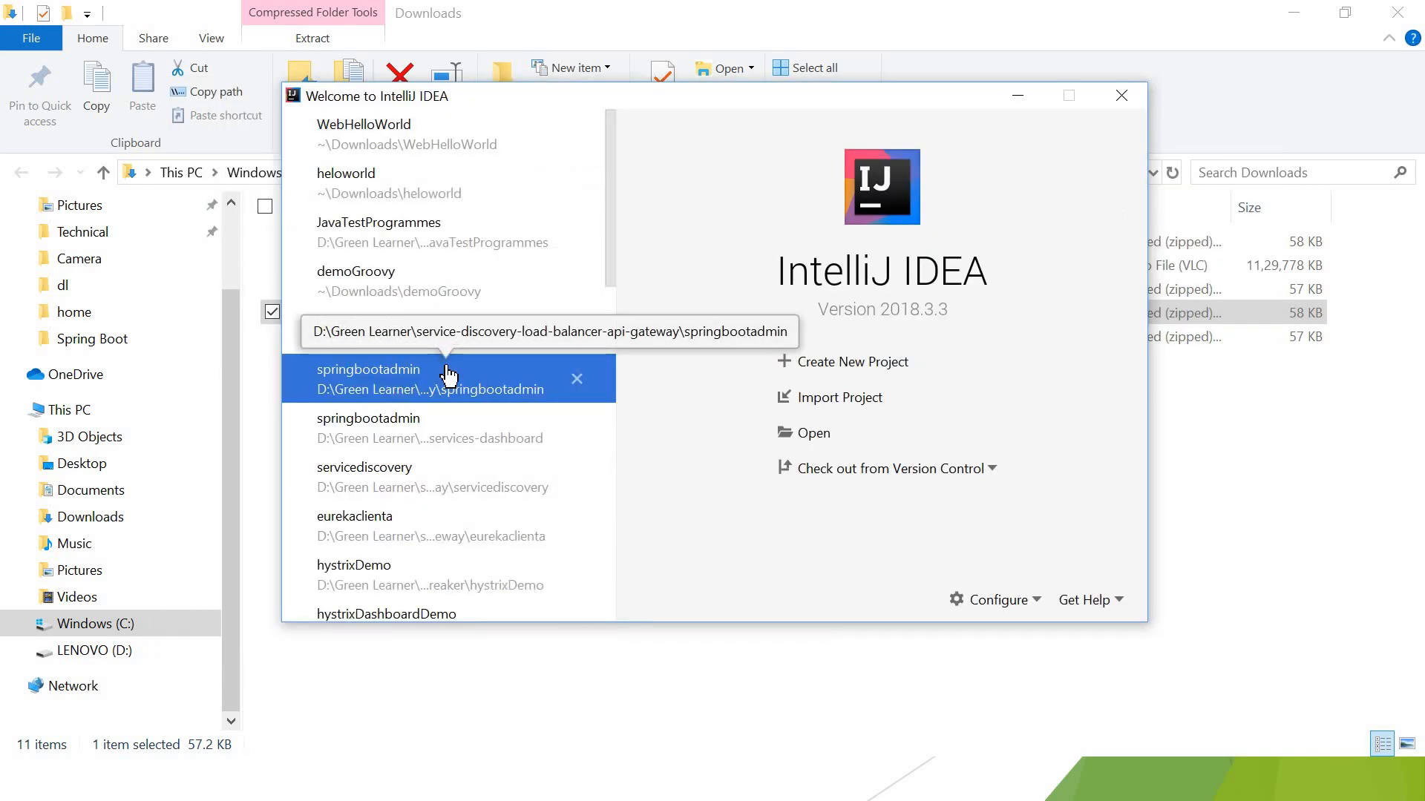
Open the recent springbootadmin project from the IntelliJ welcome screen.
{"action": "left_click", "coordinate": [368, 378]}
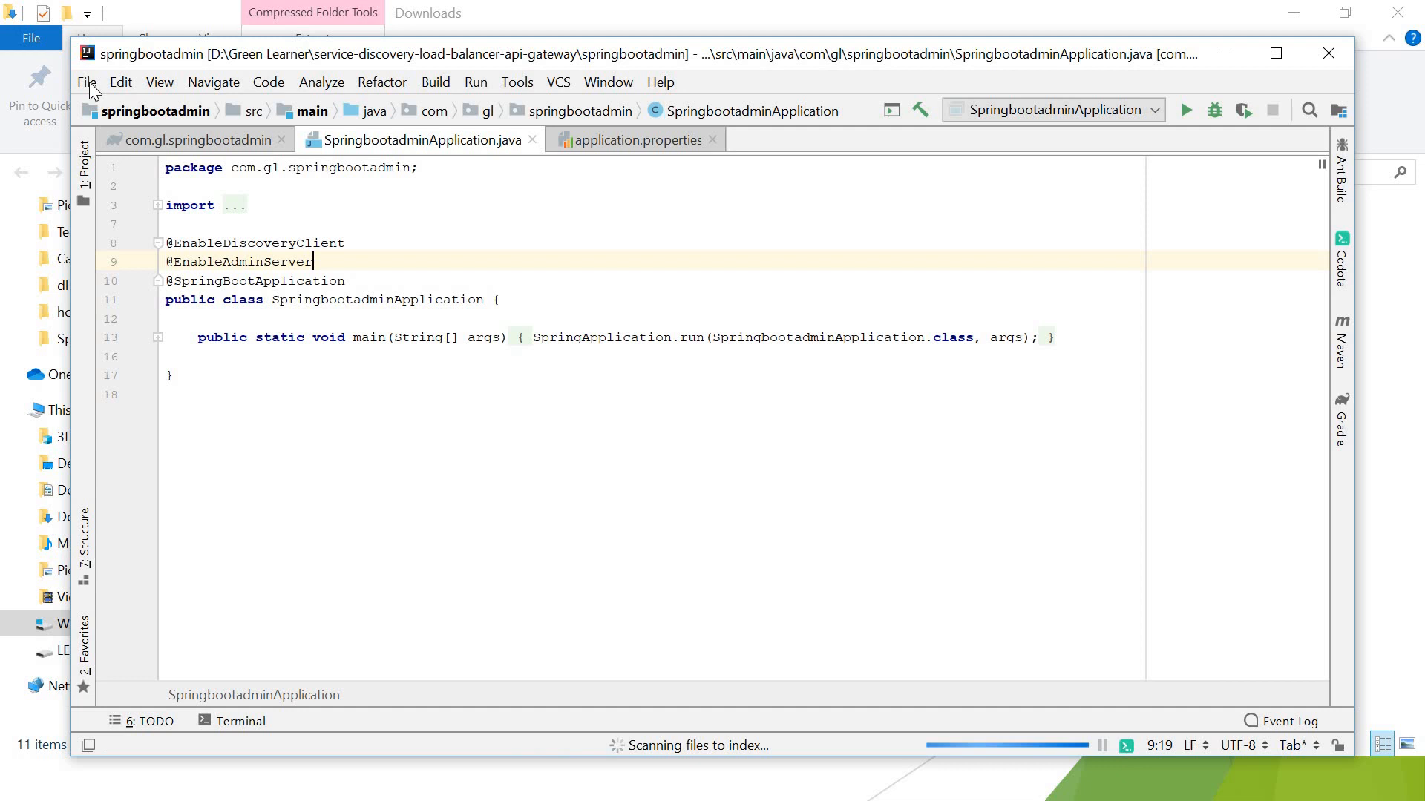
{"action": "left_click", "coordinate": [119, 82]}
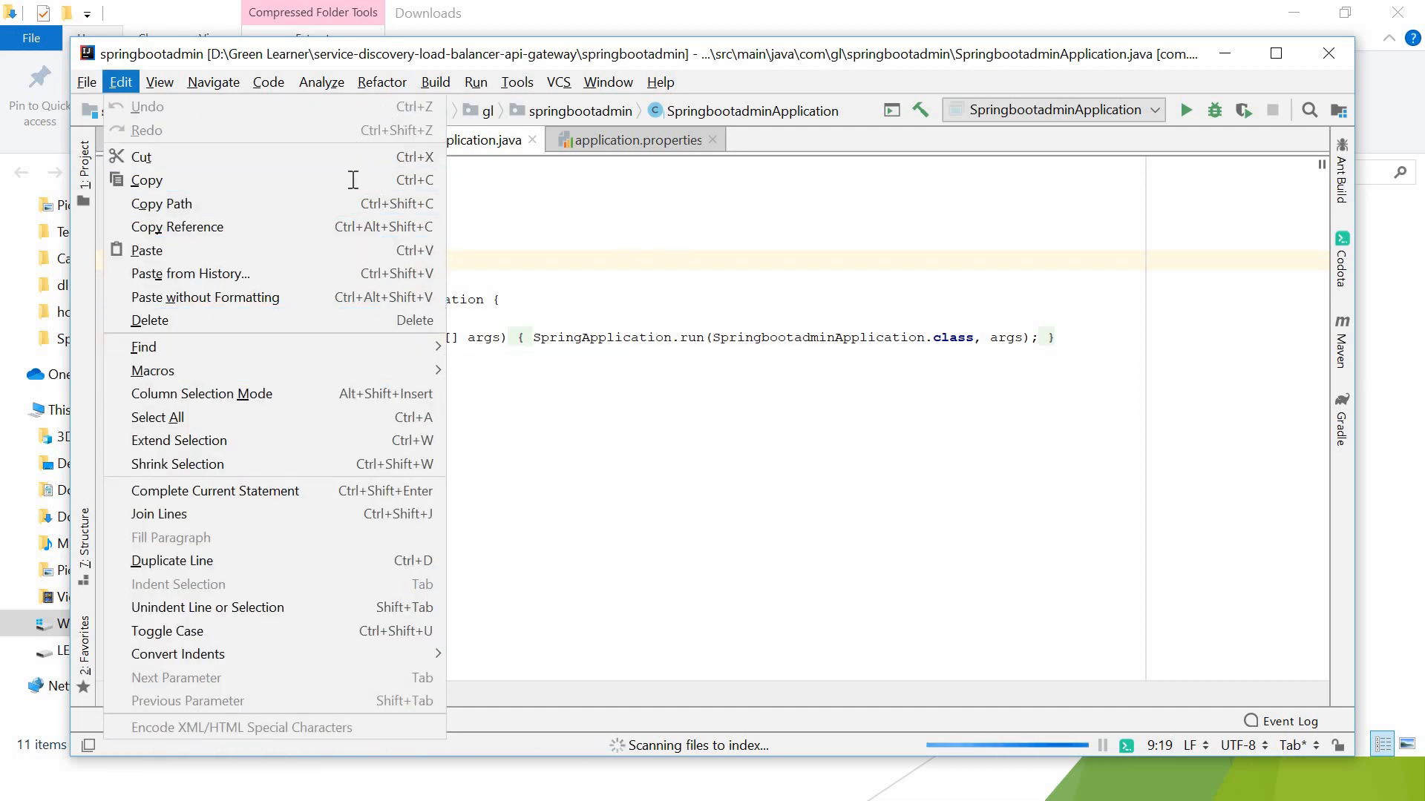
{"action": "left_click", "coordinate": [86, 82]}
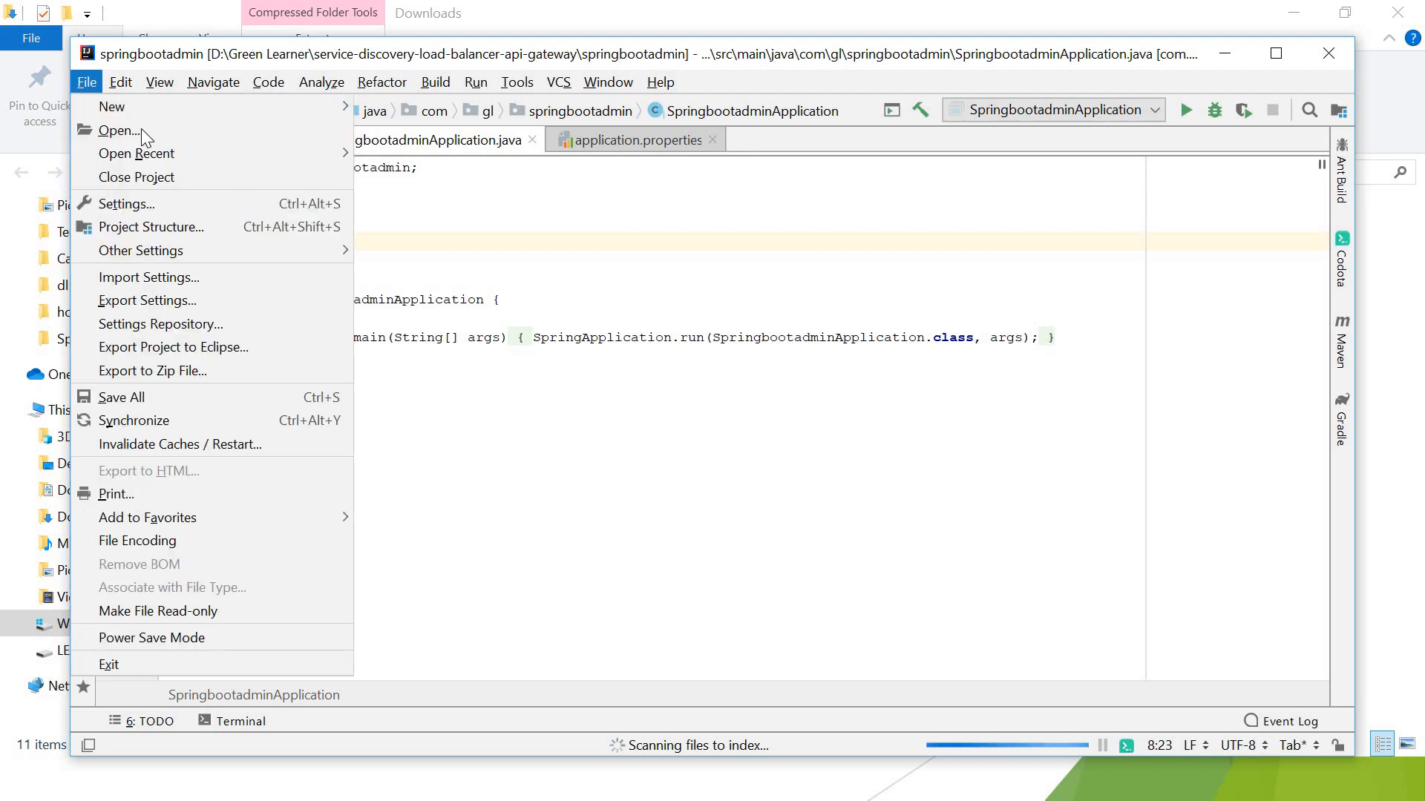
Open the groovyHelloWorld folder from home/Downloads as a project.
{"action": "left_click", "coordinate": [119, 130]}
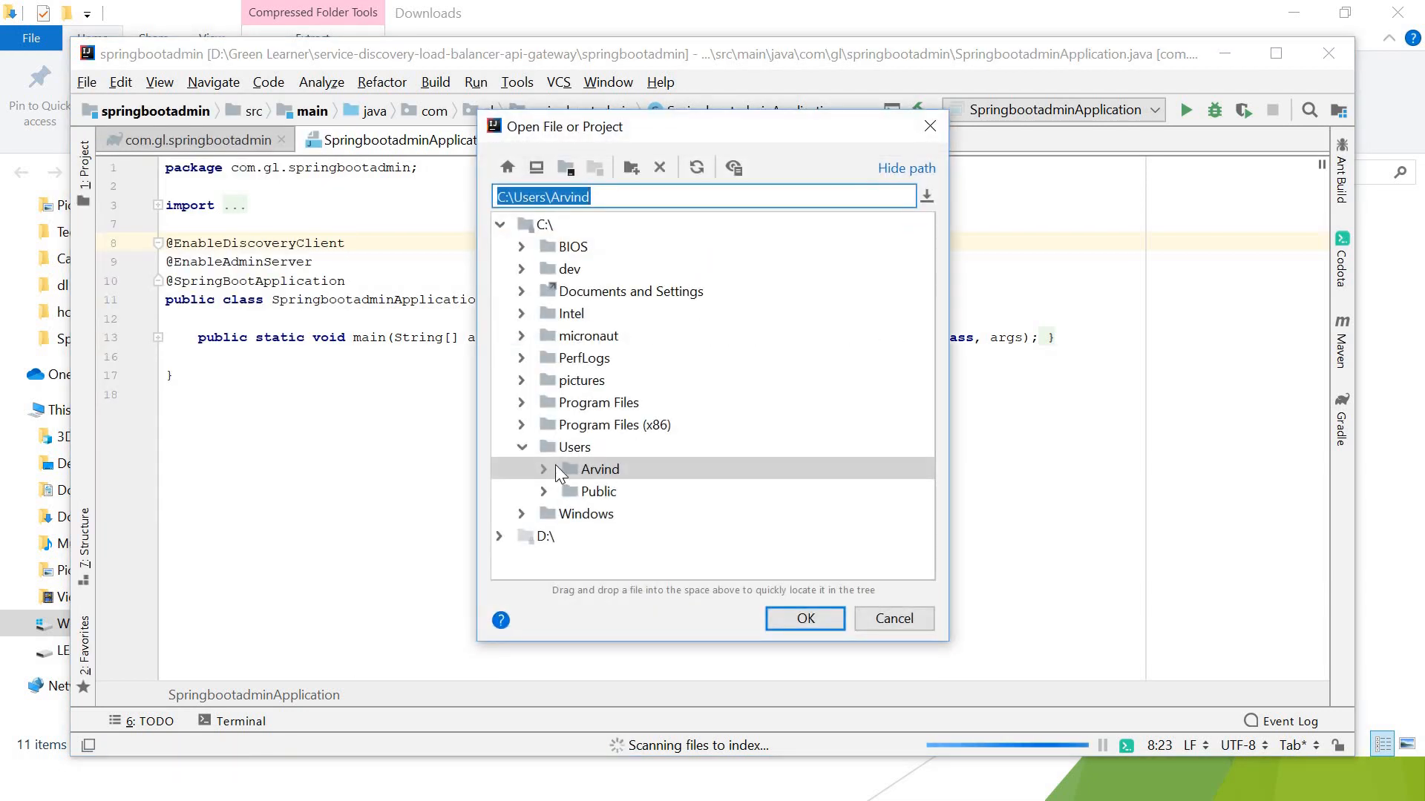
{"action": "left_click", "coordinate": [601, 469]}
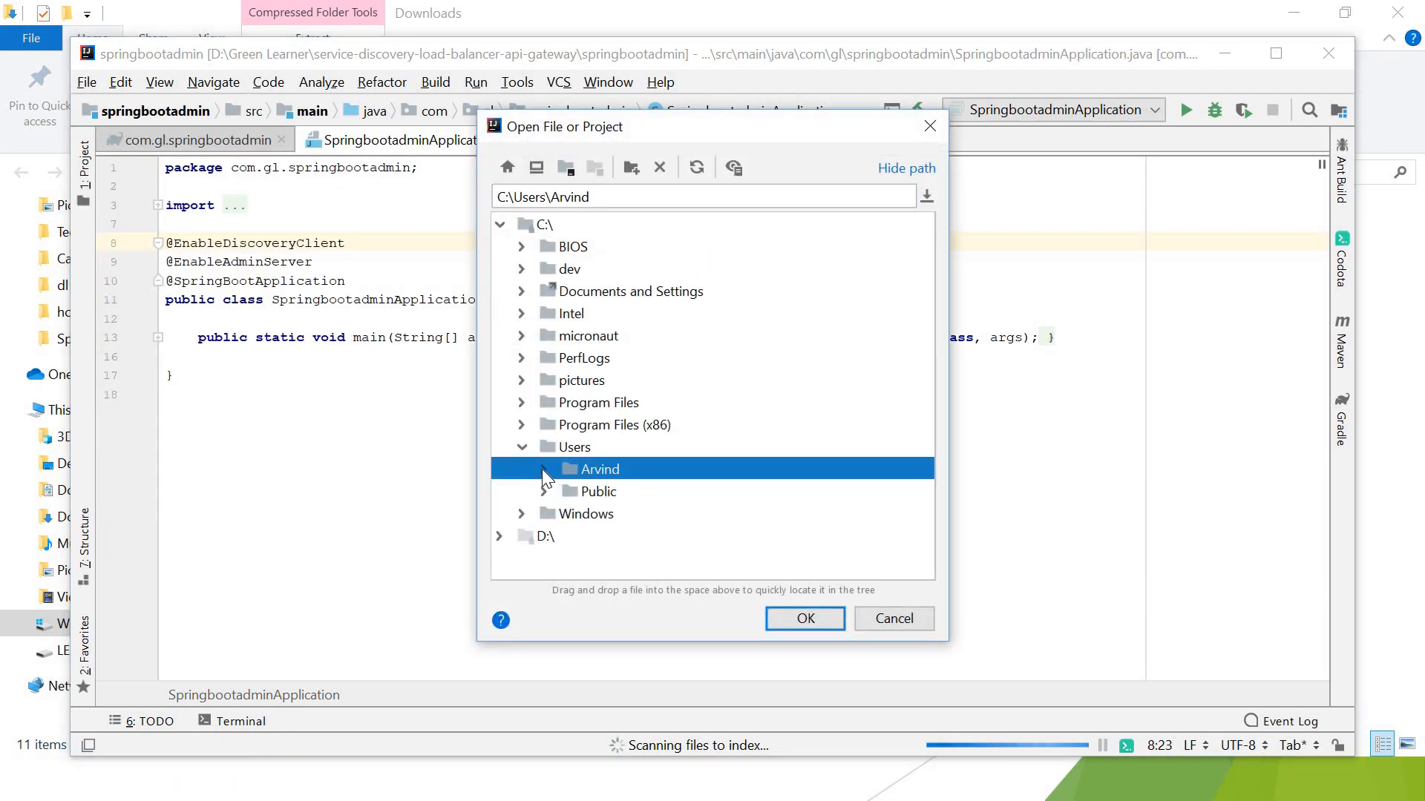
{"action": "left_click", "coordinate": [544, 469]}
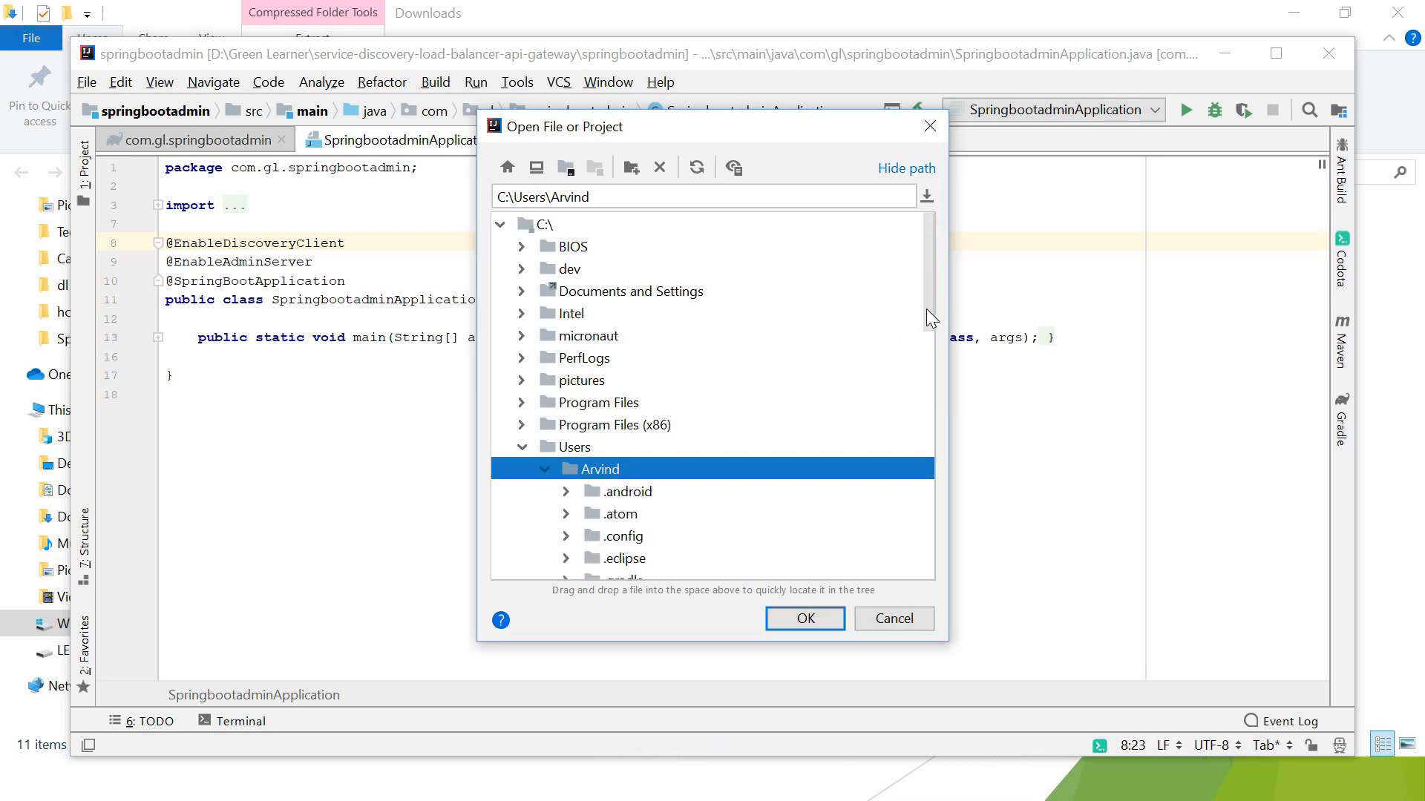
{"action": "scroll", "scroll_direction": "down", "scroll_amount": 3}
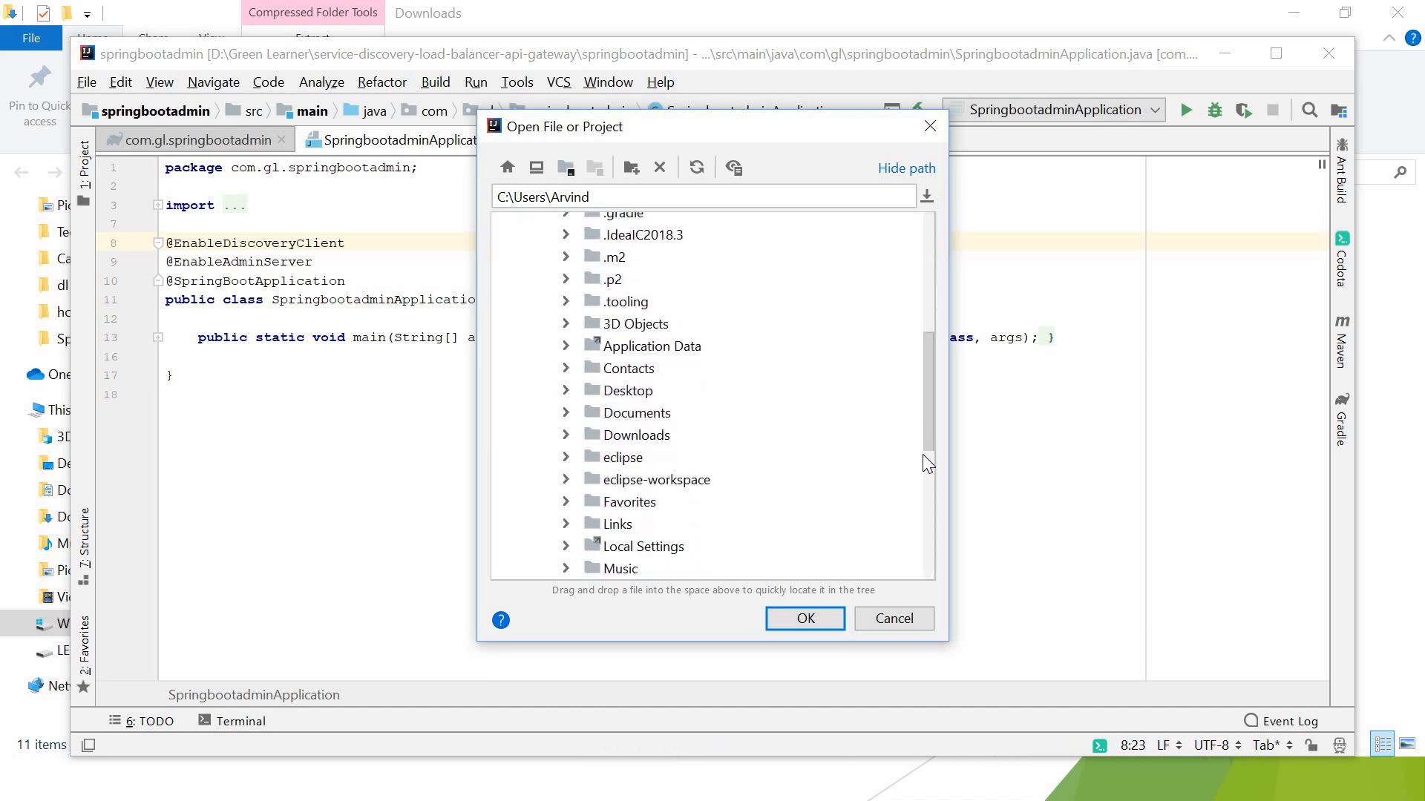
{"action": "scroll", "scroll_direction": "down", "scroll_amount": 3}
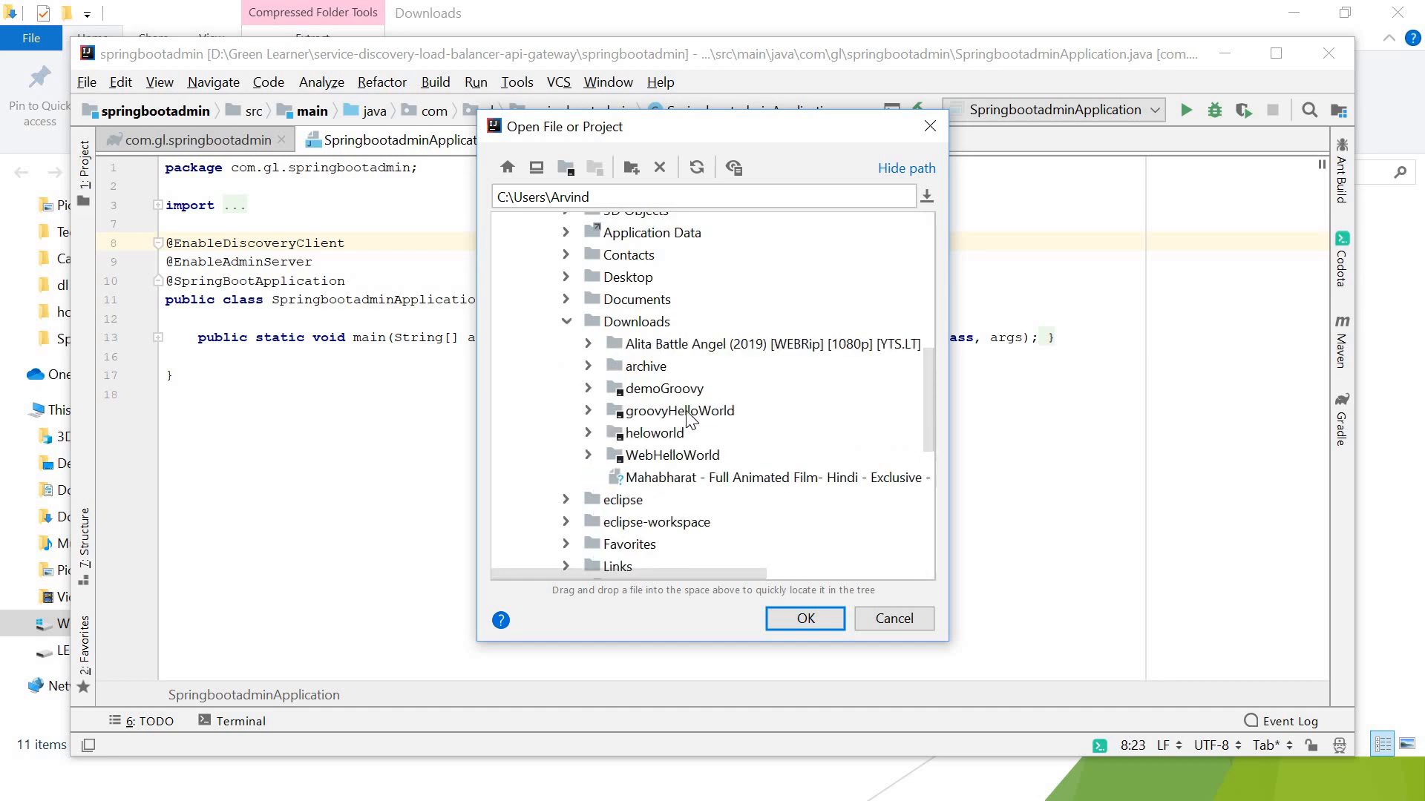
{"action": "left_click", "coordinate": [678, 411]}
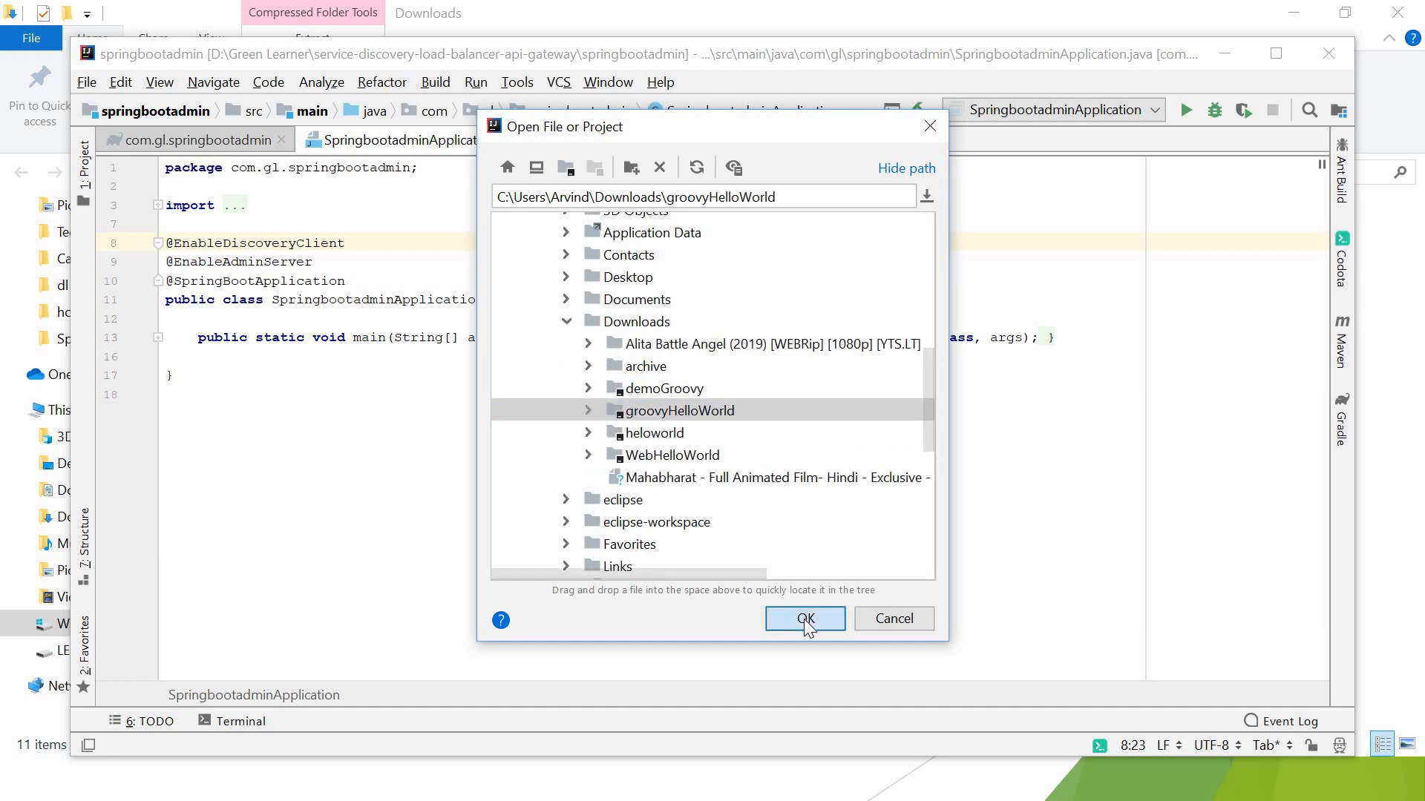
{"action": "left_click", "coordinate": [803, 618]}
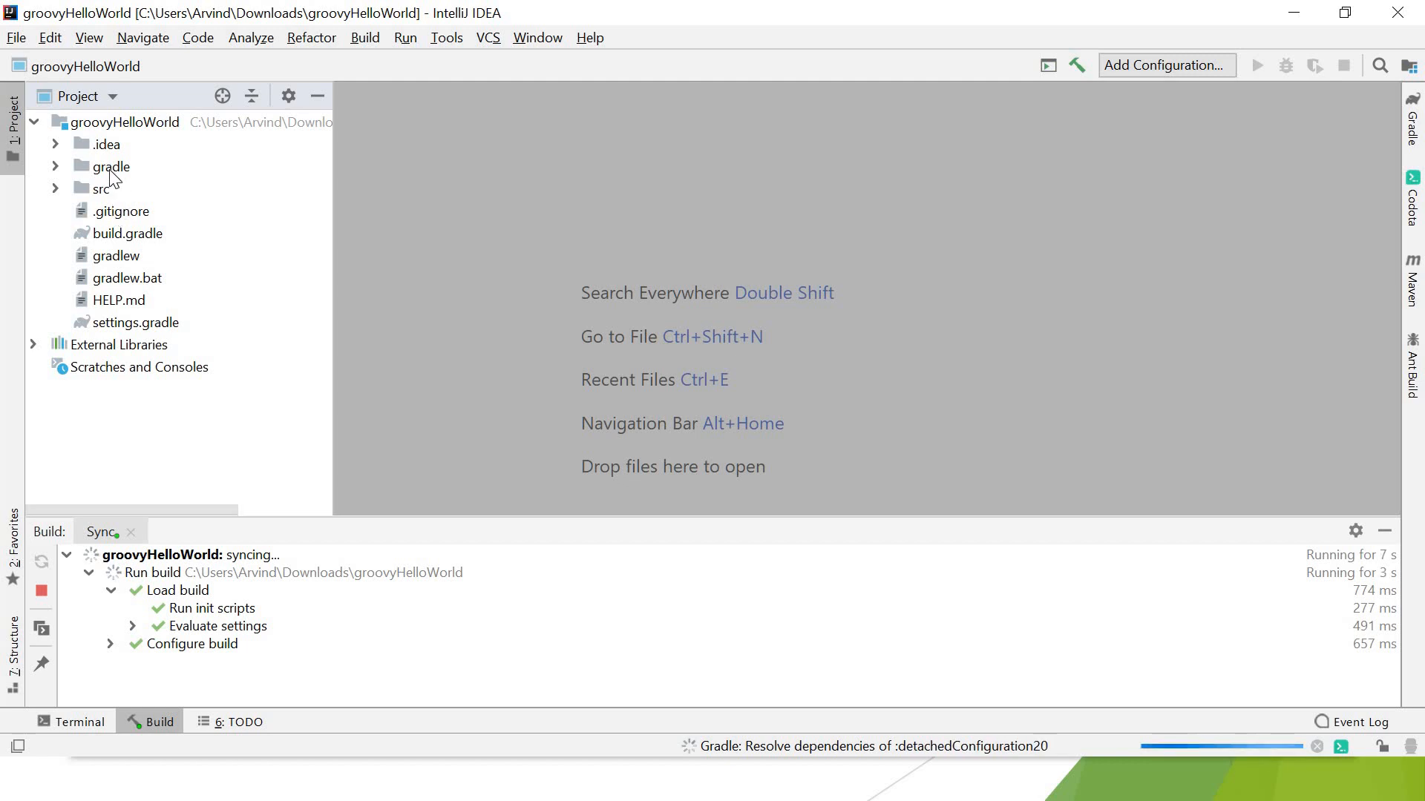
Expand src/main in the Project tree and open GroovyHelloWorldApplication.groovy.
{"action": "left_click", "coordinate": [113, 166]}
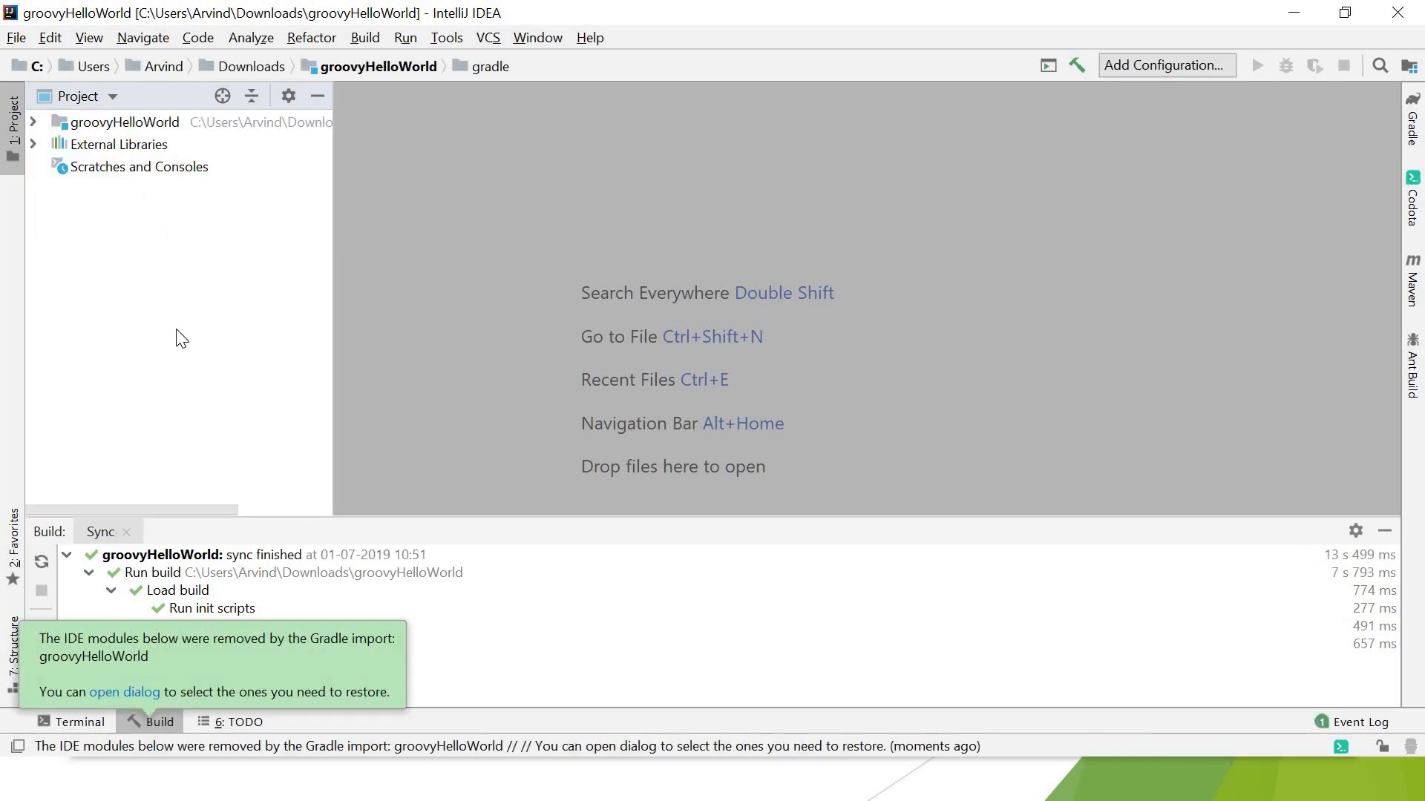
{"action": "left_click", "coordinate": [33, 122]}
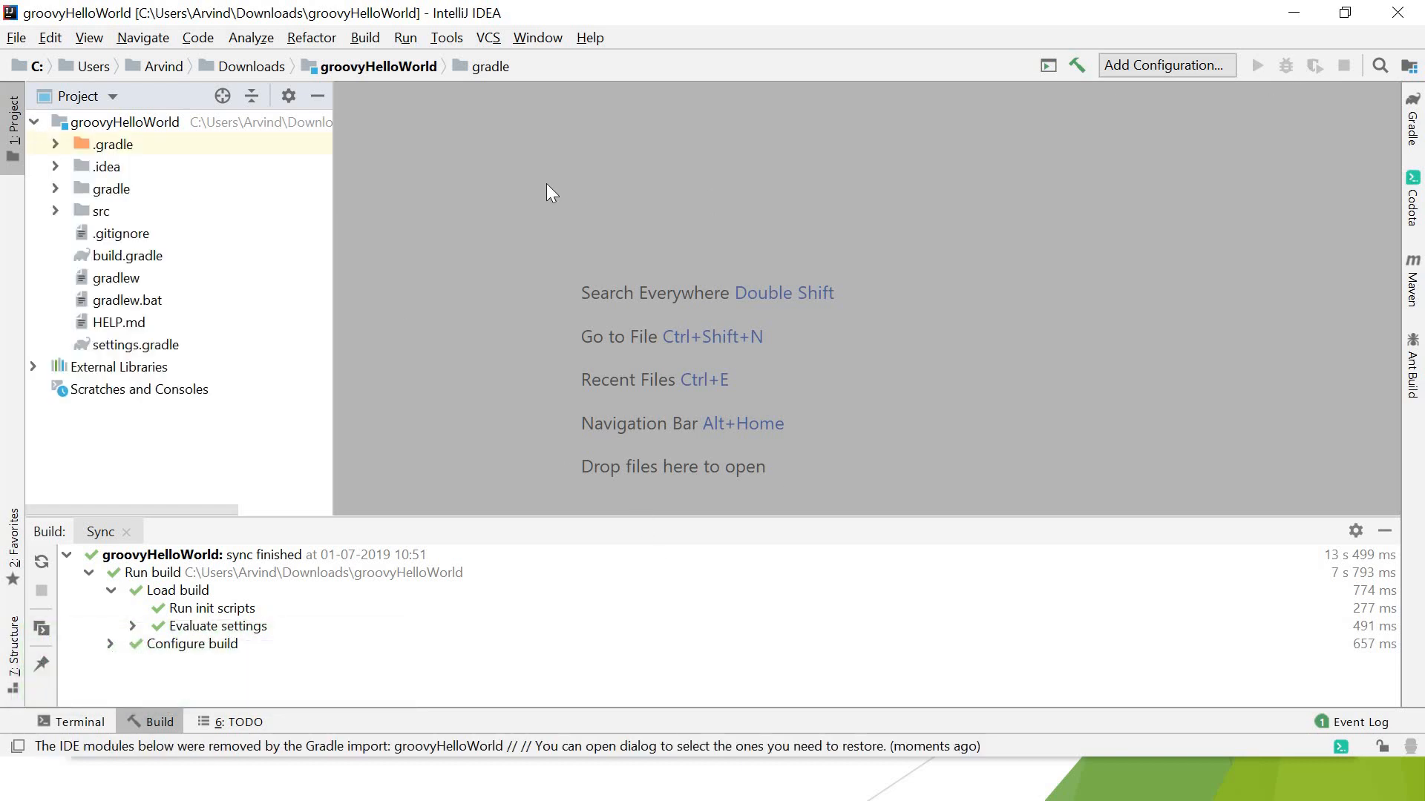
{"action": "left_click", "coordinate": [55, 211]}
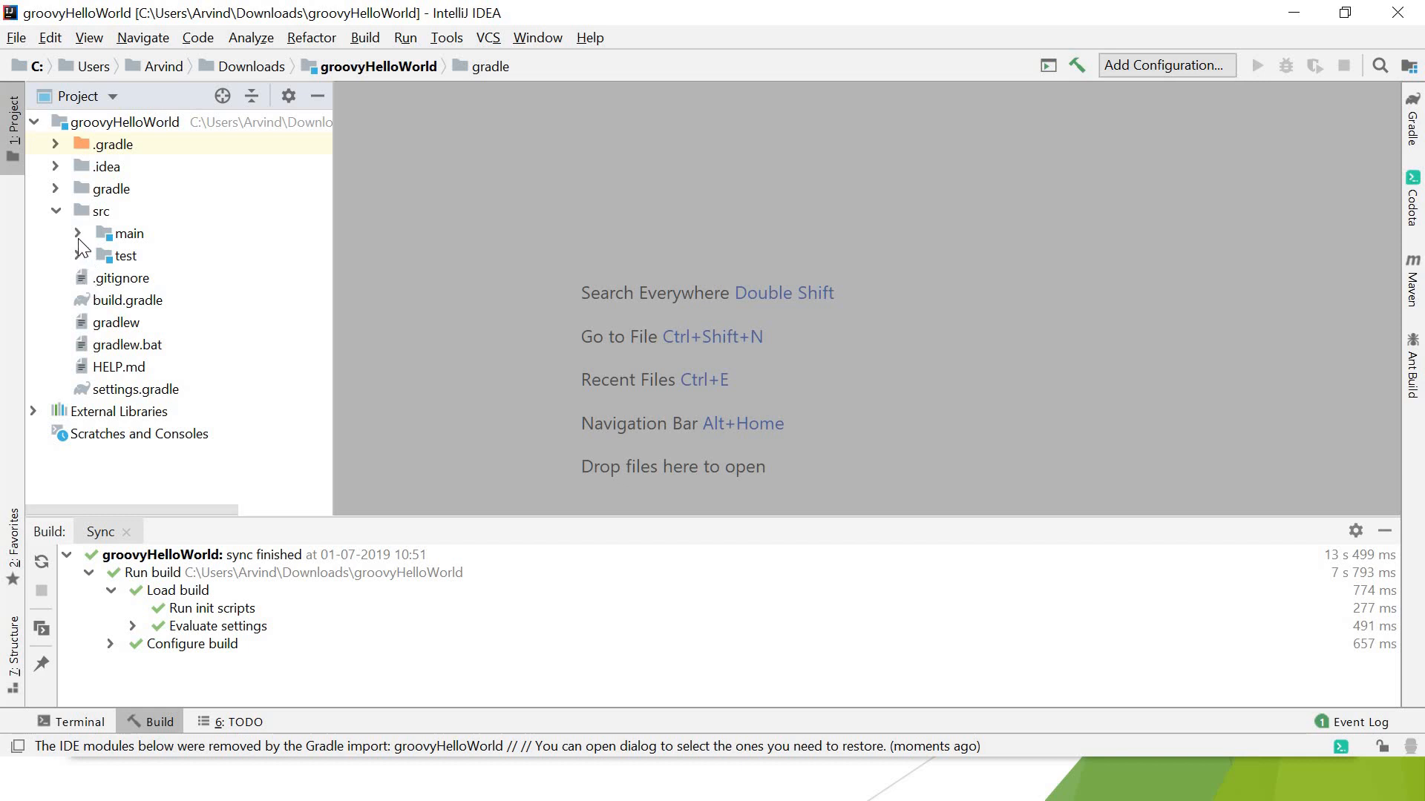
{"action": "left_click", "coordinate": [79, 233]}
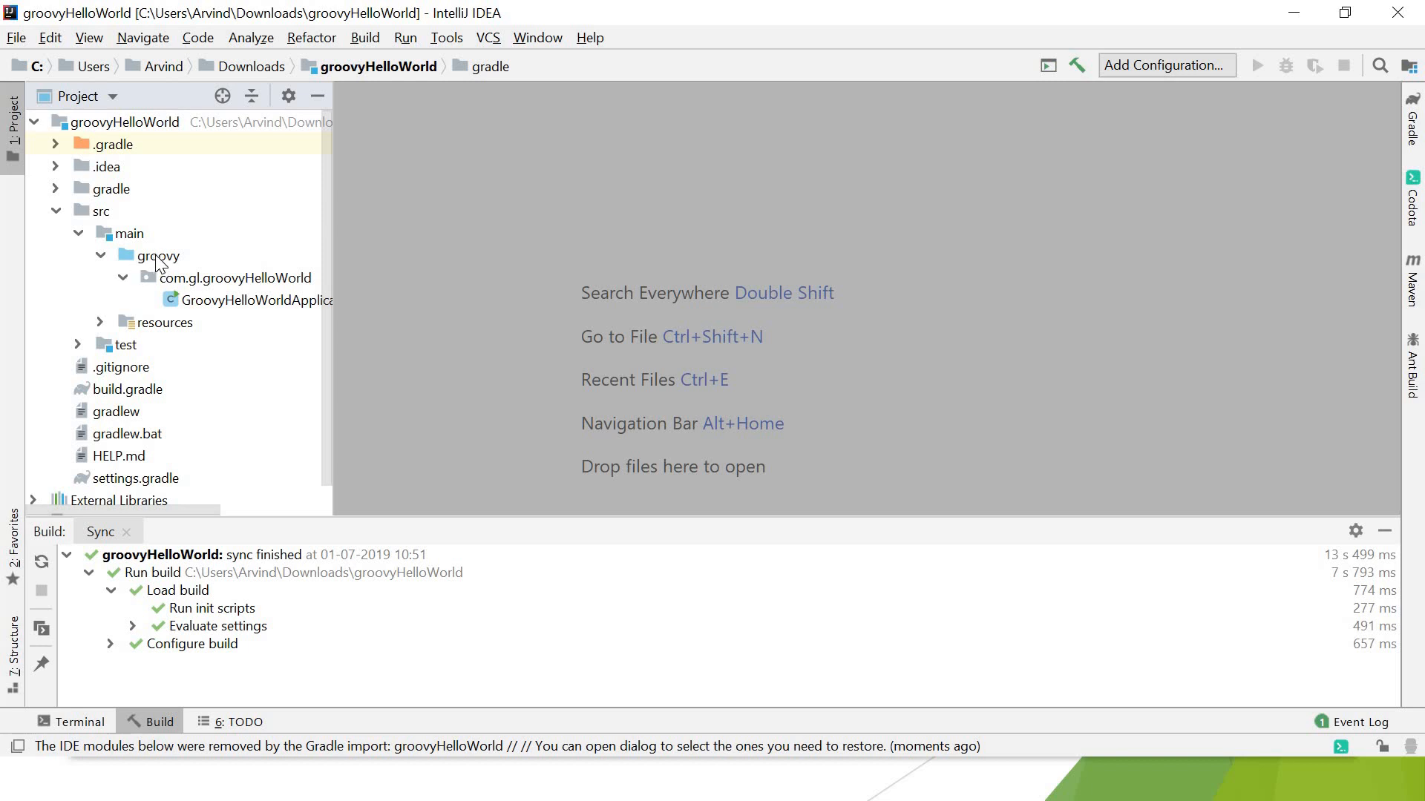
{"action": "mouse_move", "coordinate": [332, 224]}
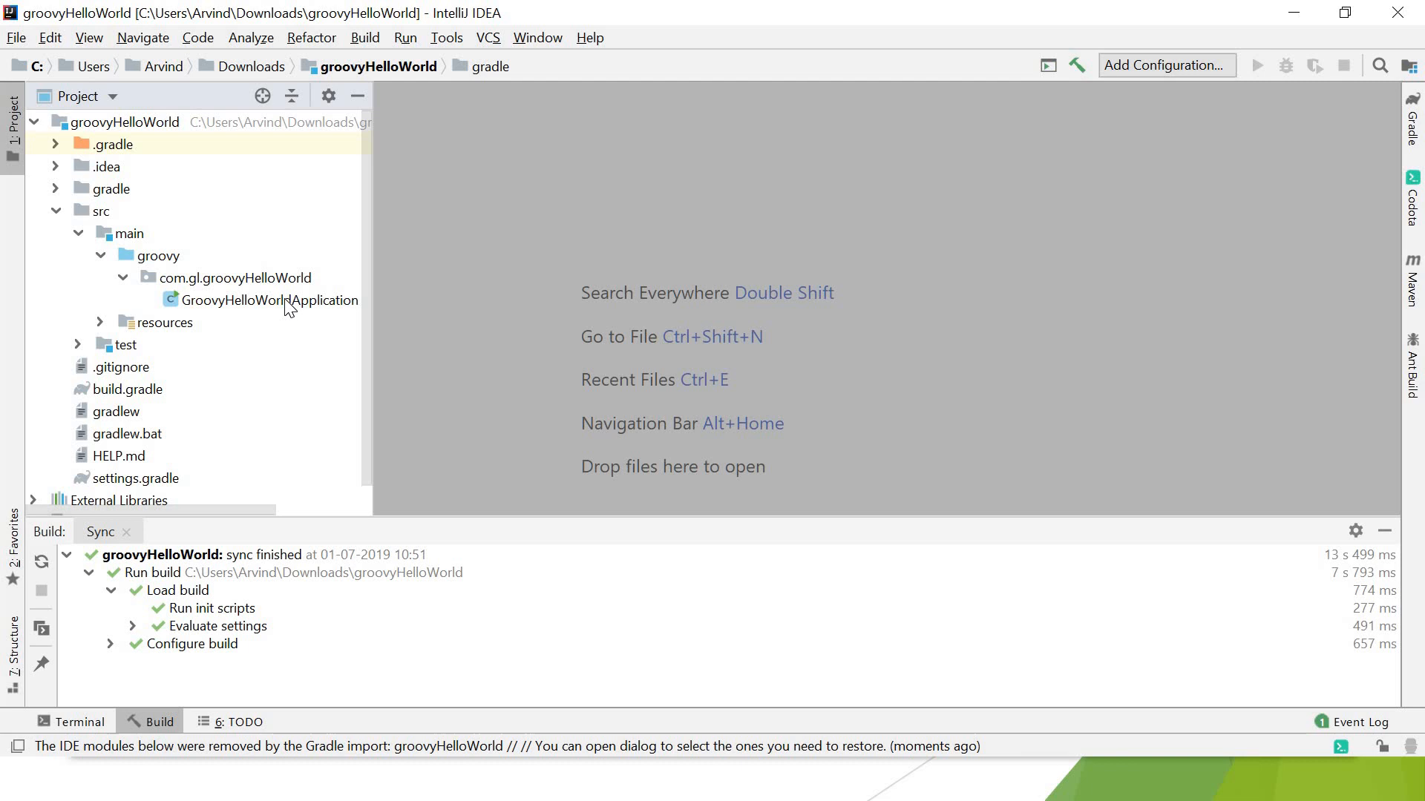
{"action": "double_click", "coordinate": [269, 301]}
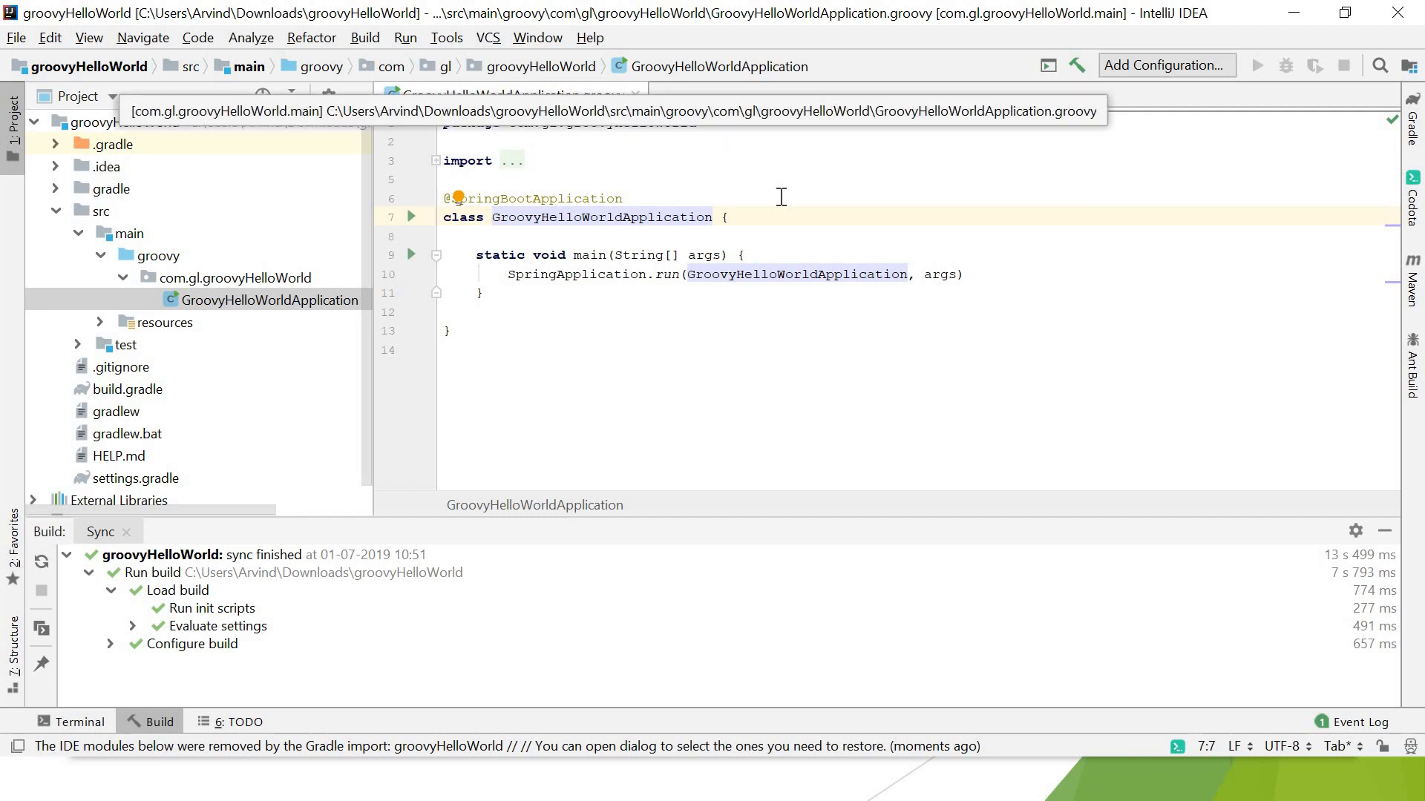
{"action": "mouse_move", "coordinate": [994, 282]}
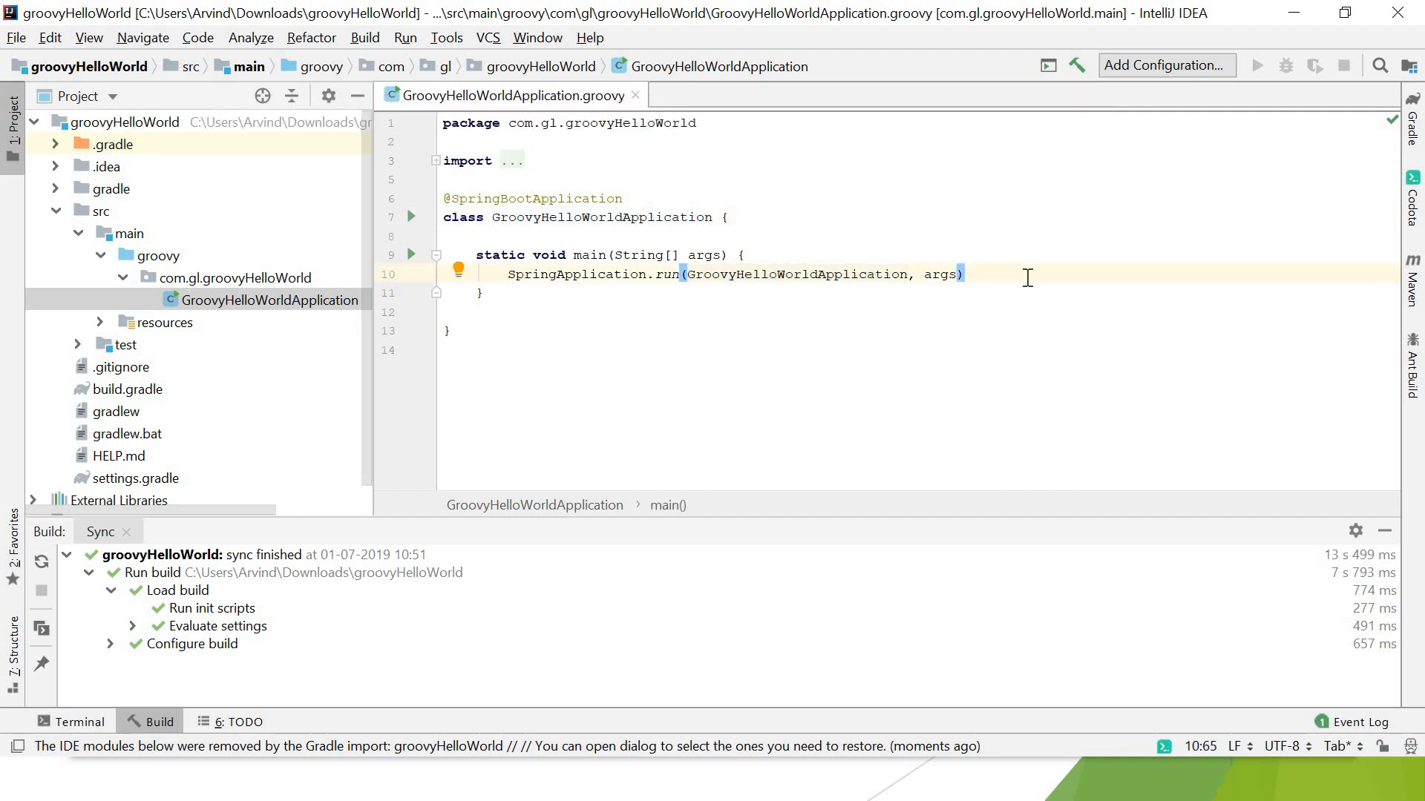
{"action": "mouse_move", "coordinate": [555, 299]}
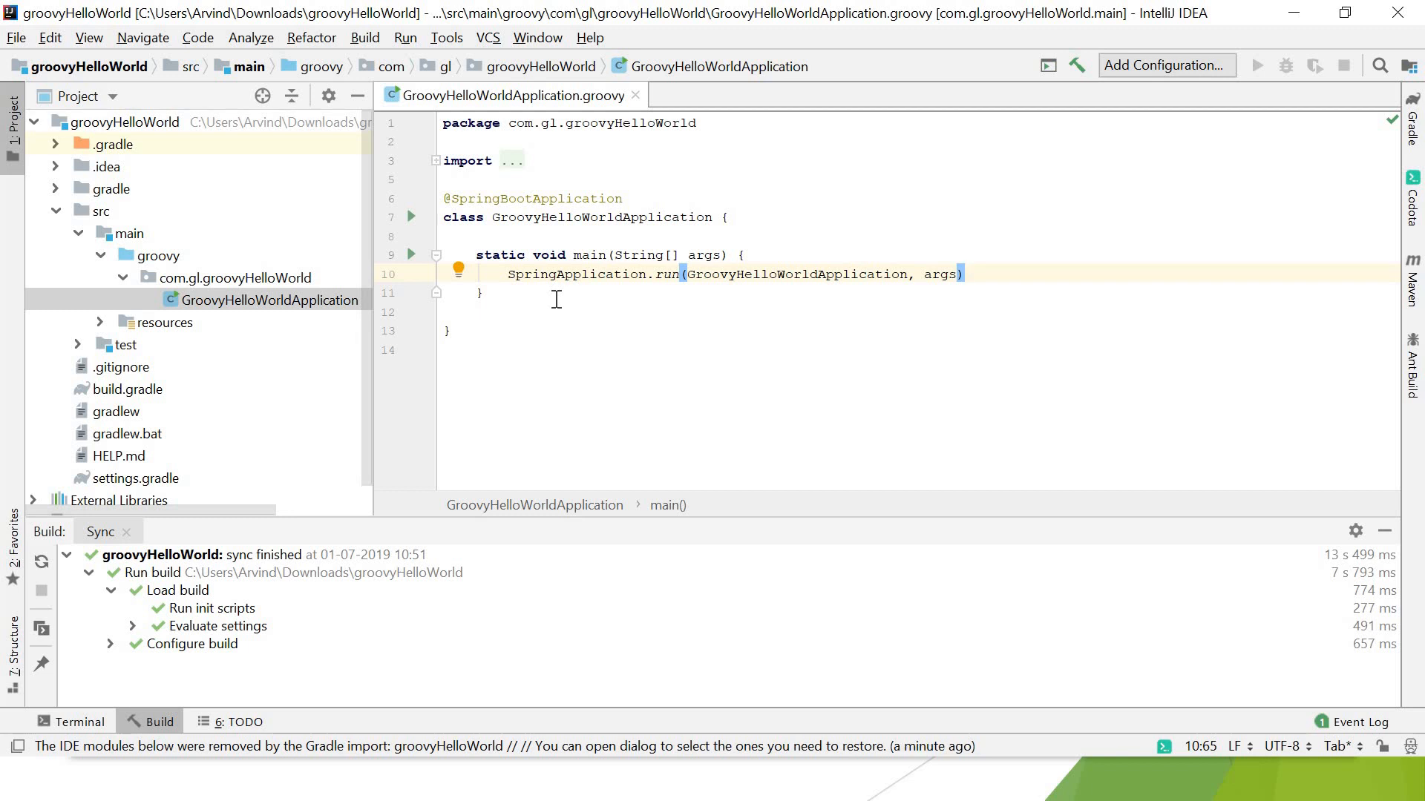
{"action": "mouse_move", "coordinate": [512, 320]}
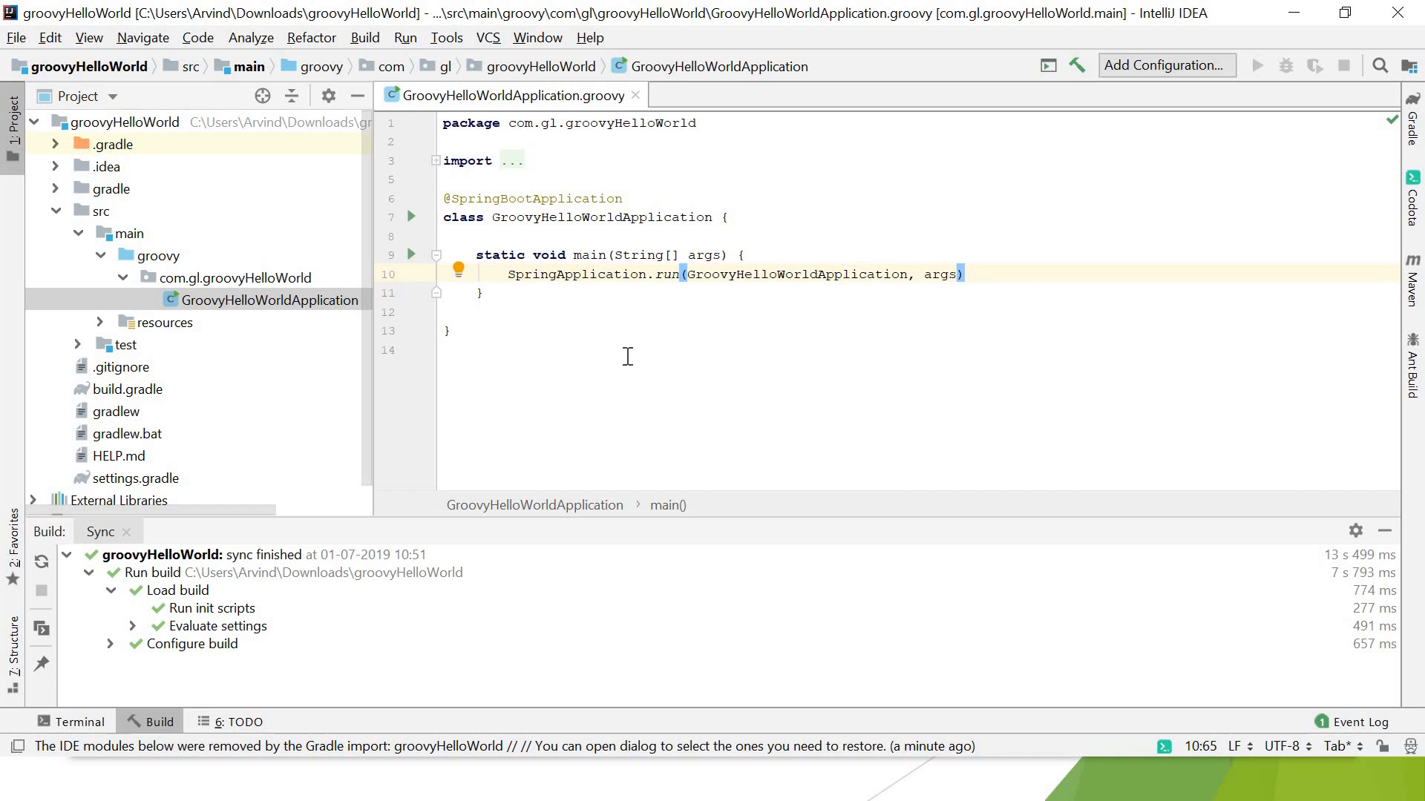
{"action": "mouse_move", "coordinate": [605, 214]}
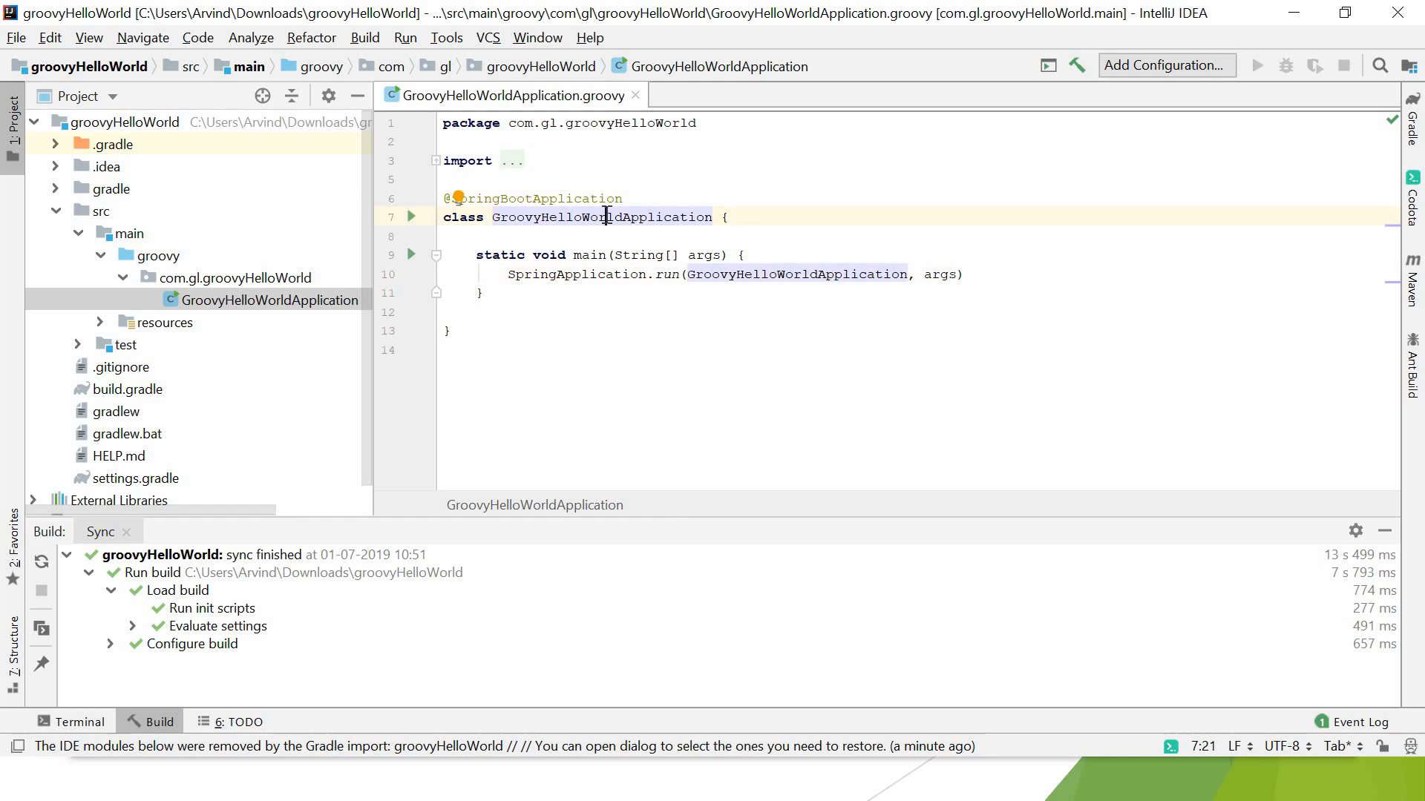
{"action": "mouse_move", "coordinate": [526, 432]}
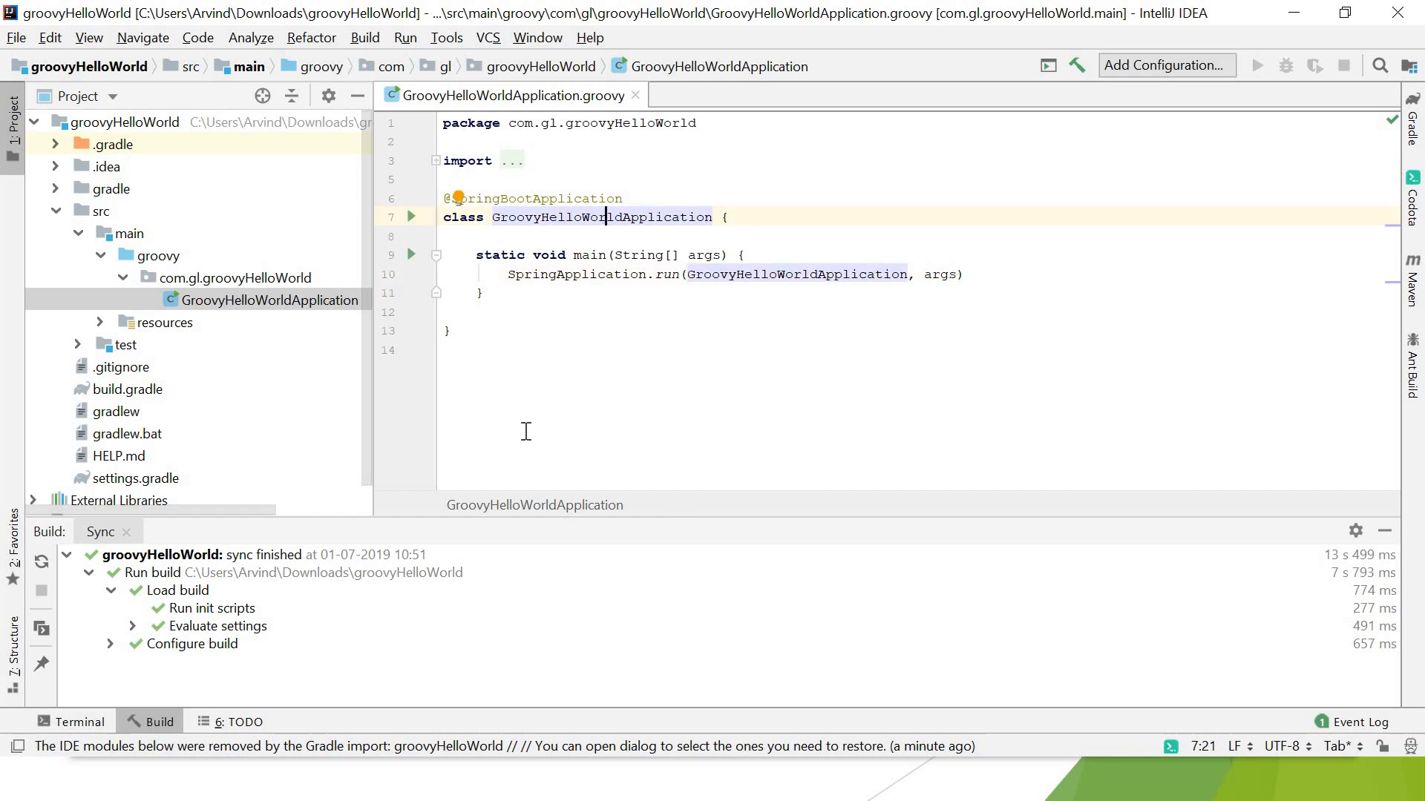
Highlight the main method in GroovyHelloWorldApplication.
{"action": "double_click", "coordinate": [588, 255]}
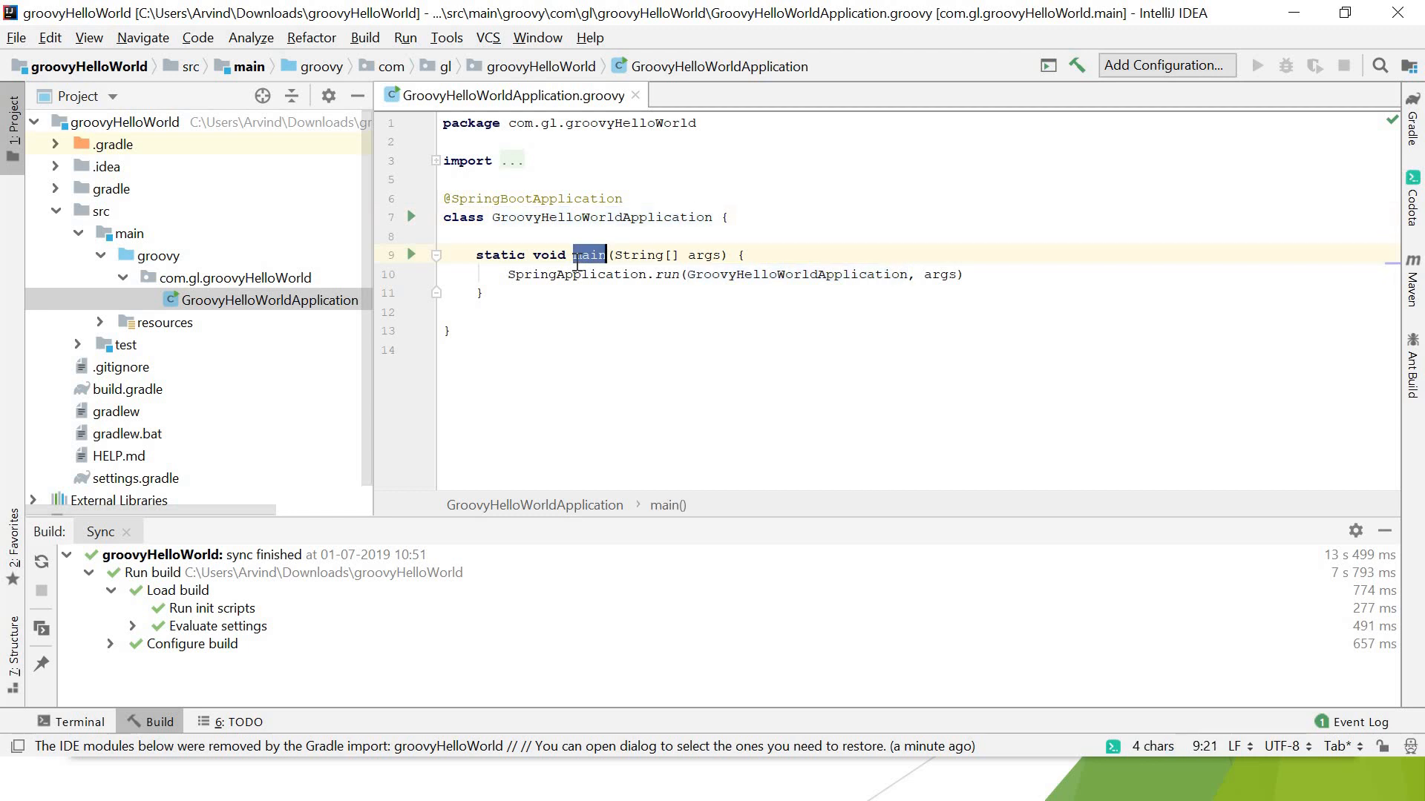
{"action": "left_click", "coordinate": [509, 254]}
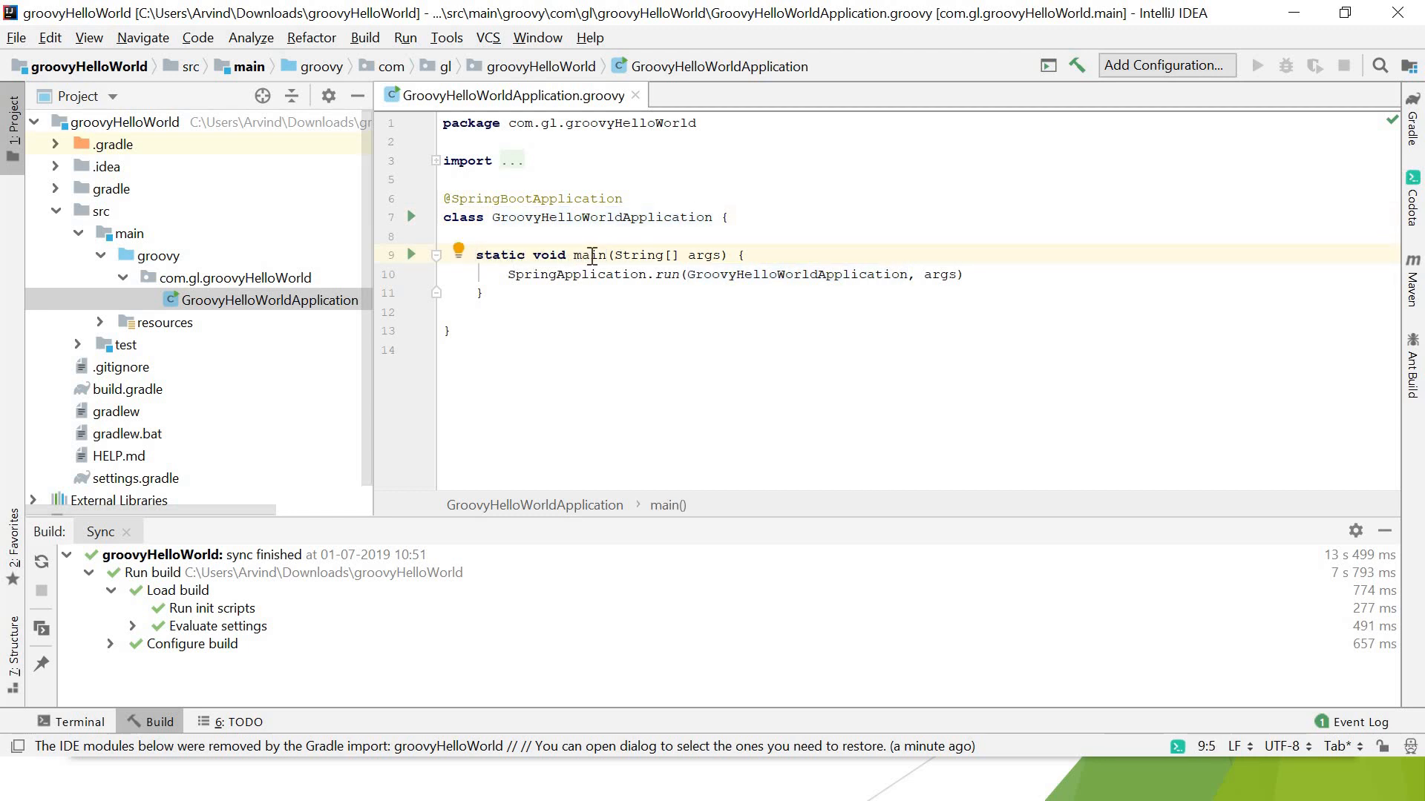
{"action": "double_click", "coordinate": [589, 254]}
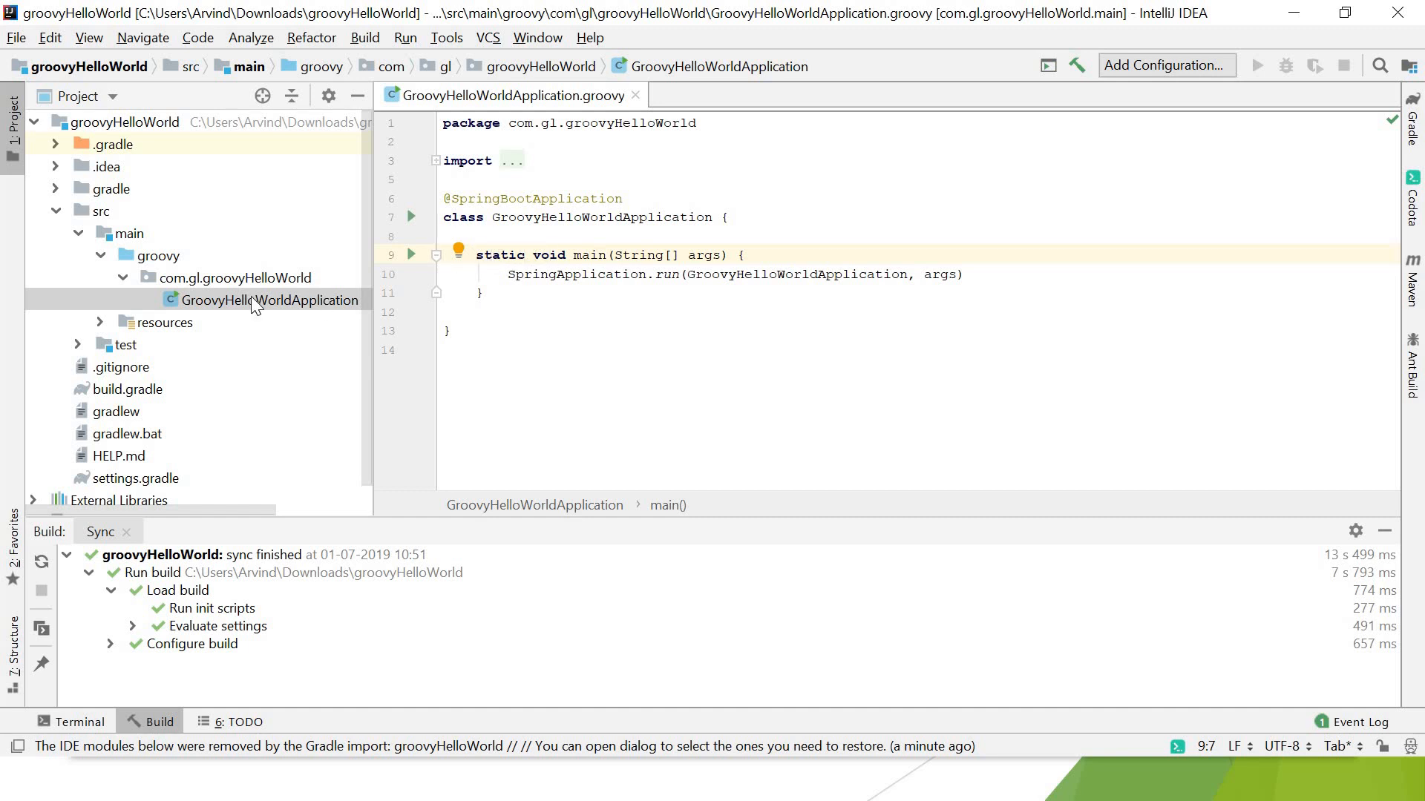
Create a new Groovy class named GroovyController in the package.
{"action": "right_click", "coordinate": [270, 300]}
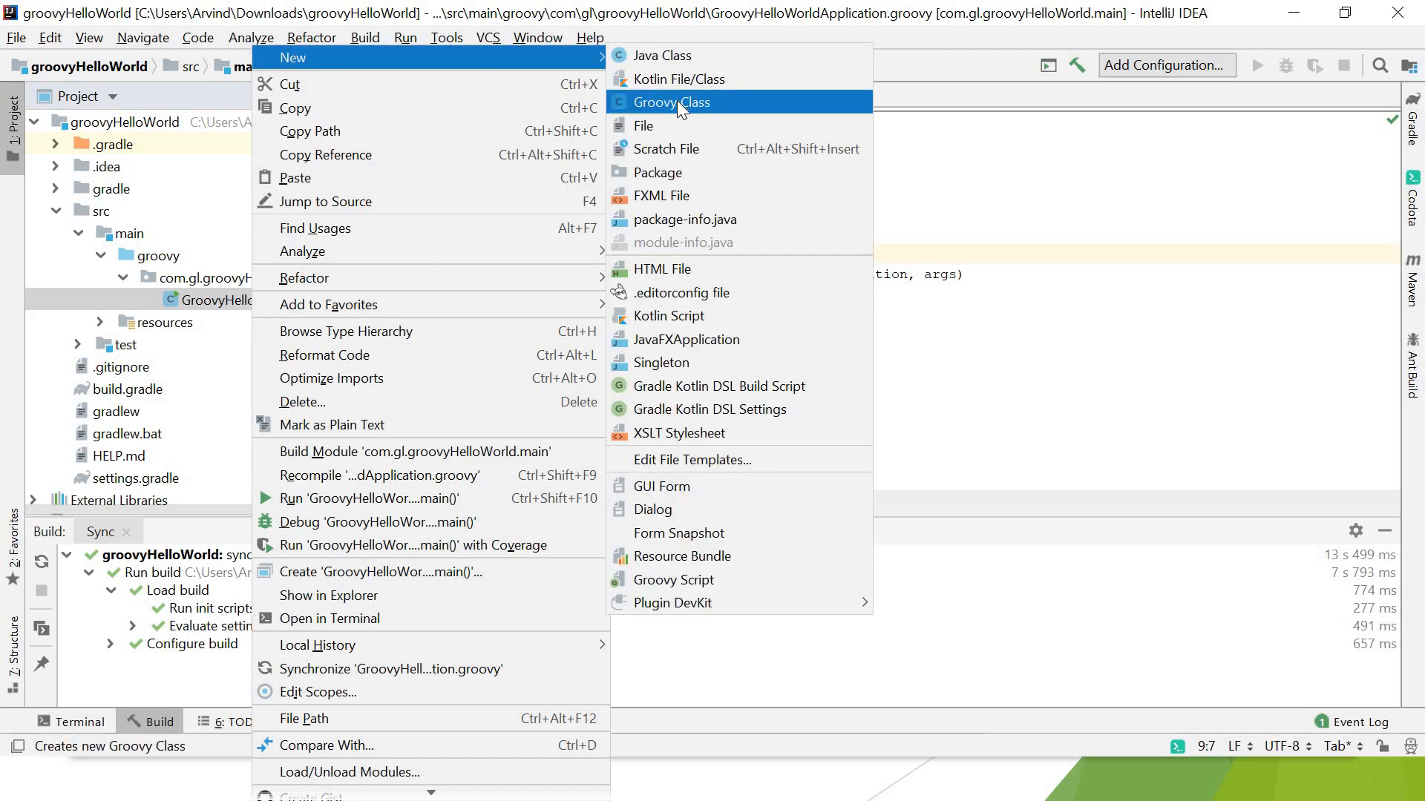
{"action": "left_click", "coordinate": [671, 102]}
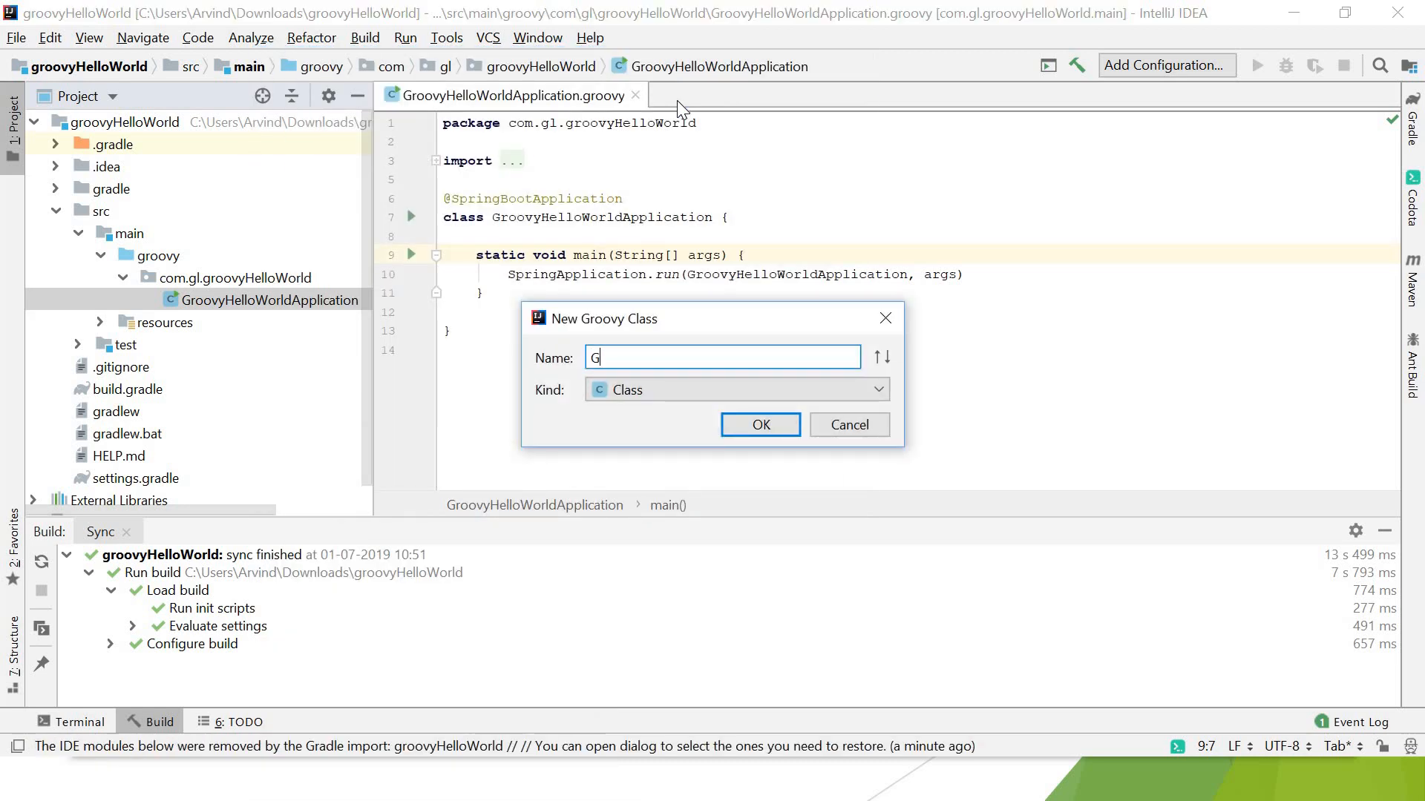
{"action": "type", "text": "roovyC"}
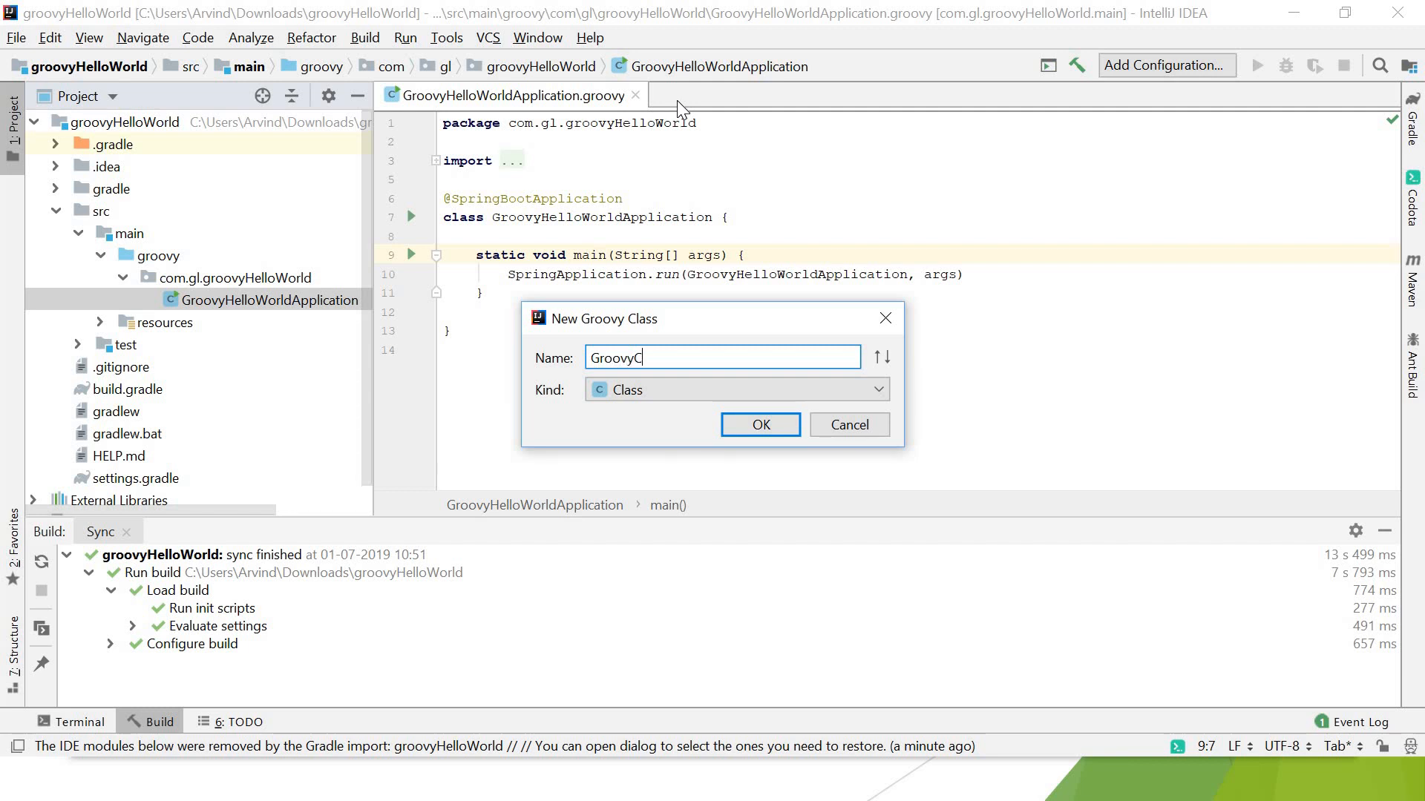
{"action": "type", "text": "ontroll"}
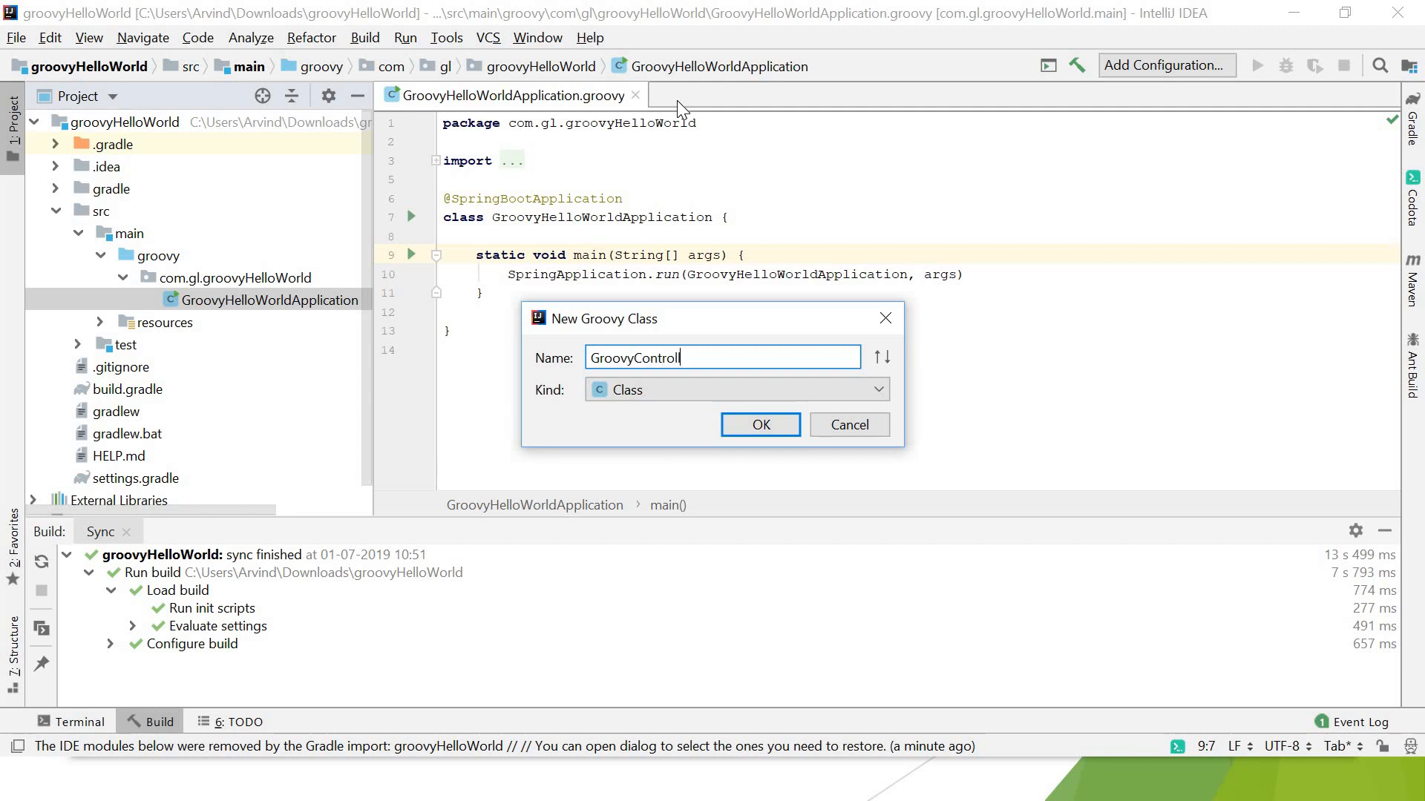
{"action": "left_click", "coordinate": [760, 425]}
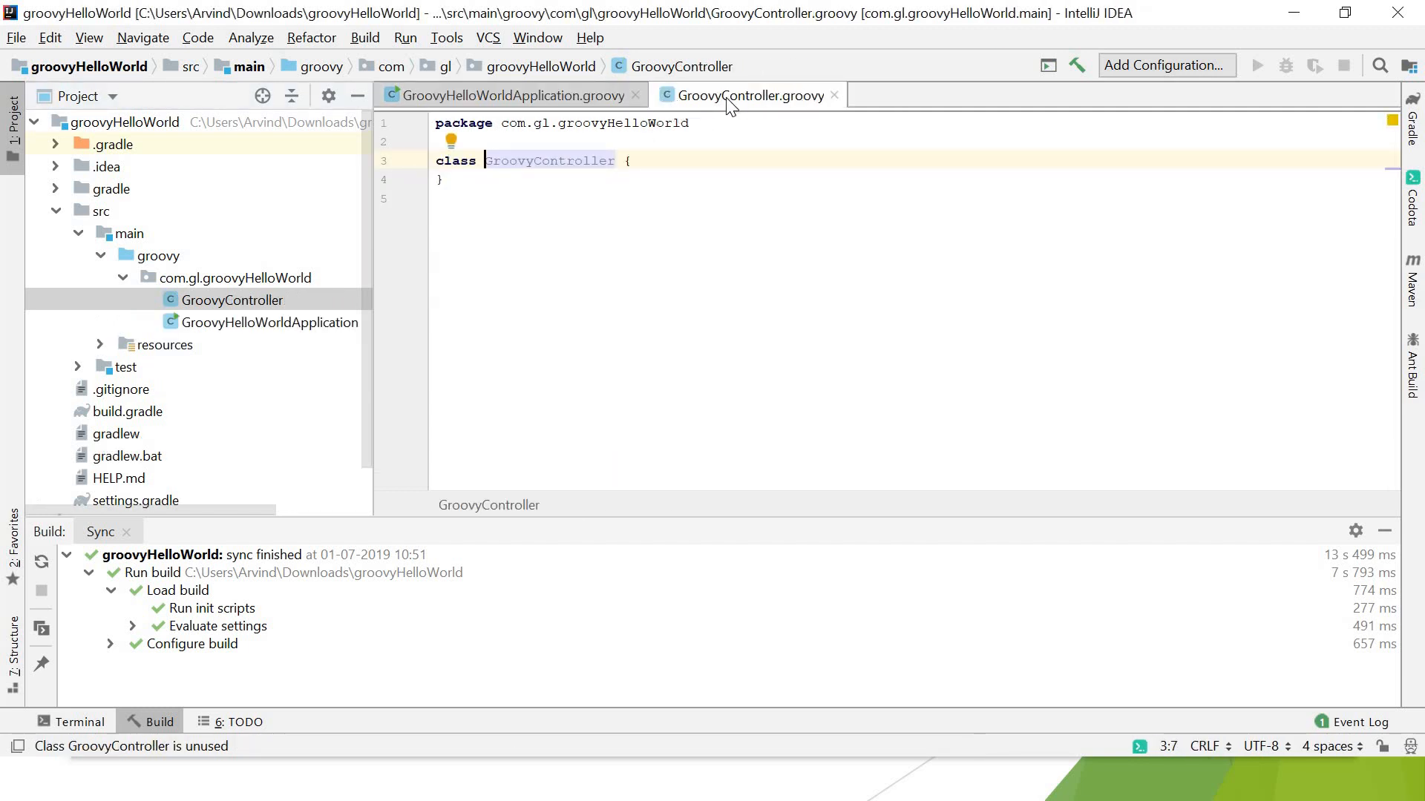
{"action": "left_click", "coordinate": [614, 142]}
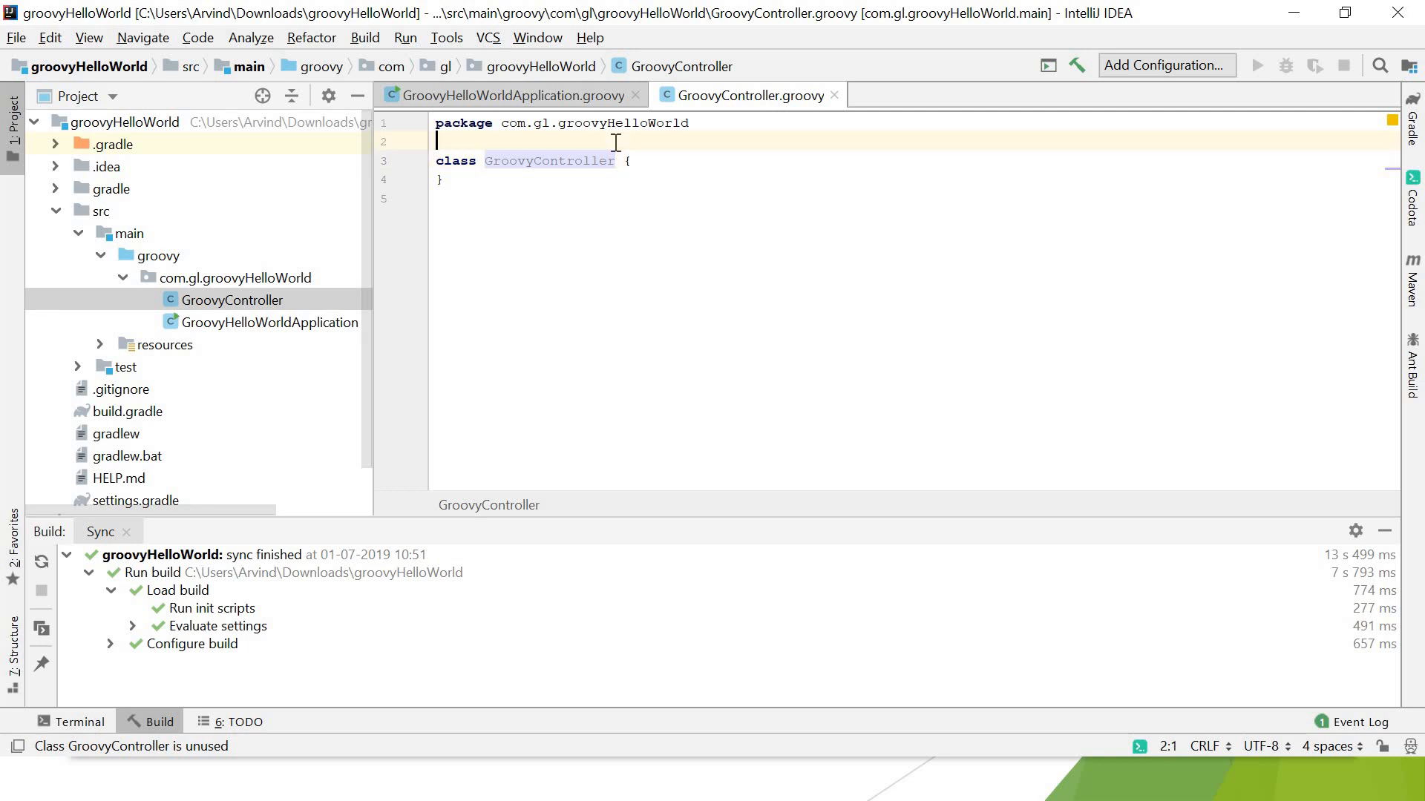
{"action": "type", "text": "@R"}
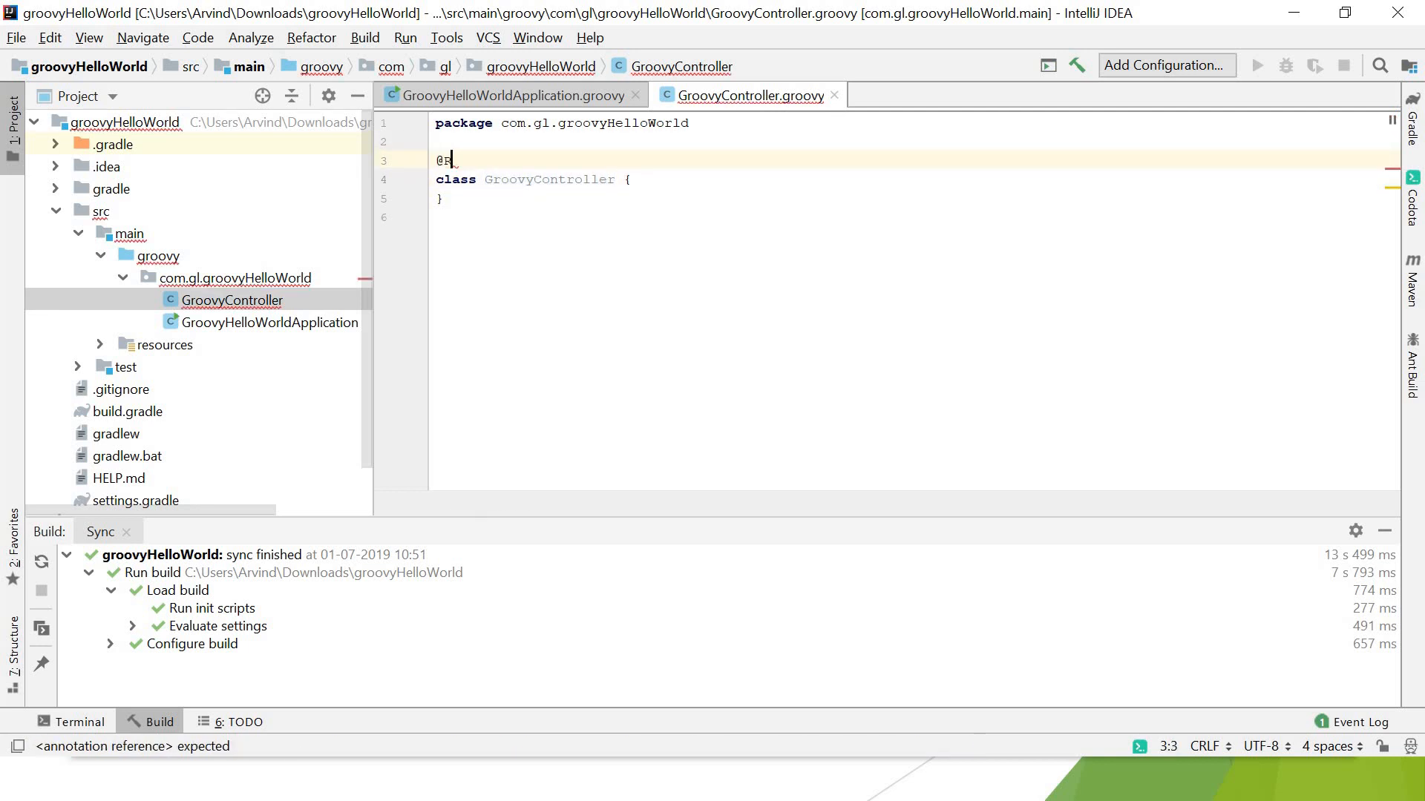
{"action": "type", "text": "estController"}
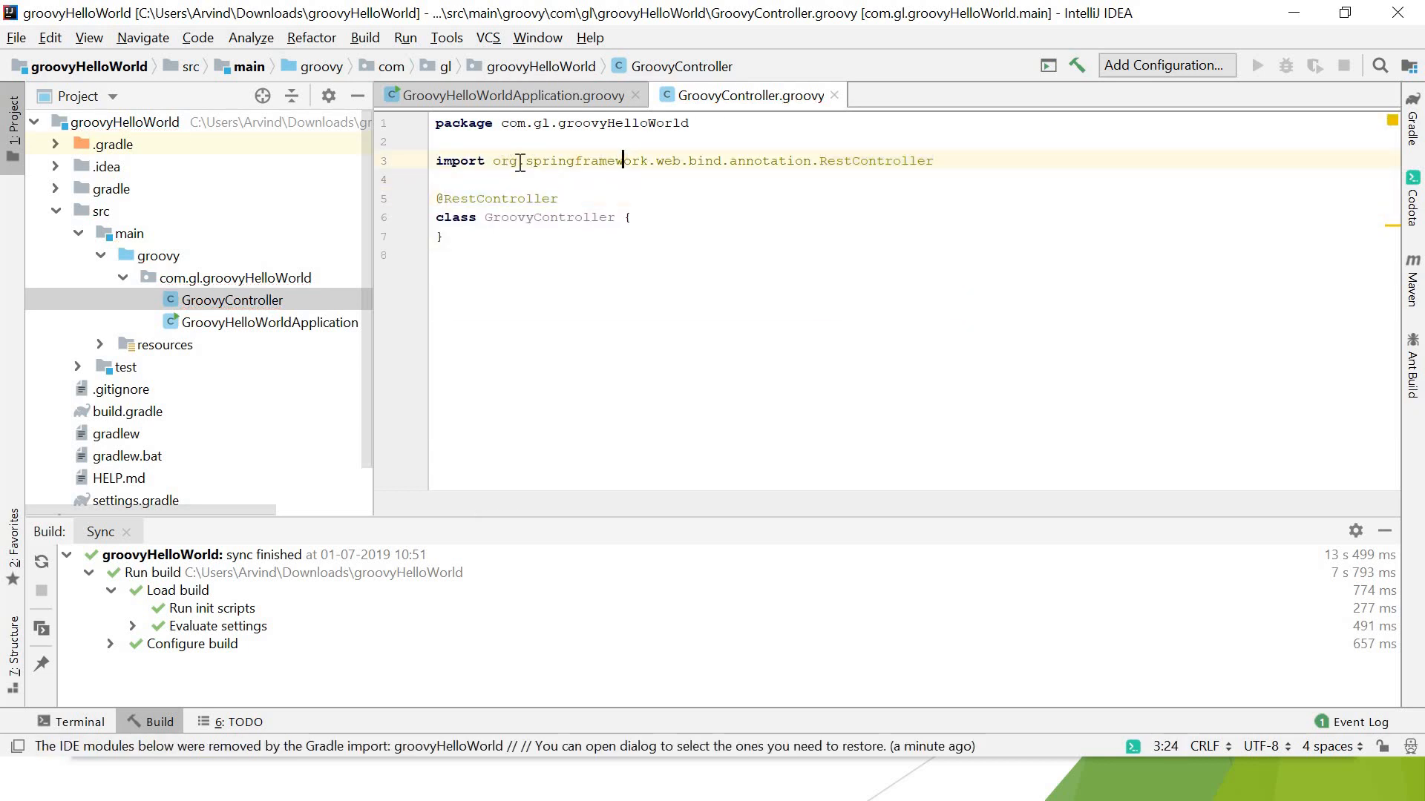
{"action": "mouse_move", "coordinate": [915, 168]}
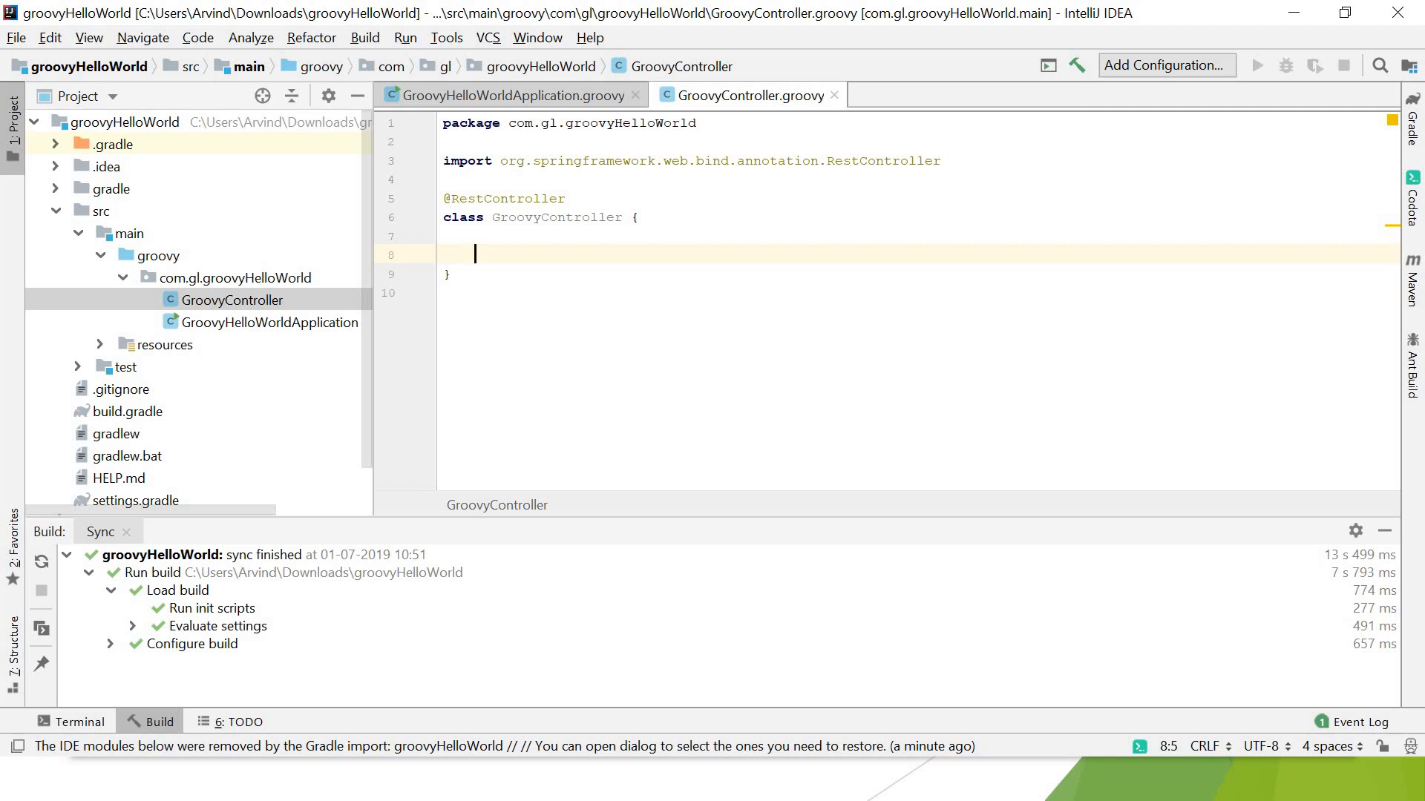
Declare an Employee getEmployee method in GroovyController.
{"action": "type", "text": "Emplo"}
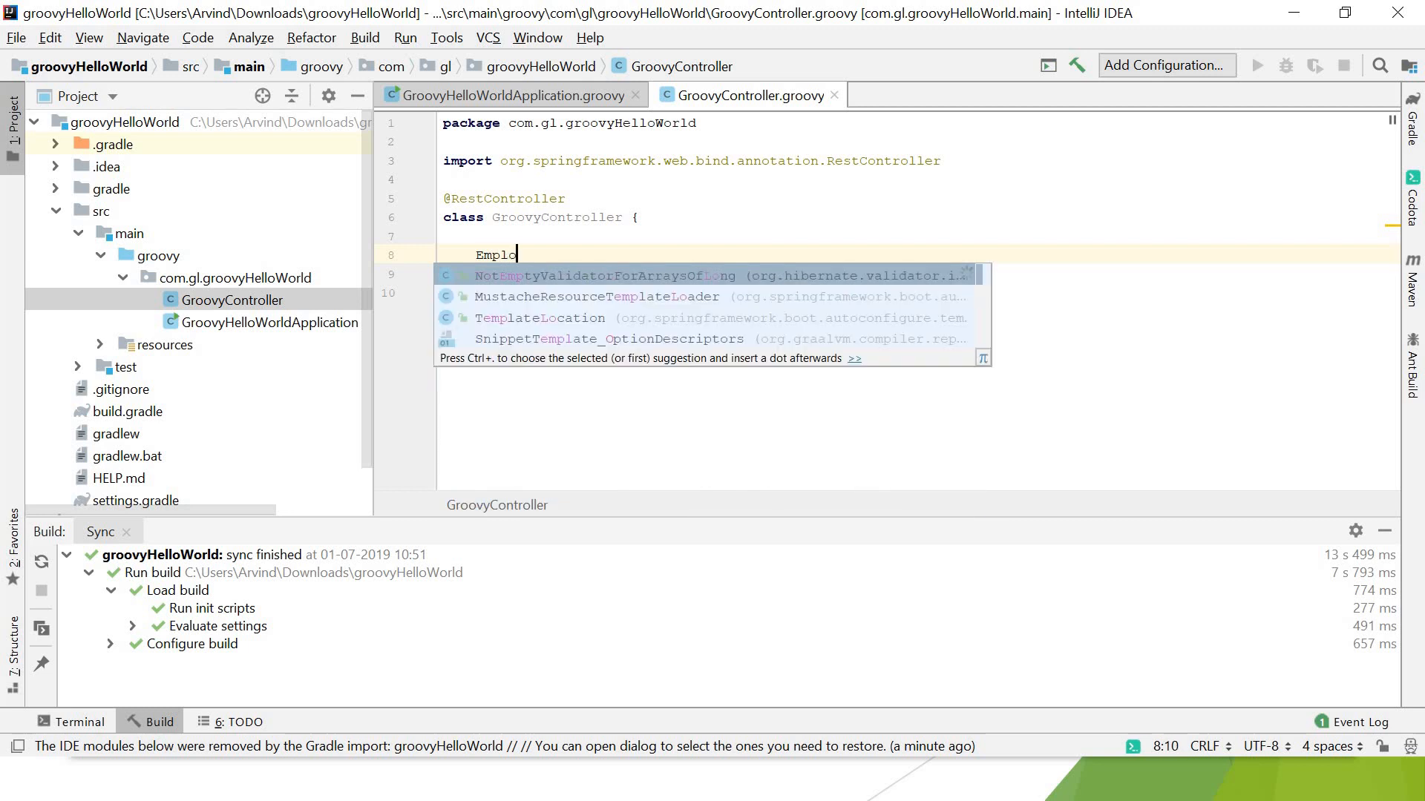
{"action": "type", "text": "yee"}
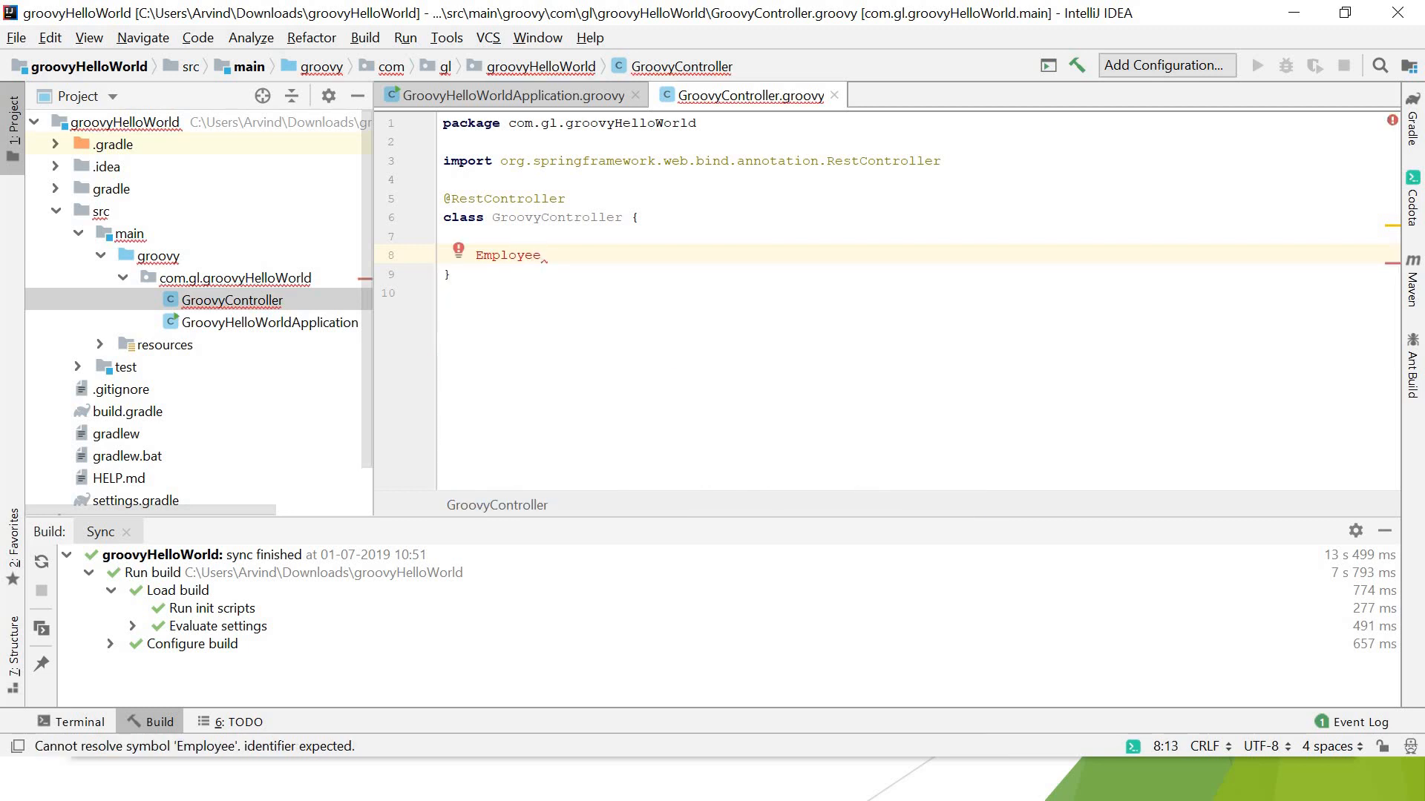
{"action": "type", "text": "getN"}
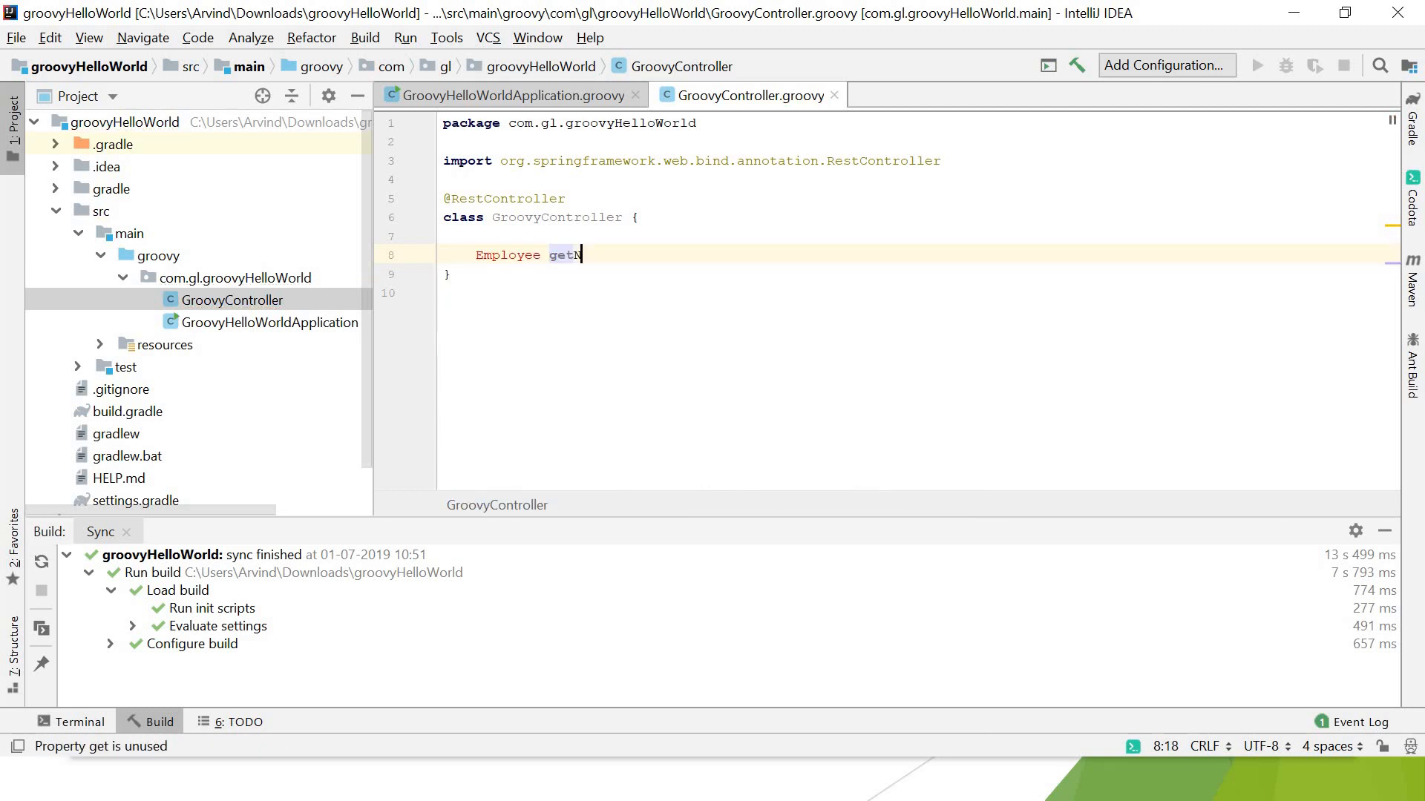
{"action": "type", "text": "ame"}
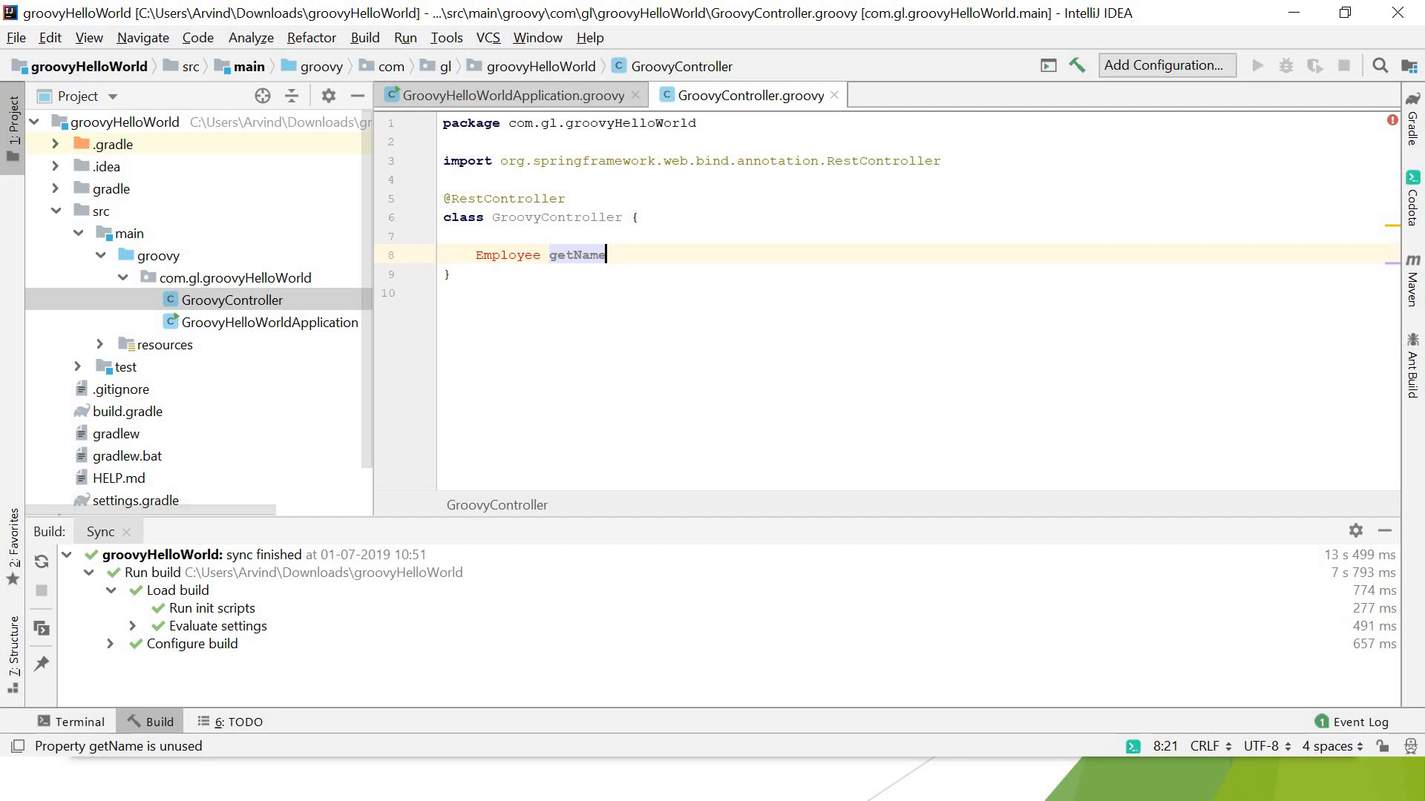
{"action": "type", "text": "Emplo"}
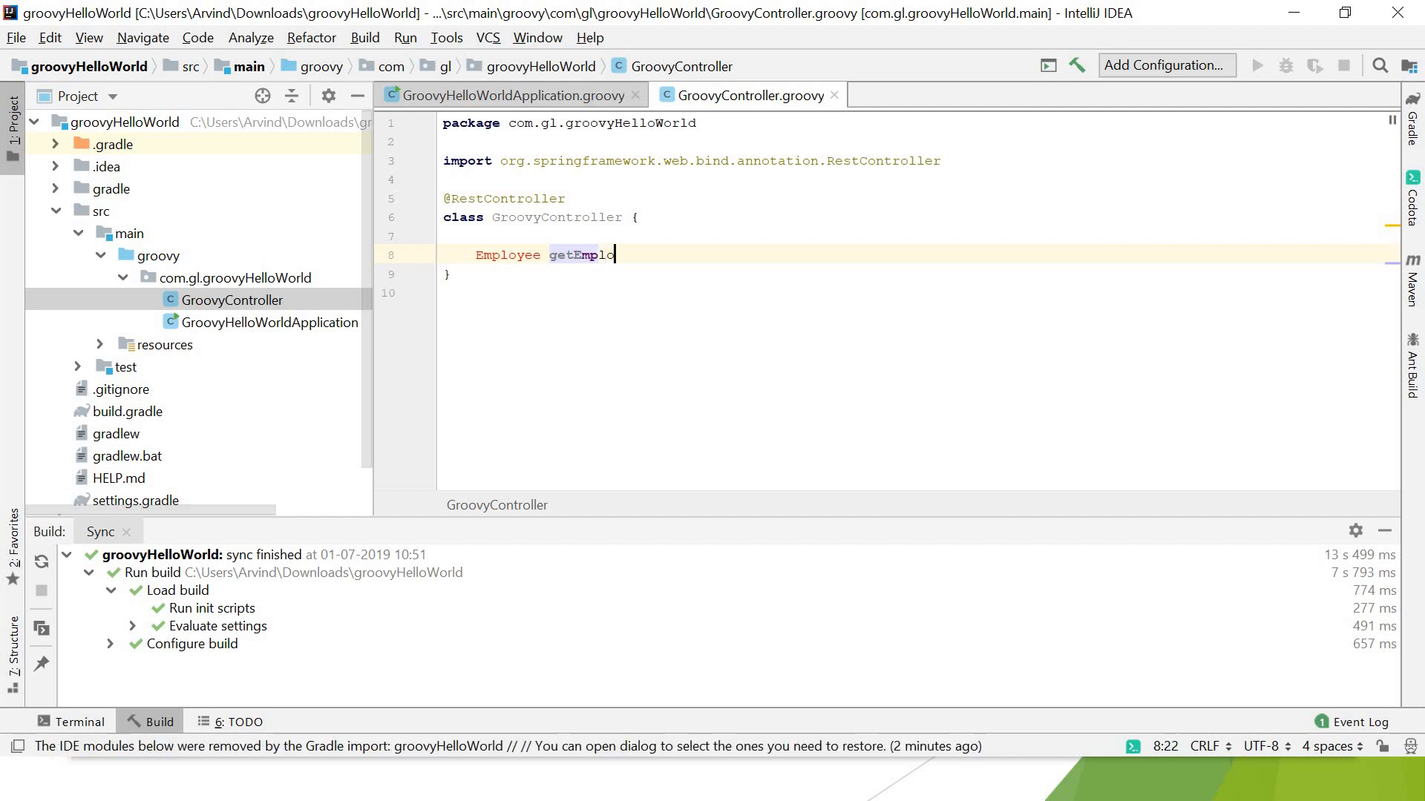
{"action": "type", "text": "yee ()"}
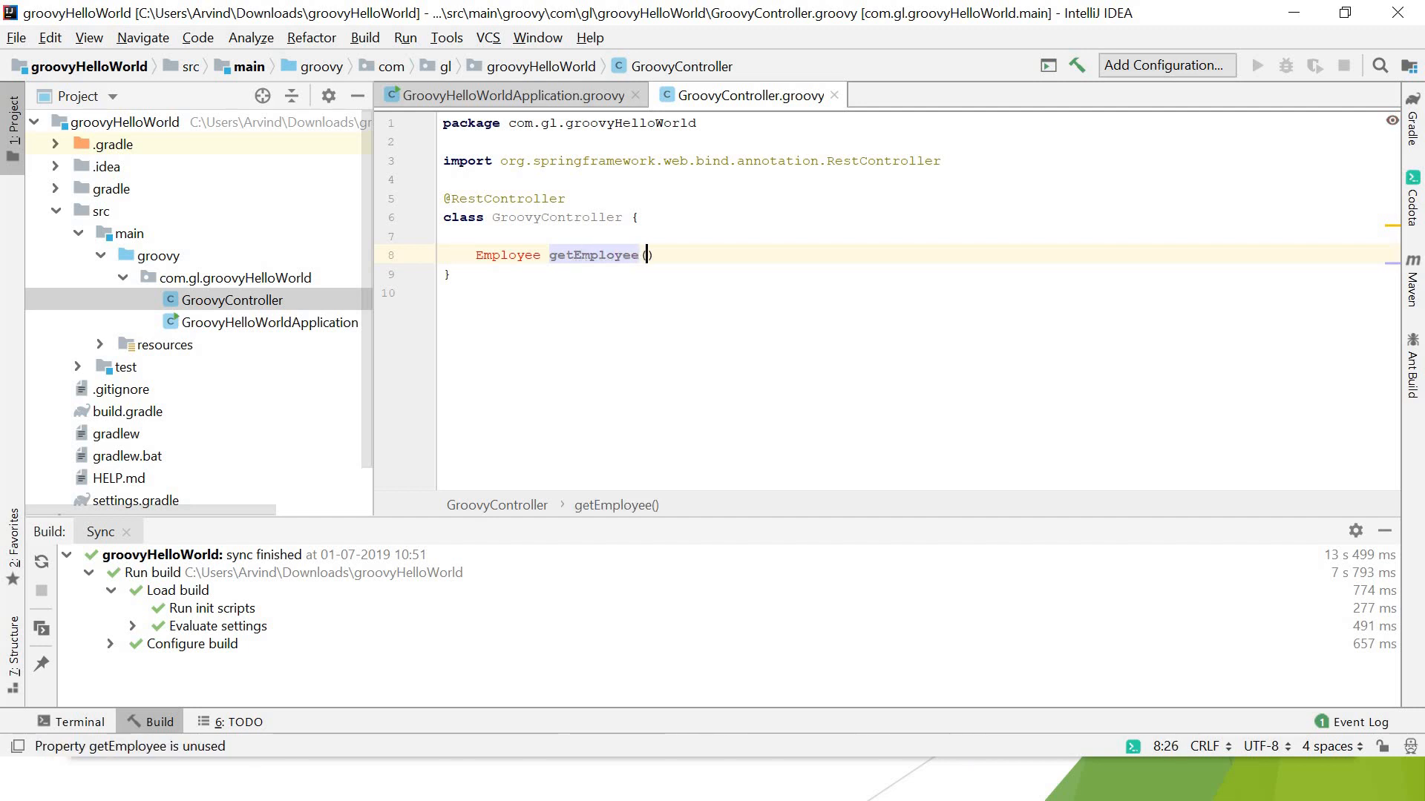
{"action": "type", "text": "@p"}
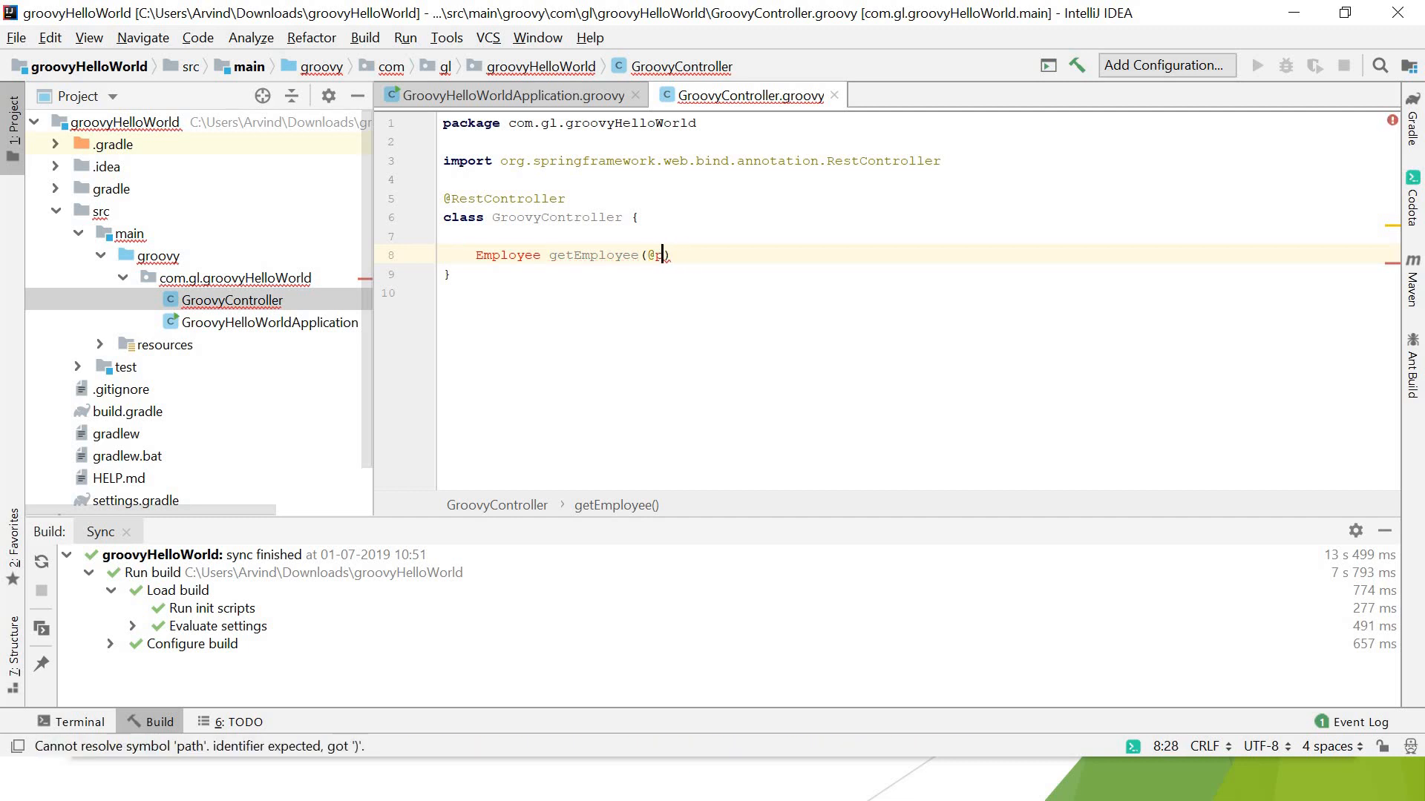
{"action": "type", "text": "ath"}
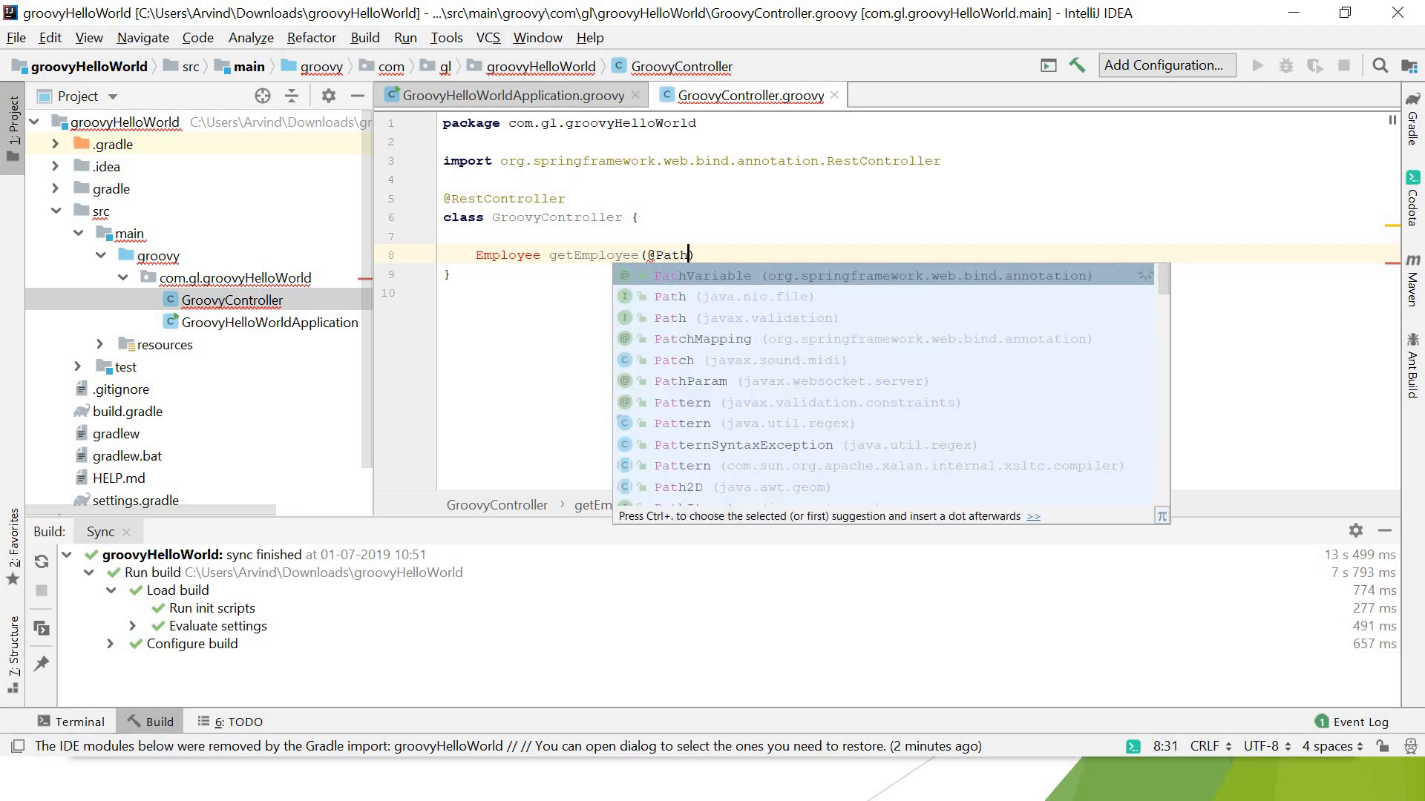
{"action": "left_click", "coordinate": [699, 276]}
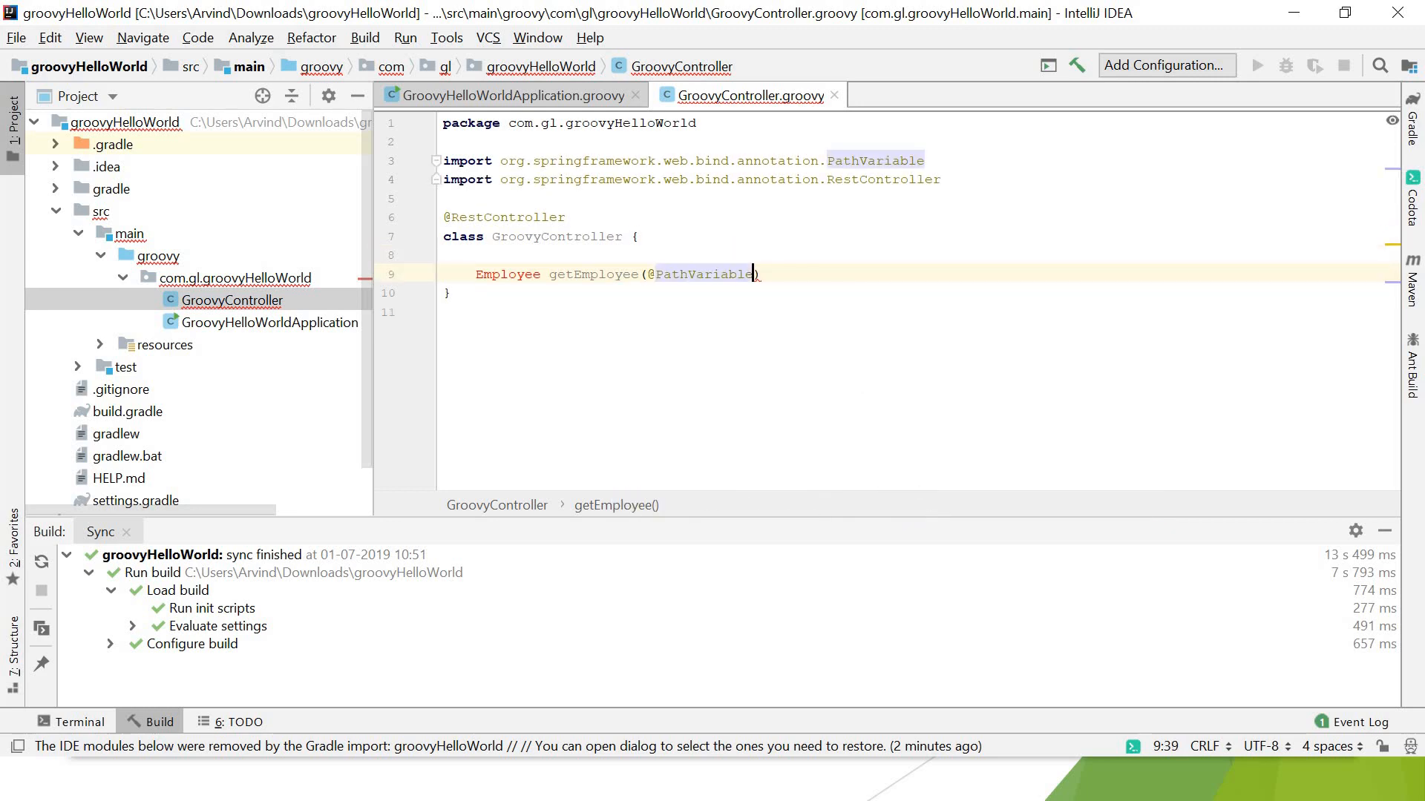
{"action": "type", "text": "String"}
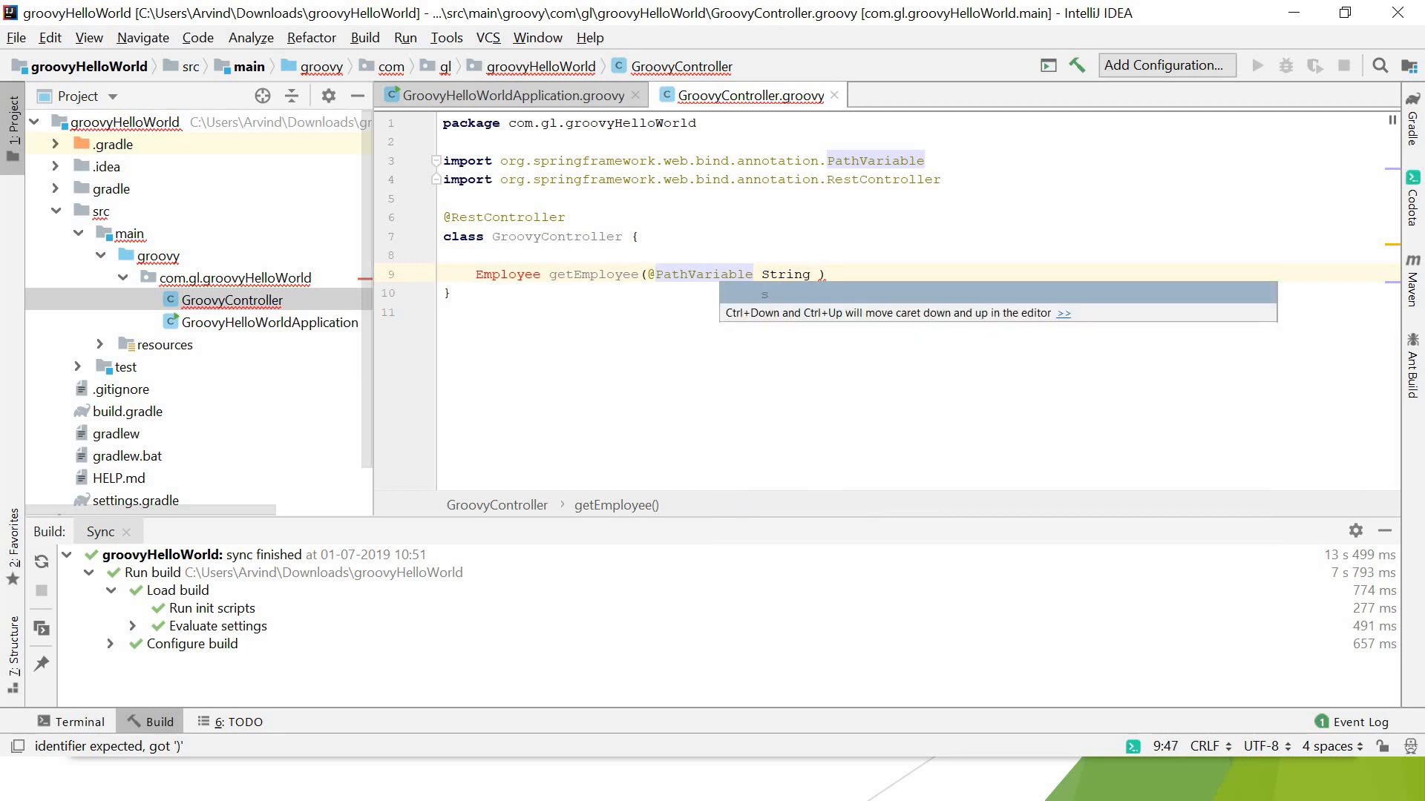
{"action": "type", "text": "name"}
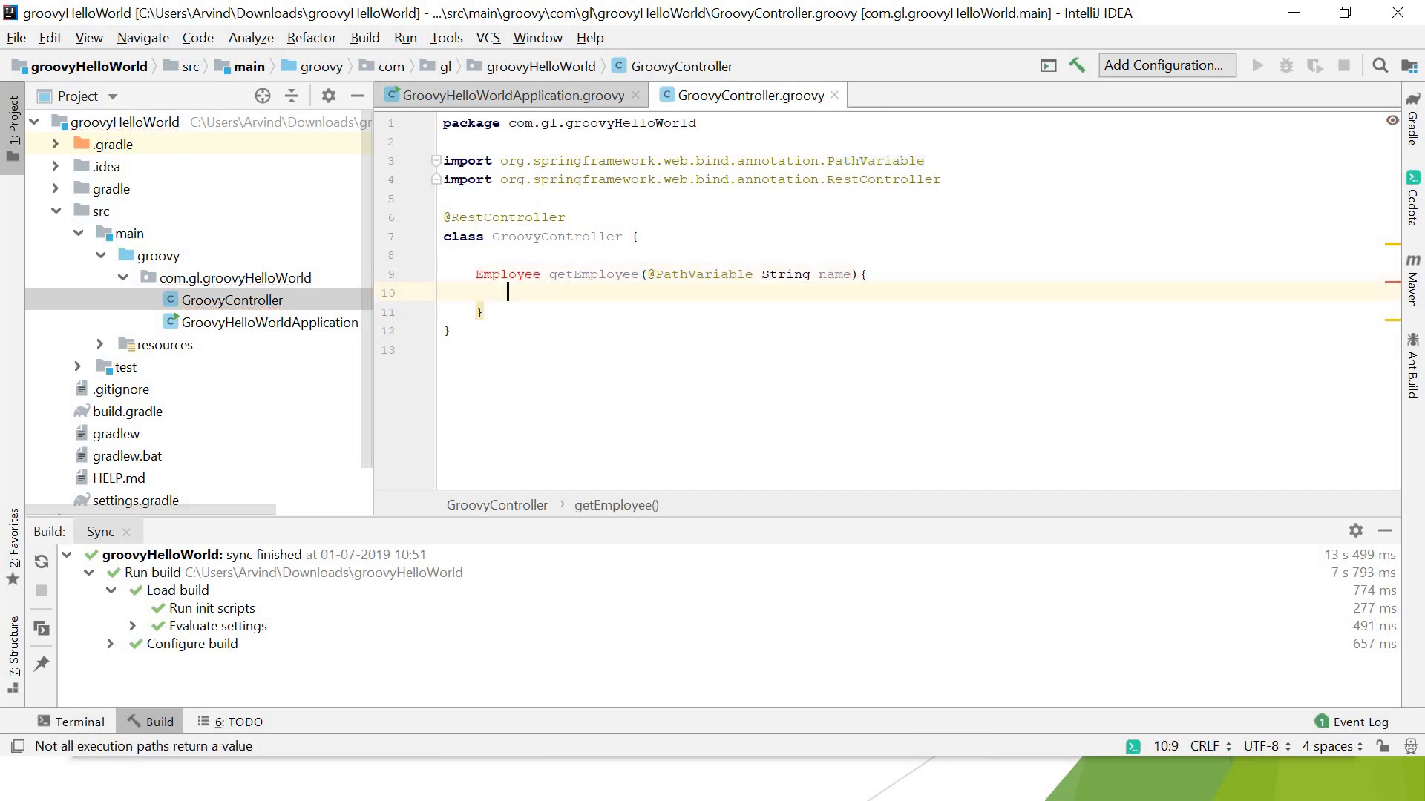
Show quick fixes for the unresolved Employee return type.
{"action": "left_click", "coordinate": [521, 273]}
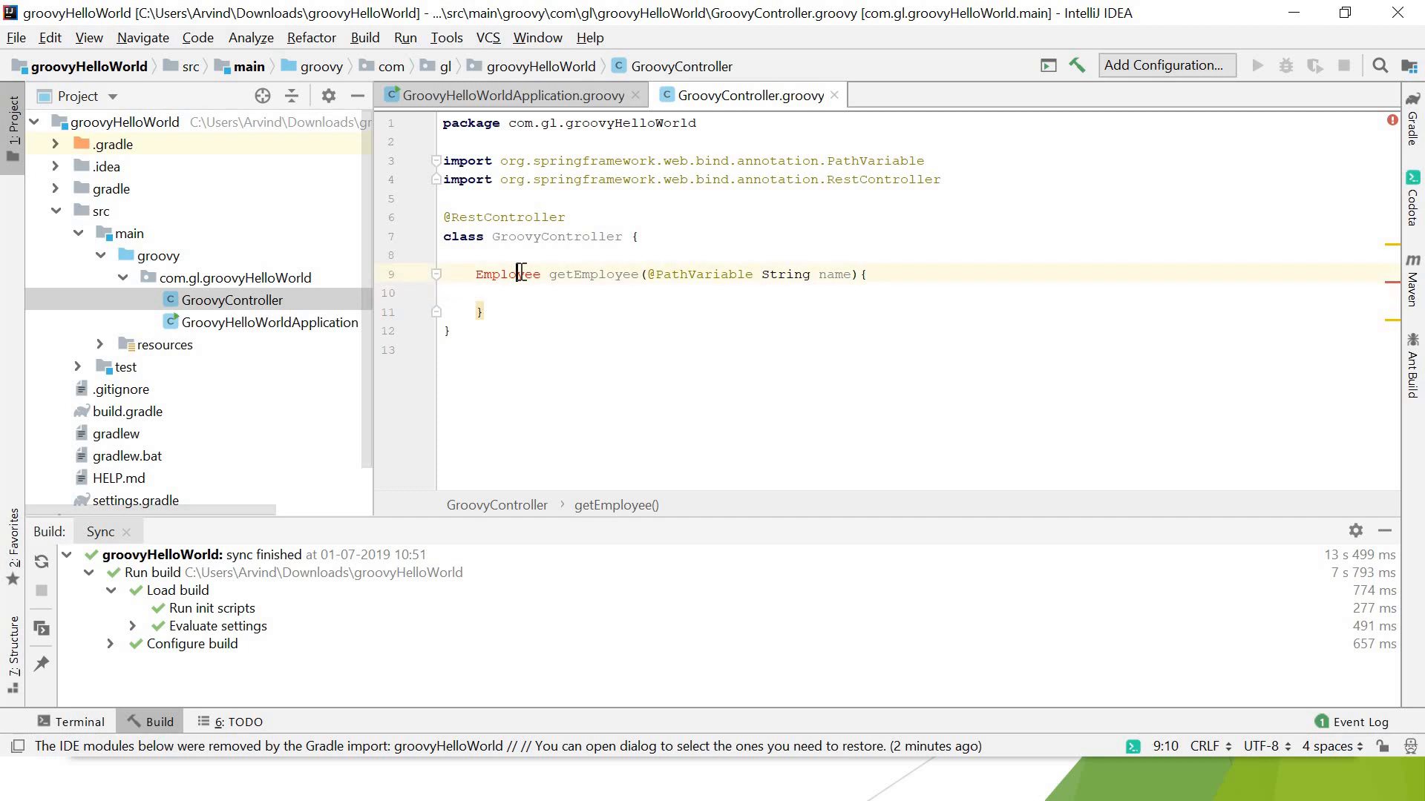
{"action": "left_click", "coordinate": [474, 268]}
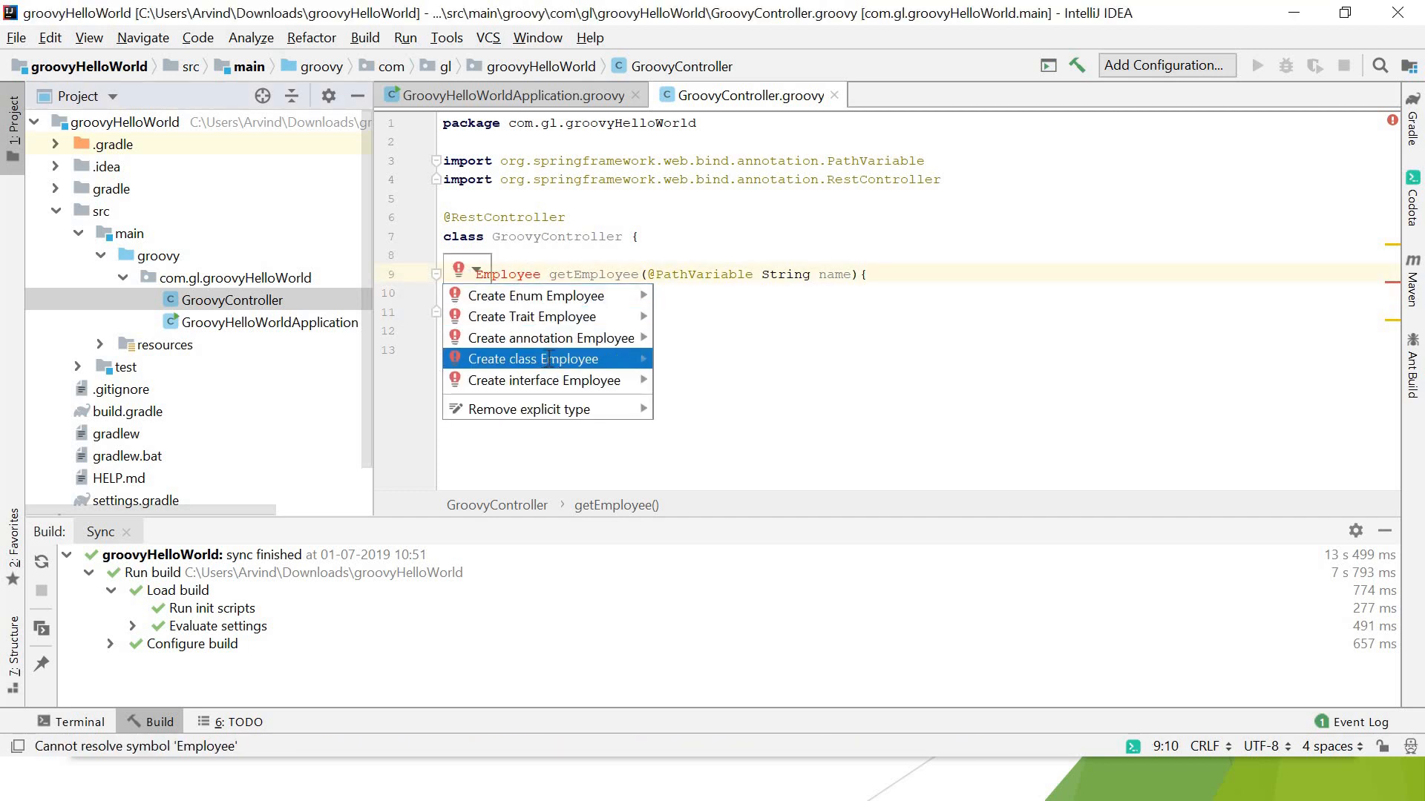
Create the missing Employee class in the com.gl.groovyHelloWorld package.
{"action": "left_click", "coordinate": [536, 359]}
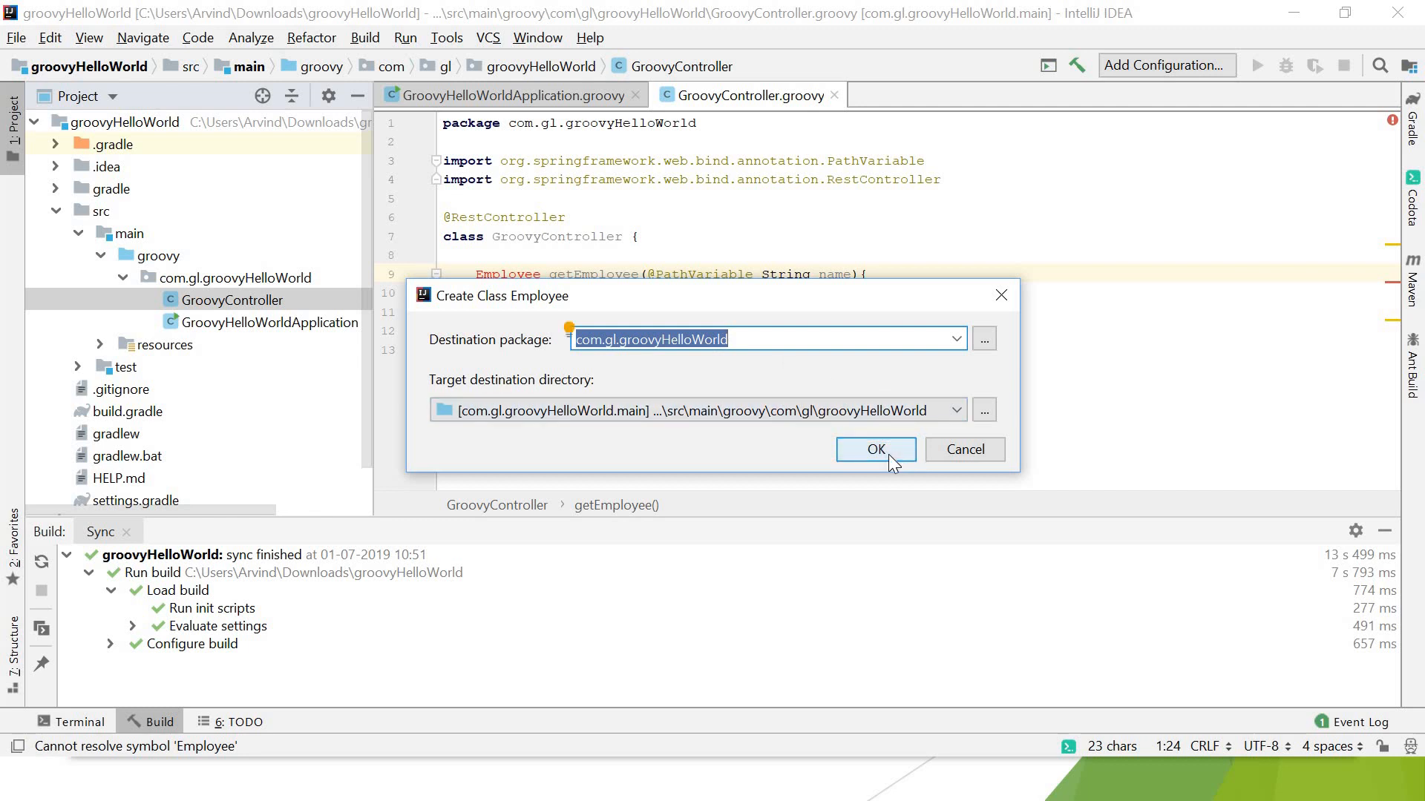
{"action": "left_click", "coordinate": [873, 448]}
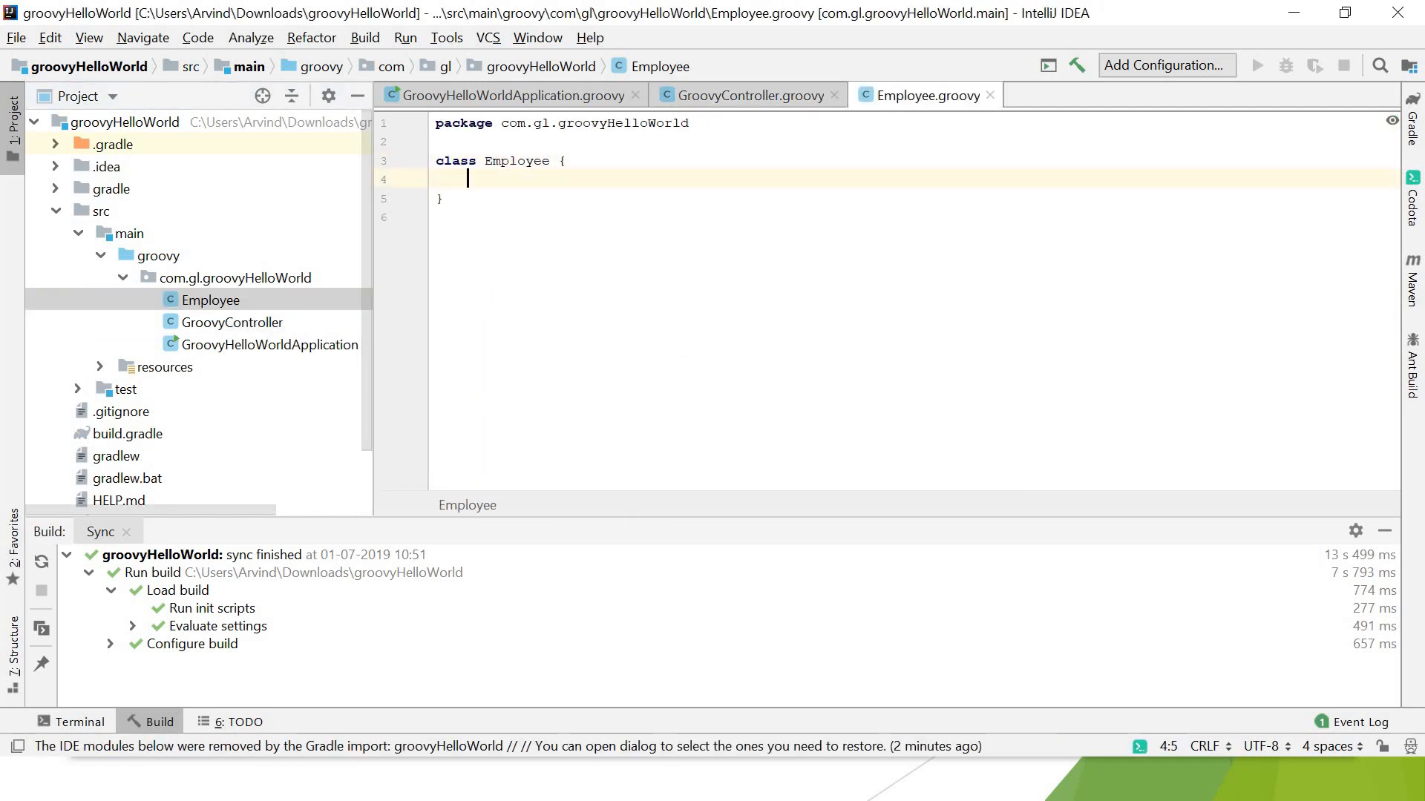
Give Employee private String name and int age fields.
{"action": "type", "text": "private s"}
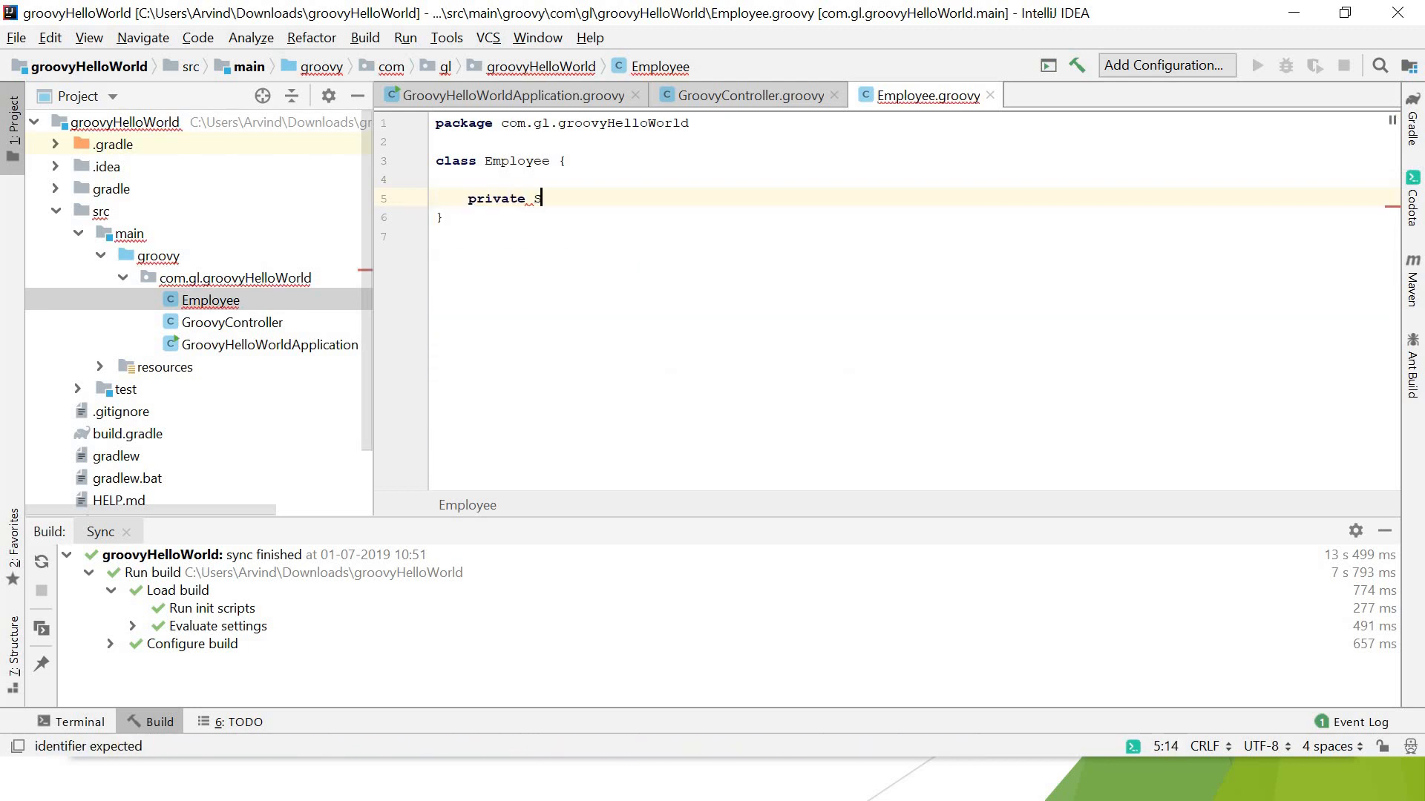
{"action": "type", "text": "tring name;"}
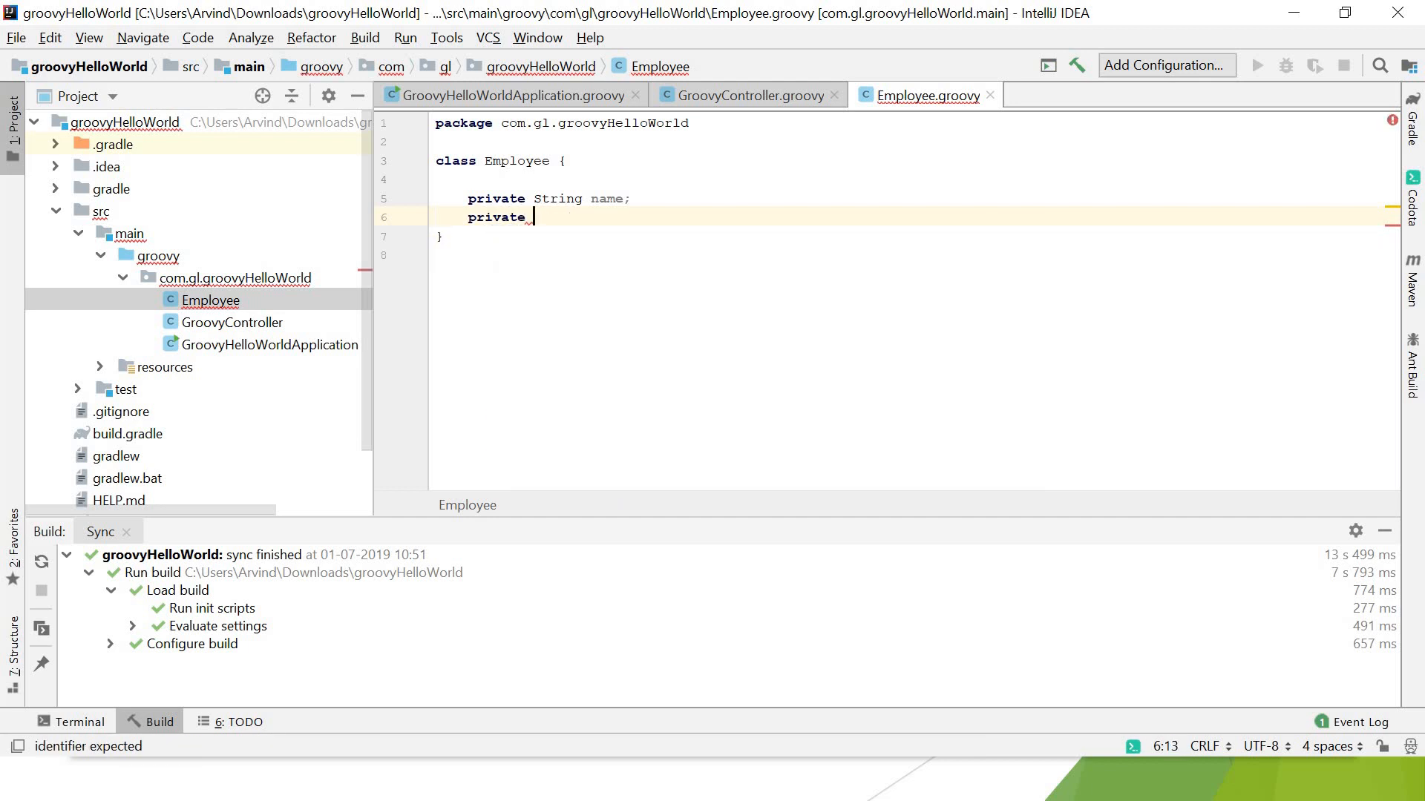
{"action": "type", "text": "int age;"}
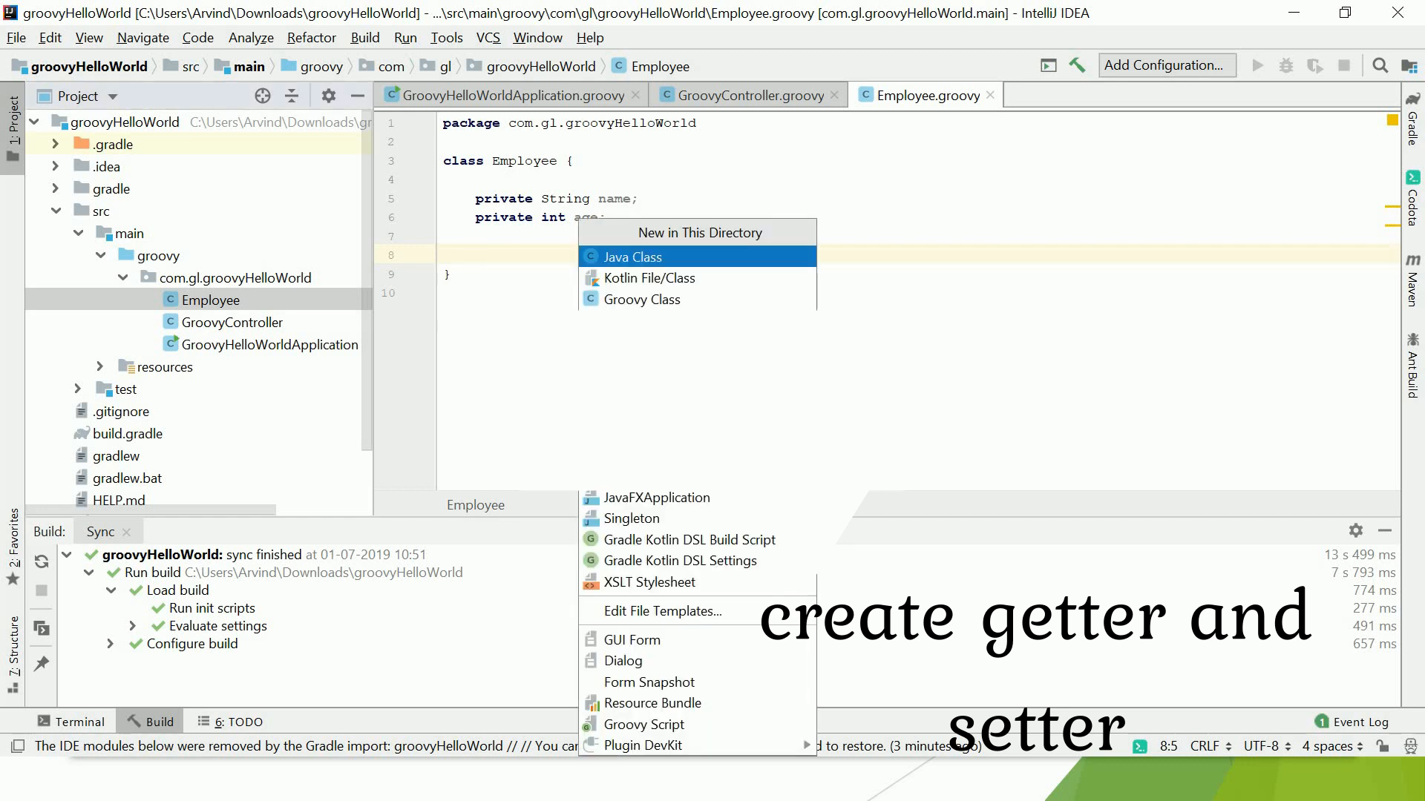
{"action": "left_click", "coordinate": [745, 95]}
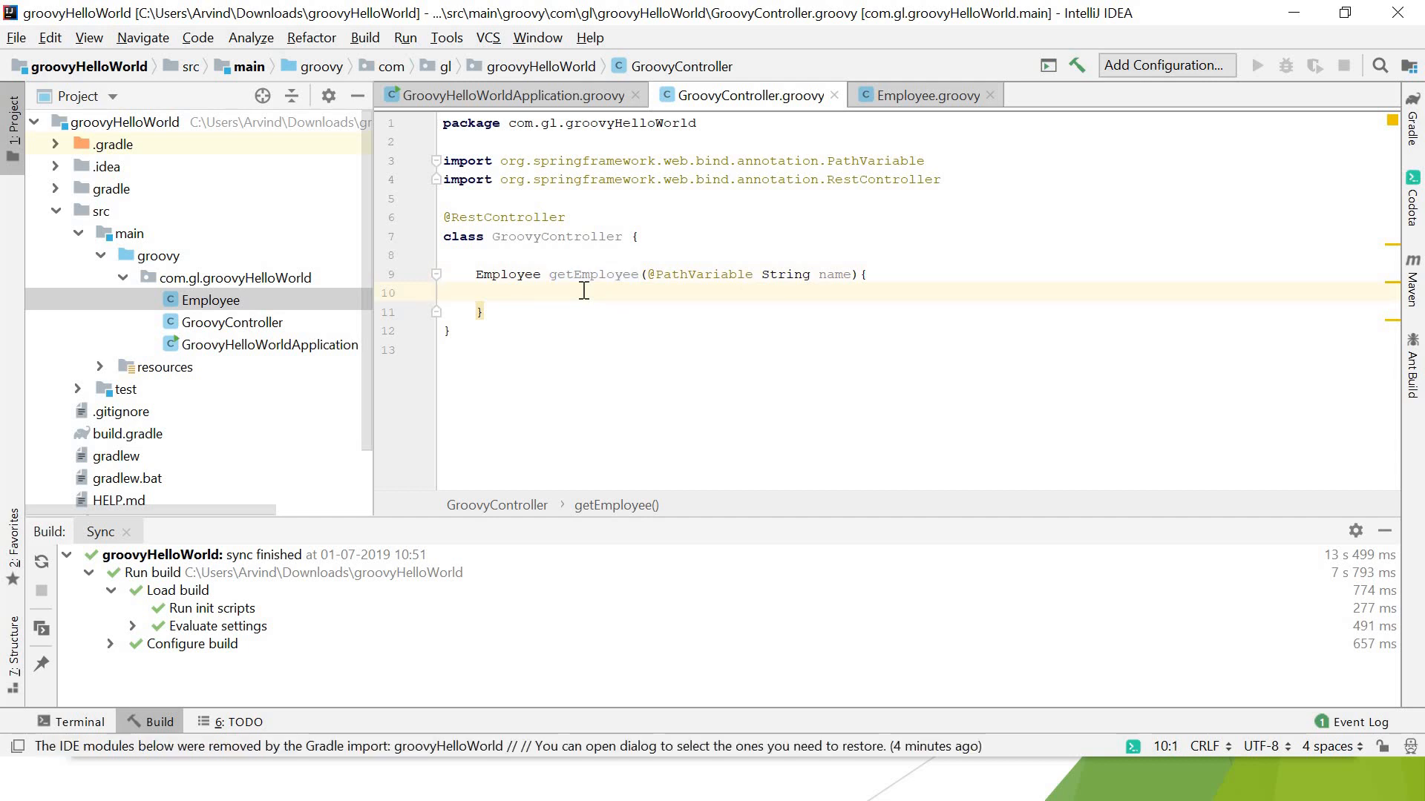
{"action": "mouse_move", "coordinate": [505, 273]}
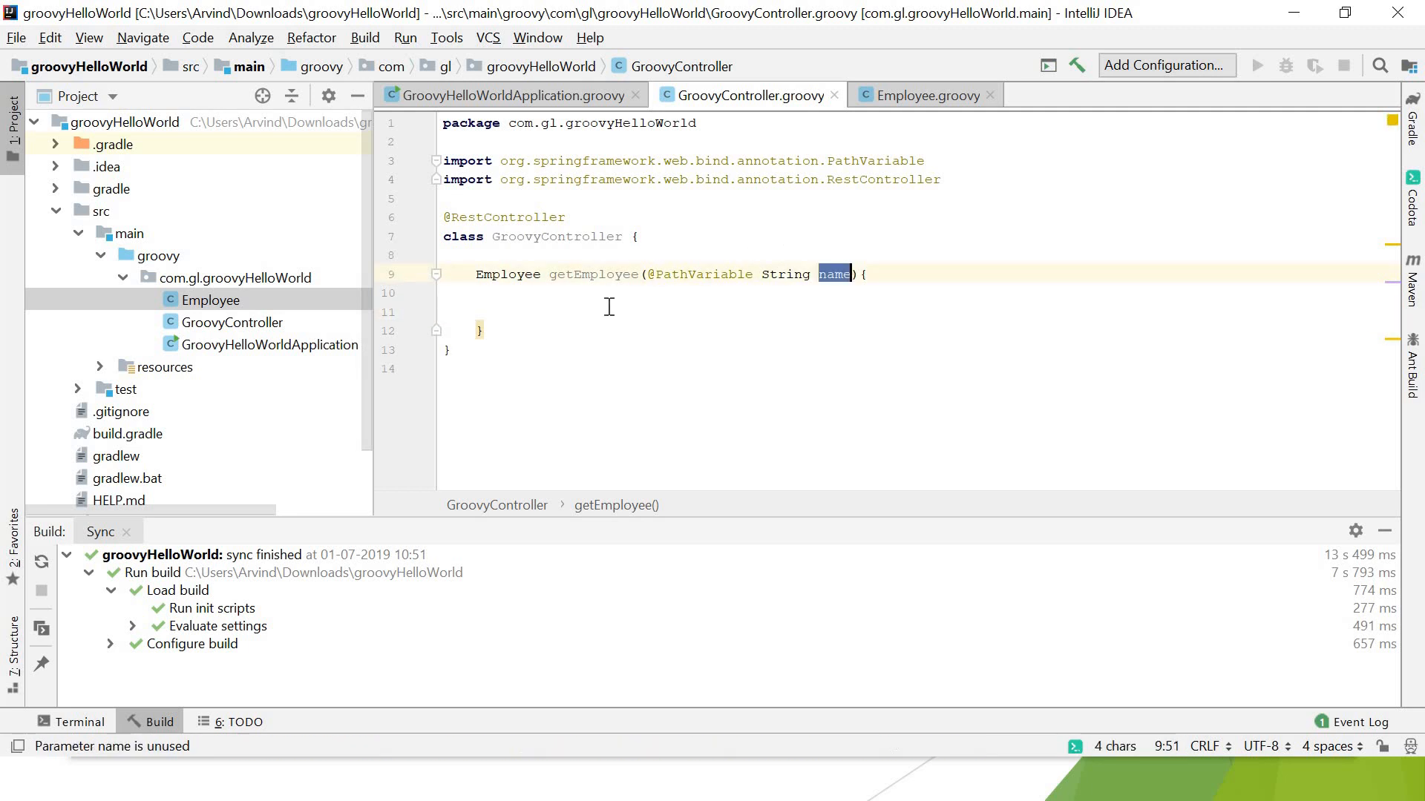
Make getEmployee return new Employee(name, name.size() *10) and switch to Employee.groovy.
{"action": "type", "text": "new Employee("}
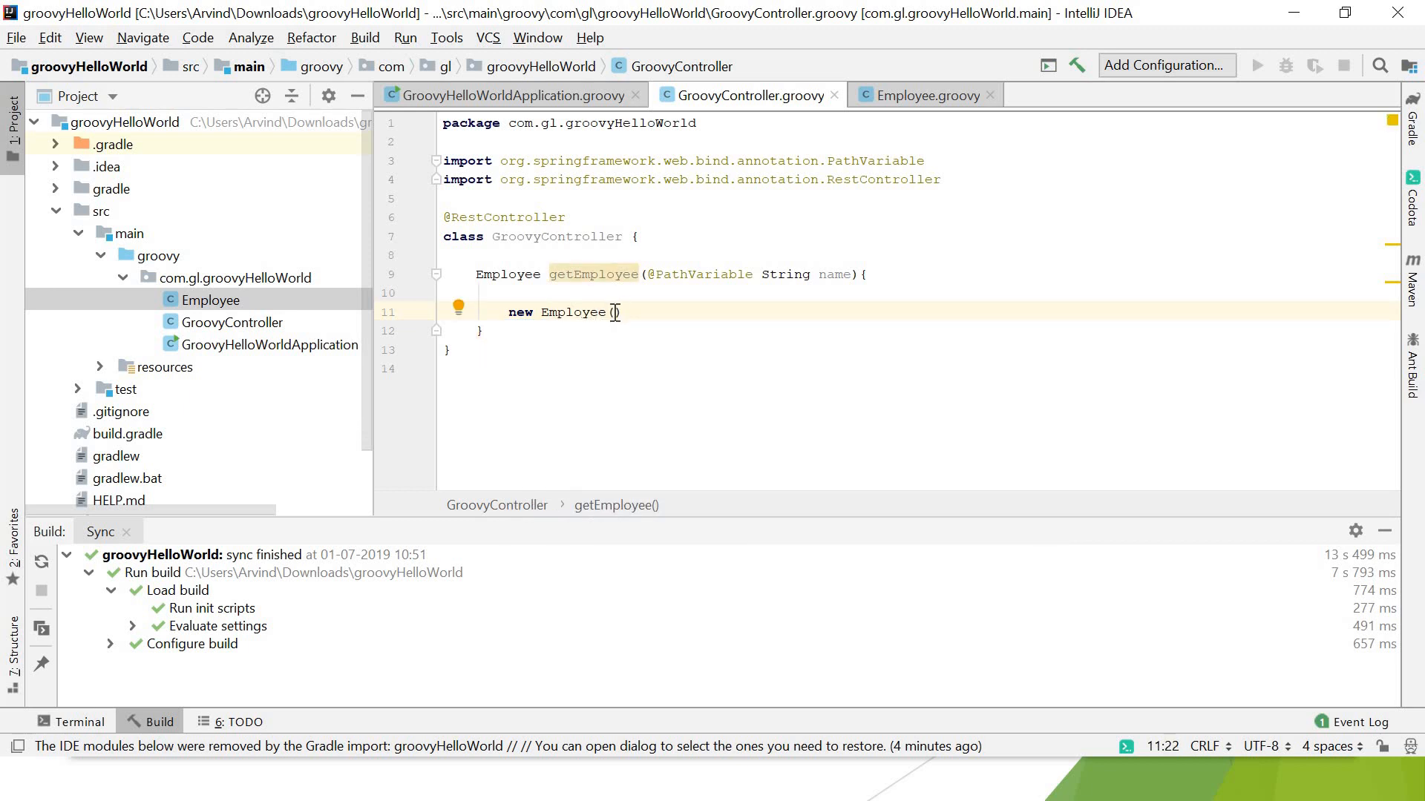
{"action": "type", "text": "name"}
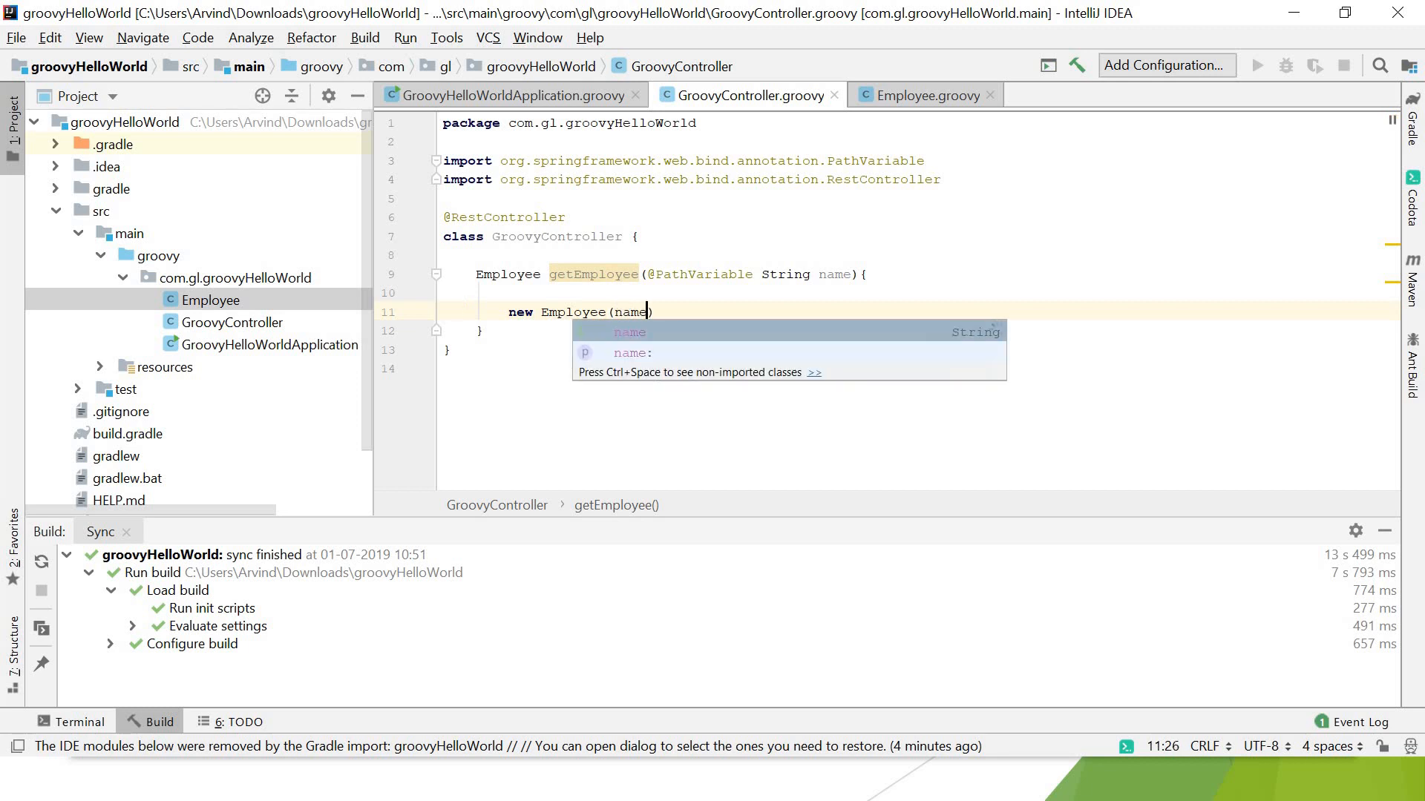
{"action": "type", "text": "\", \""}
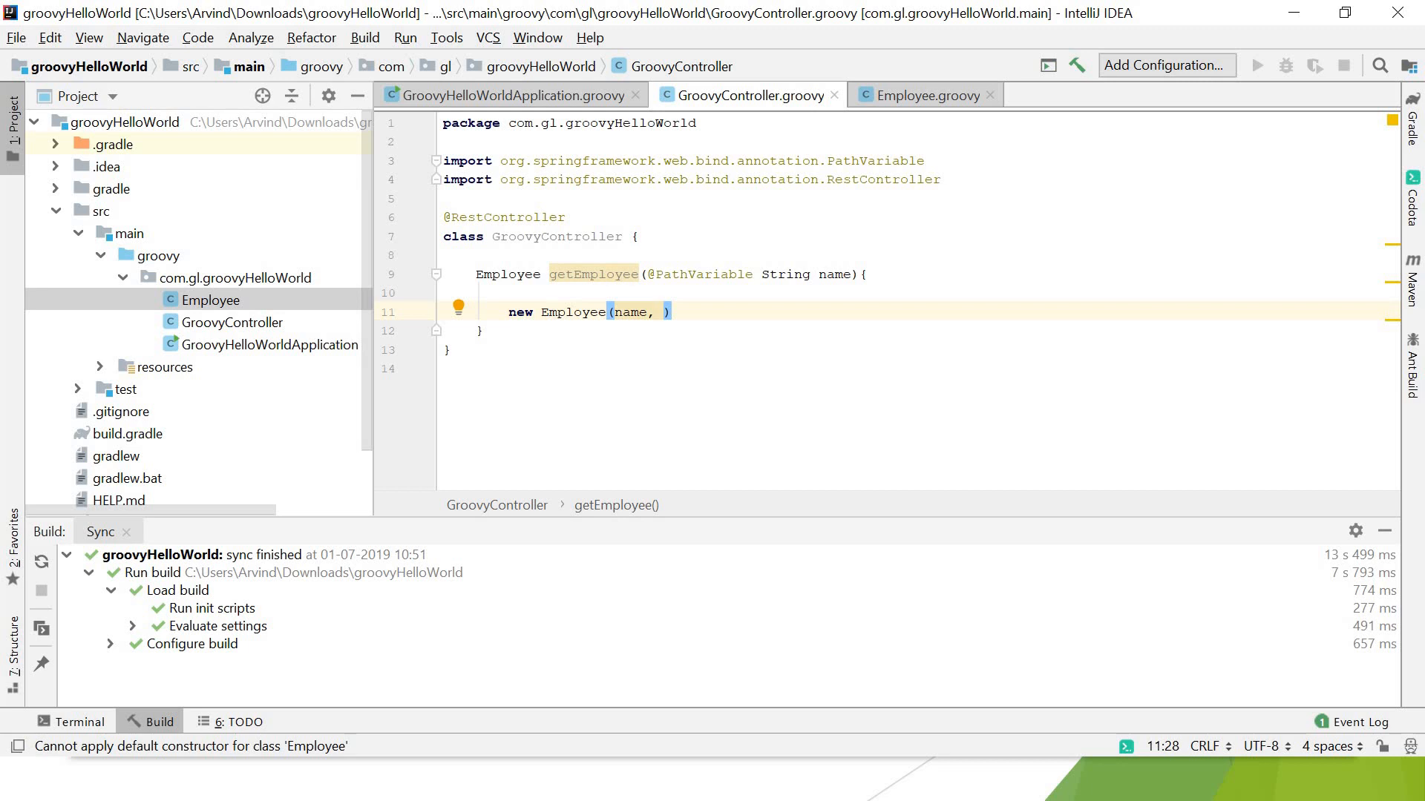
{"action": "type", "text": "name"}
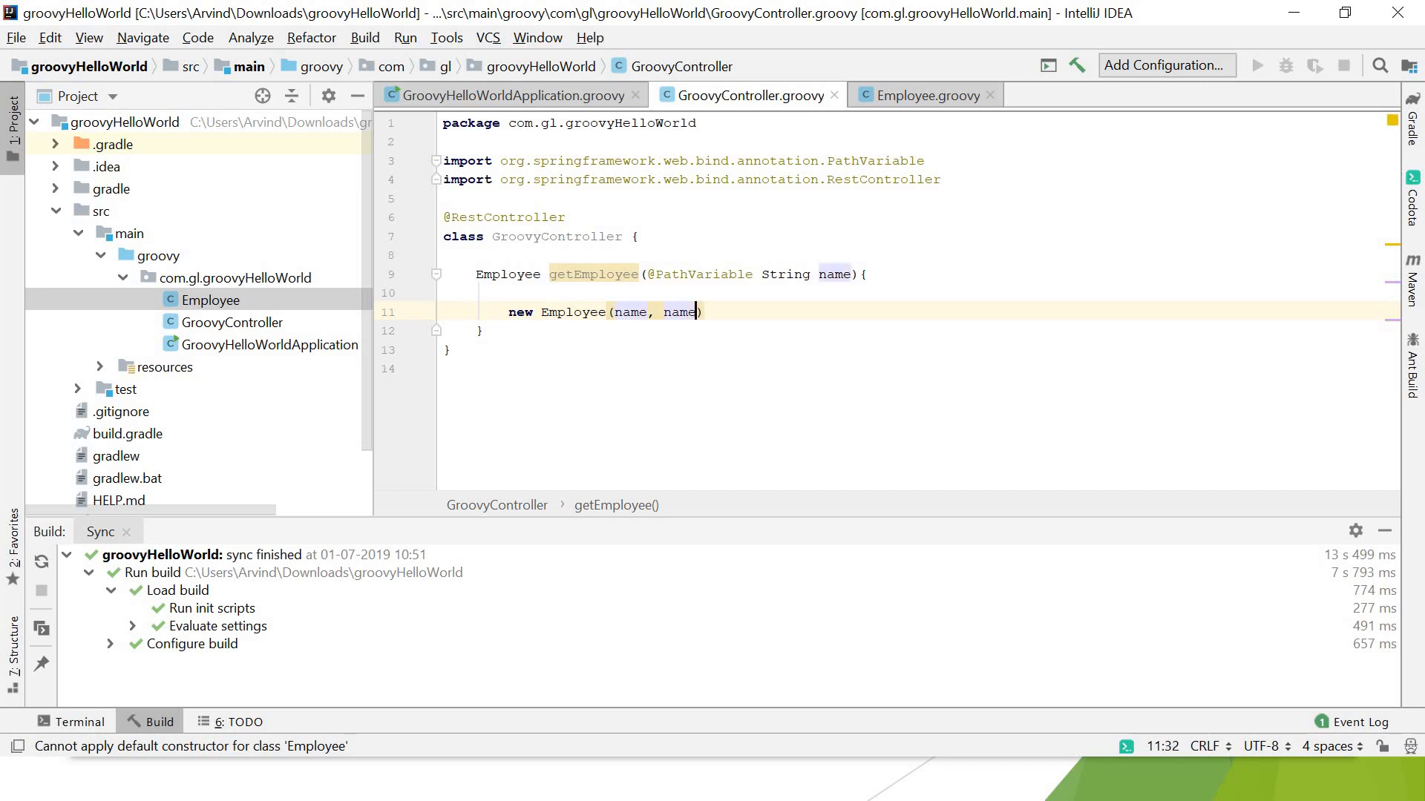
{"action": "type", "text": "."}
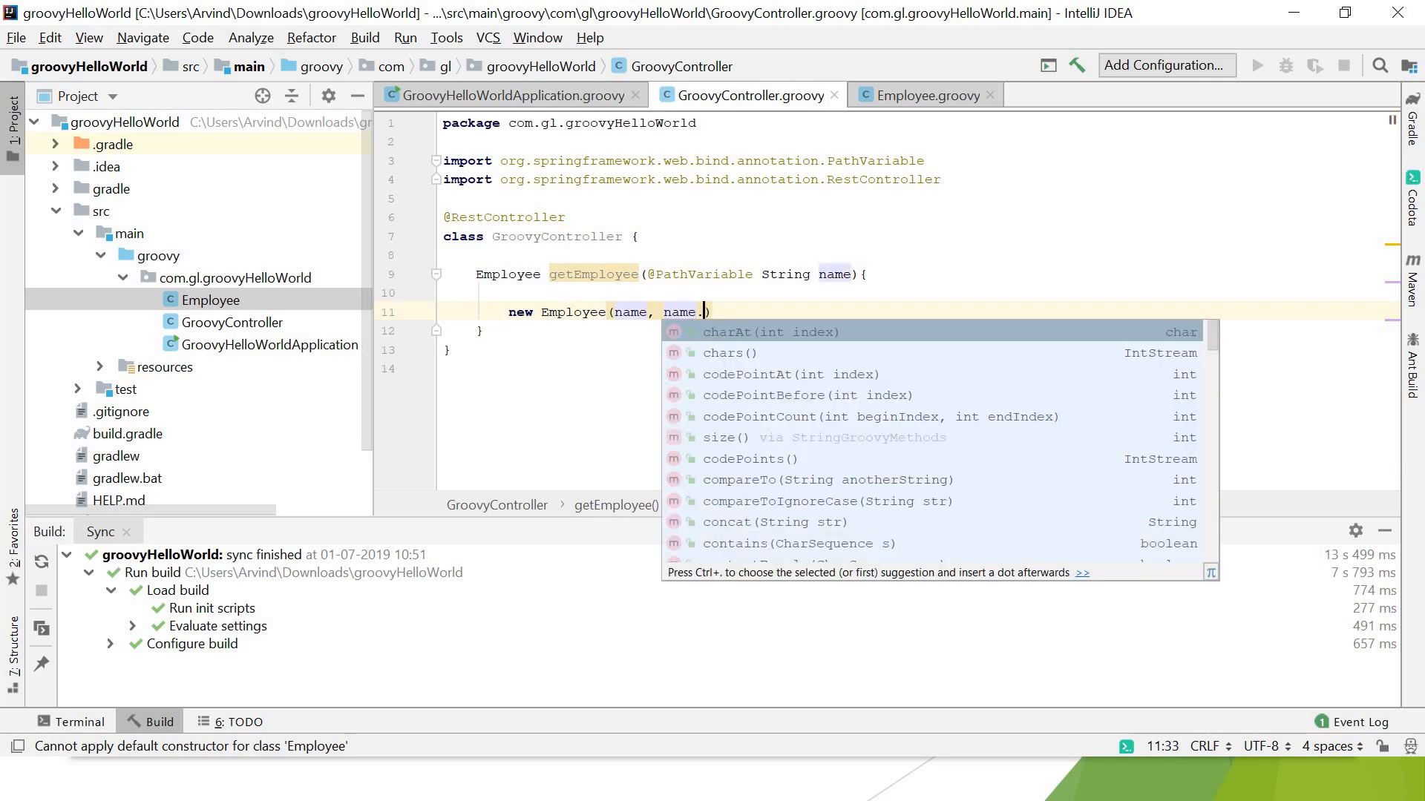
{"action": "type", "text": "size()"}
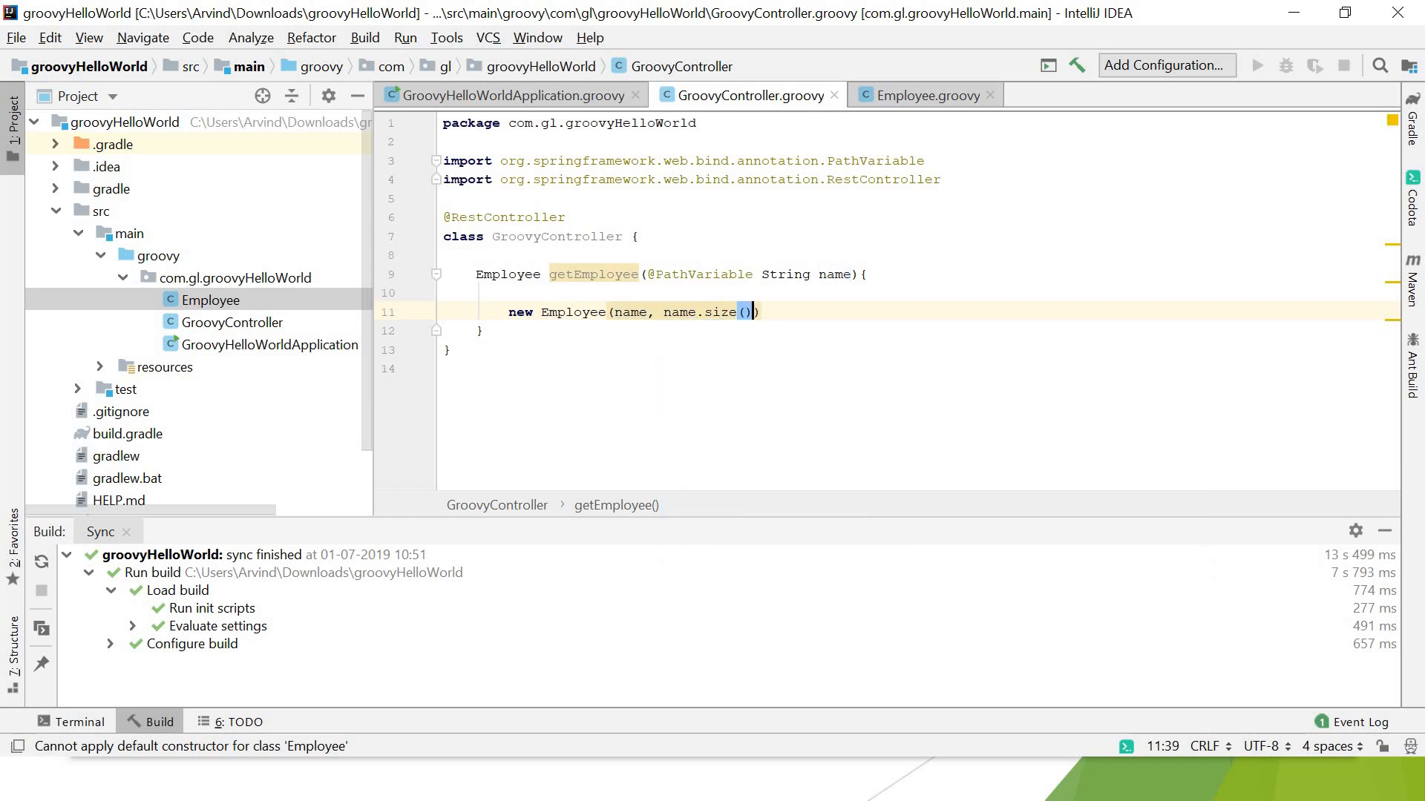
{"action": "type", "text": "*1-"}
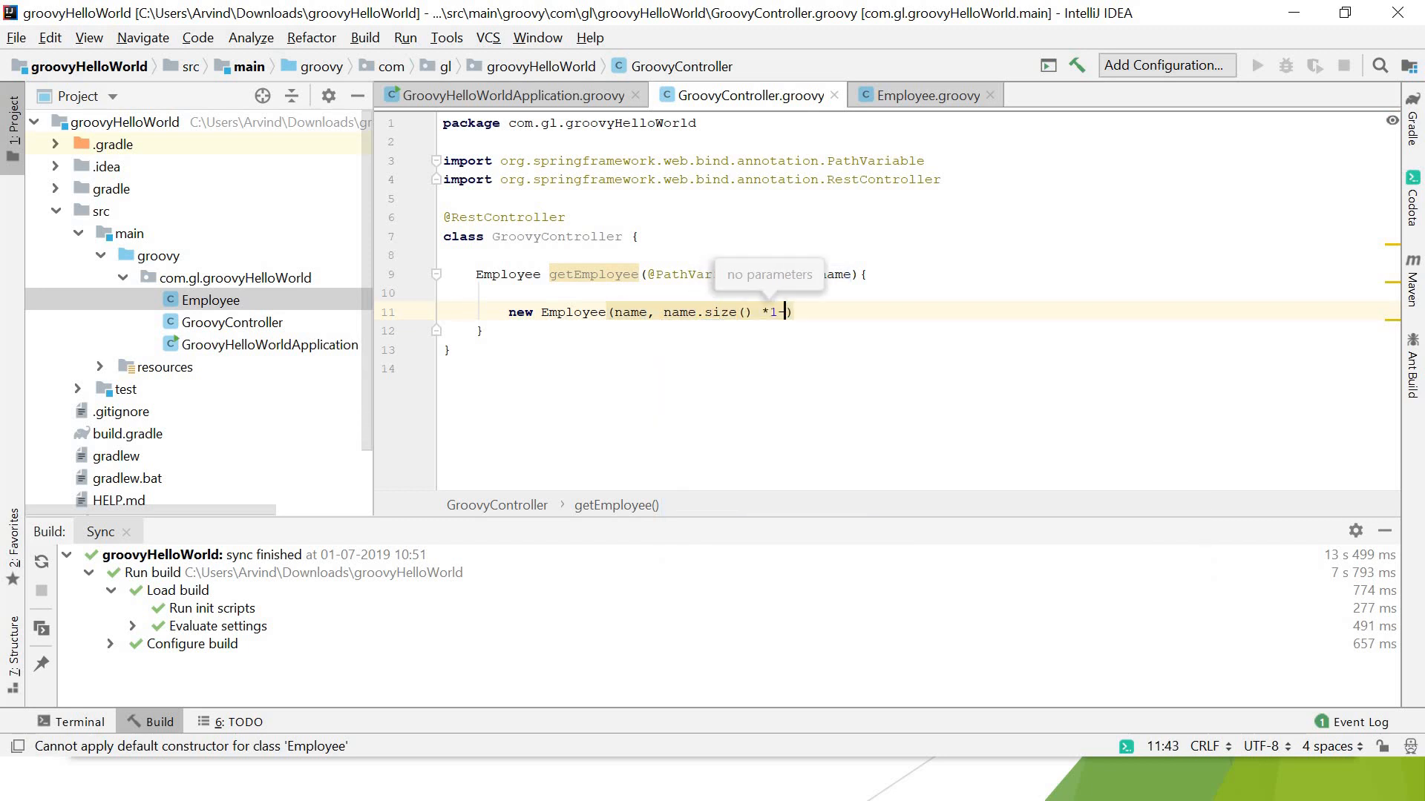
{"action": "type", "text": "0"}
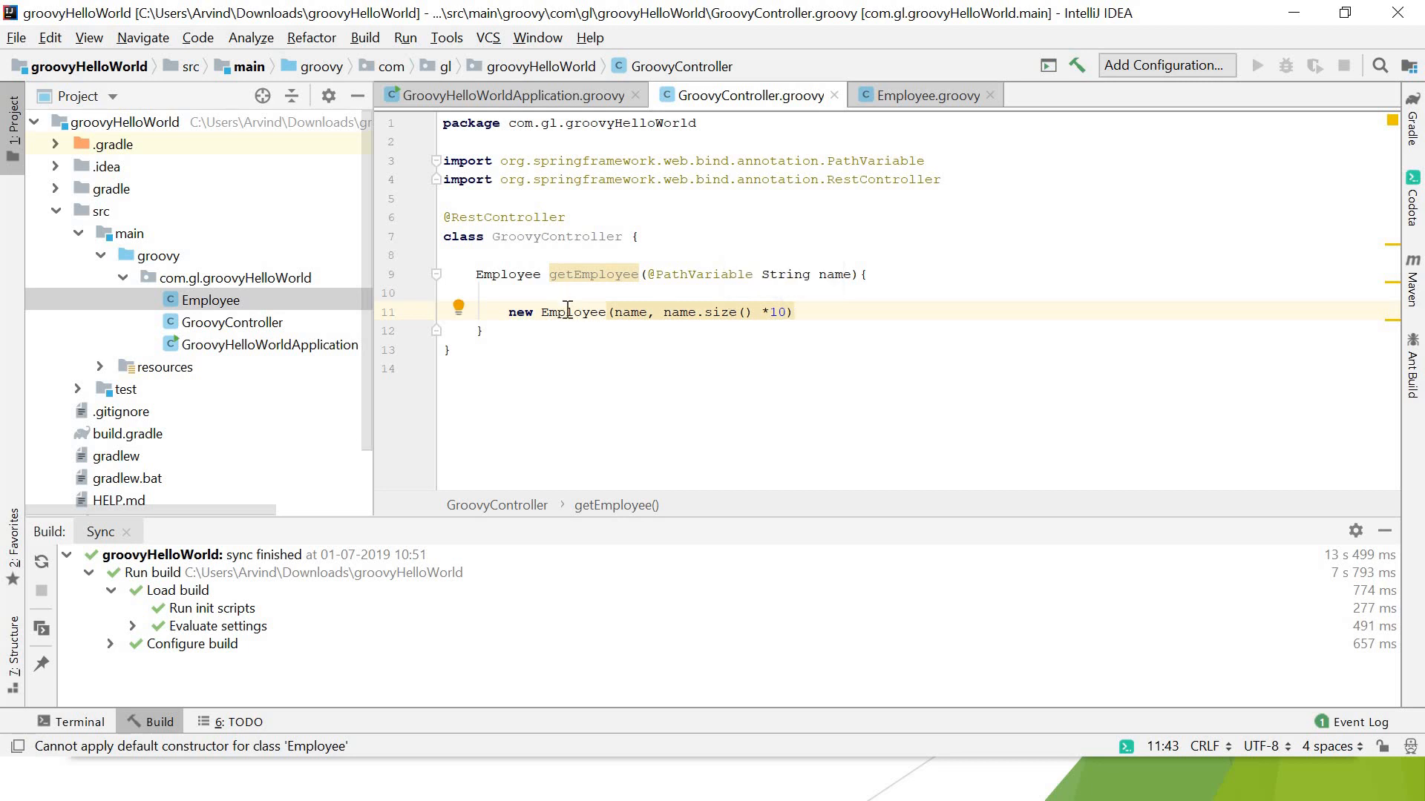
{"action": "left_click", "coordinate": [921, 94]}
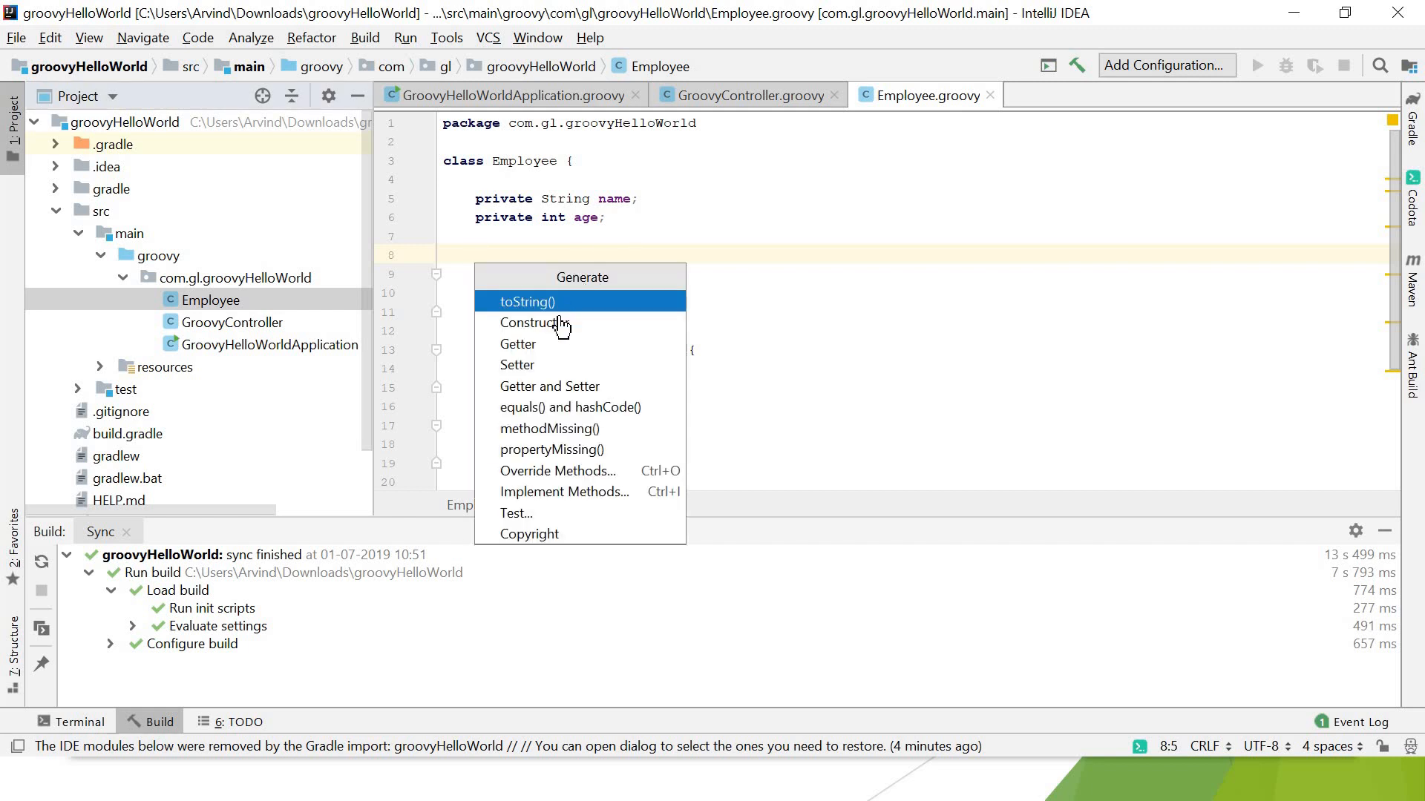
Generate an Employee constructor taking name and age, then return to GroovyController.
{"action": "left_click", "coordinate": [534, 322]}
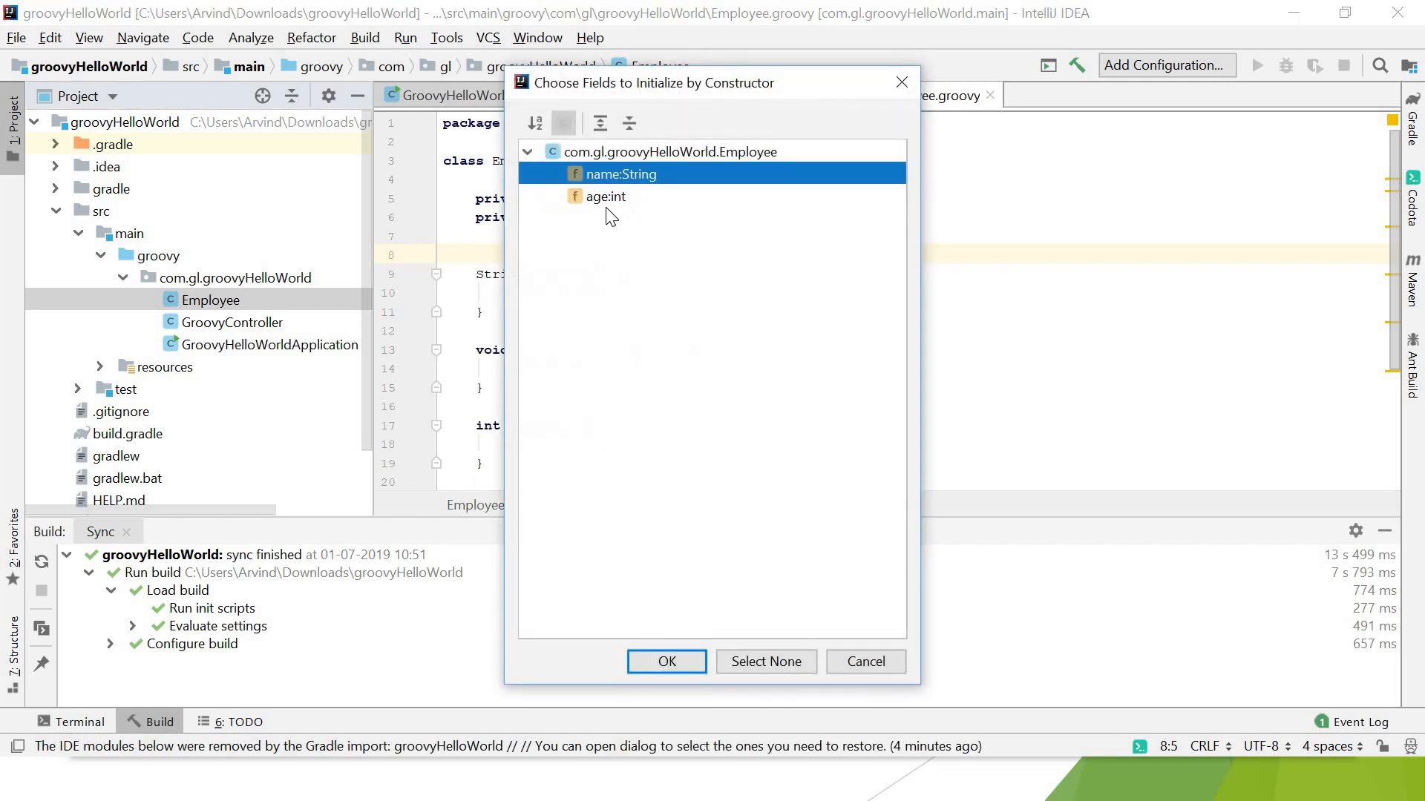
{"action": "left_click", "coordinate": [604, 196]}
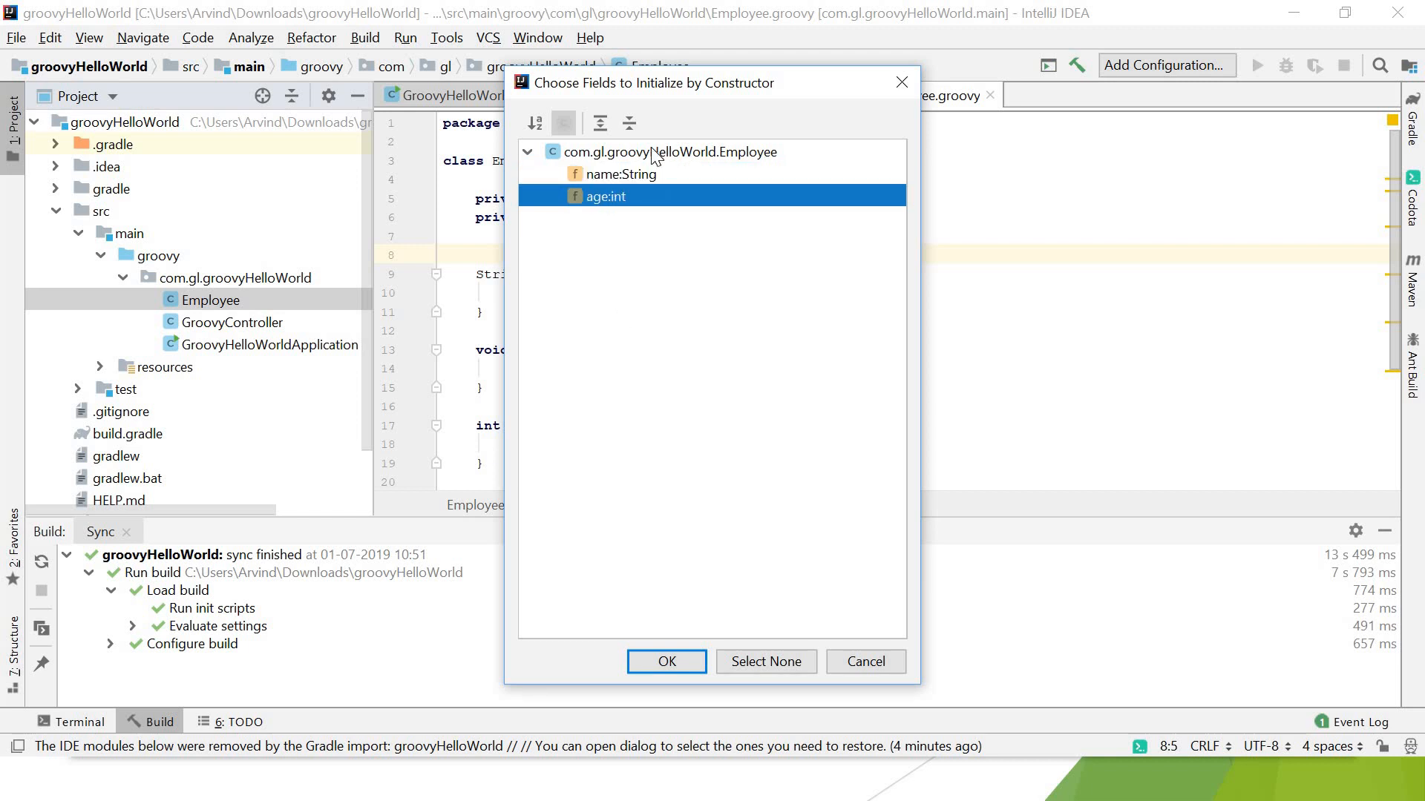
{"action": "left_click", "coordinate": [621, 174]}
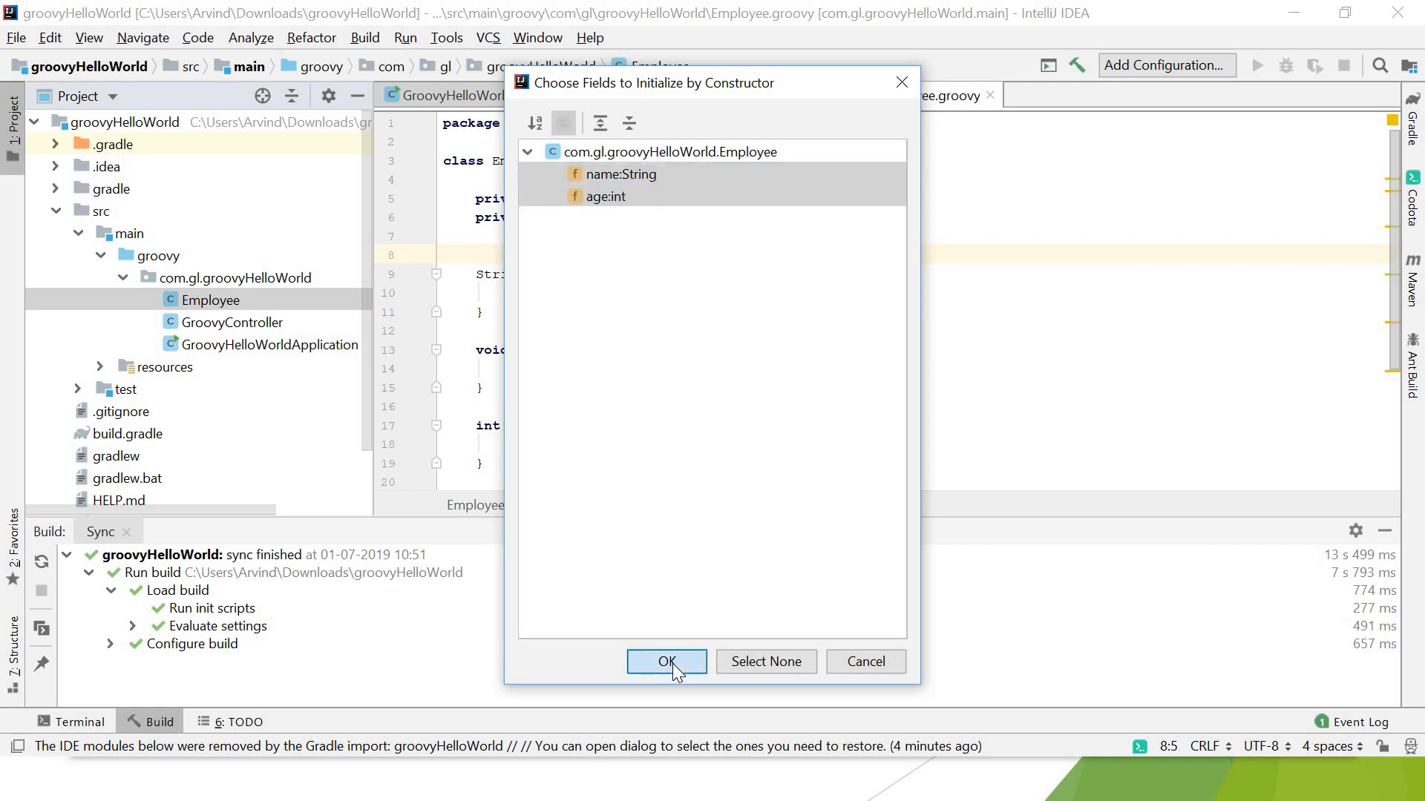
{"action": "left_click", "coordinate": [667, 662]}
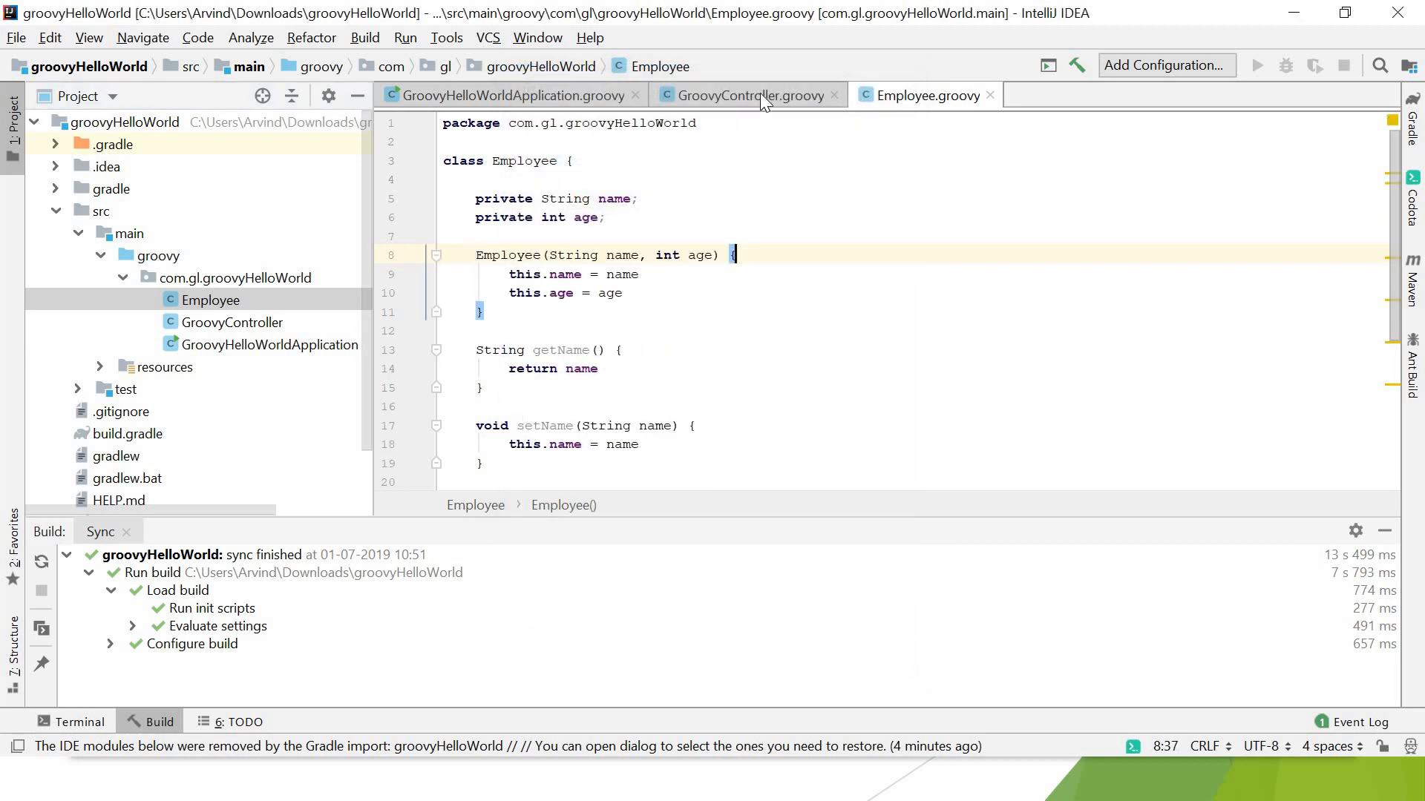
{"action": "left_click", "coordinate": [748, 95]}
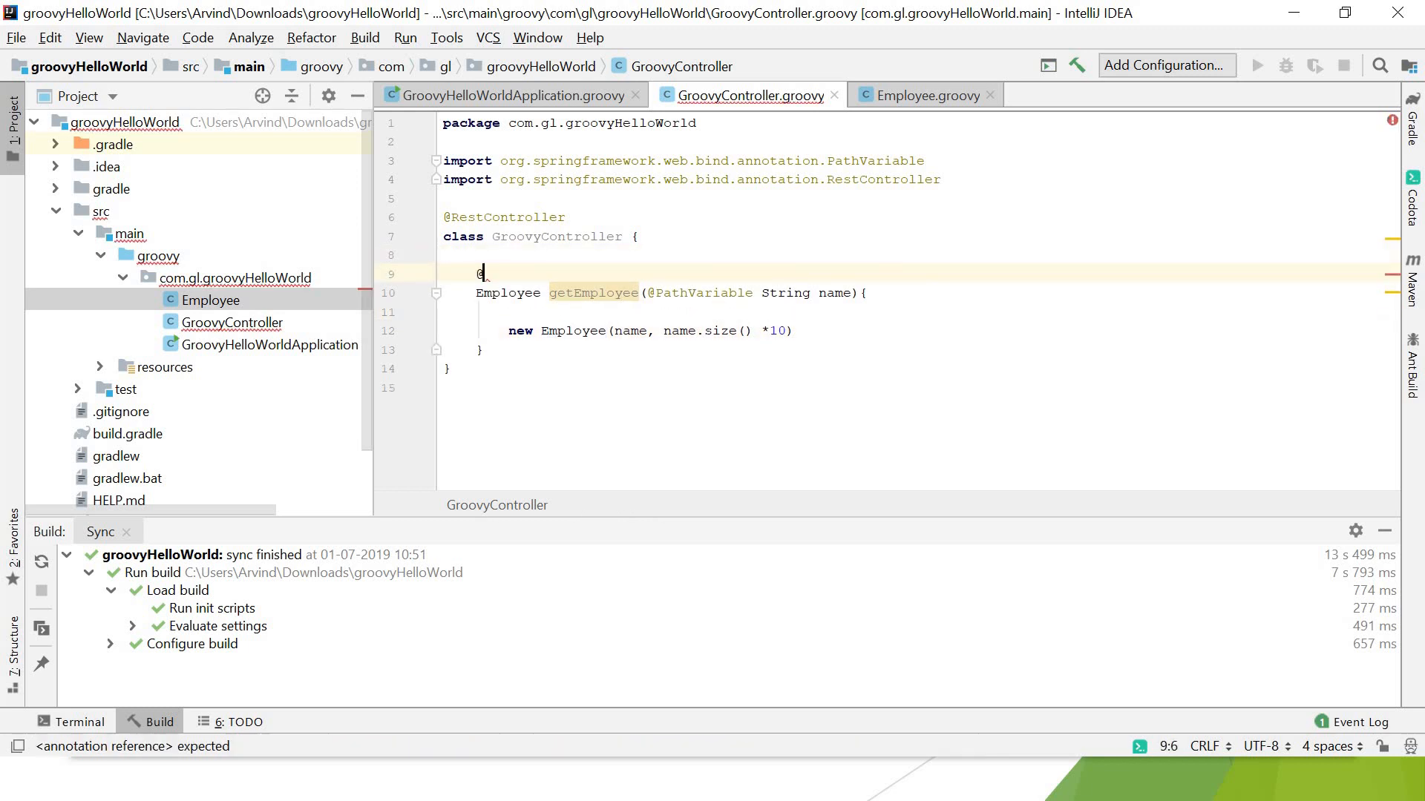
{"action": "type", "text": "Getma"}
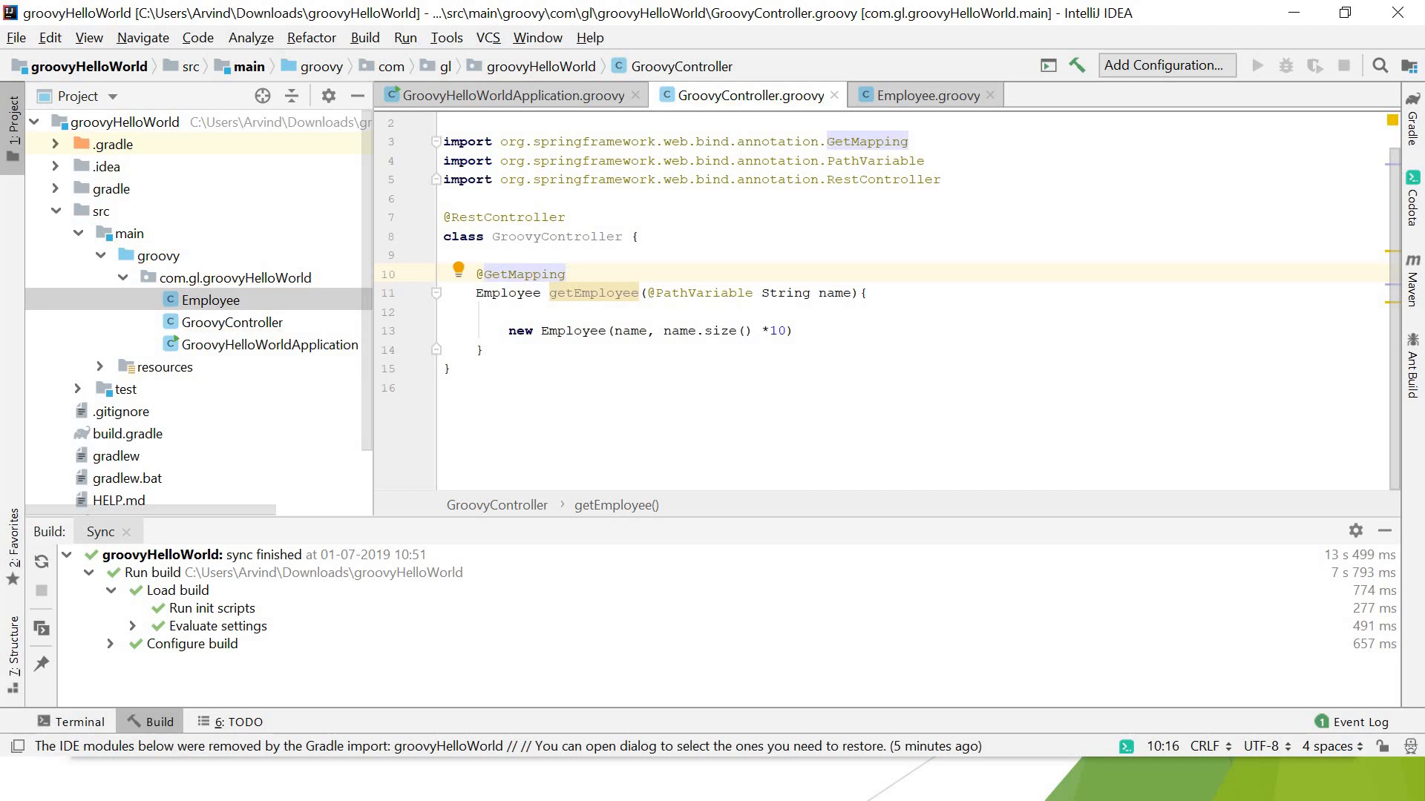
{"action": "type", "text": "(\"/h\")"}
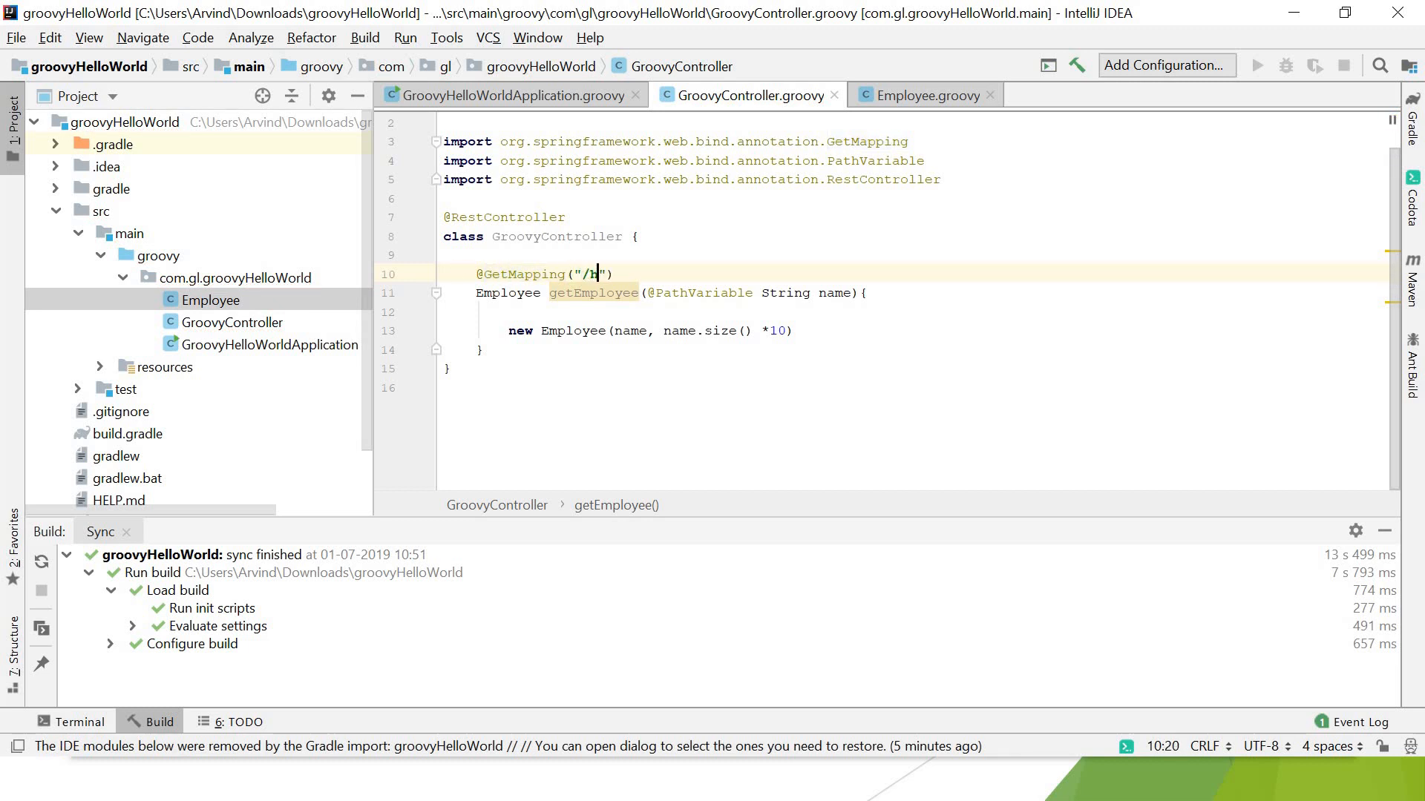
{"action": "type", "text": "emp"}
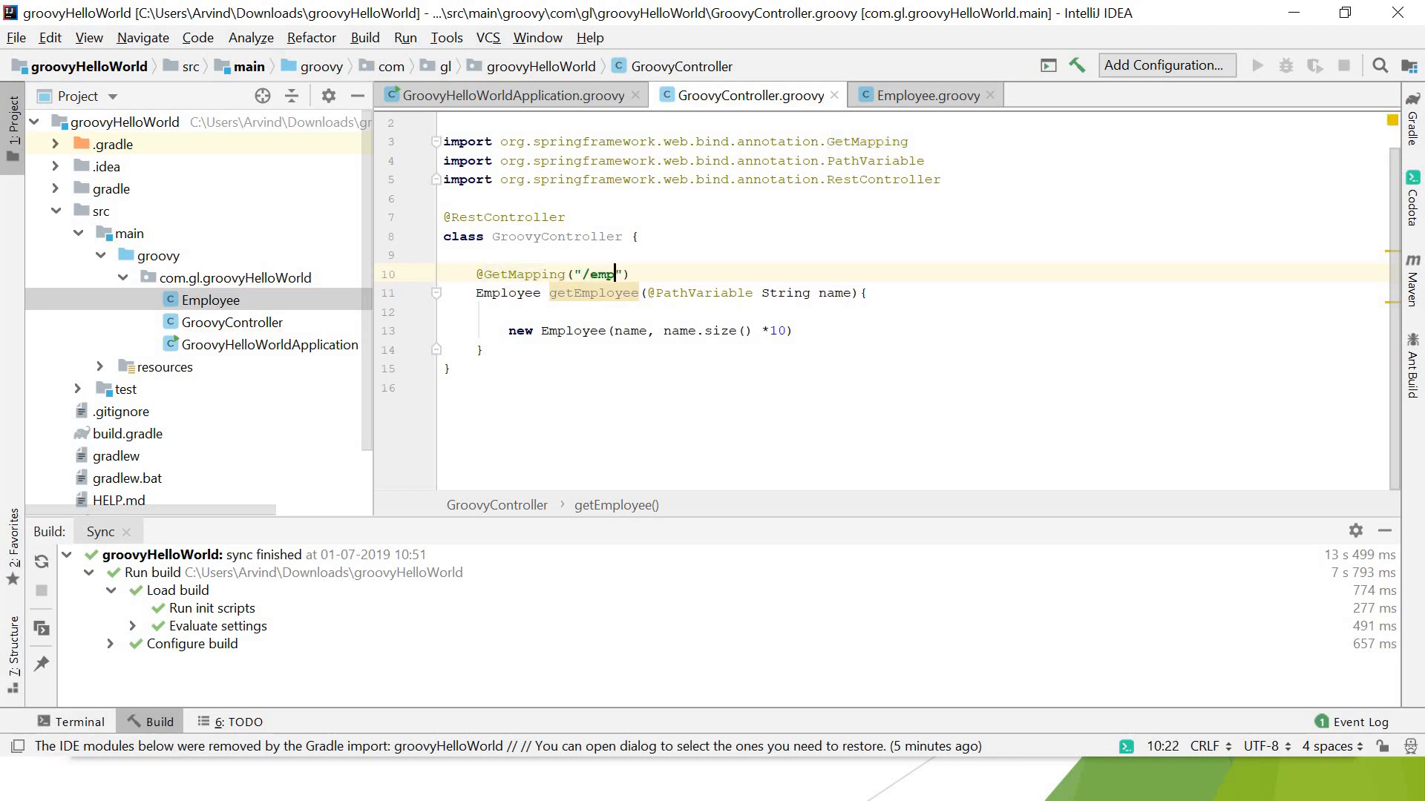
{"action": "type", "text": "/{name"}
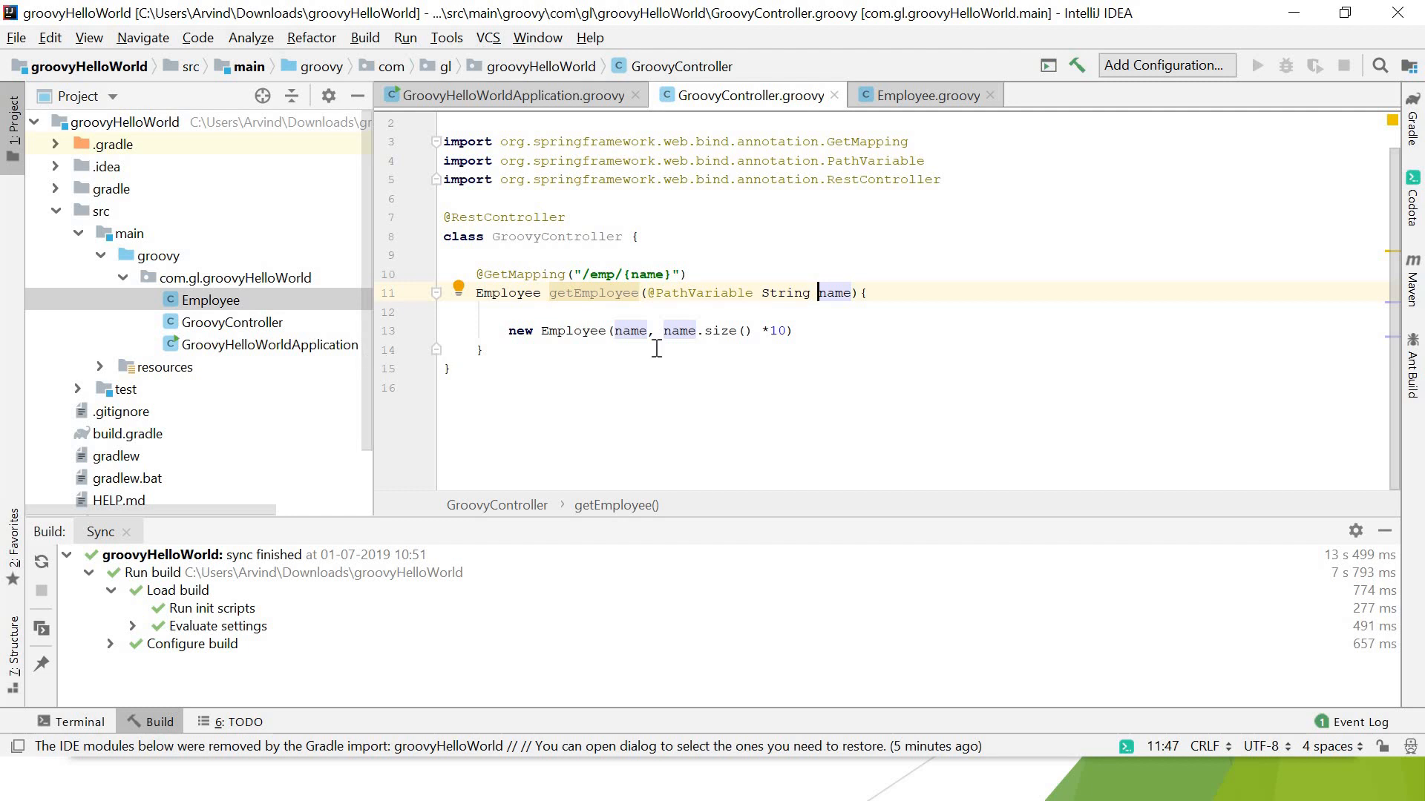
{"action": "mouse_move", "coordinate": [580, 399]}
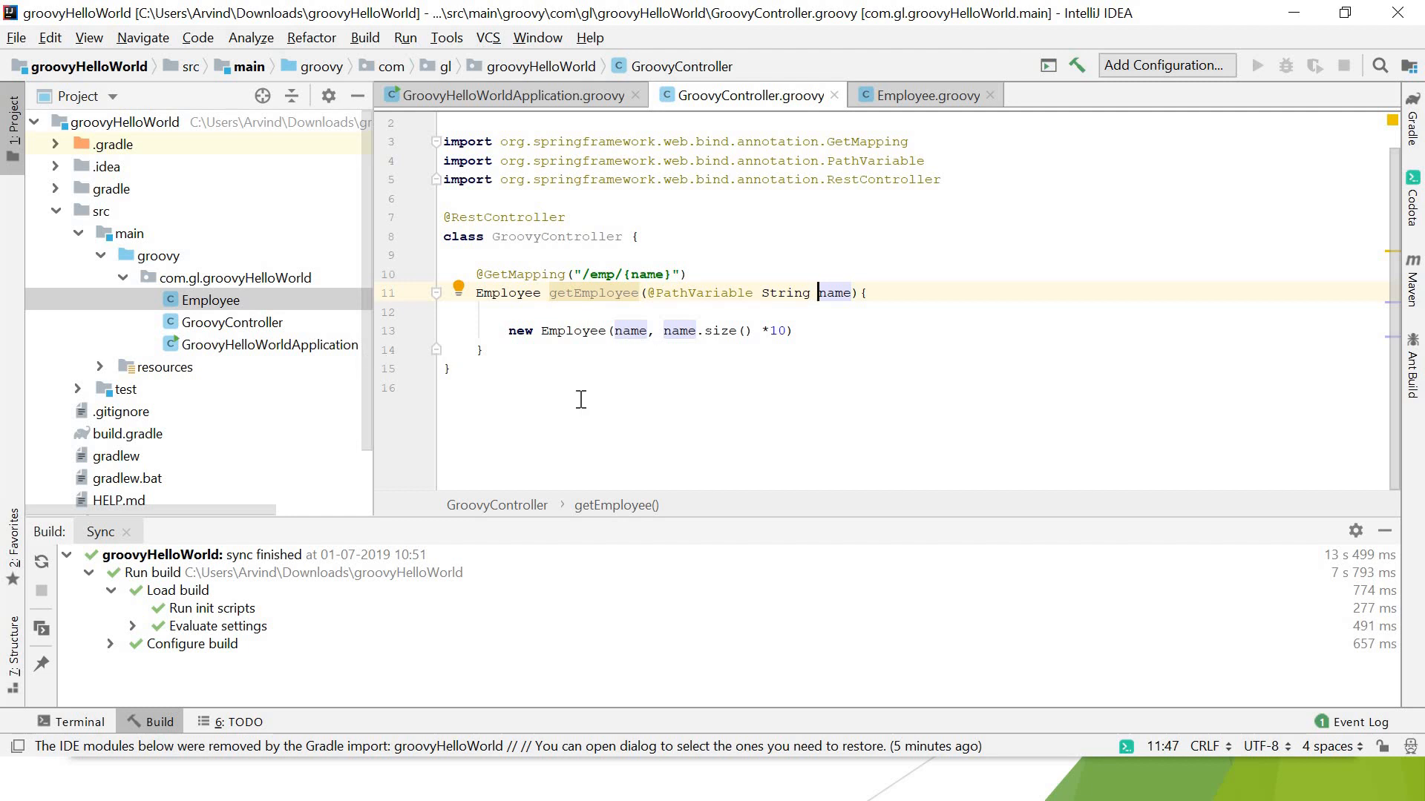
{"action": "mouse_move", "coordinate": [192, 637]}
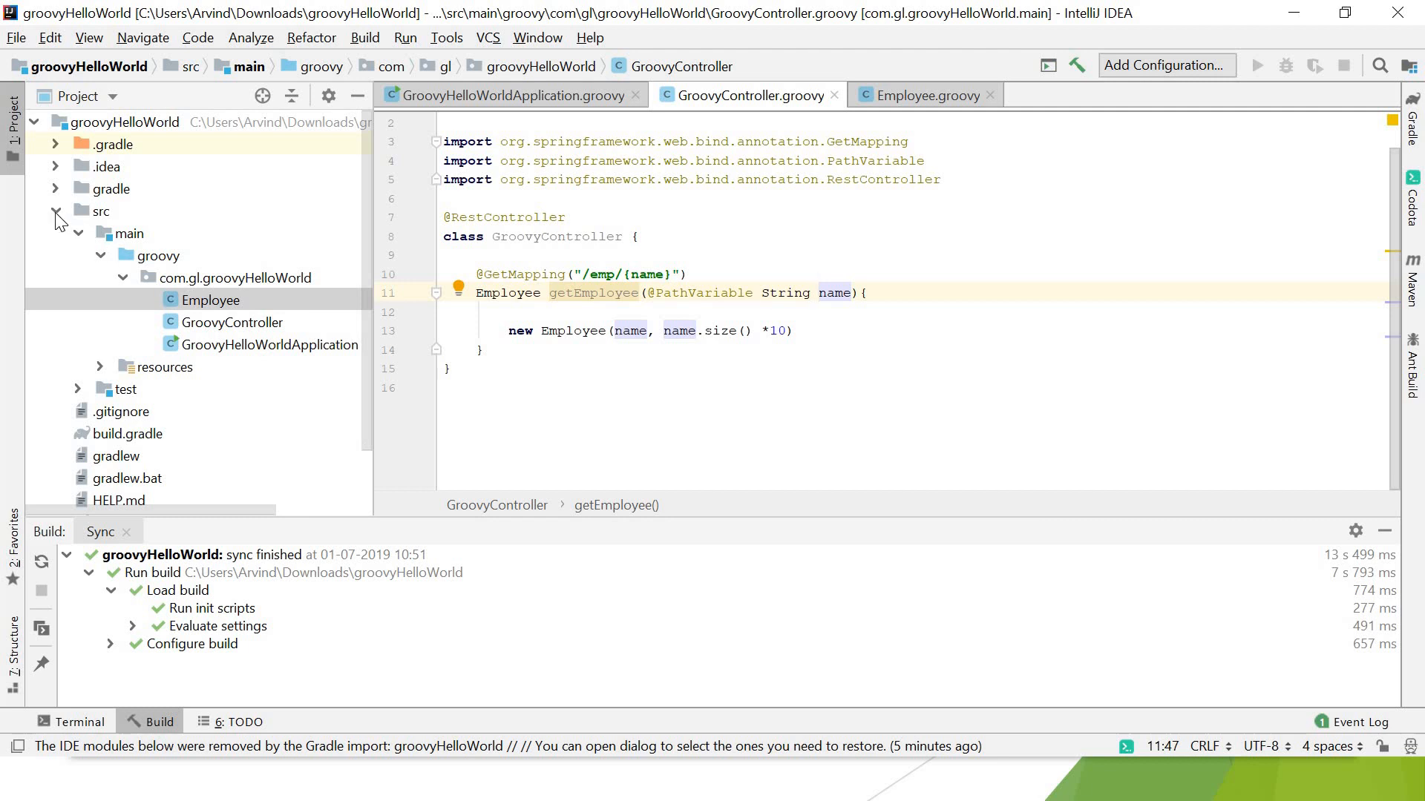
{"action": "left_click", "coordinate": [54, 211]}
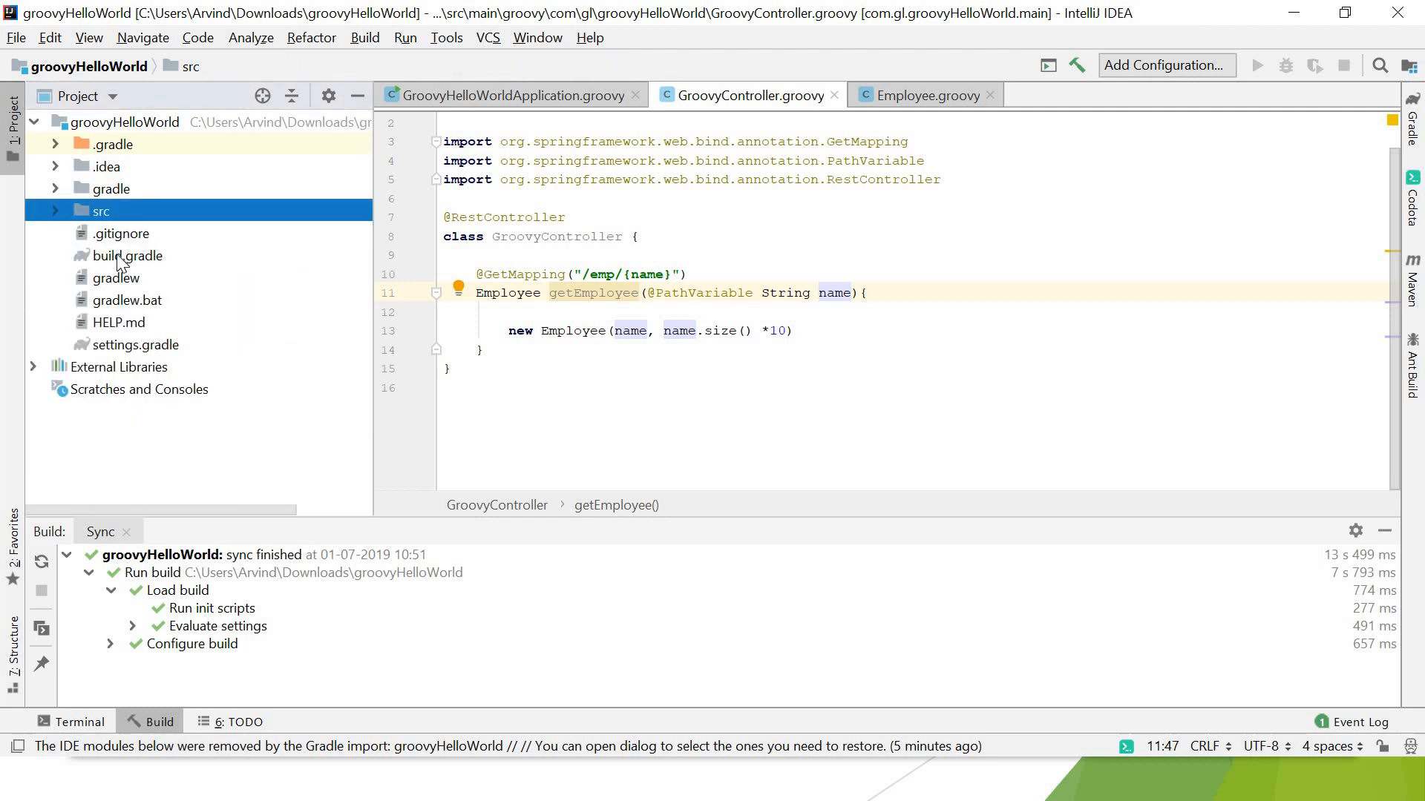
{"action": "double_click", "coordinate": [126, 255]}
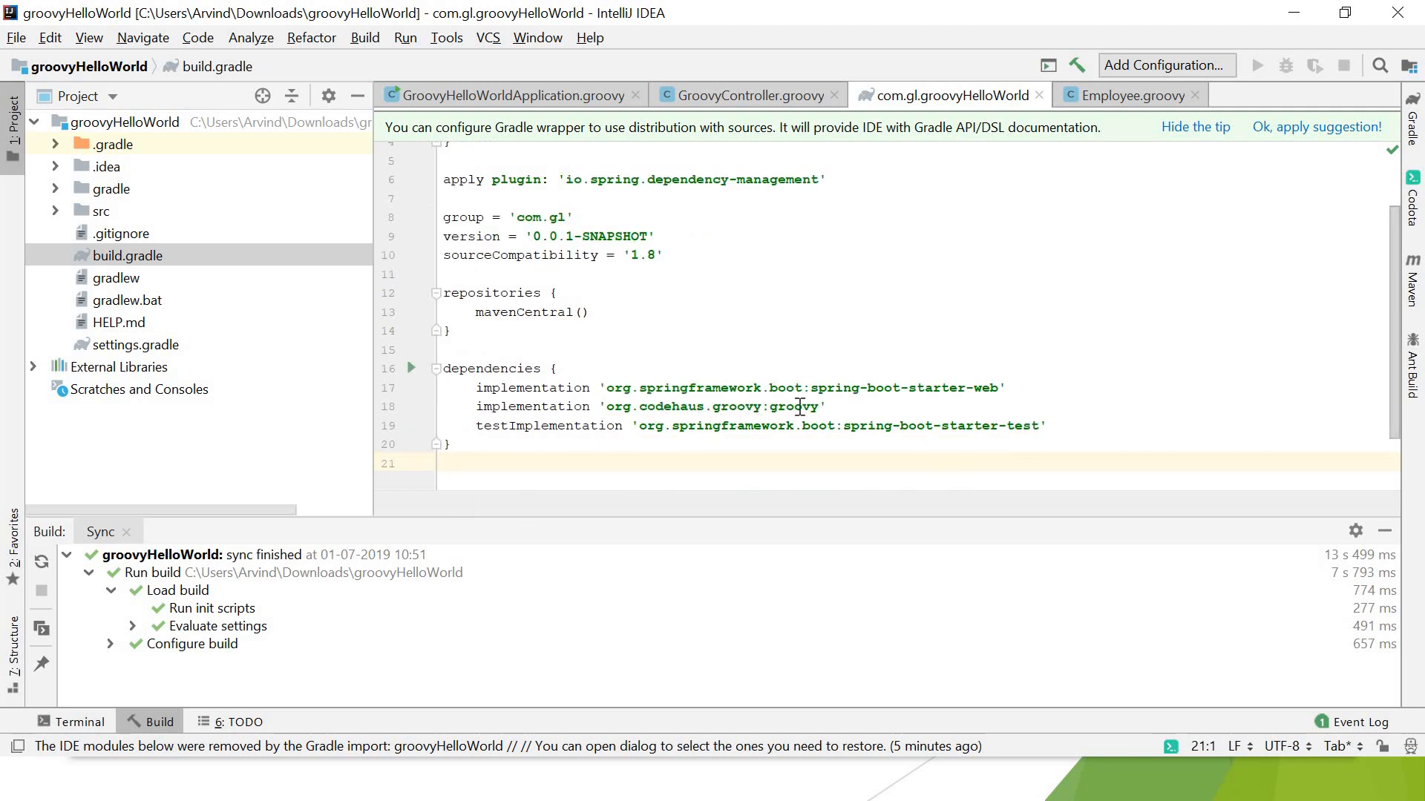
{"action": "double_click", "coordinate": [793, 407]}
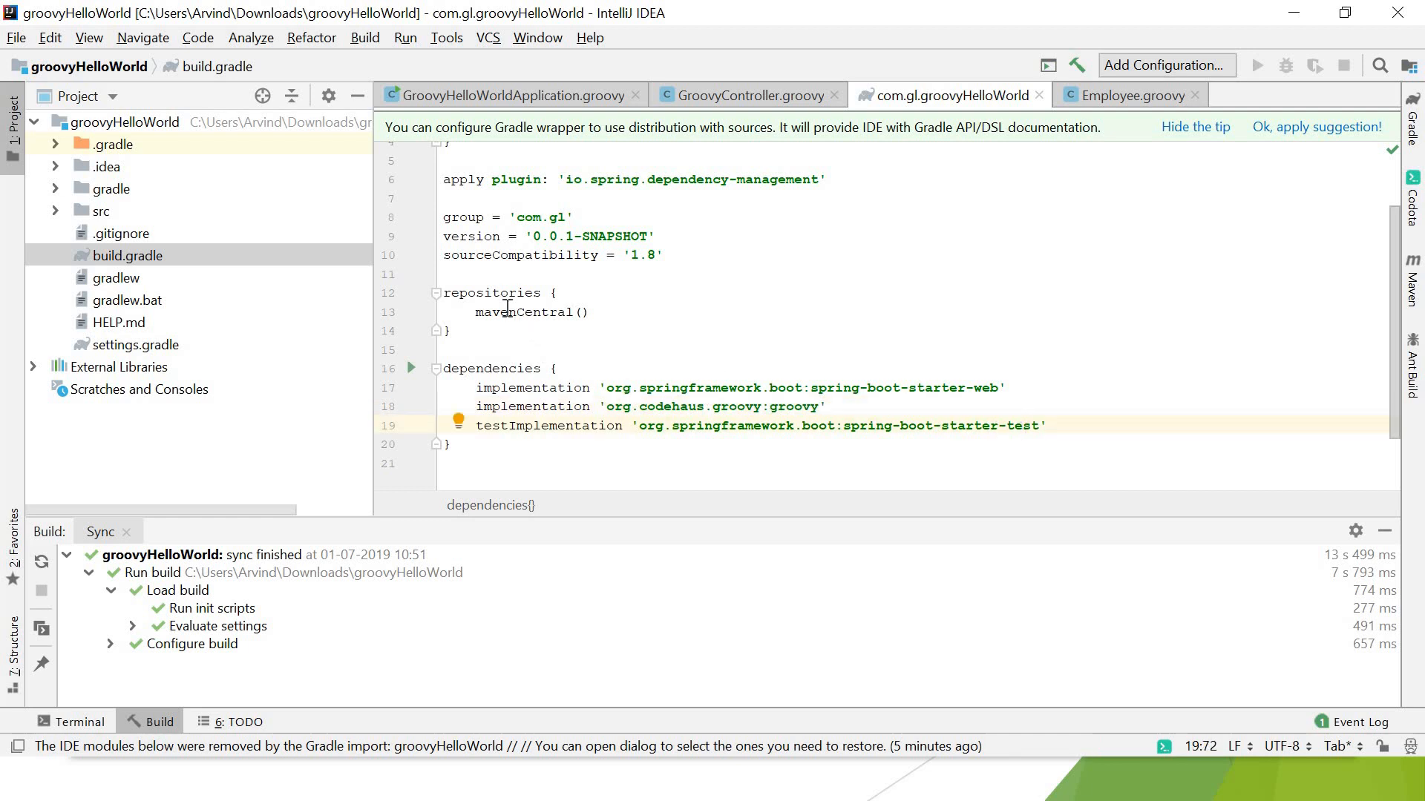
{"action": "double_click", "coordinate": [523, 311]}
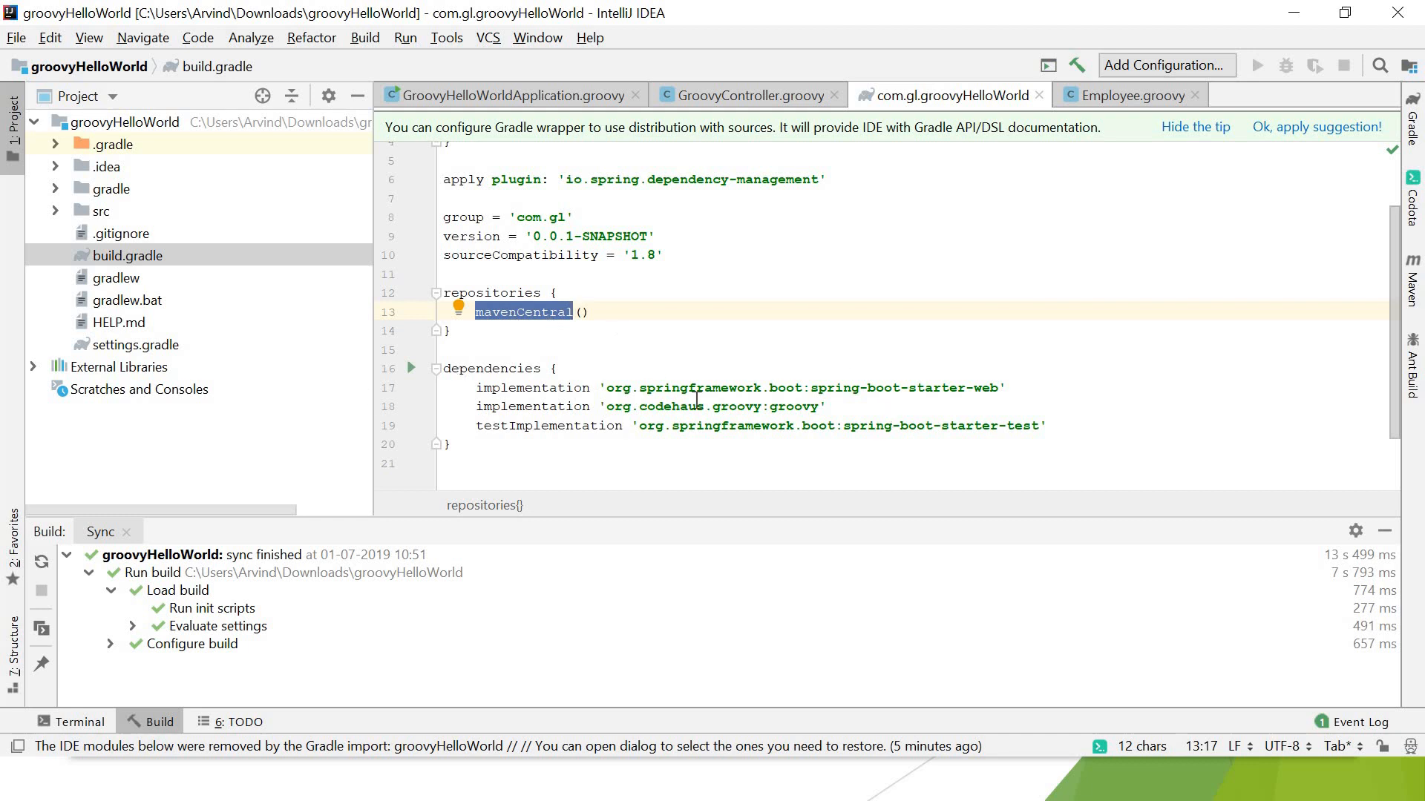
{"action": "mouse_move", "coordinate": [36, 376]}
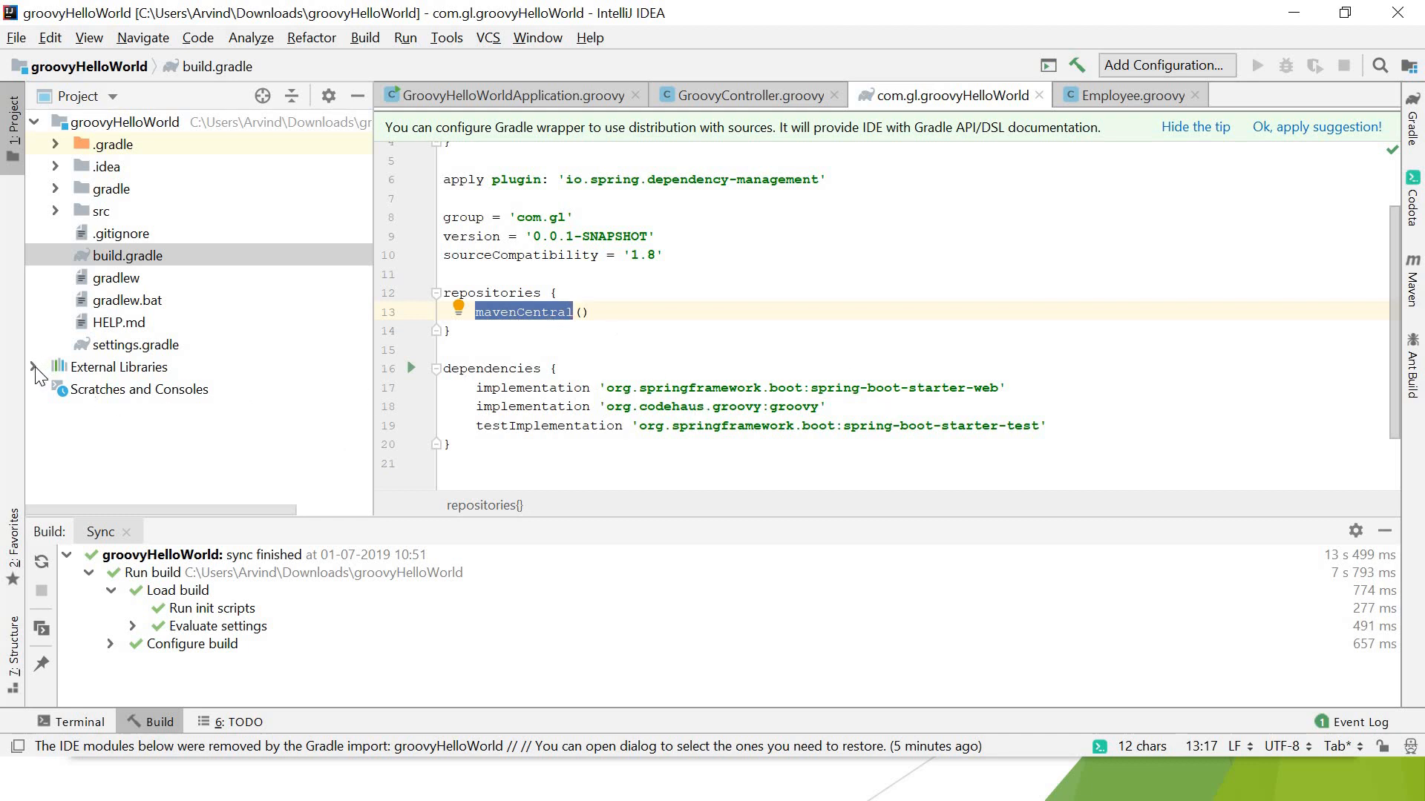
{"action": "left_click", "coordinate": [34, 367]}
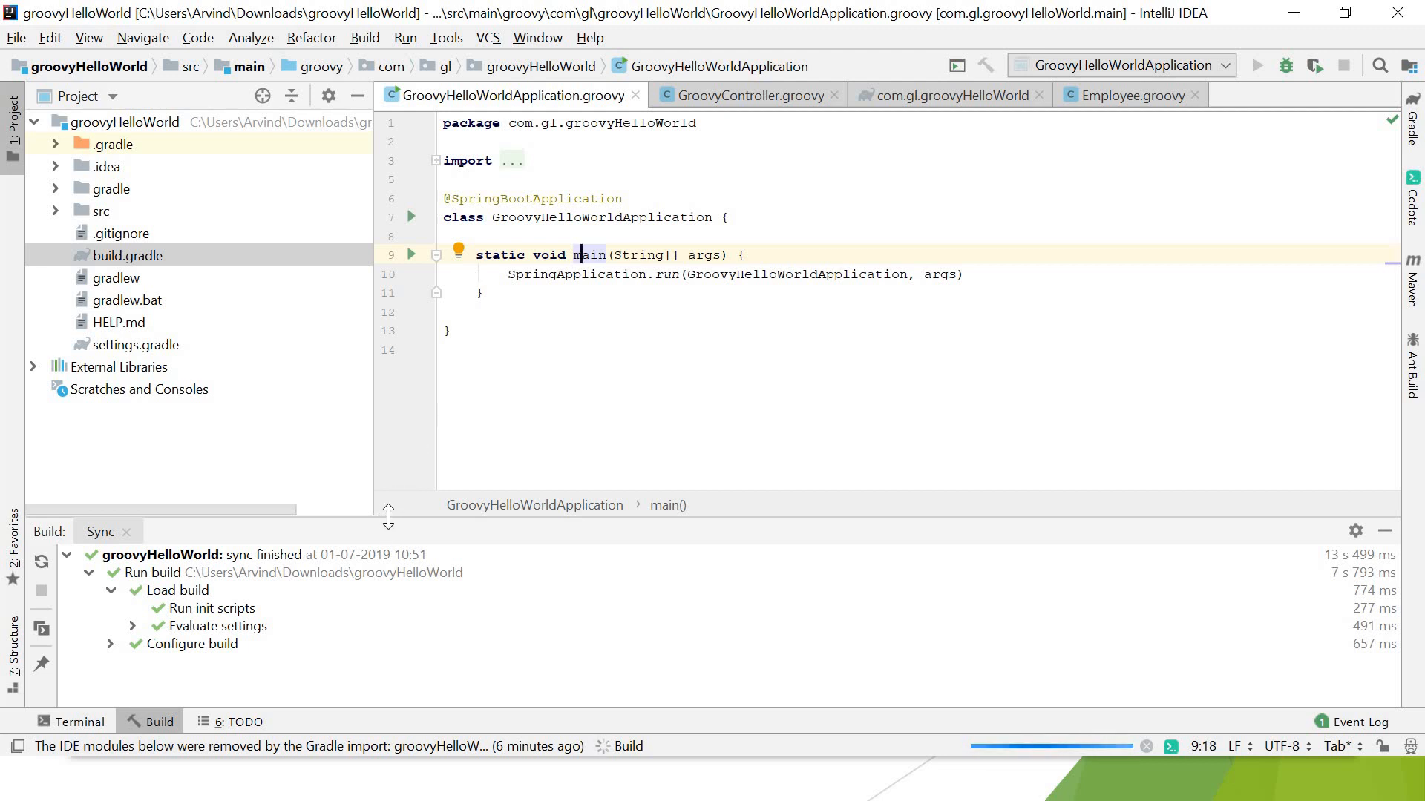
Enlarge the Build panel and run GroovyHelloWorldApplication.
{"action": "left_click_drag", "start_coordinate": [387, 518], "coordinate": [399, 423]}
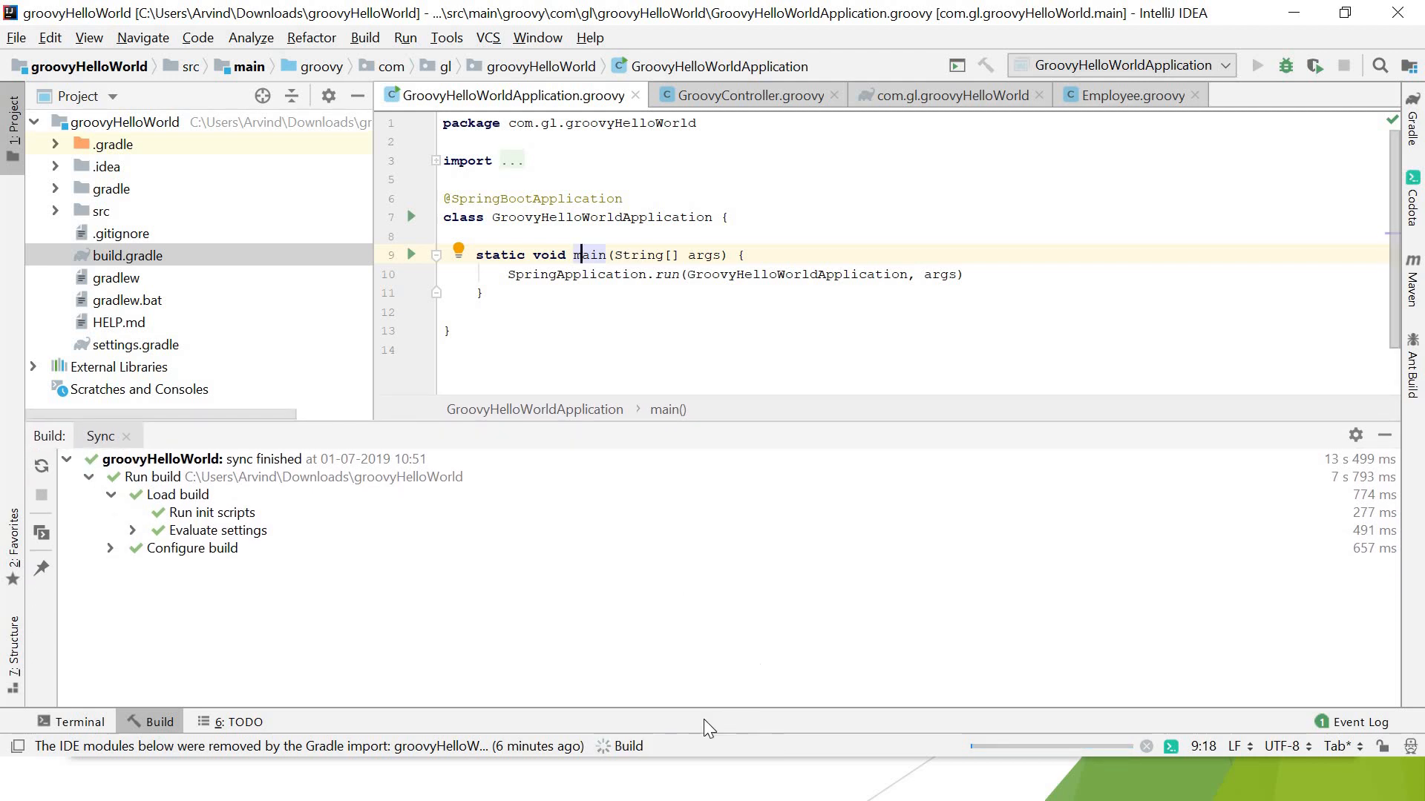
{"action": "mouse_move", "coordinate": [641, 766]}
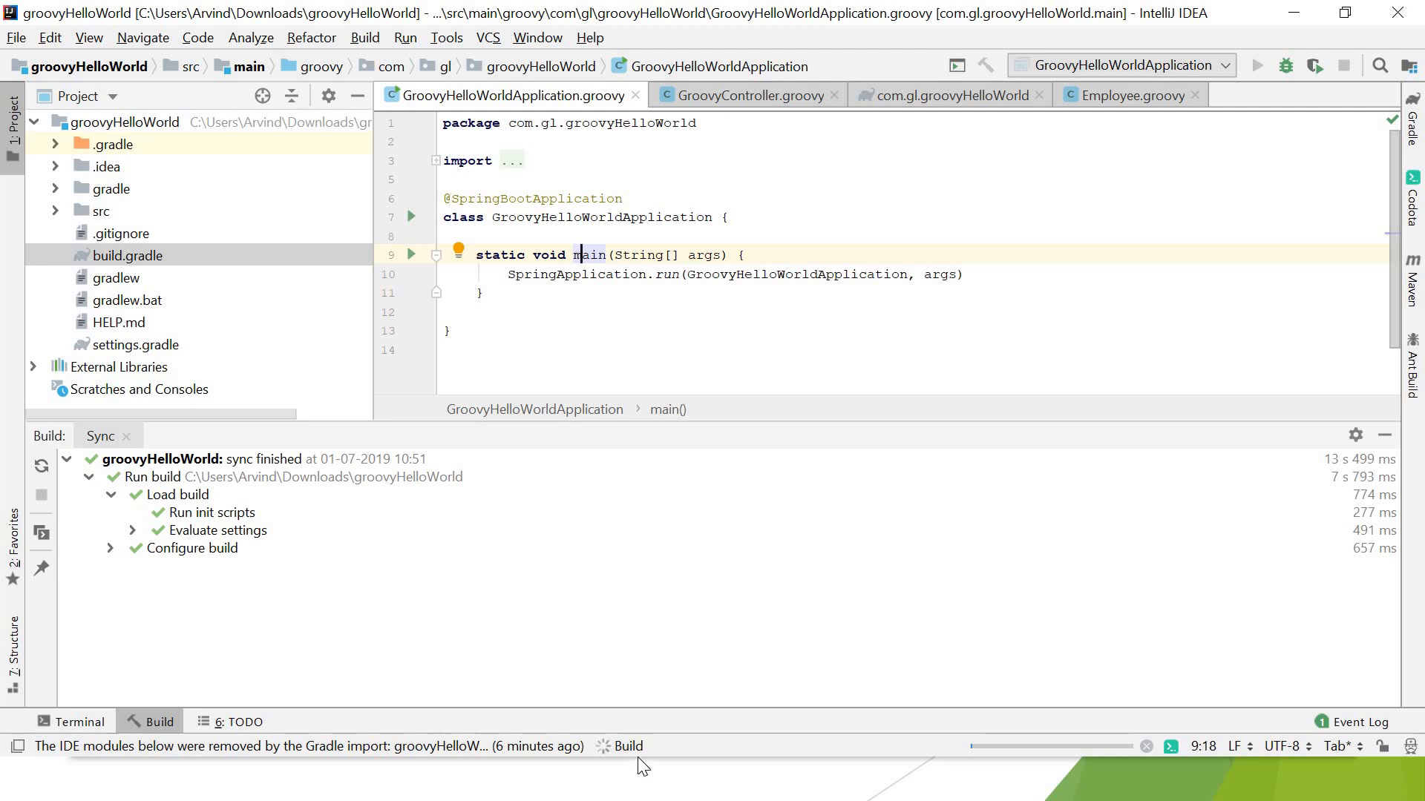
{"action": "mouse_move", "coordinate": [103, 196]}
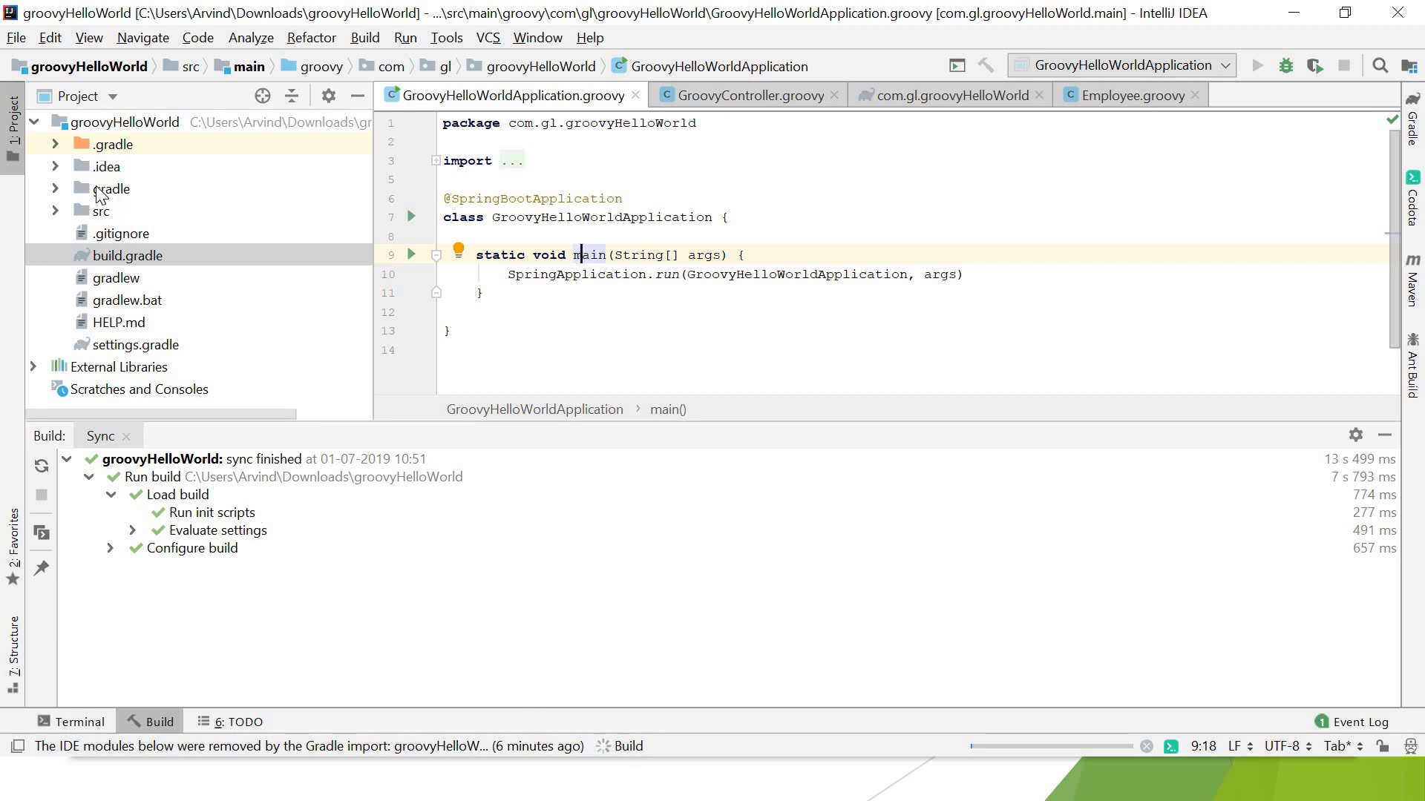
{"action": "left_click", "coordinate": [113, 188]}
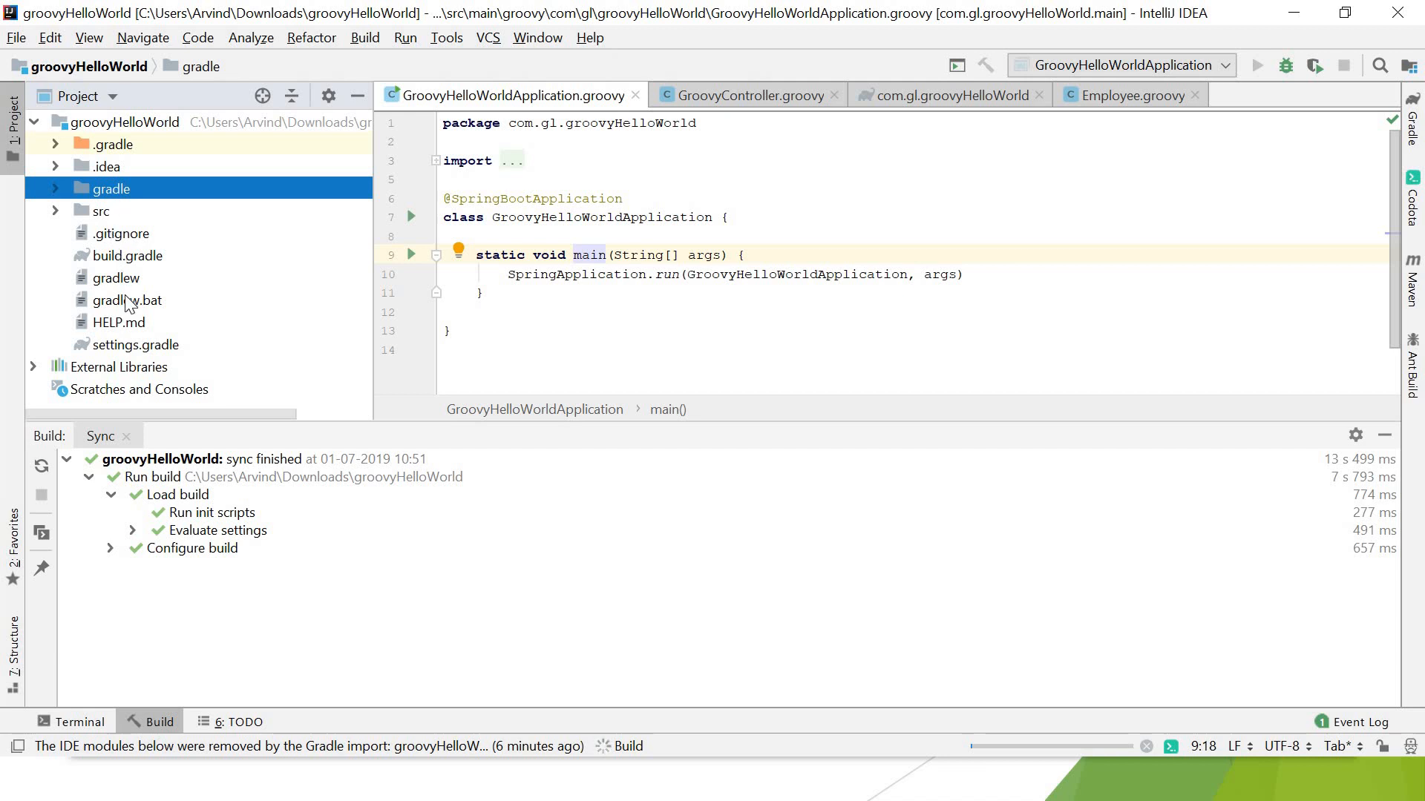
{"action": "mouse_move", "coordinate": [144, 314]}
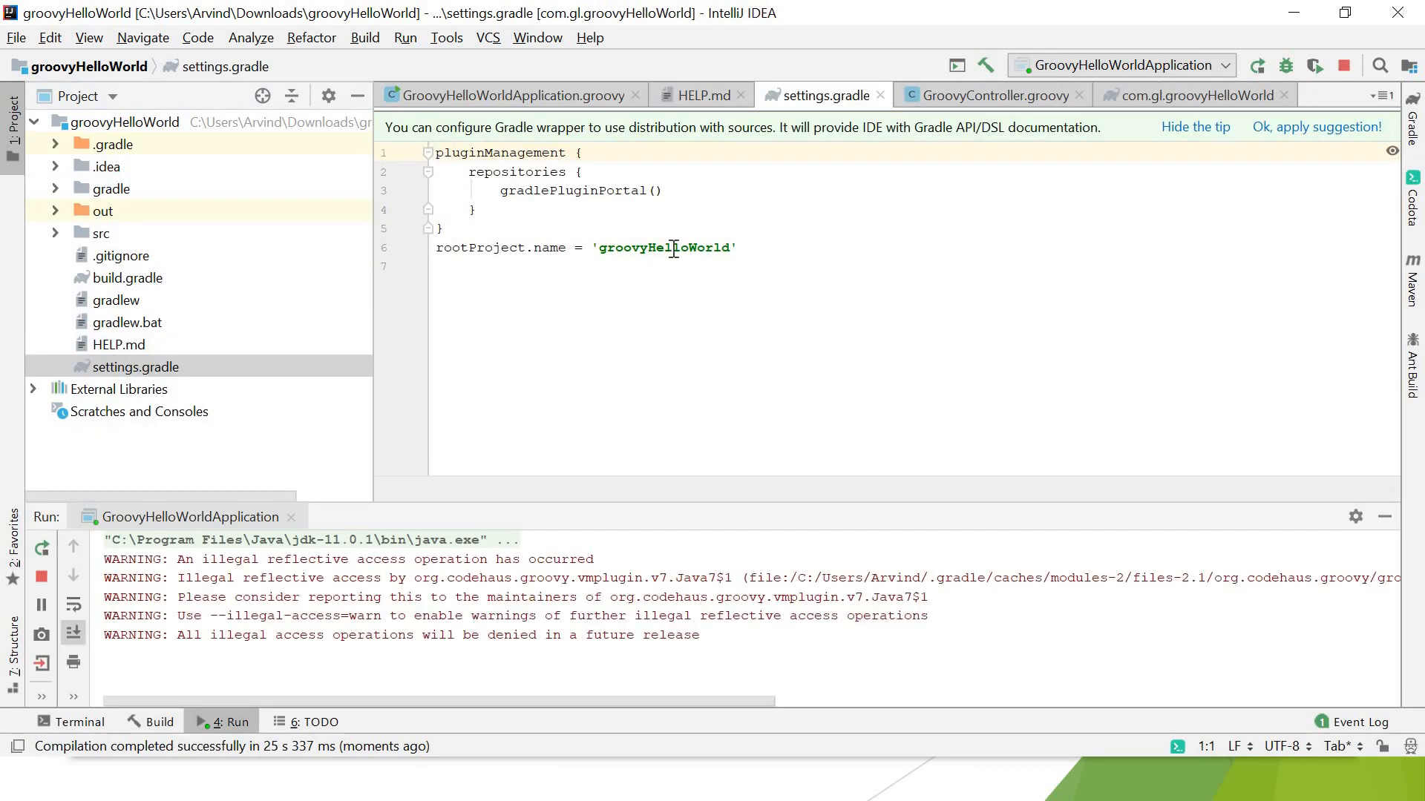
Check the run log shows Tomcat started on port 8080, then switch to Chrome.
{"action": "double_click", "coordinate": [663, 247]}
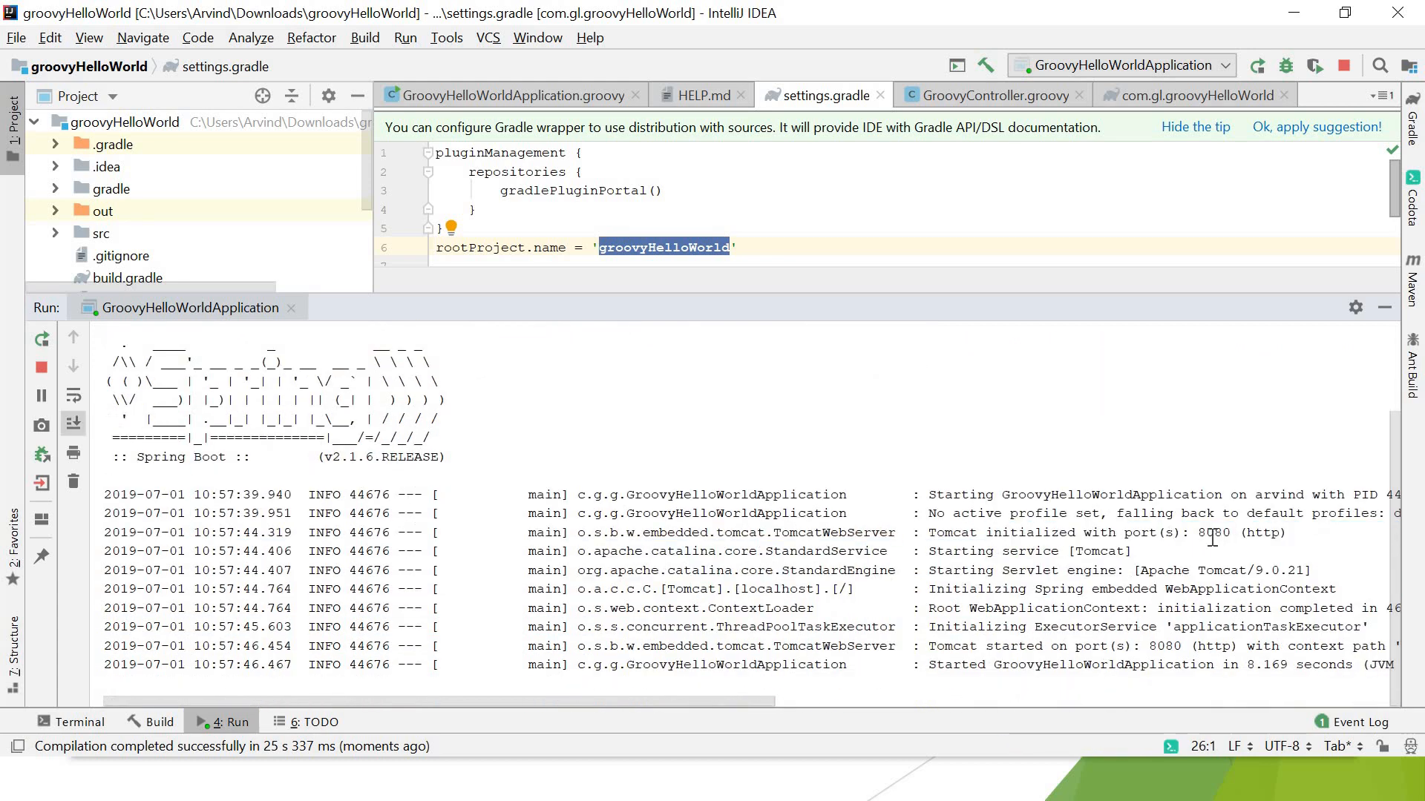
{"action": "double_click", "coordinate": [1213, 532]}
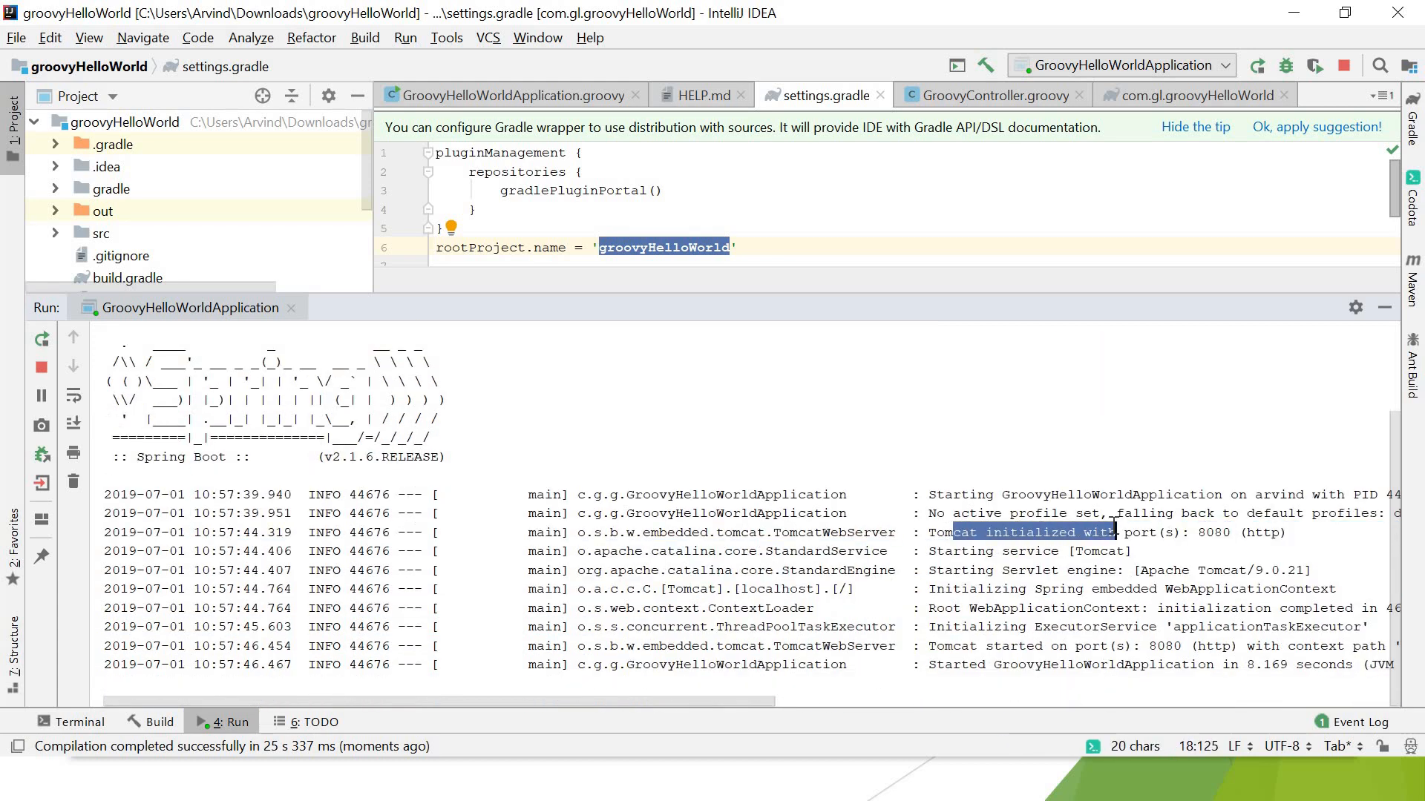
{"action": "mouse_move", "coordinate": [1242, 706]}
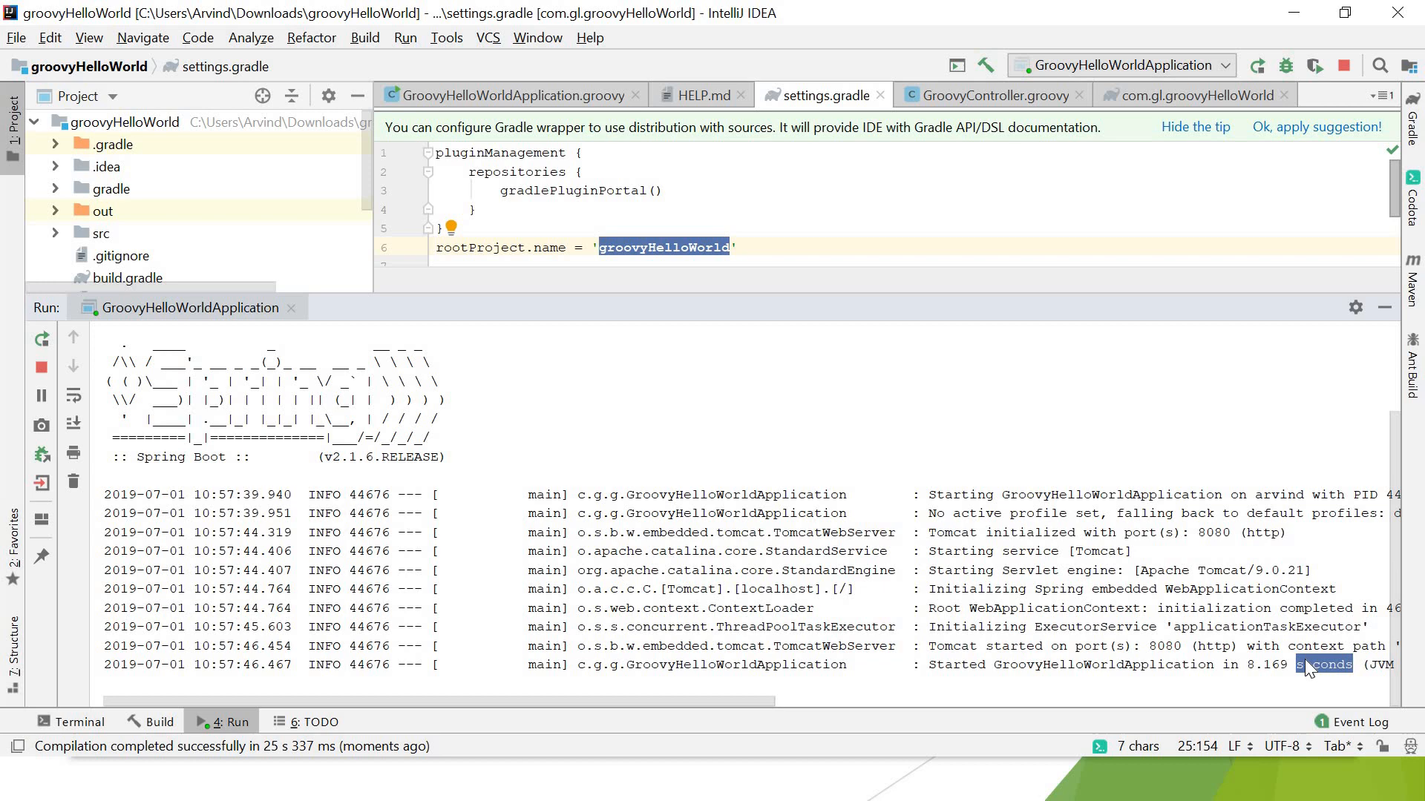
{"action": "mouse_move", "coordinate": [217, 217]}
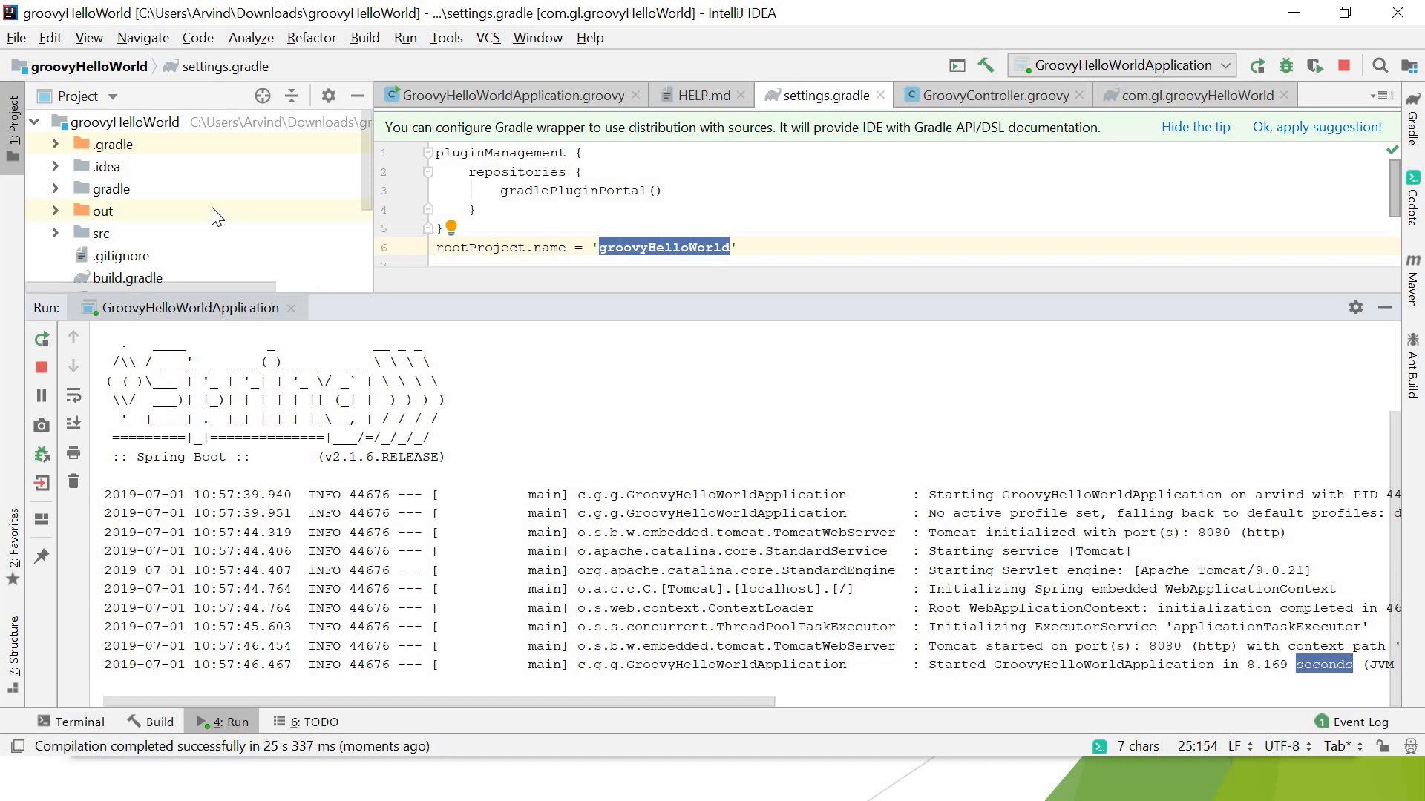
{"action": "key", "text": "alt+tab"}
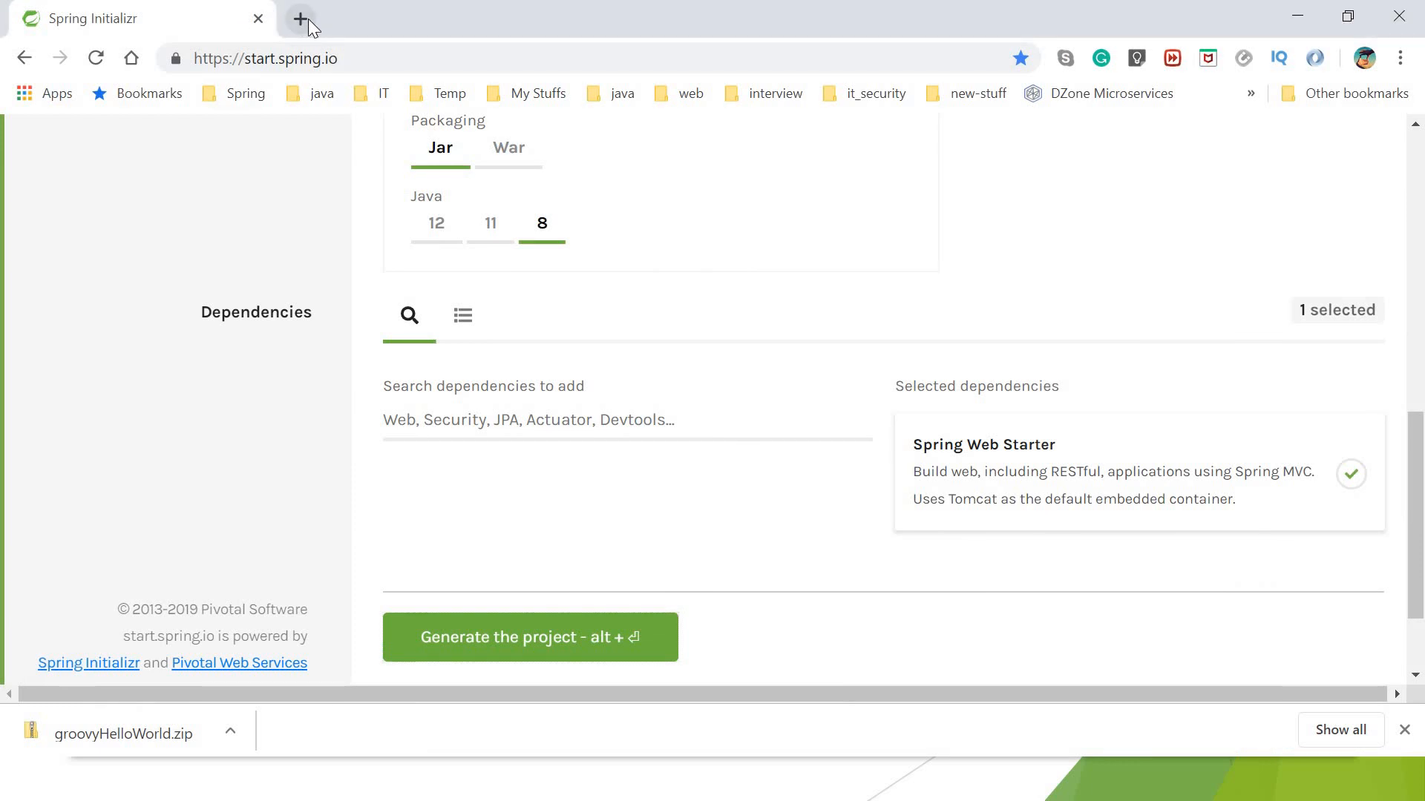
Request localhost:8080/emp/arvind in a new tab, getting JSON with name arvind and age 60.
{"action": "left_click", "coordinate": [301, 18]}
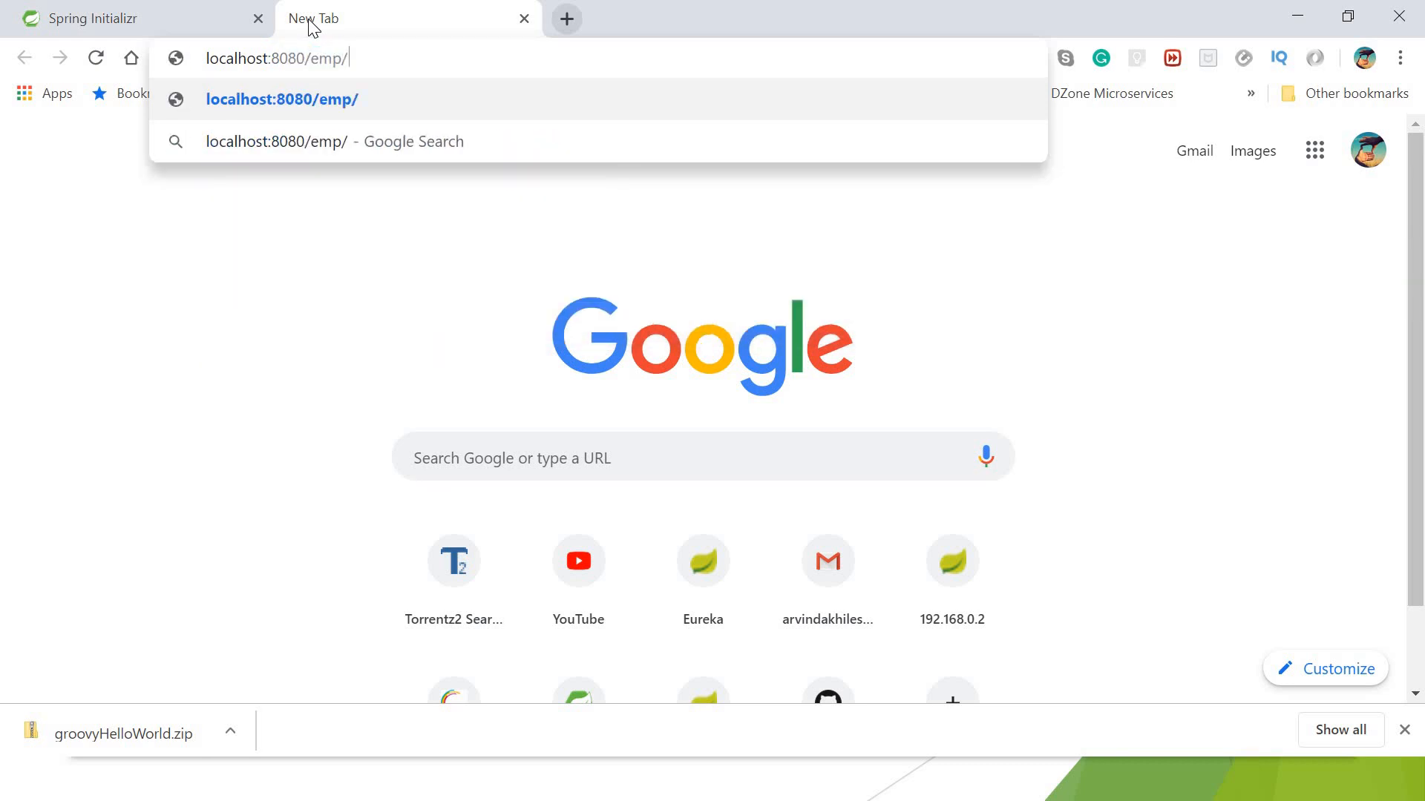
{"action": "type", "text": "arvind"}
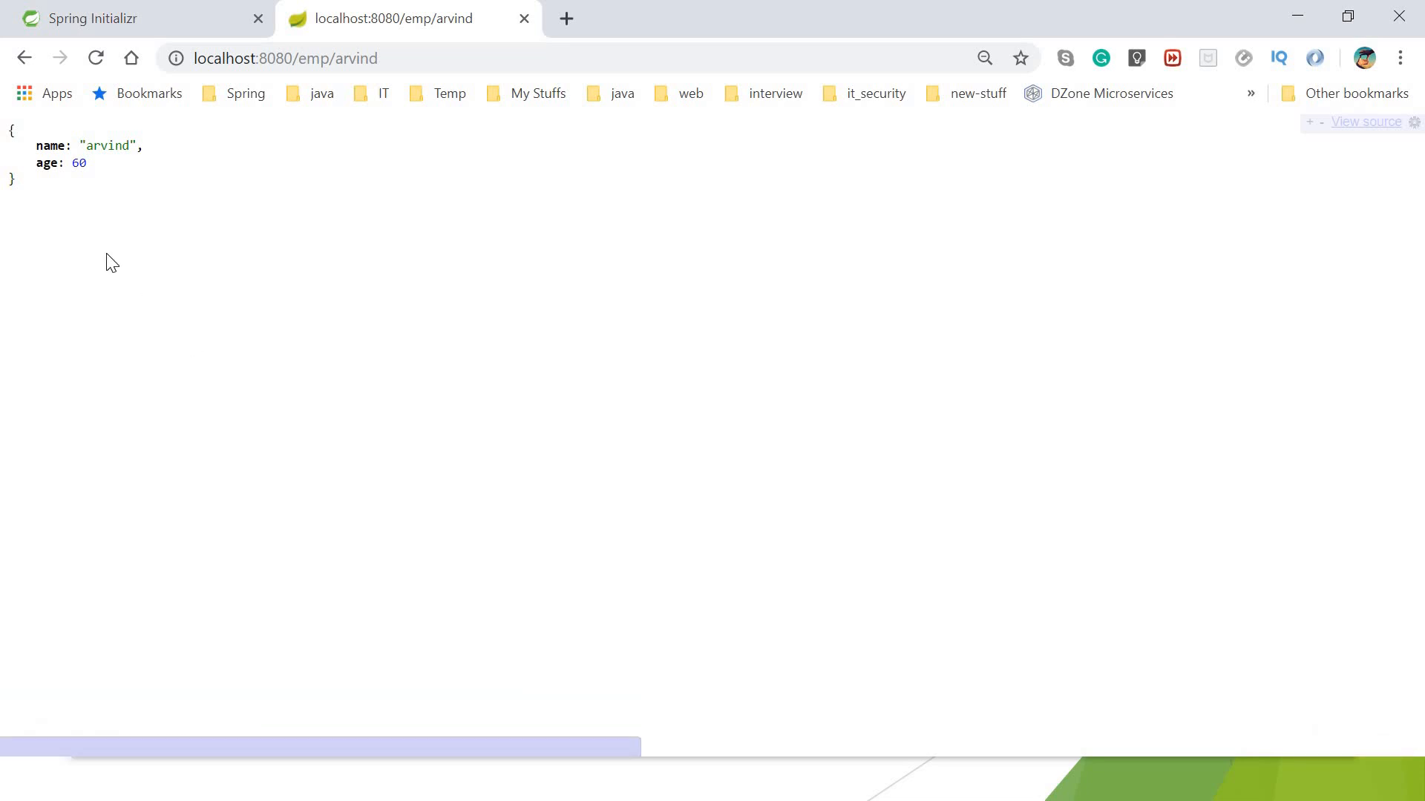
{"action": "mouse_move", "coordinate": [112, 164]}
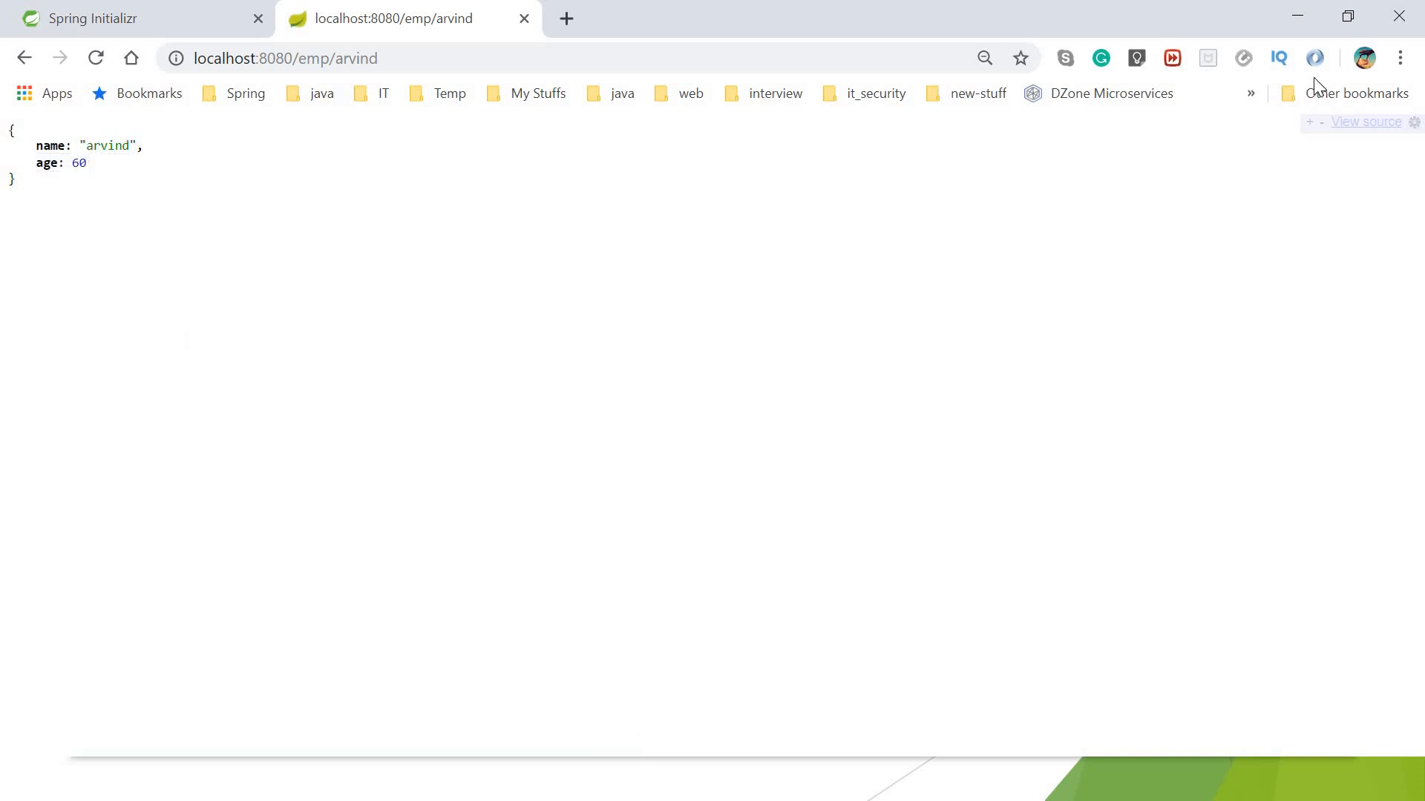
{"action": "mouse_move", "coordinate": [1313, 58]}
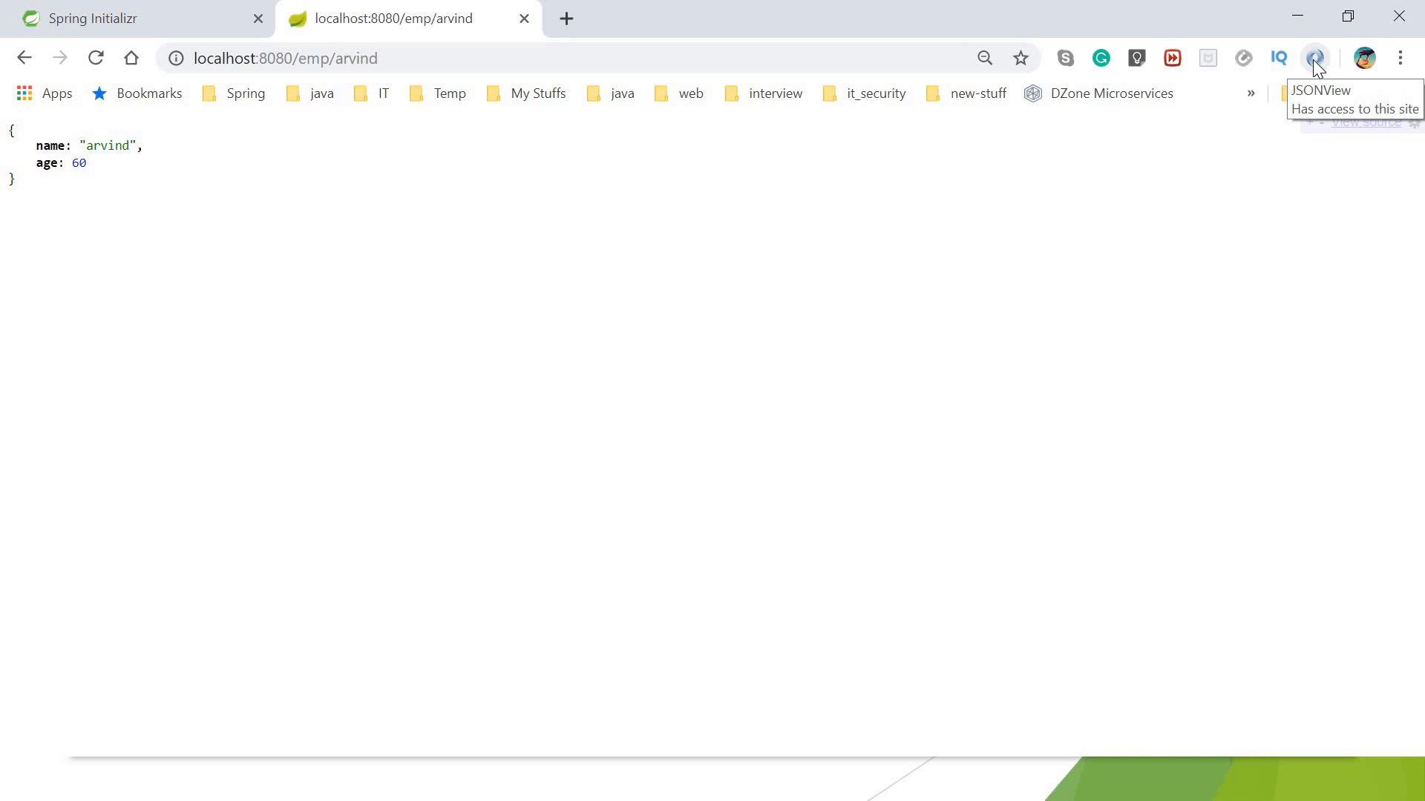
{"action": "mouse_move", "coordinate": [255, 186]}
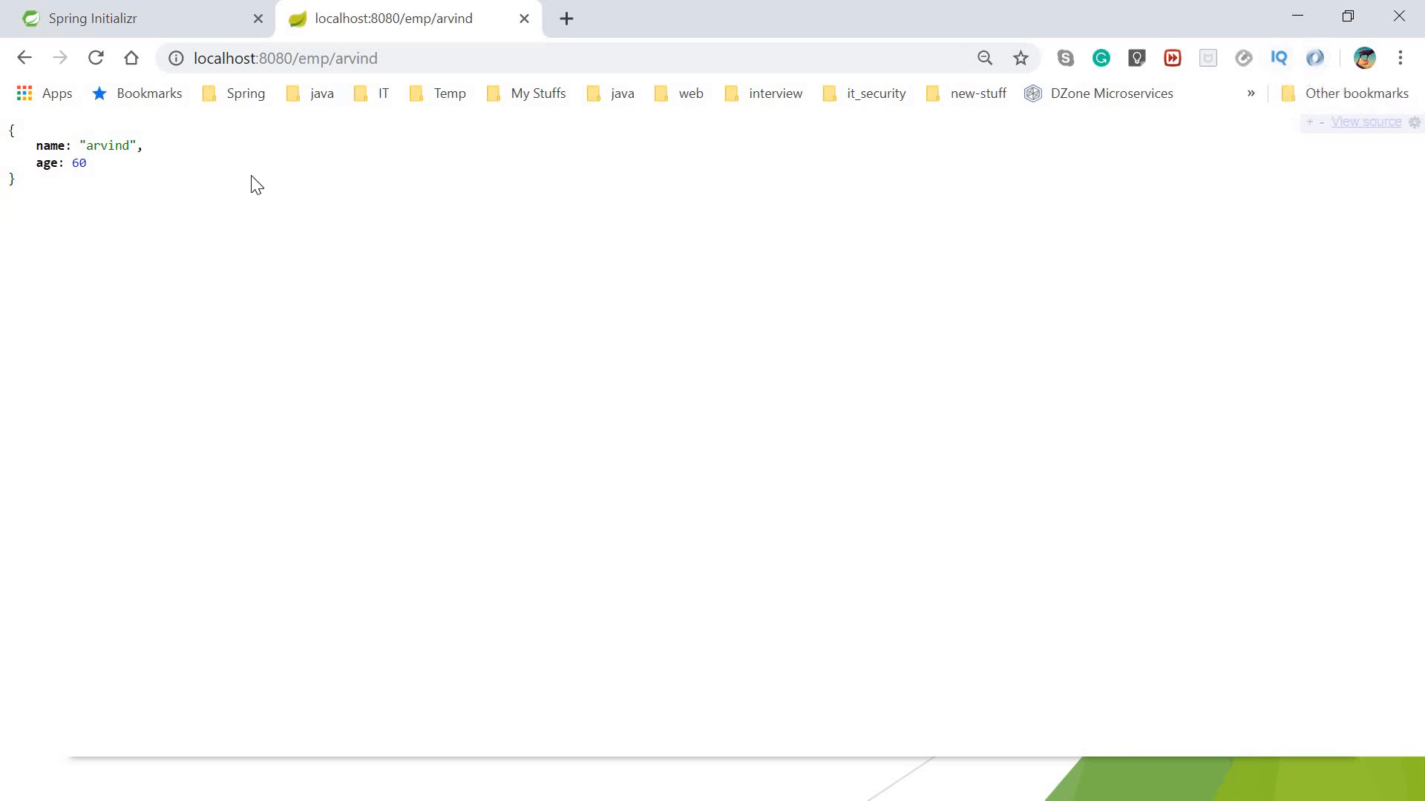
{"action": "mouse_move", "coordinate": [211, 368]}
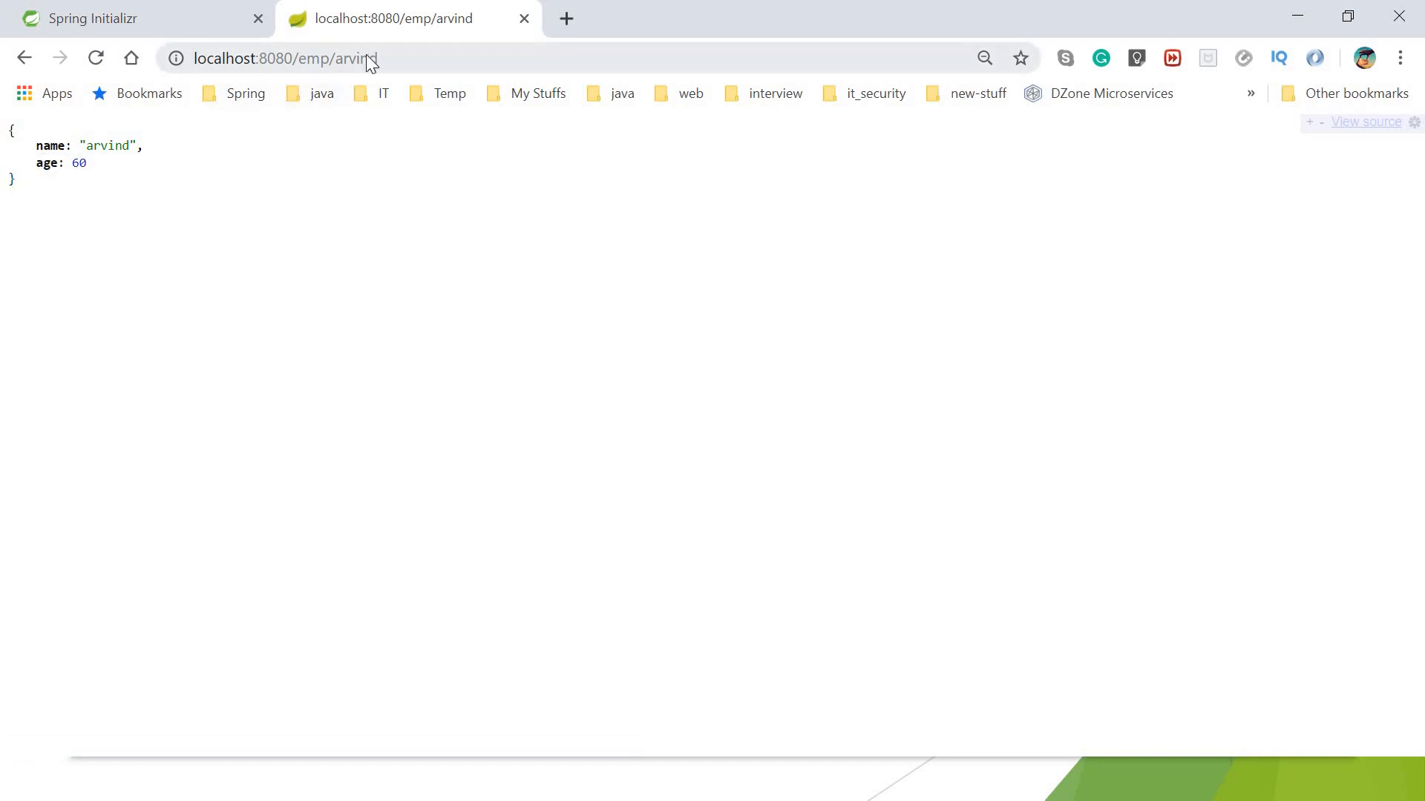
Request /emp/greenlearner, getting age 120, then switch back to IntelliJ IDEA.
{"action": "type", "text": "gree"}
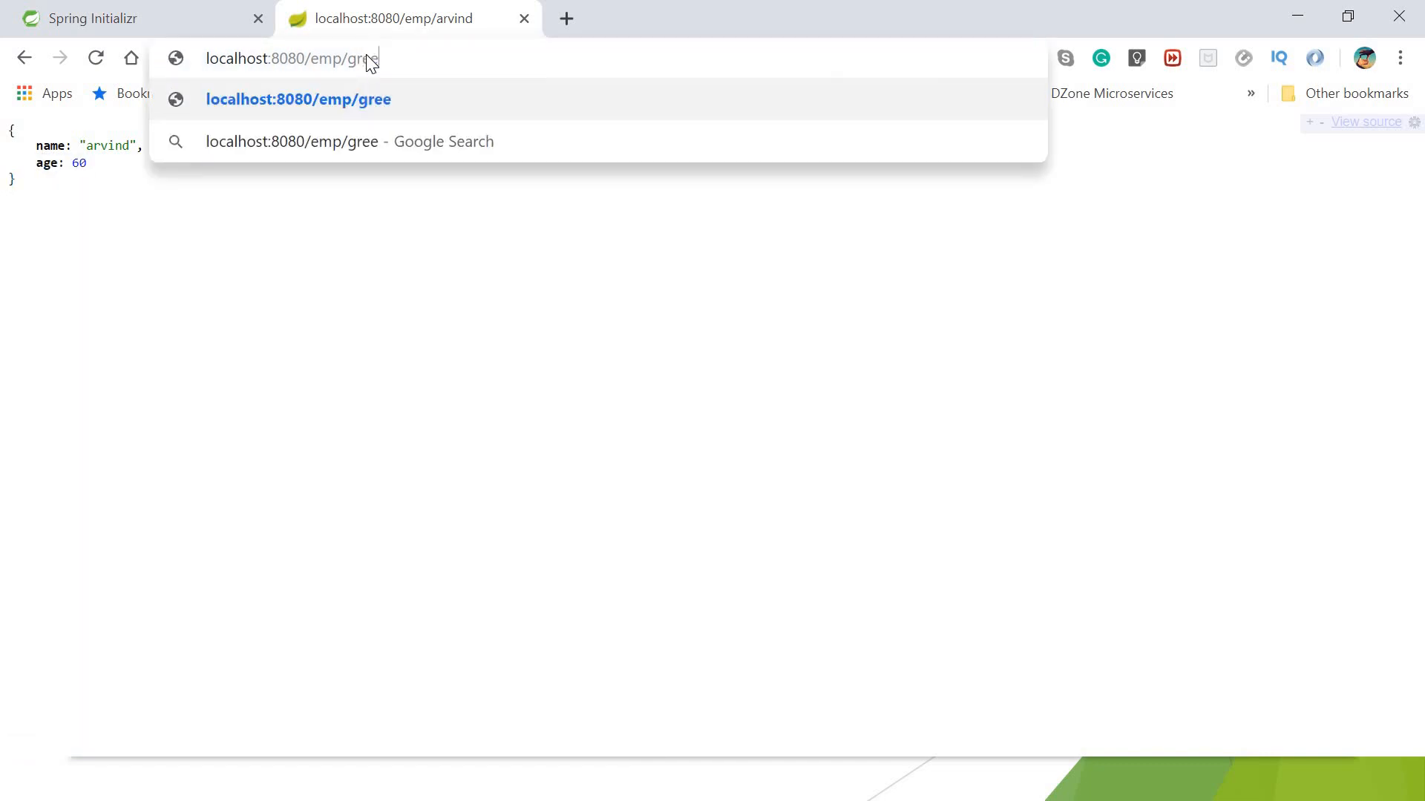
{"action": "type", "text": "nlearner"}
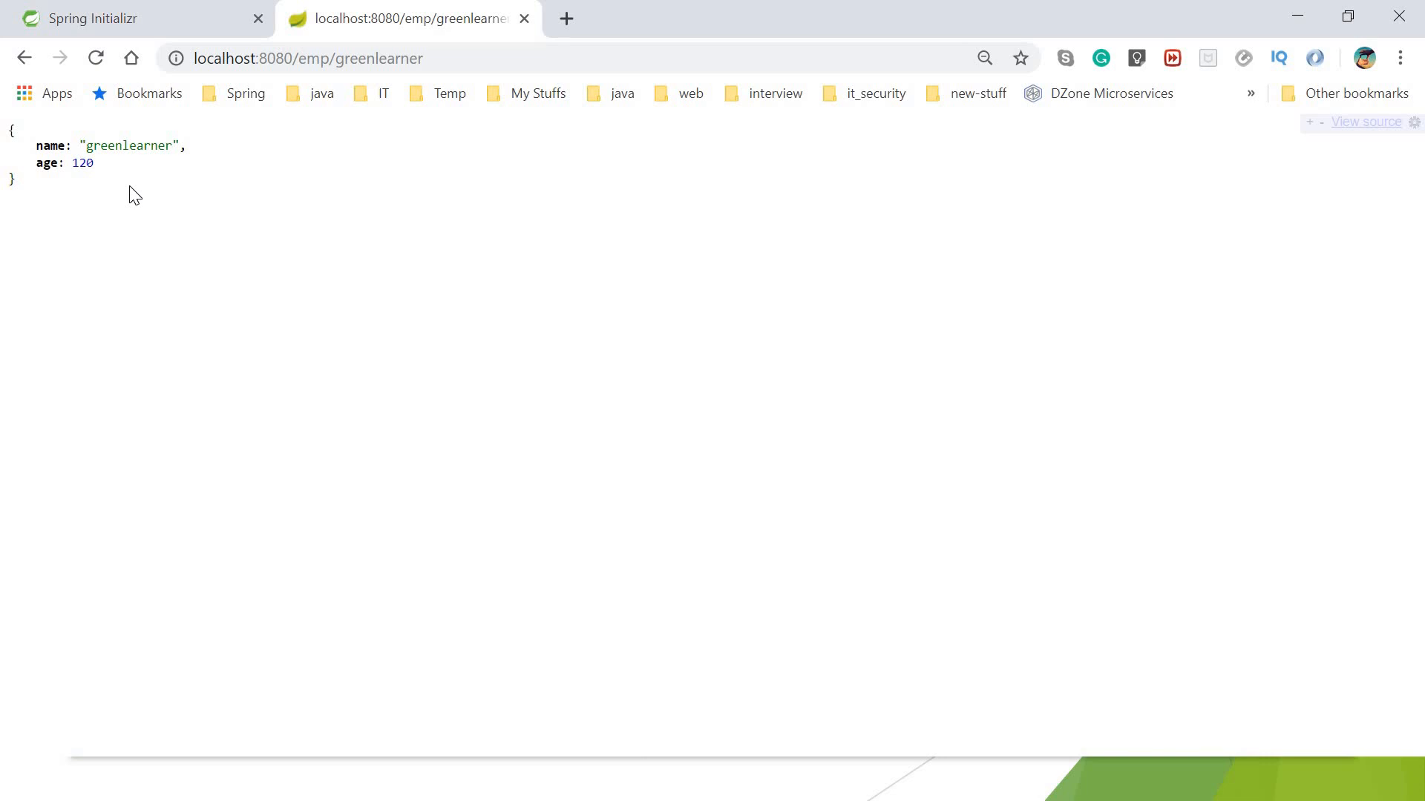
{"action": "key", "text": "alt+tab"}
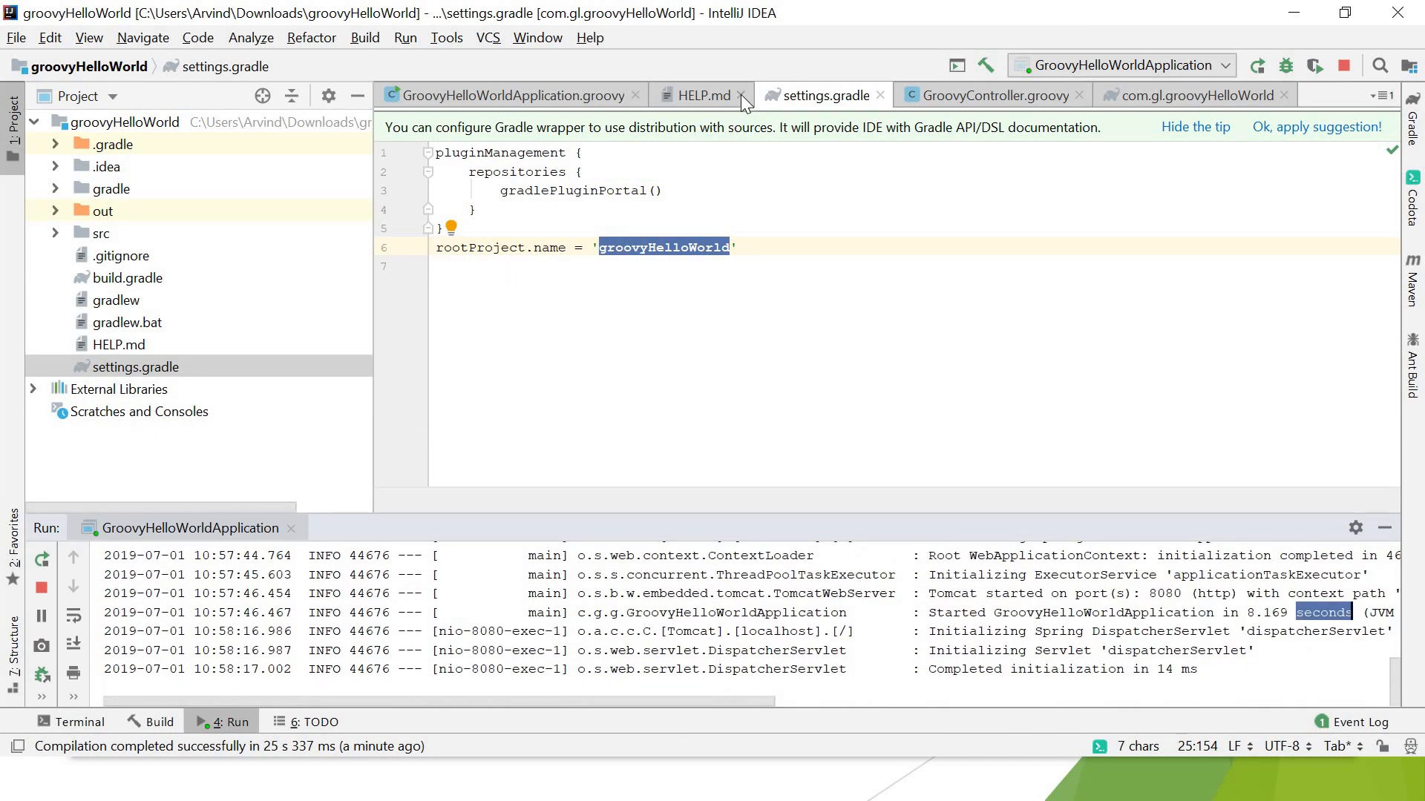
Close HELP.md and show GroovyController with its /emp/{name} mapping.
{"action": "left_click", "coordinate": [736, 95]}
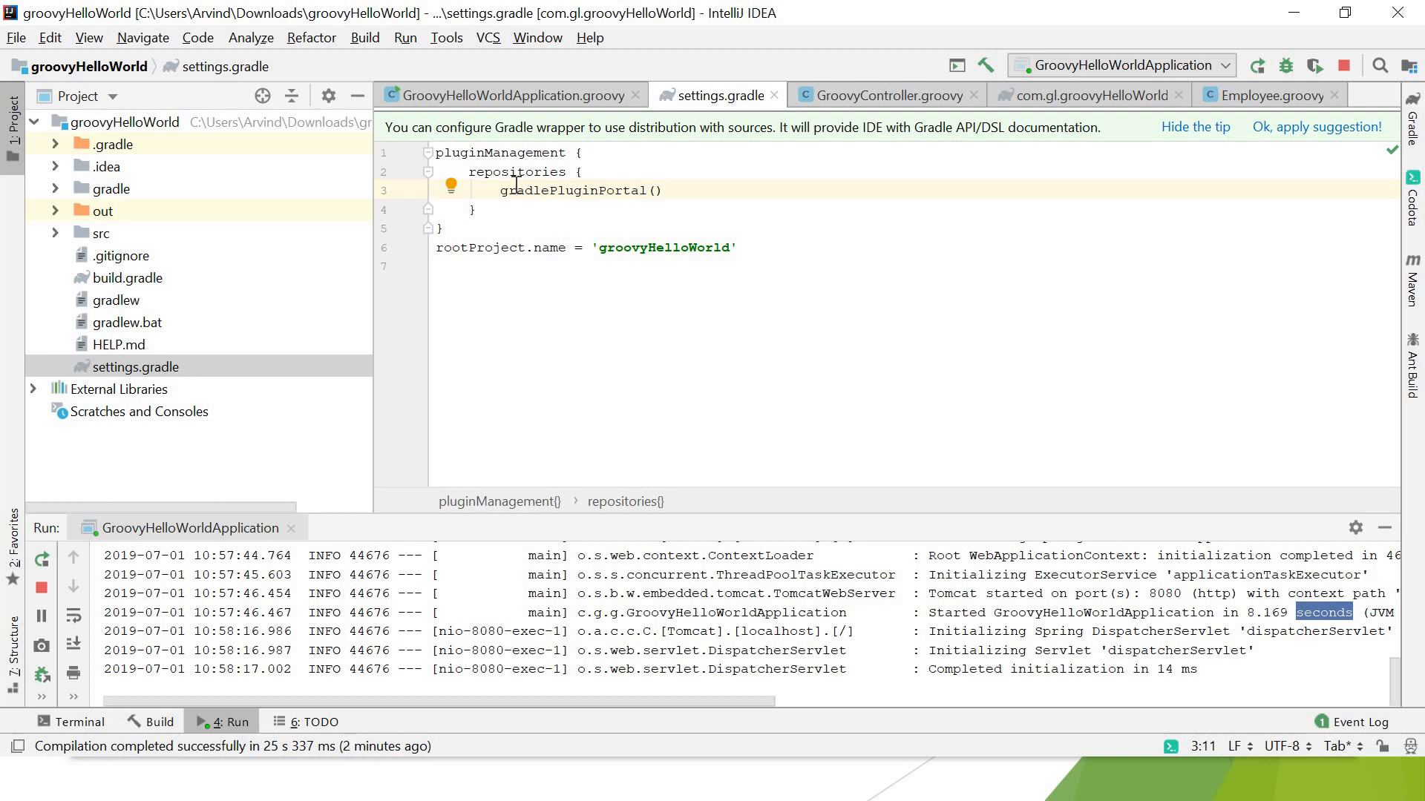
{"action": "mouse_move", "coordinate": [898, 112]}
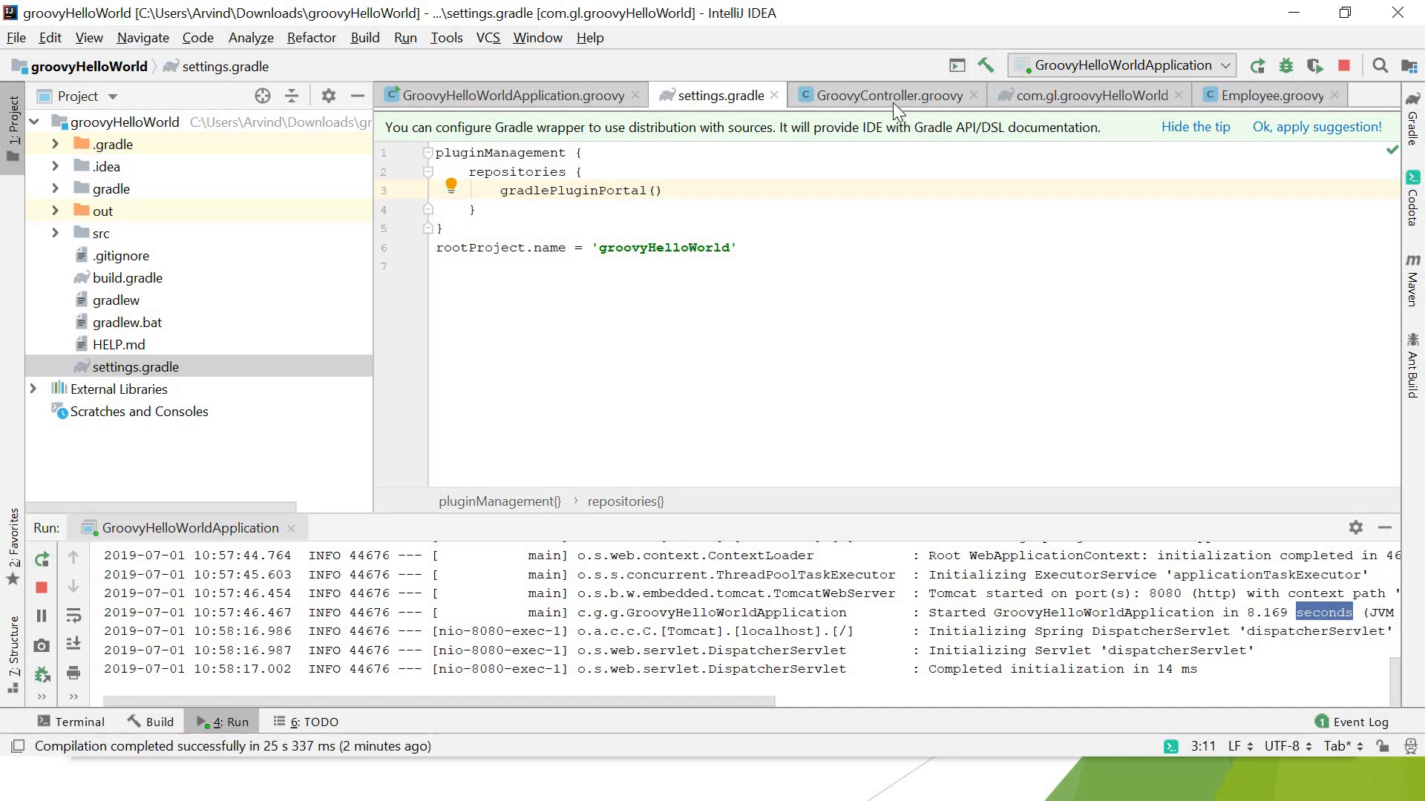
{"action": "left_click", "coordinate": [877, 95]}
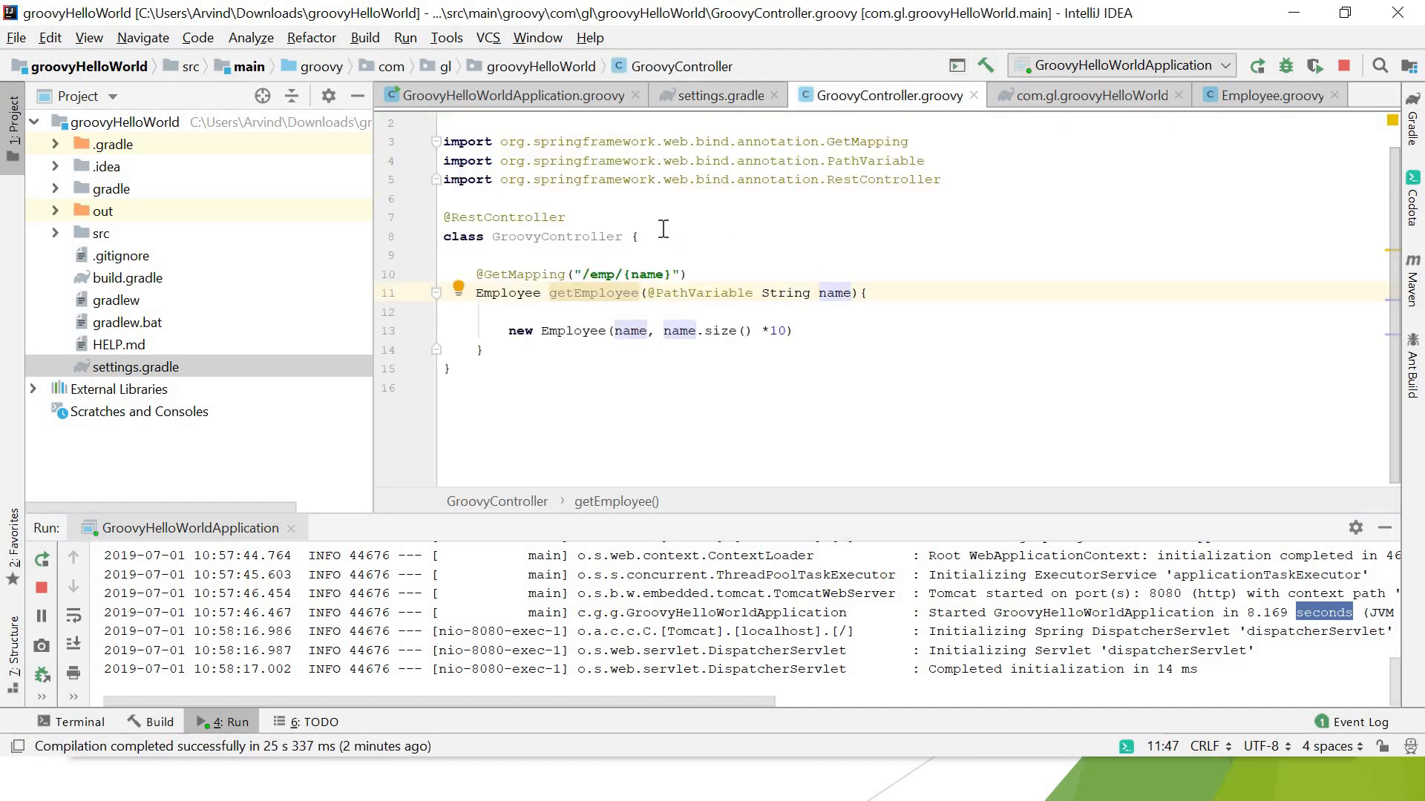